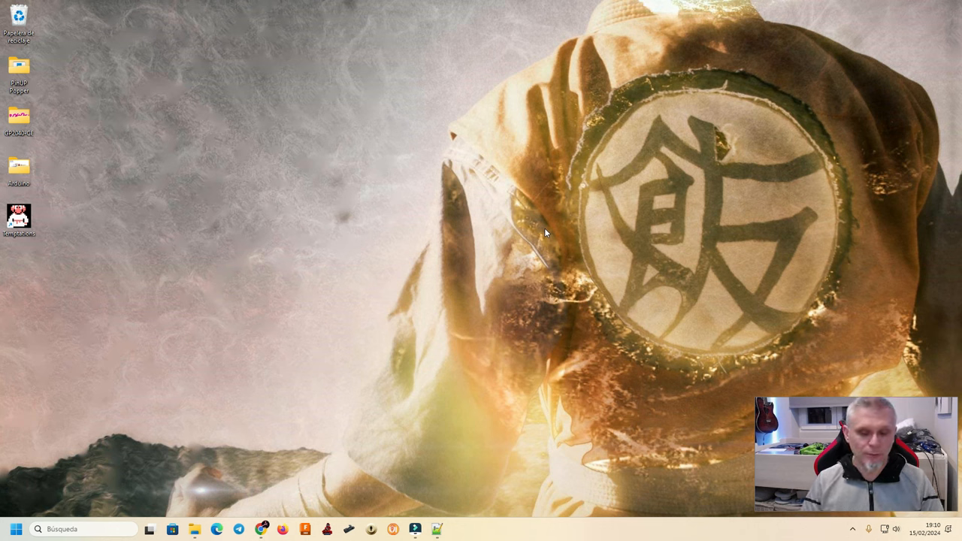
mouse_move(594, 241)
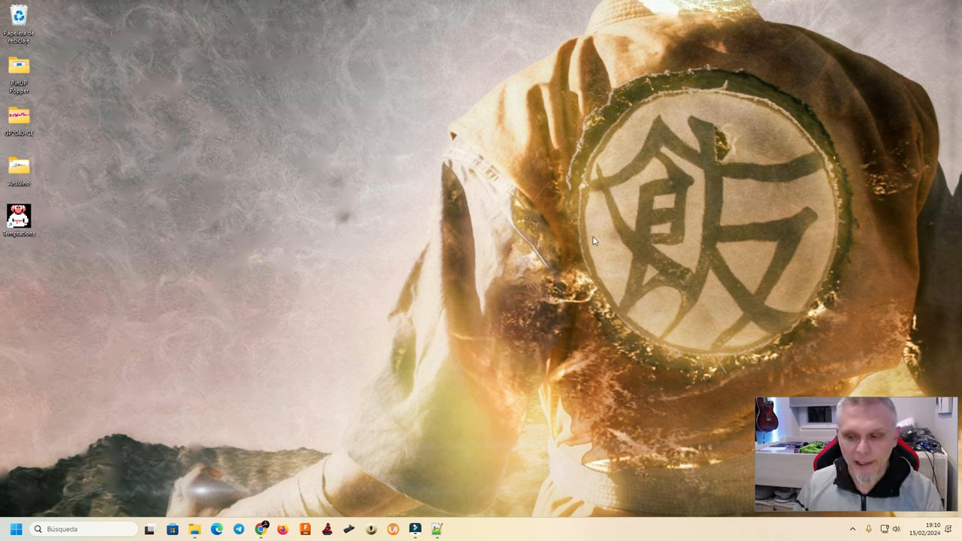
mouse_move(554, 190)
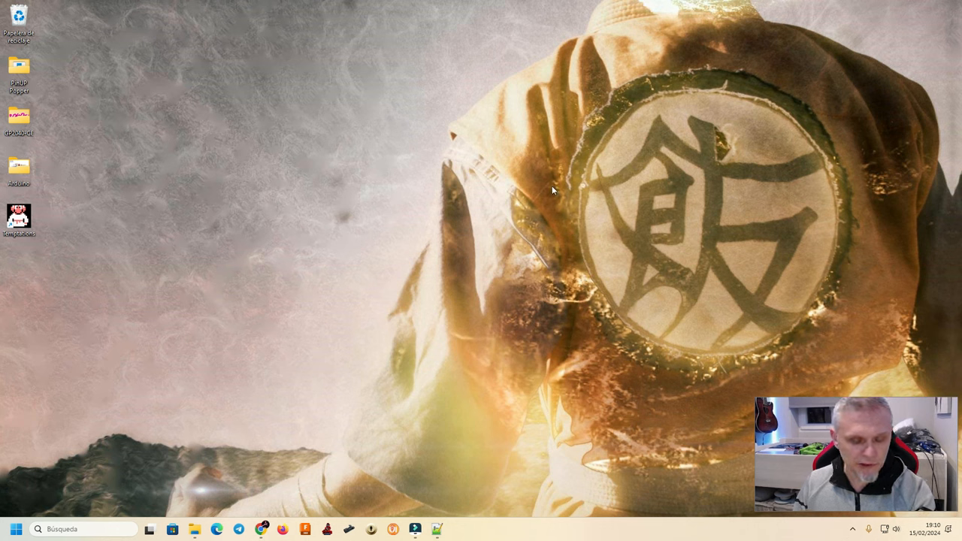
mouse_move(244, 436)
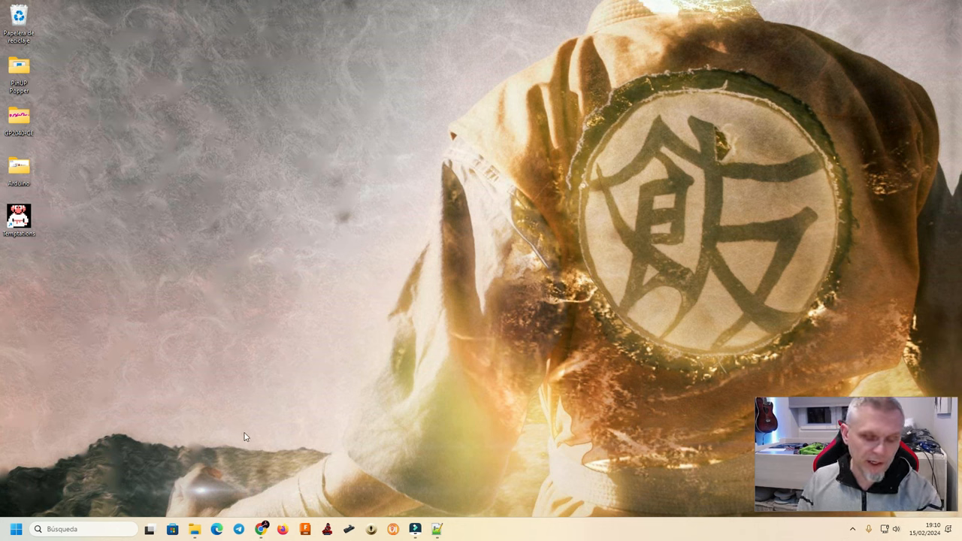
Step: Bring the Chrome browser to the front from the taskbar
click(196, 529)
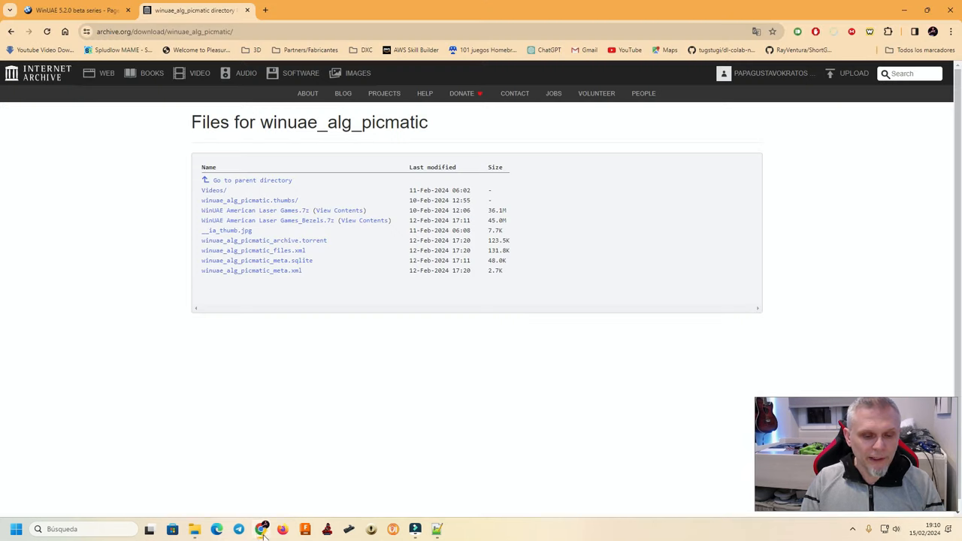
Step: Reach the EAB WinUAE 5.2.0 beta series thread via a Google search and winuae.net's Support Forum
click(72, 9)
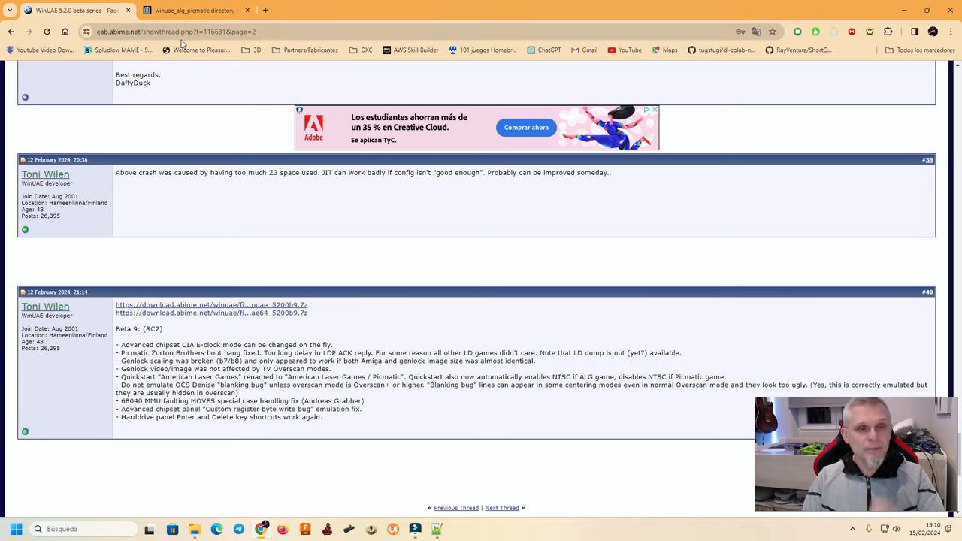
click(173, 31)
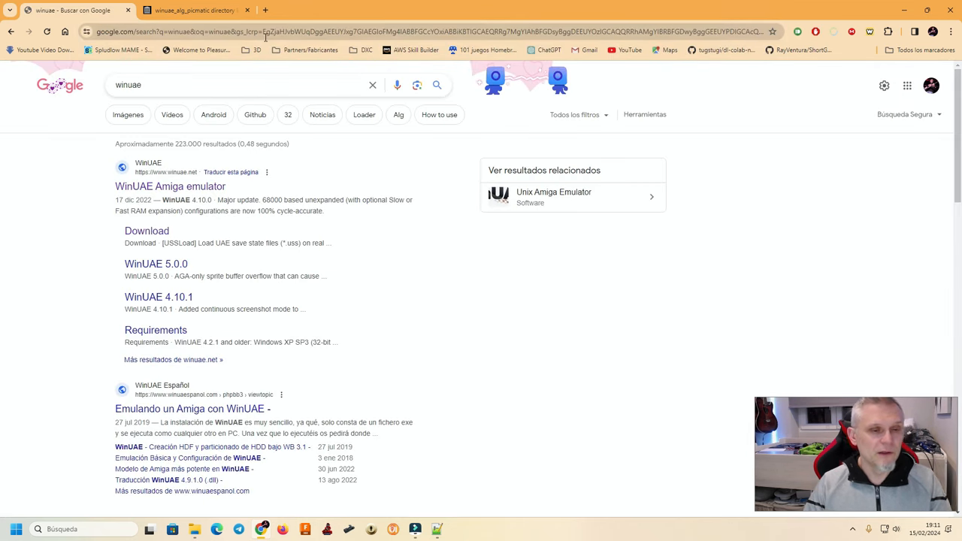
click(170, 187)
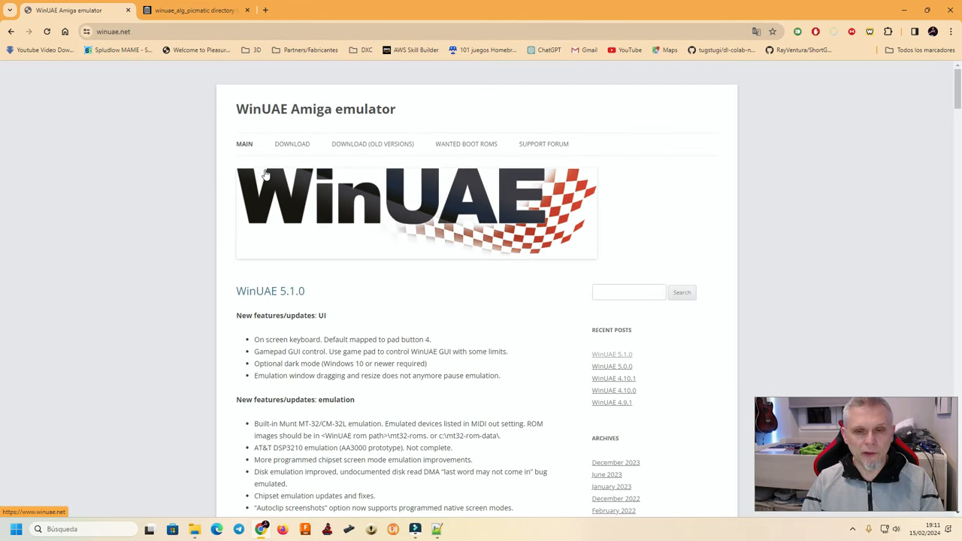
click(193, 9)
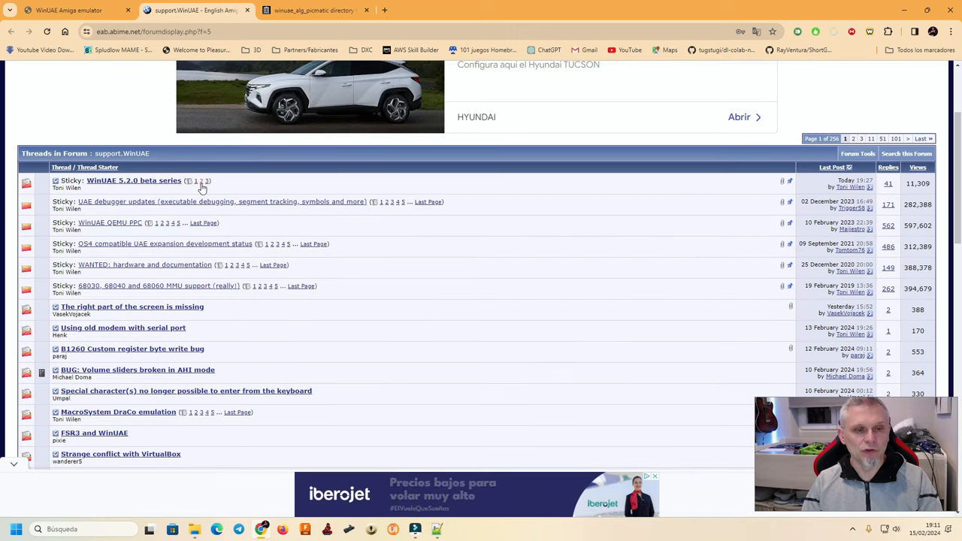
click(134, 181)
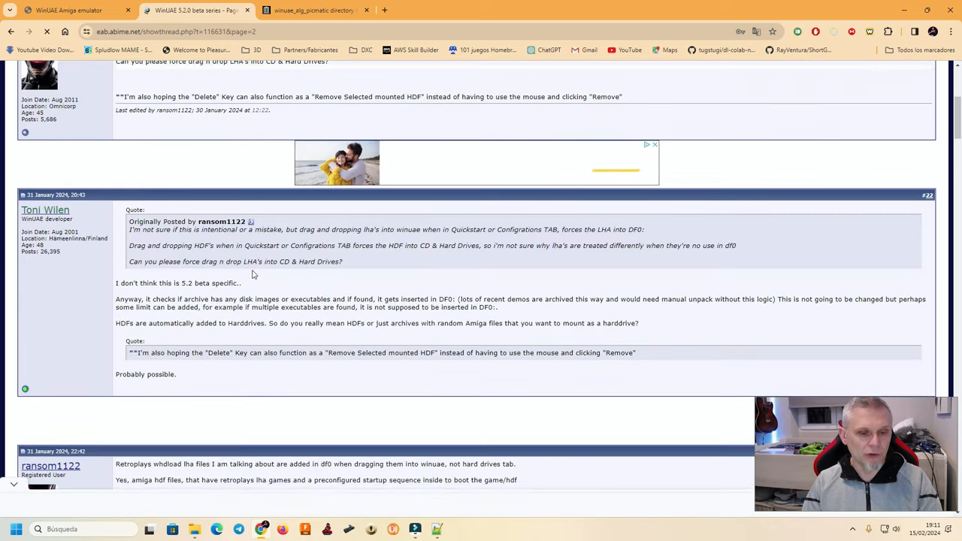
Step: Read down the latest beta thread posts, then return to the winuae_alg_picmatic file listing
scroll(down, 3)
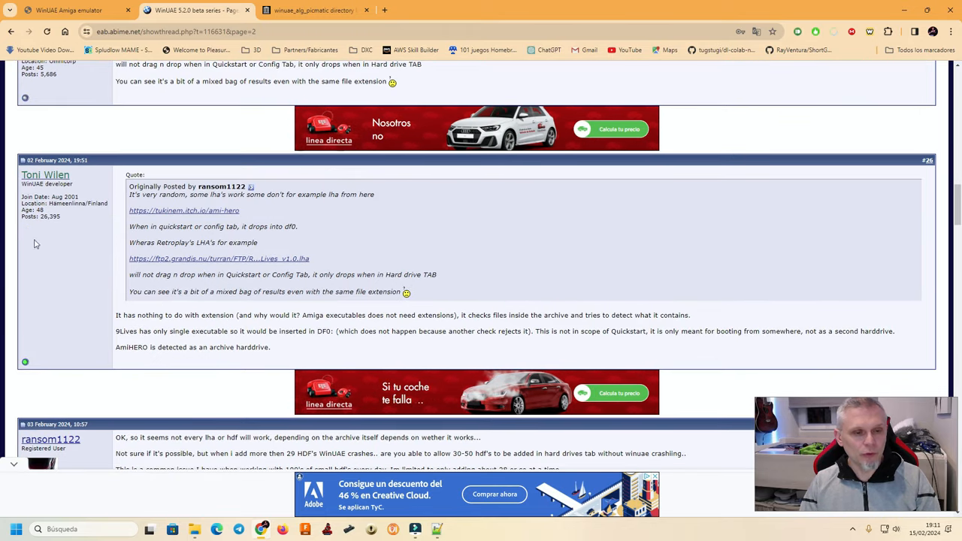
scroll(down, 3)
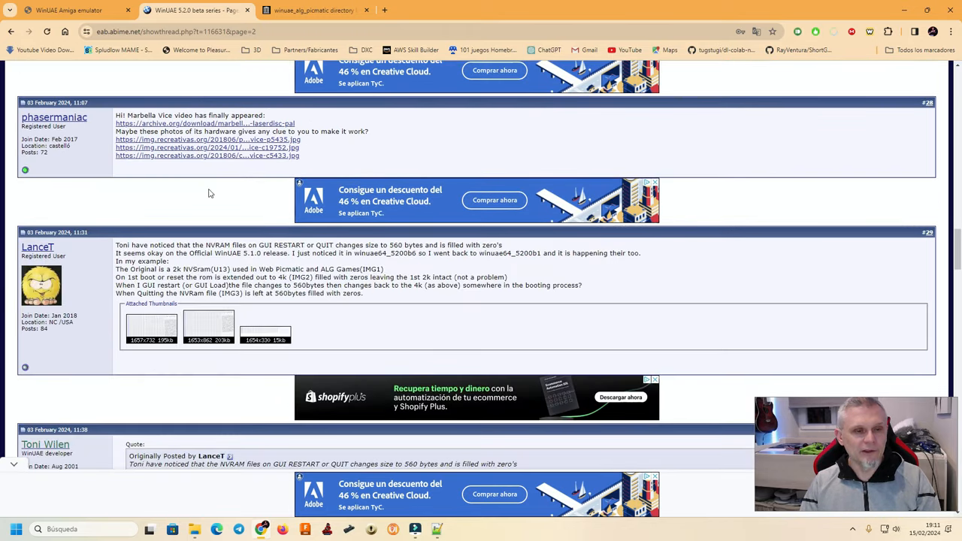
scroll(down, 3)
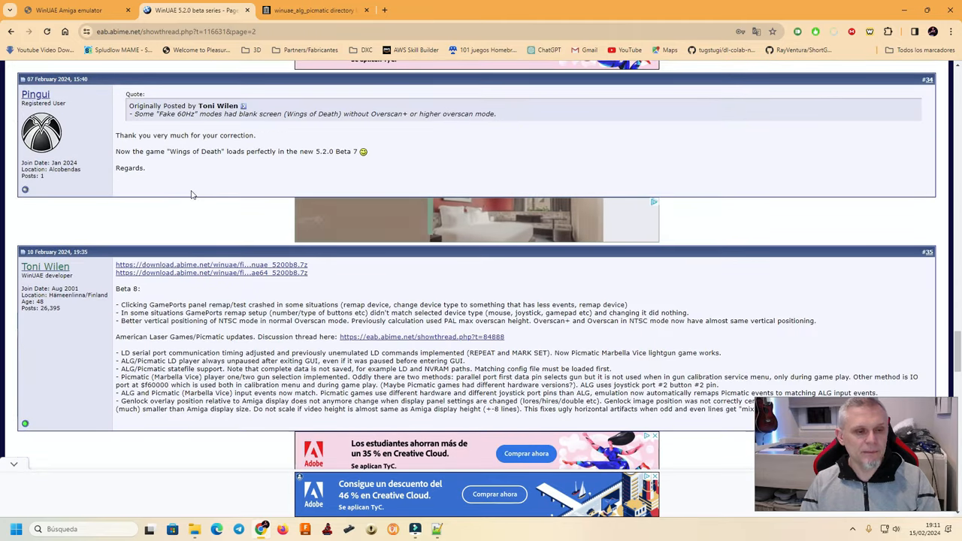
scroll(down, 3)
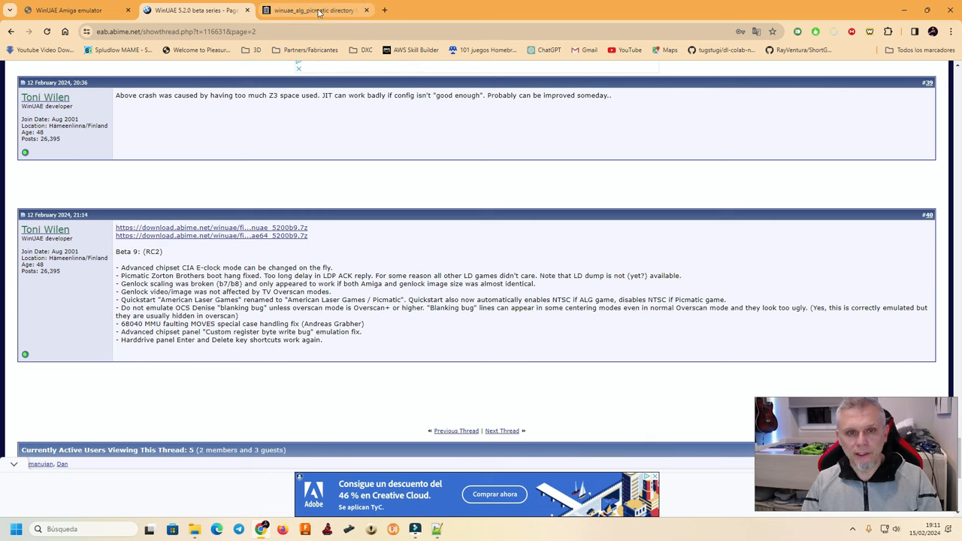
click(313, 9)
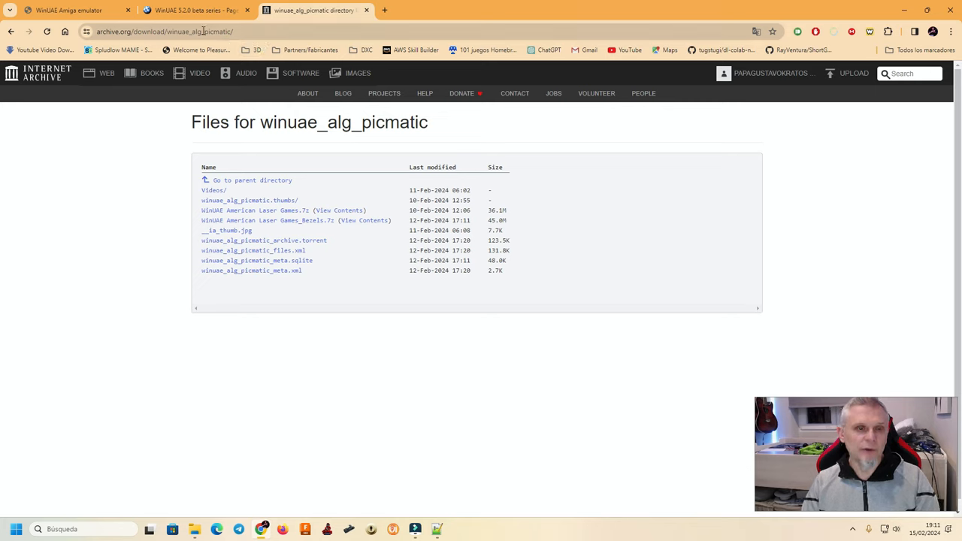
mouse_move(191, 98)
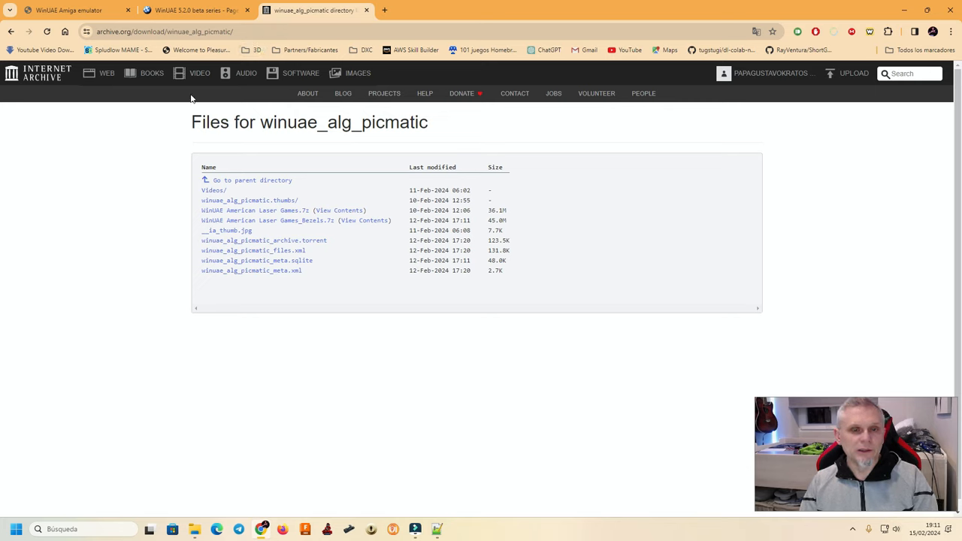
Step: Review the winuae_alg_picmatic item description, then browse its Videos folder of AVI and MP4 game videos
click(252, 181)
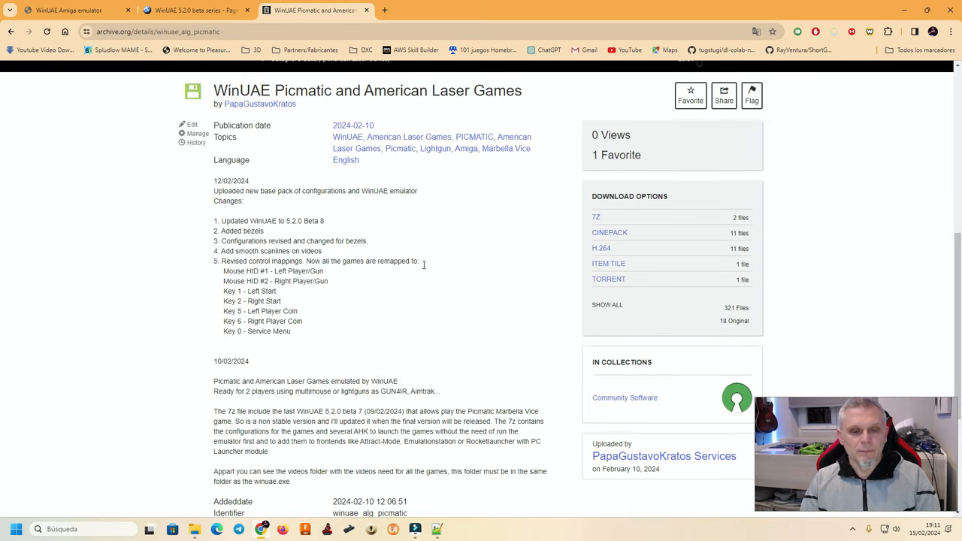
scroll(down, 3)
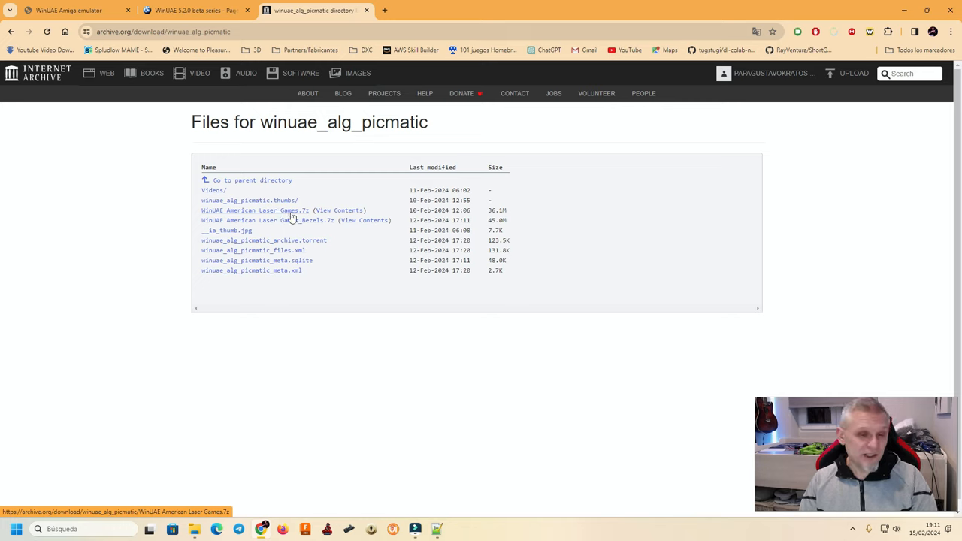
mouse_move(237, 220)
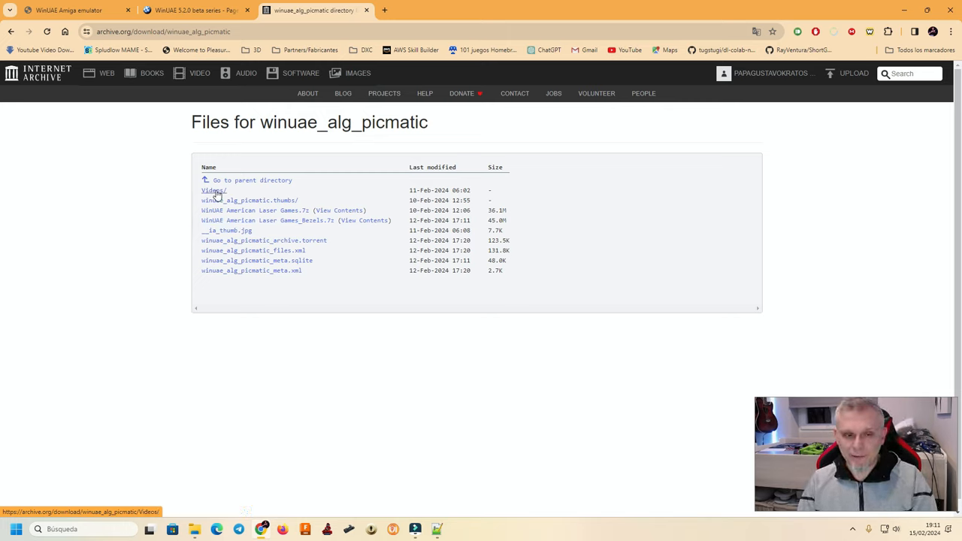
click(213, 189)
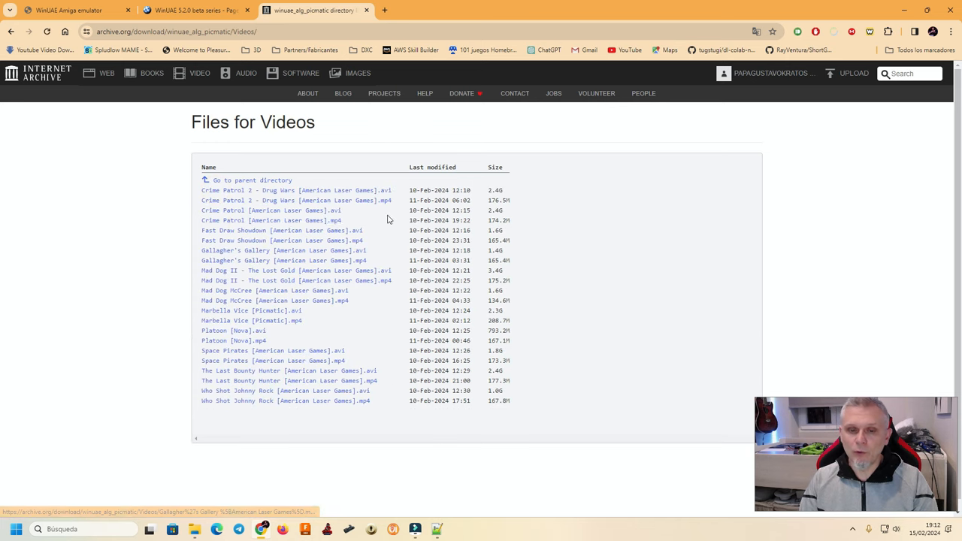
mouse_move(367, 268)
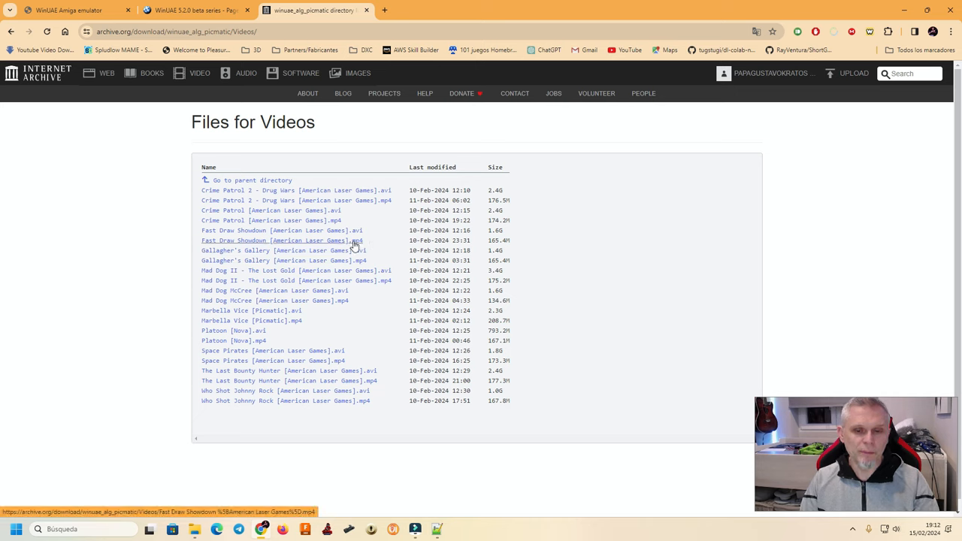
mouse_move(355, 248)
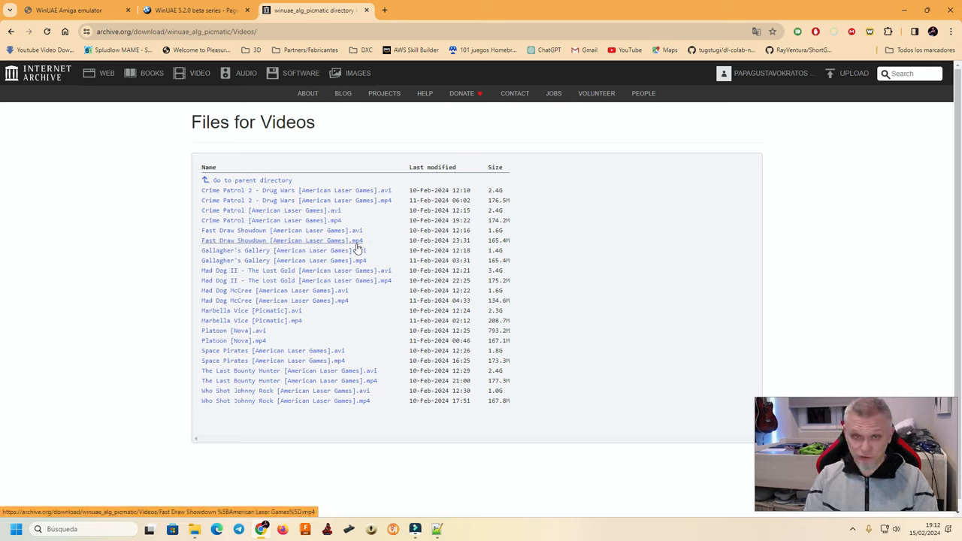
mouse_move(372, 253)
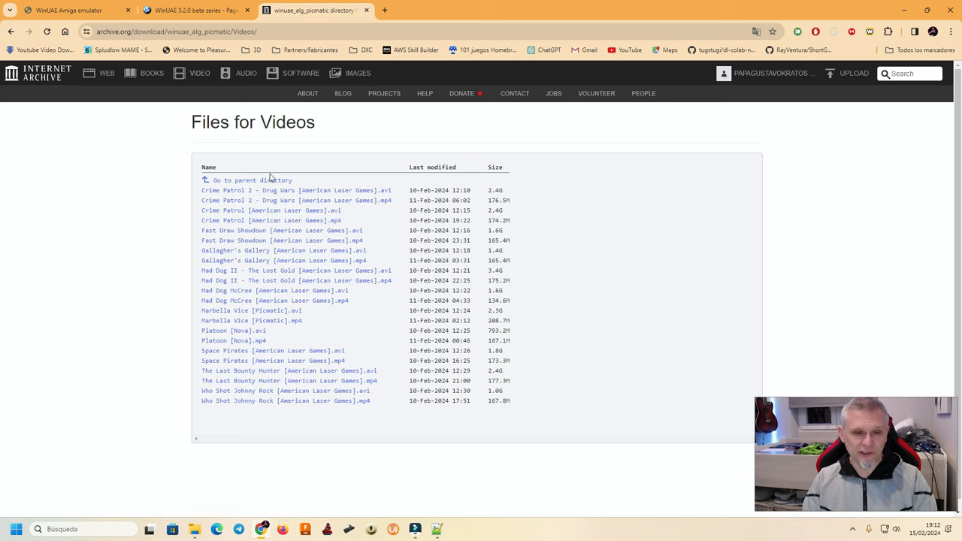
click(250, 180)
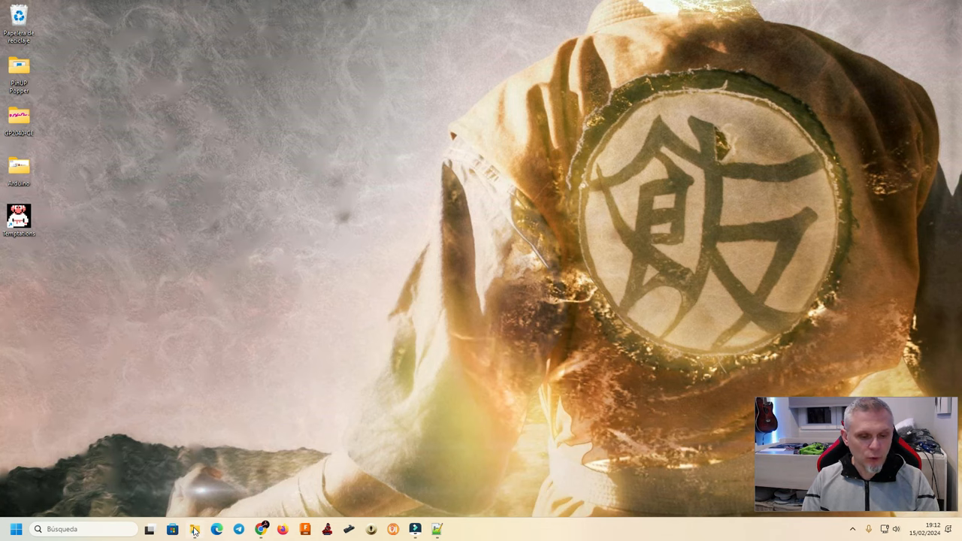
Step: Browse into the Games folder of WinUAE American Laser Games and select the Crime Patrol 2 box art
click(195, 529)
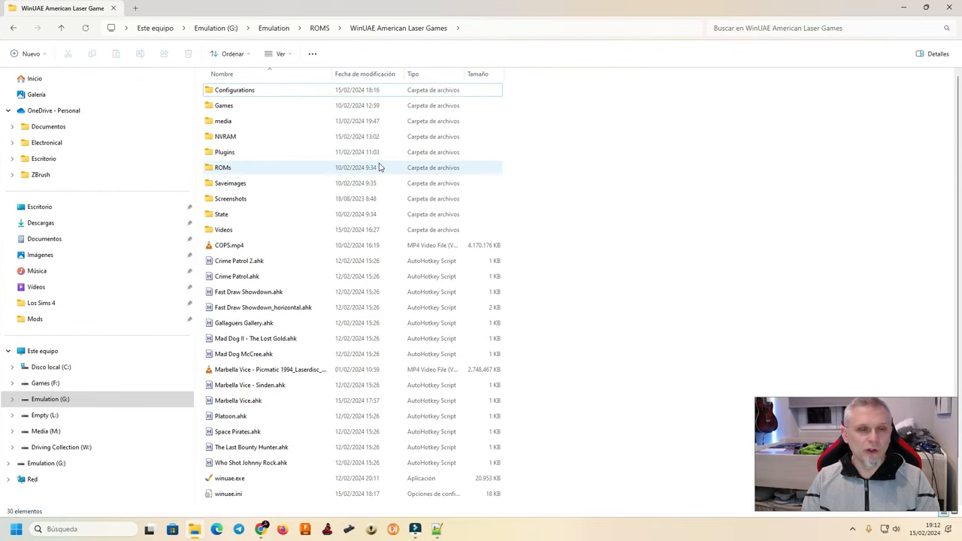
click(234, 91)
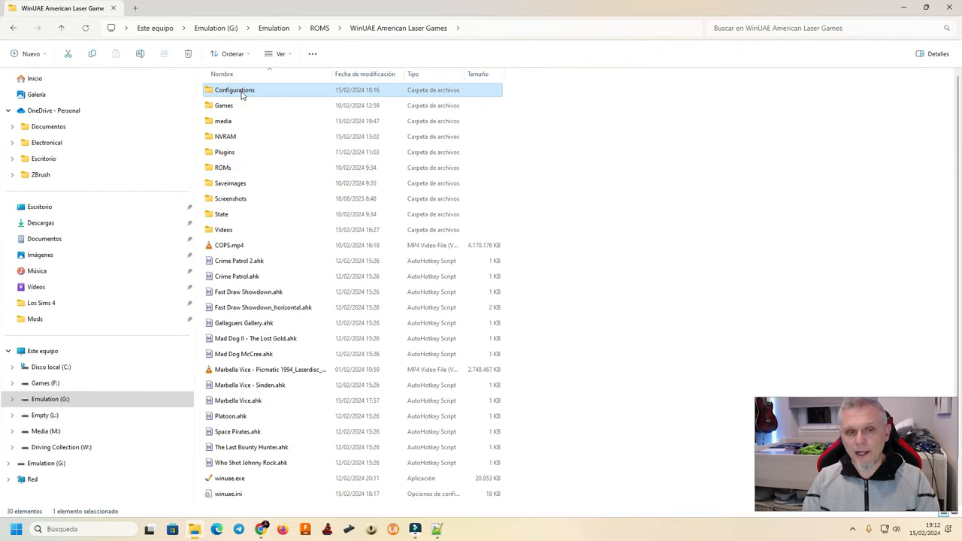
mouse_move(263, 94)
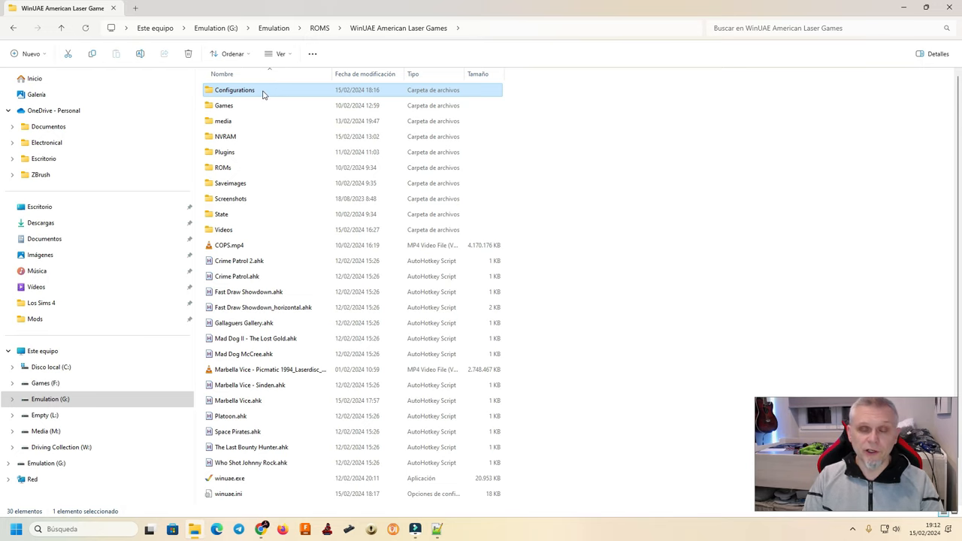
click(222, 105)
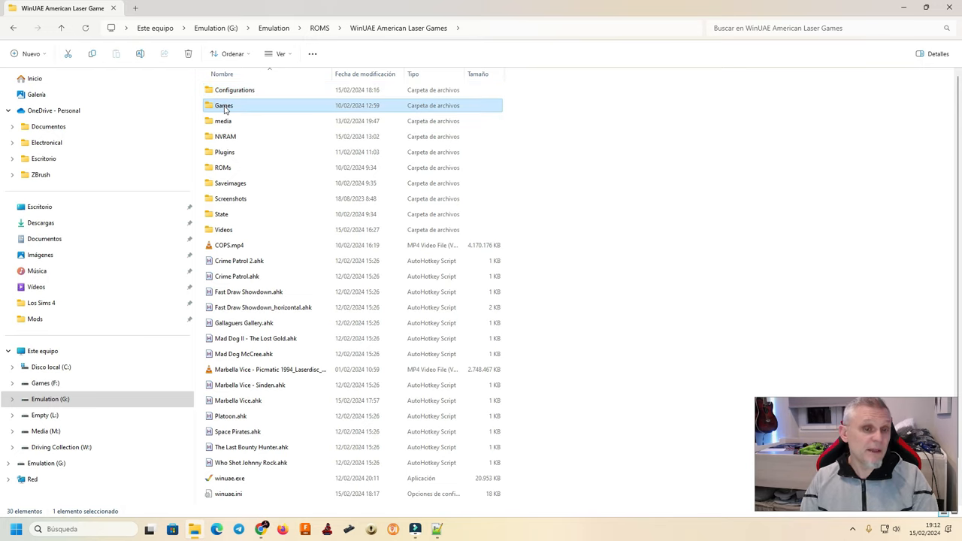
double_click(223, 106)
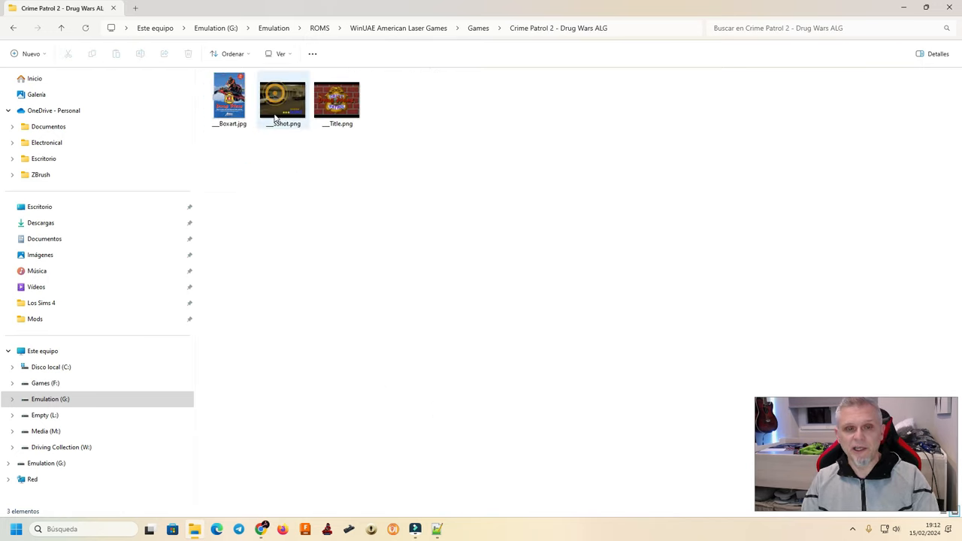
click(228, 98)
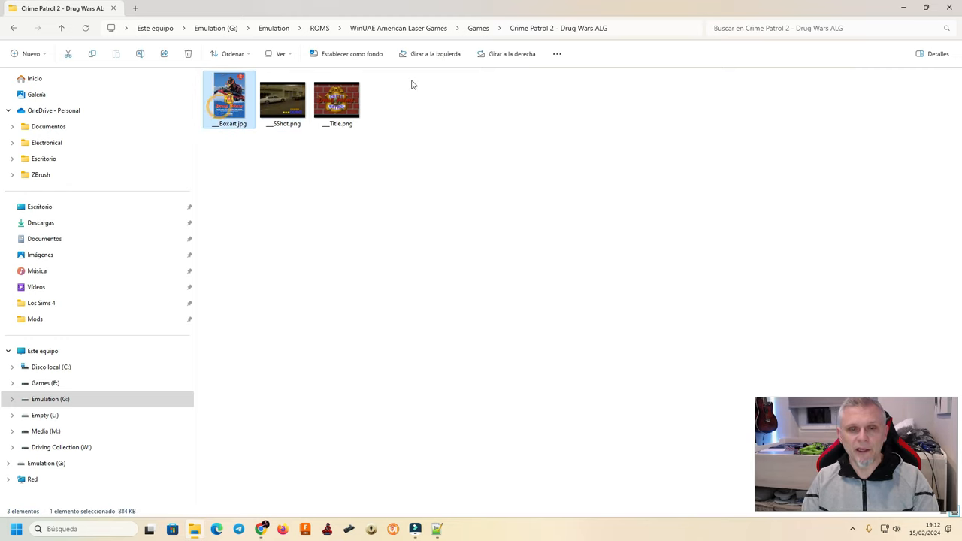
Step: Look inside the media folder, then return to the WinUAE American Laser Games folder
click(478, 27)
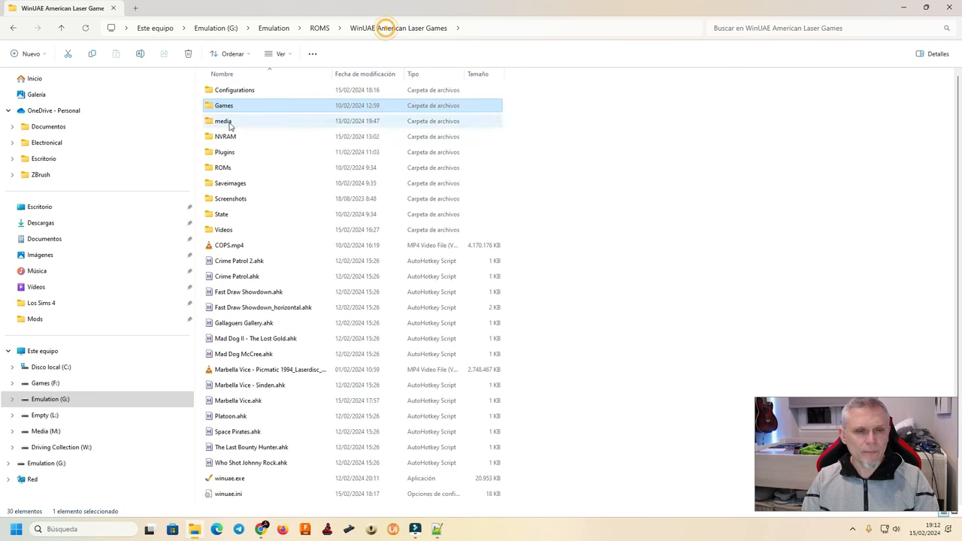
click(223, 120)
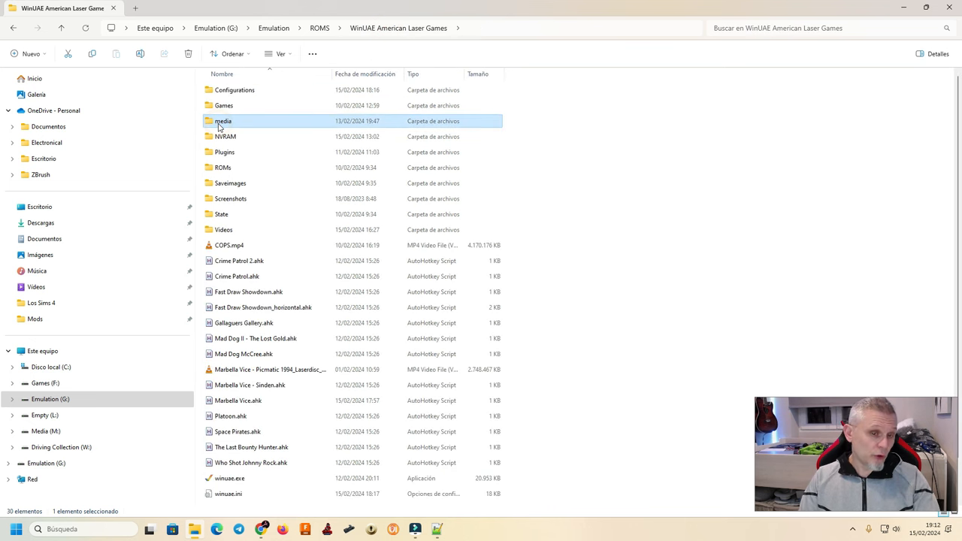
double_click(223, 120)
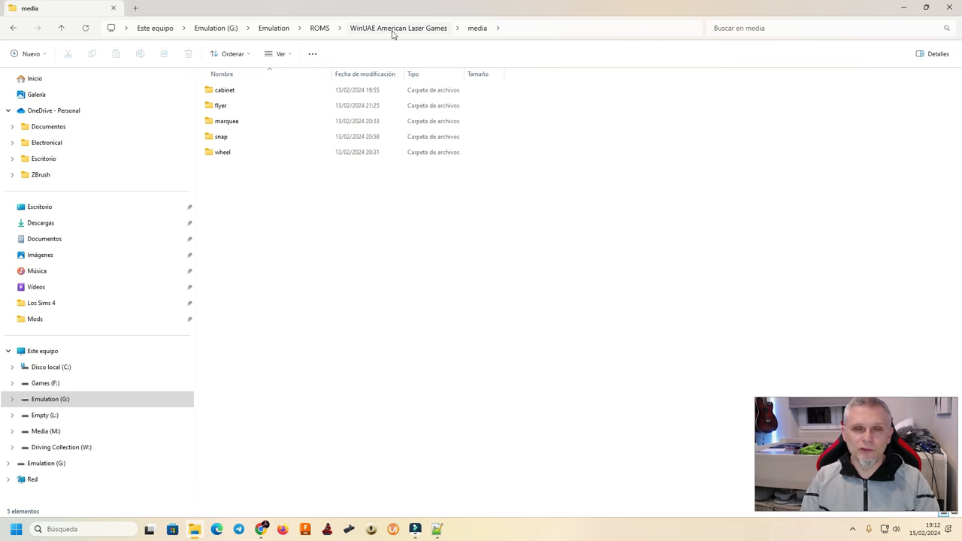
click(399, 28)
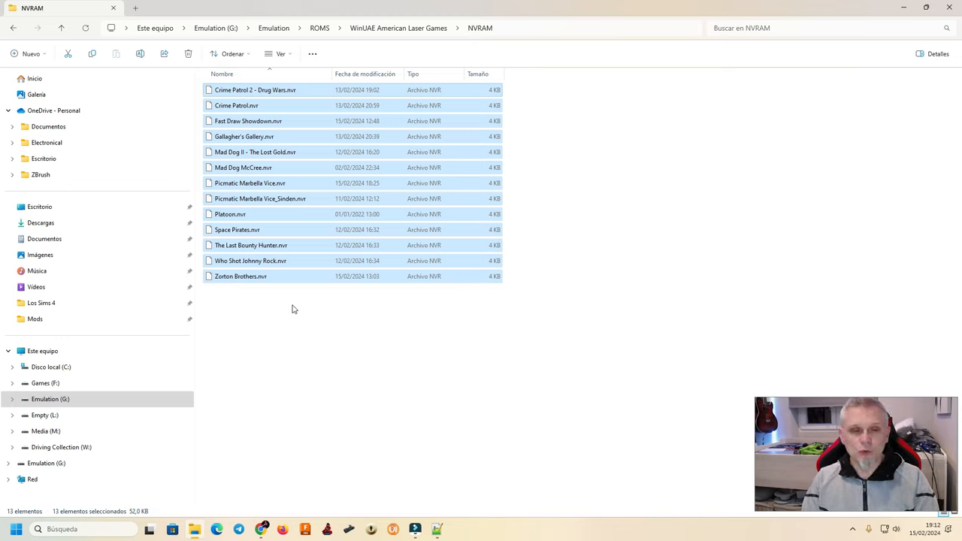
mouse_move(295, 303)
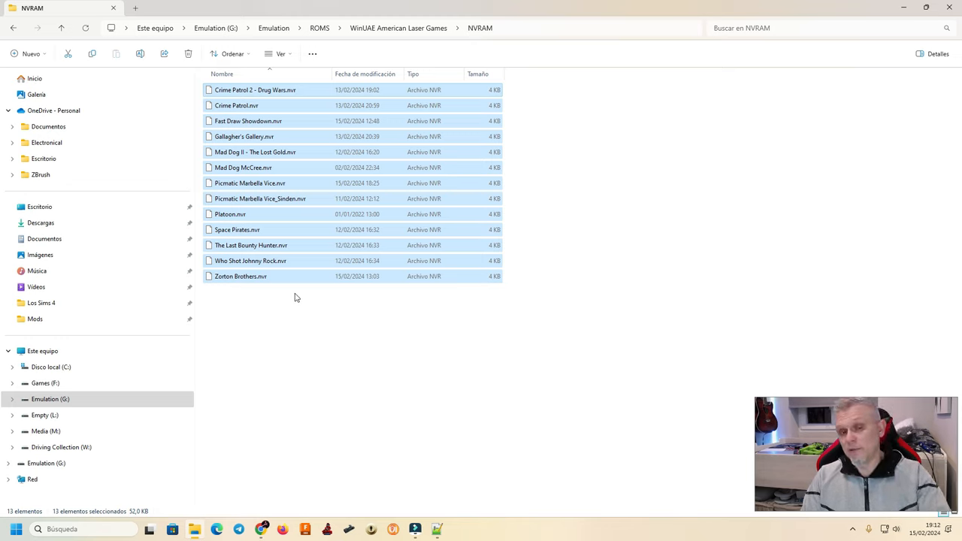
mouse_move(312, 314)
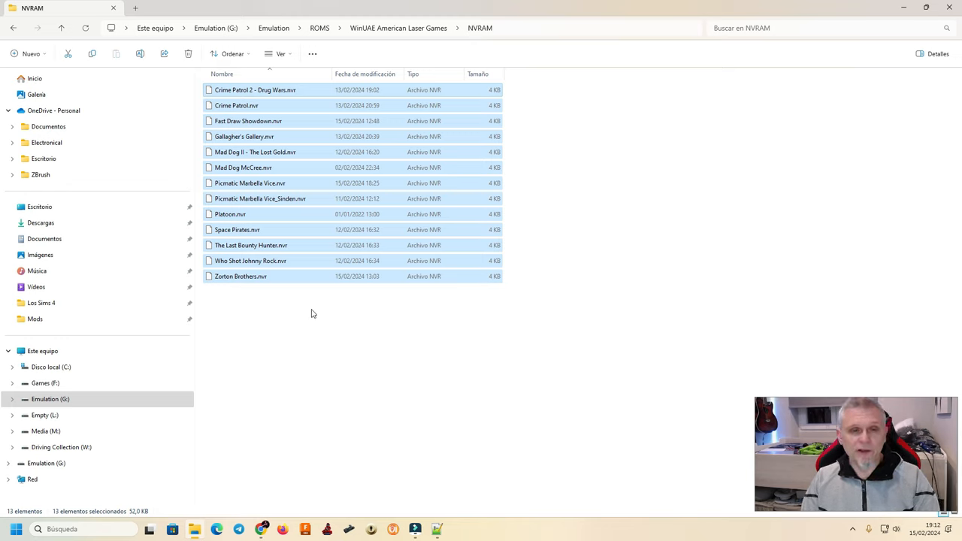
mouse_move(319, 307)
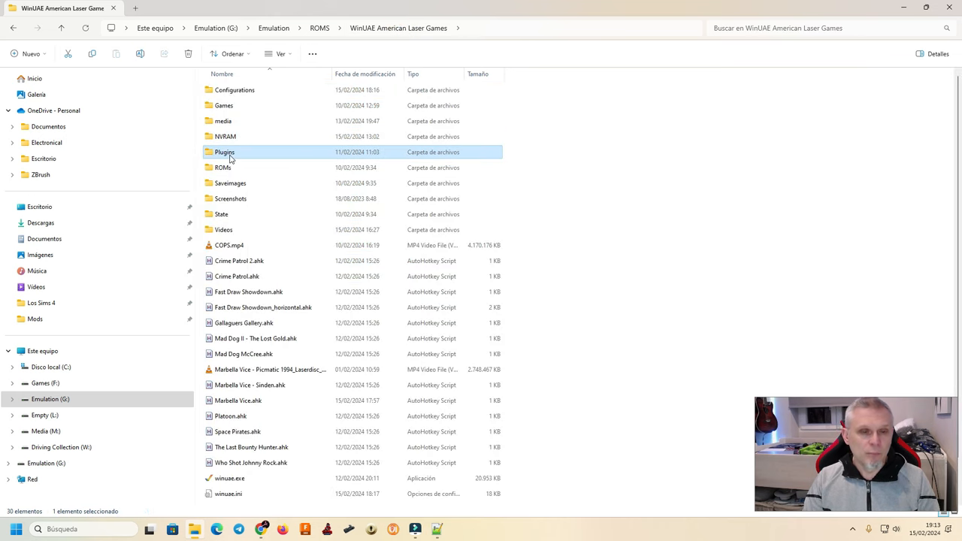
double_click(224, 152)
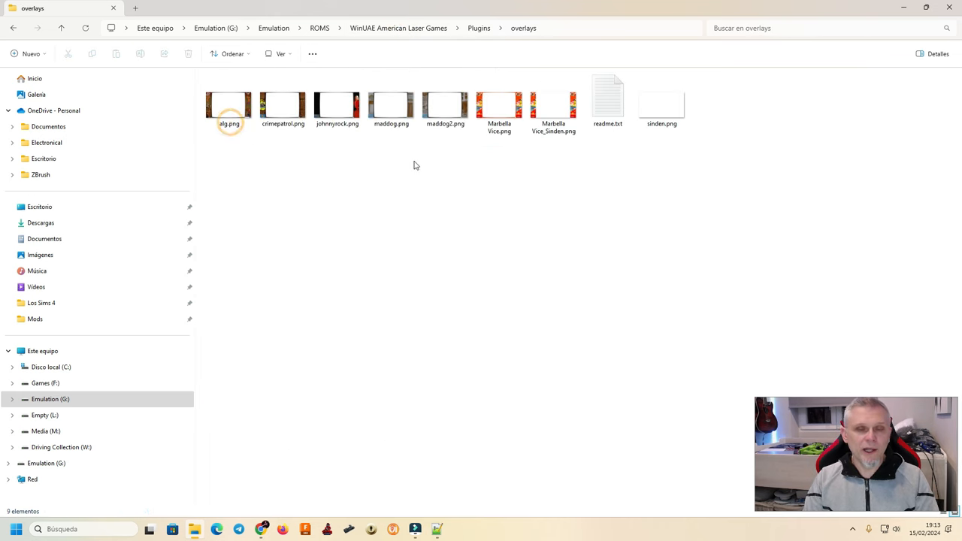
click(228, 105)
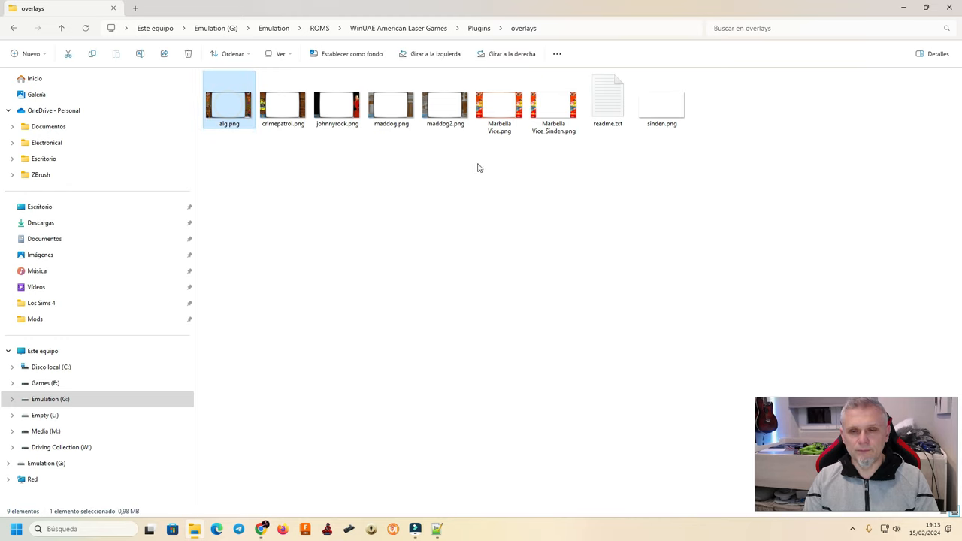
click(554, 103)
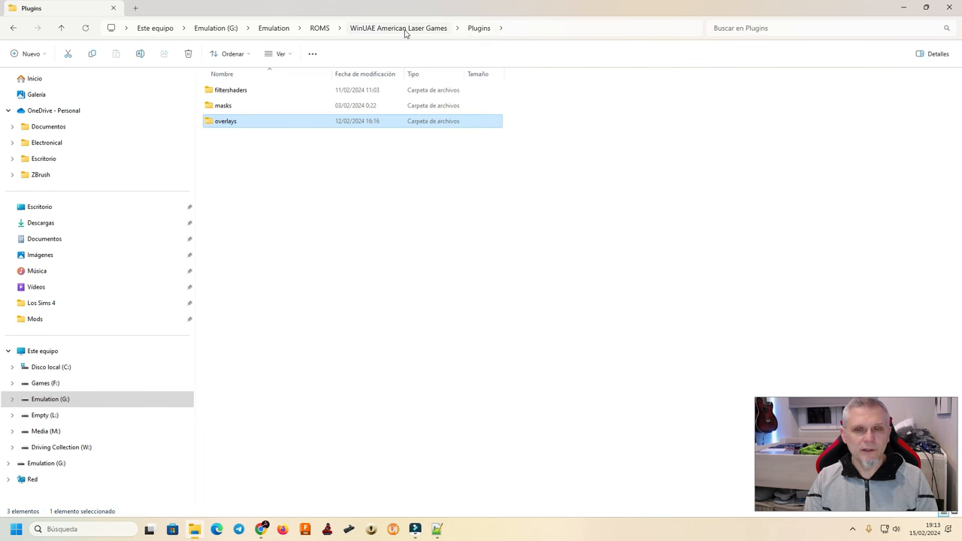
click(398, 27)
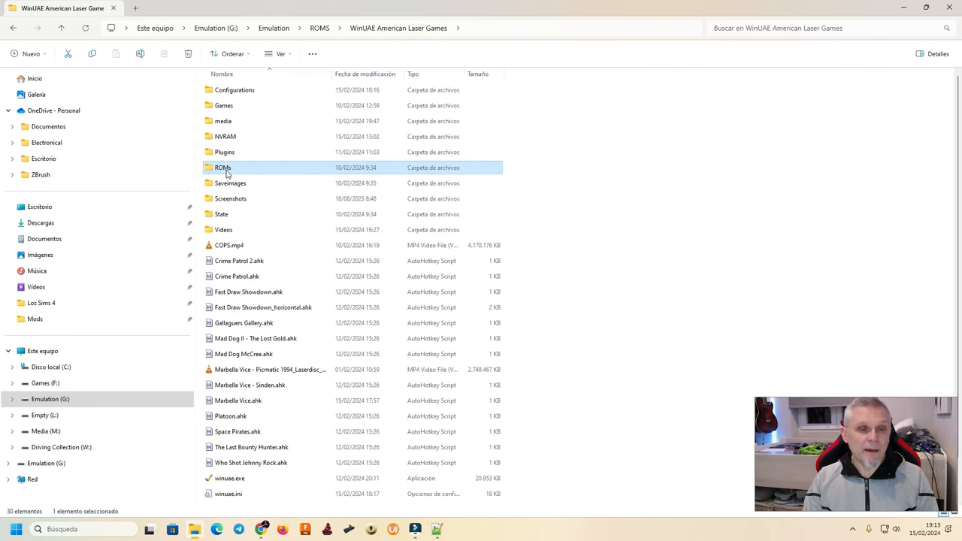
double_click(223, 167)
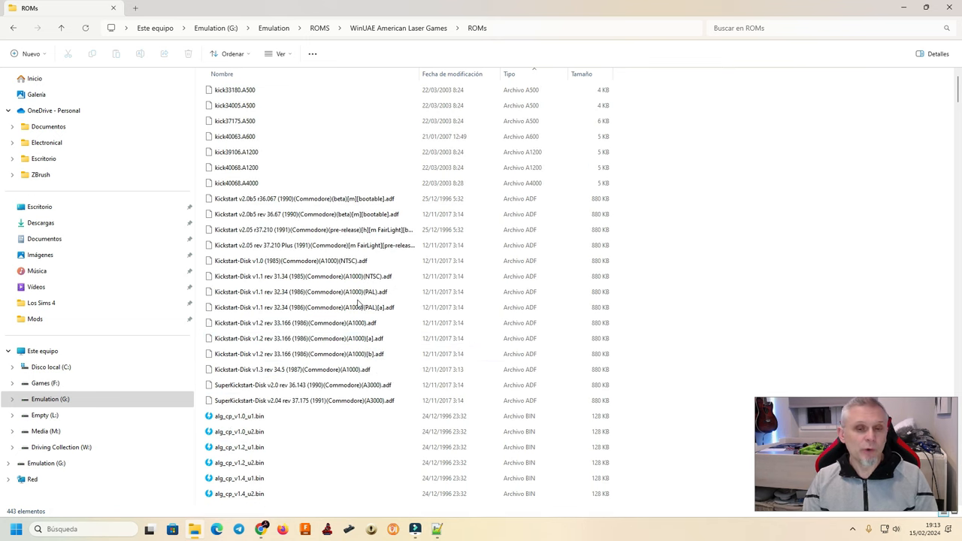
click(294, 322)
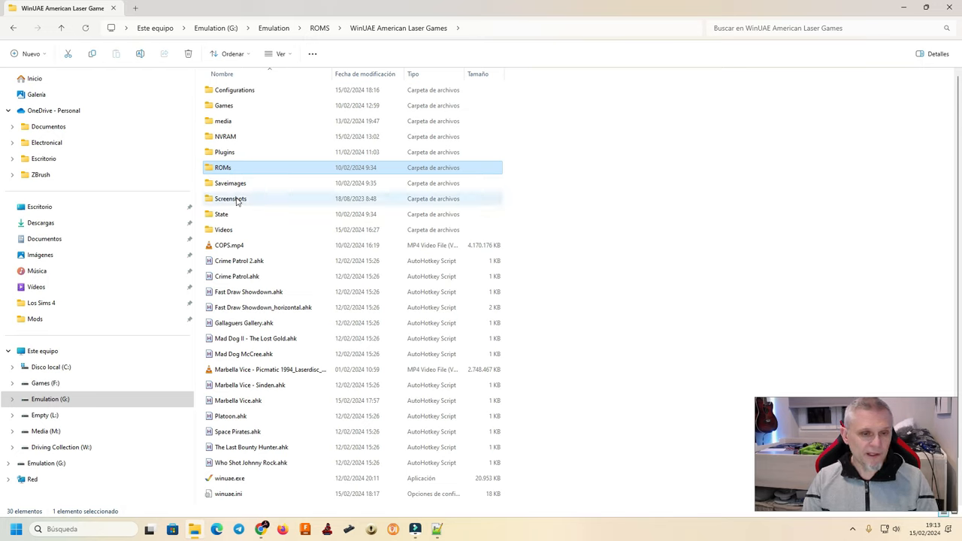
mouse_move(221, 214)
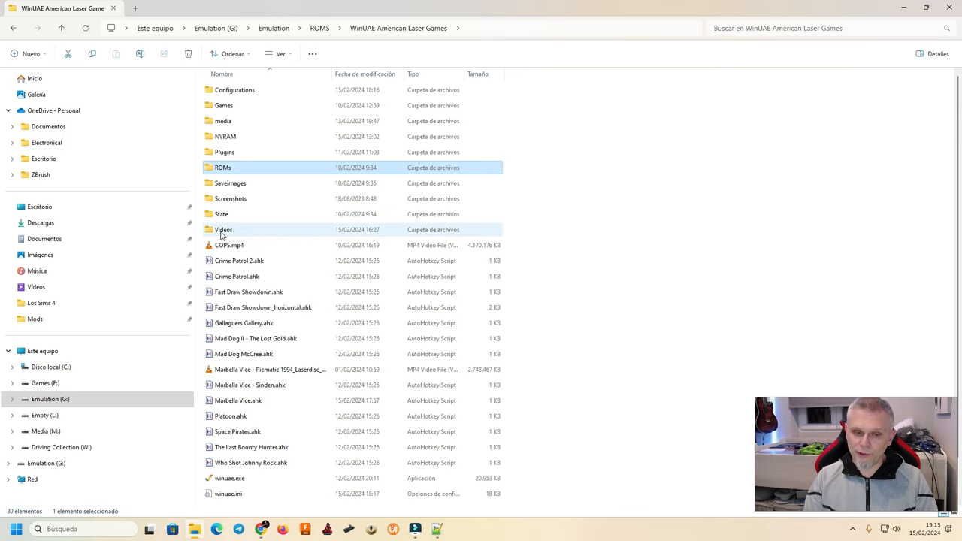
Step: Enter the Videos folder holding the American Laser Games preview videos
double_click(222, 229)
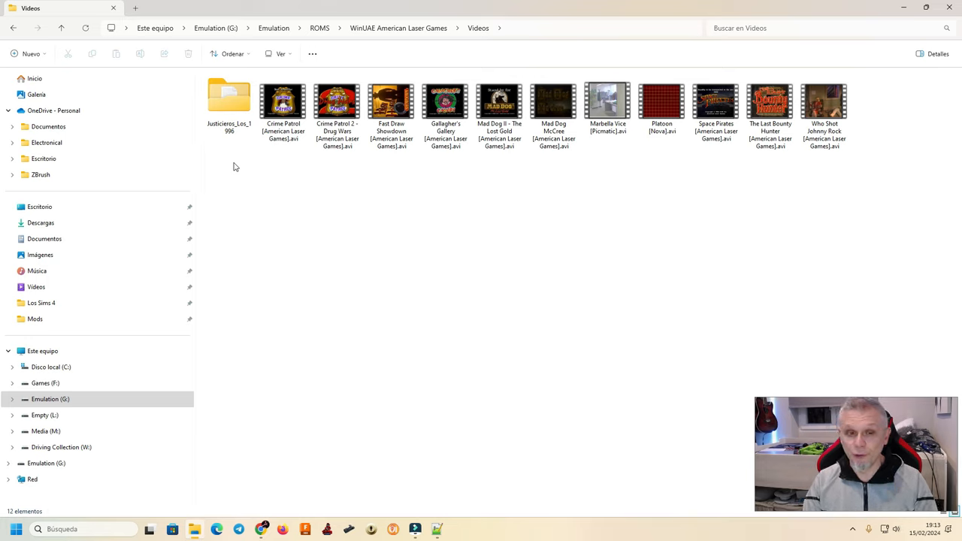
mouse_move(412, 45)
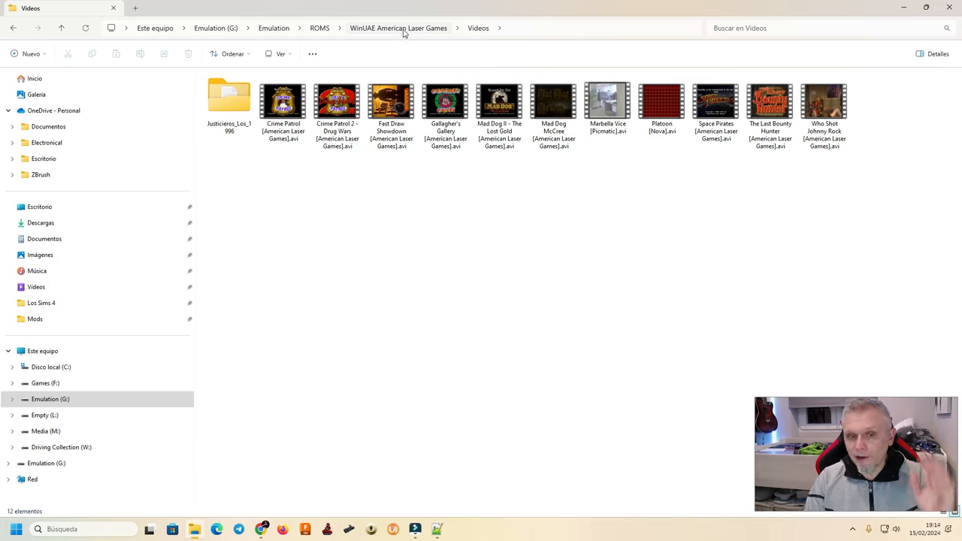
Step: Back in WinUAE American Laser Games, scroll past the scripts and select winuae64.exe
click(398, 27)
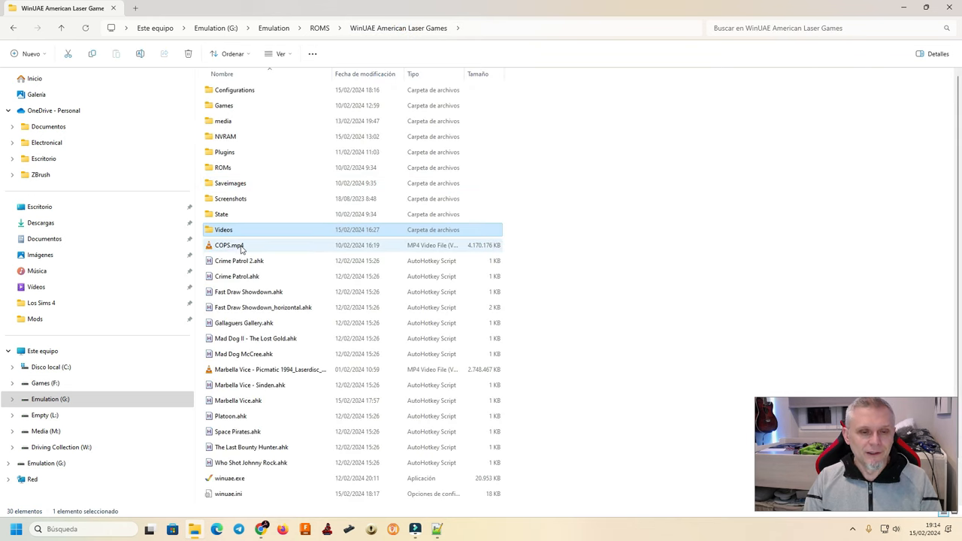
scroll(down, 3)
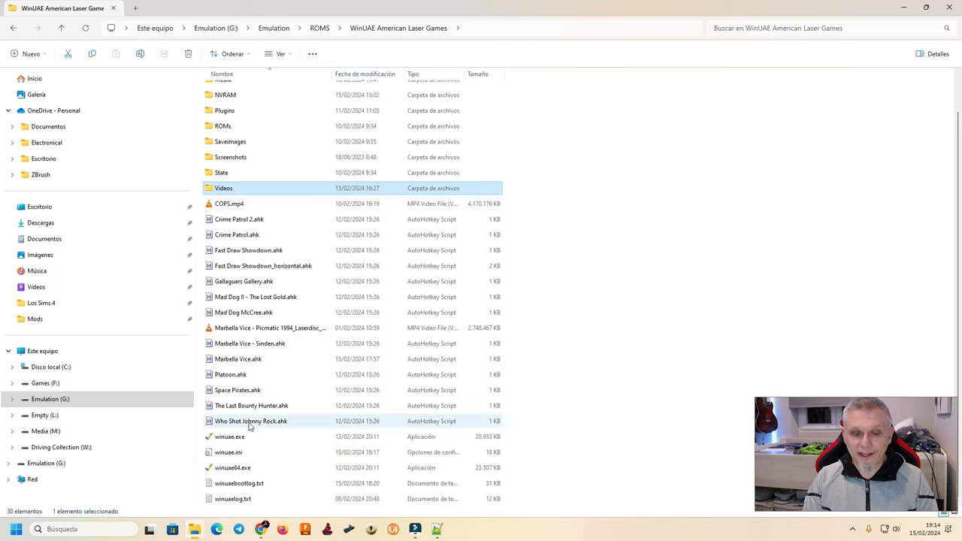
mouse_move(248, 250)
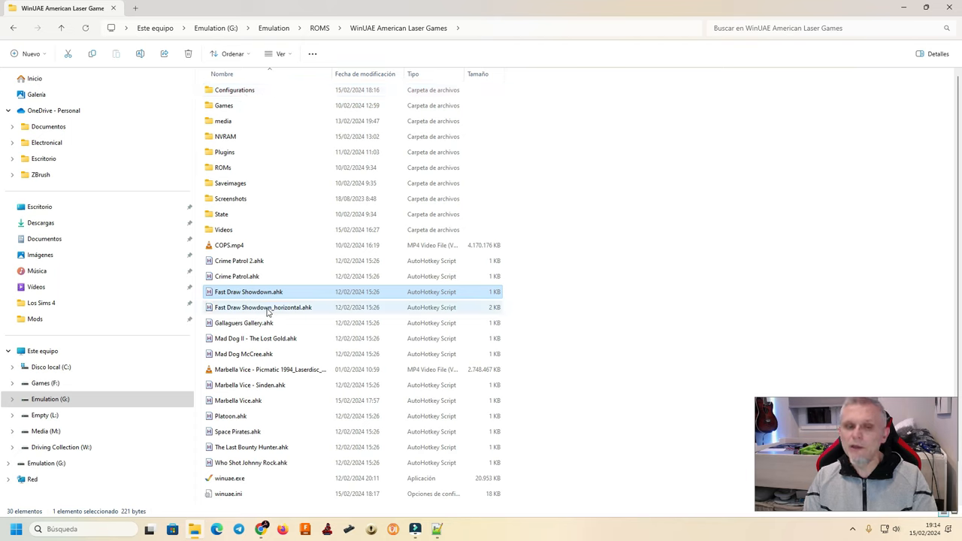
scroll(down, 3)
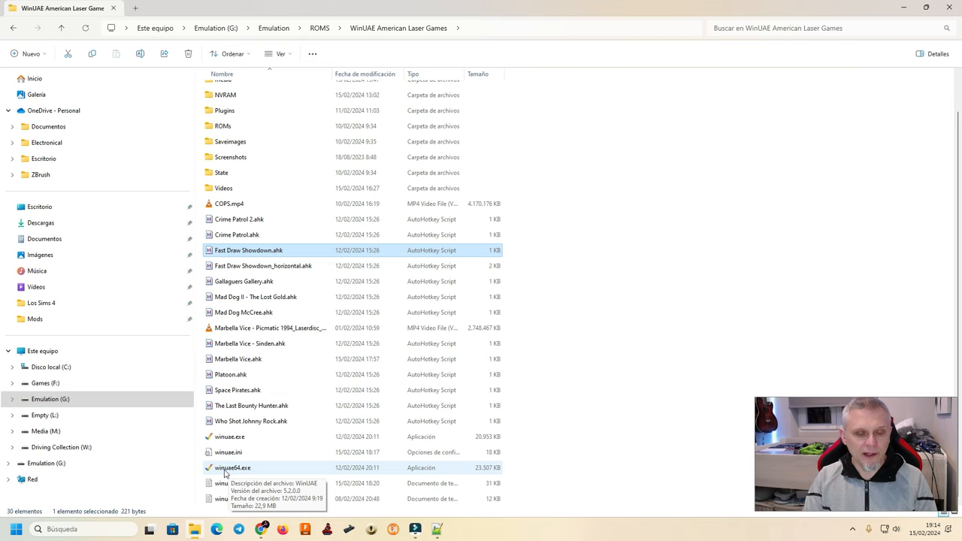
click(233, 468)
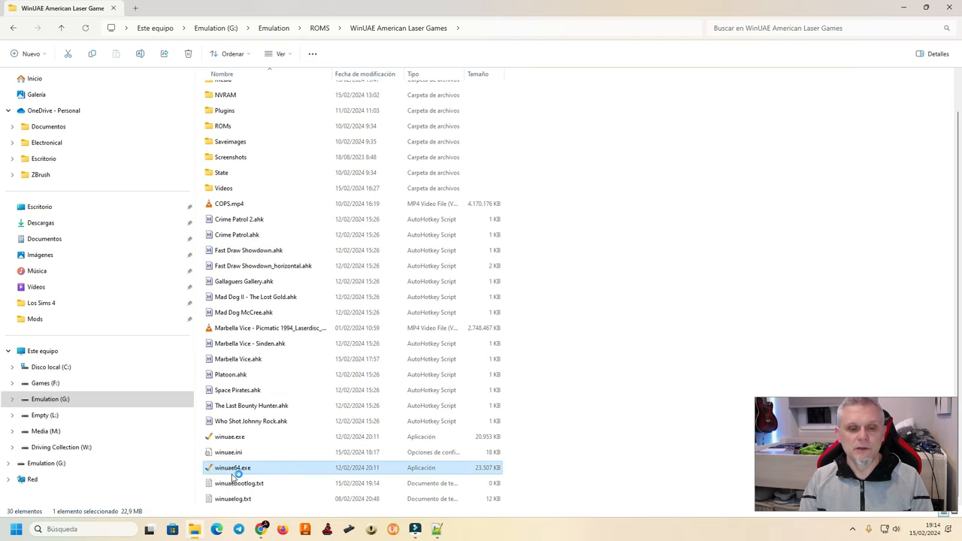
Step: Launch winuae64.exe and expand the Quickstart configuration list for the American Laser Games / Picmatic model
double_click(232, 467)
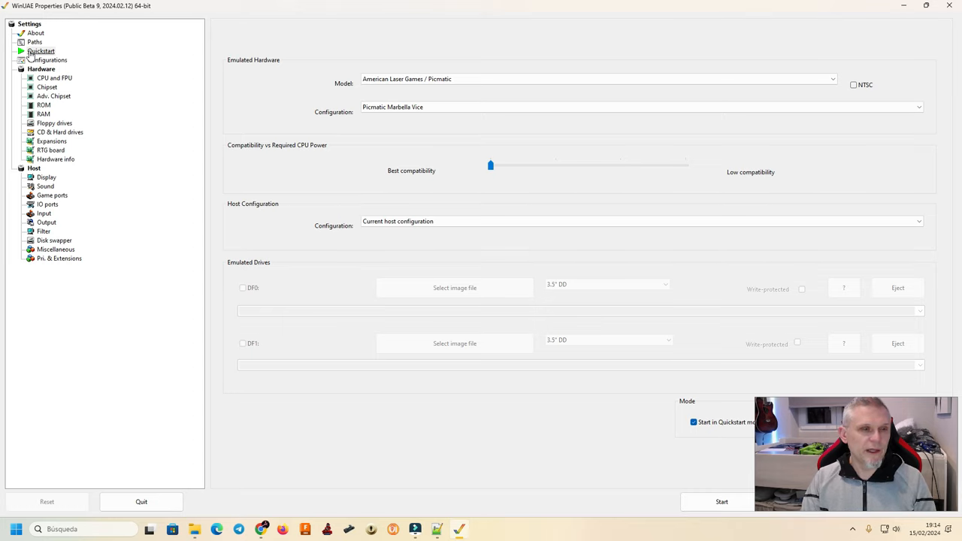
click(40, 51)
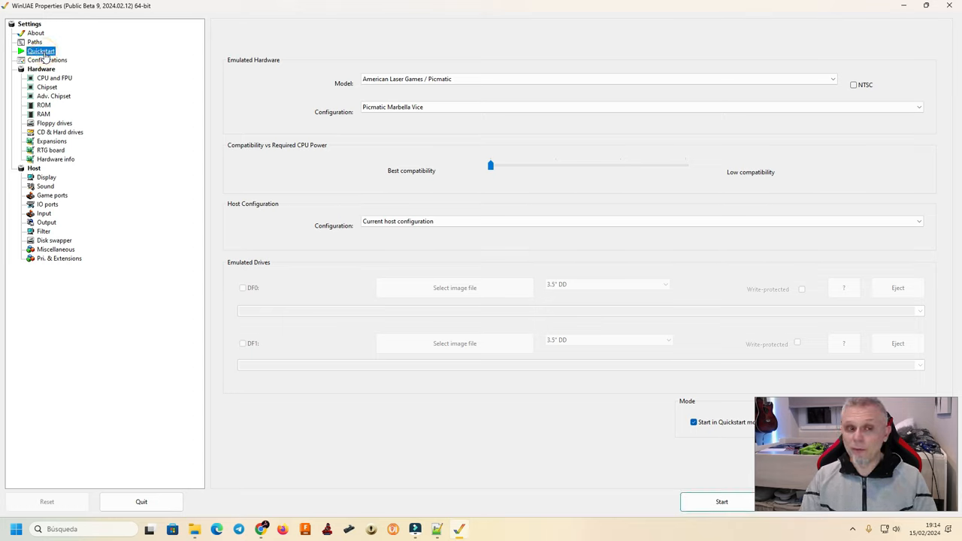
mouse_move(304, 72)
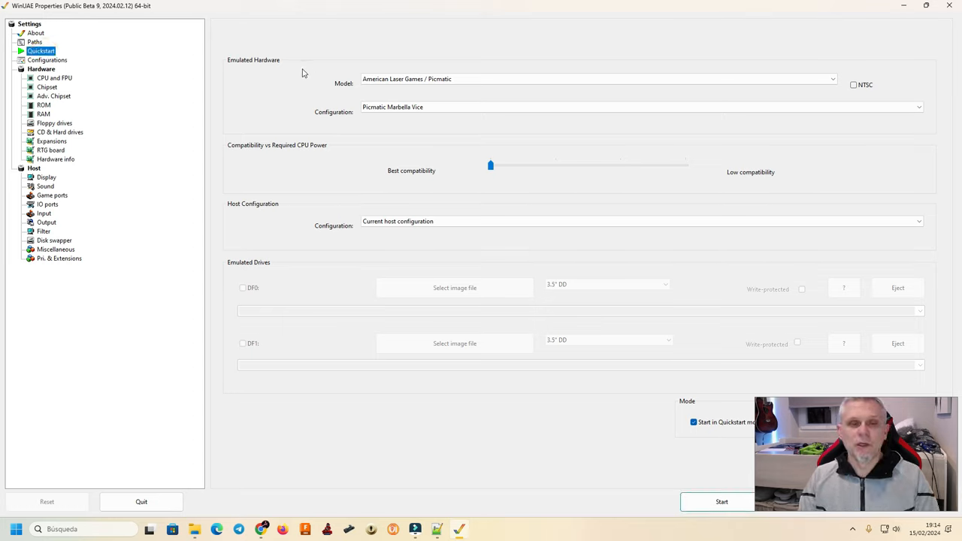
mouse_move(292, 106)
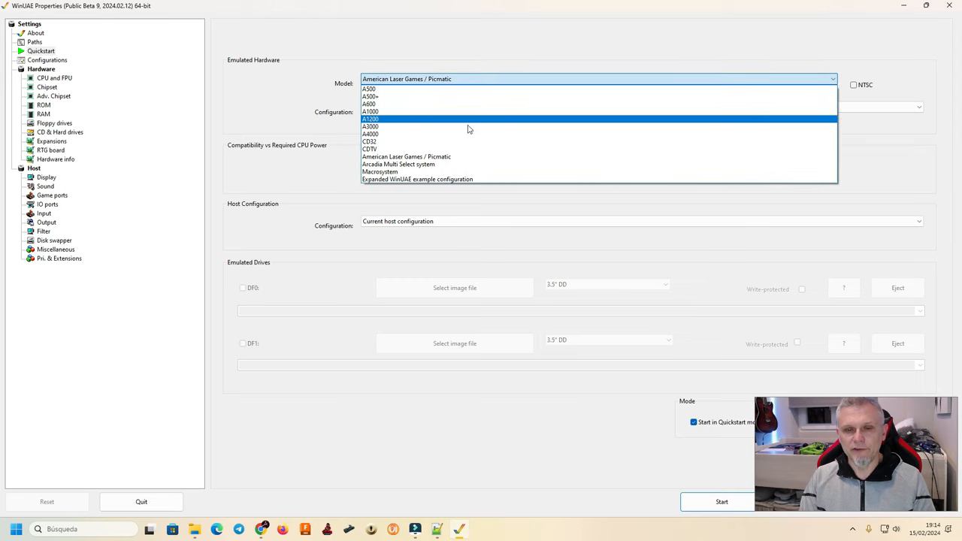
click(406, 157)
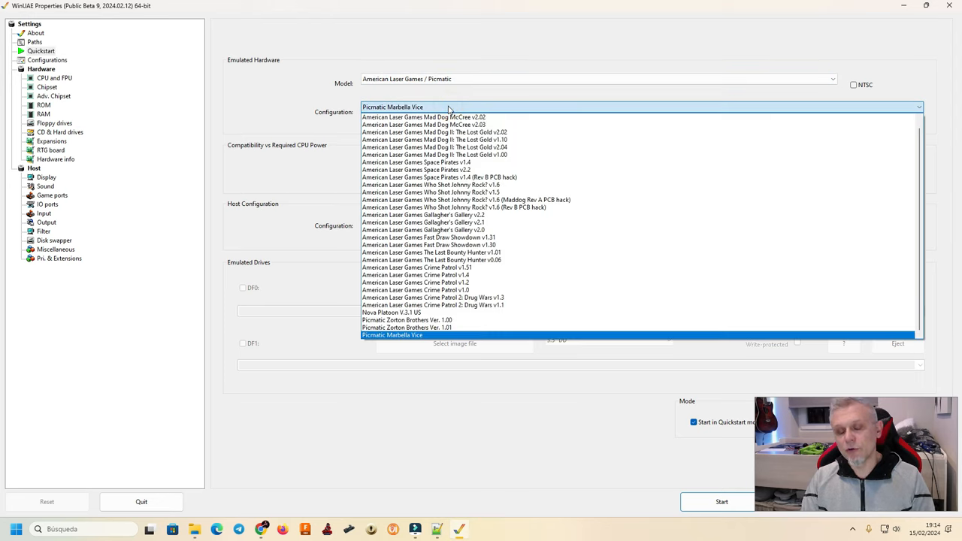
mouse_move(415, 274)
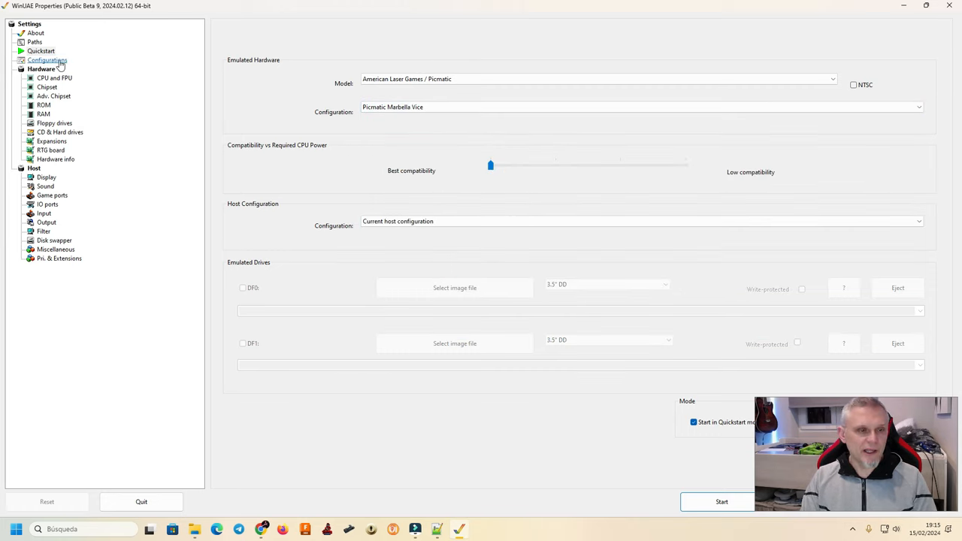
Step: View the saved Configurations page, then switch to the Hardware Chipset settings
click(47, 60)
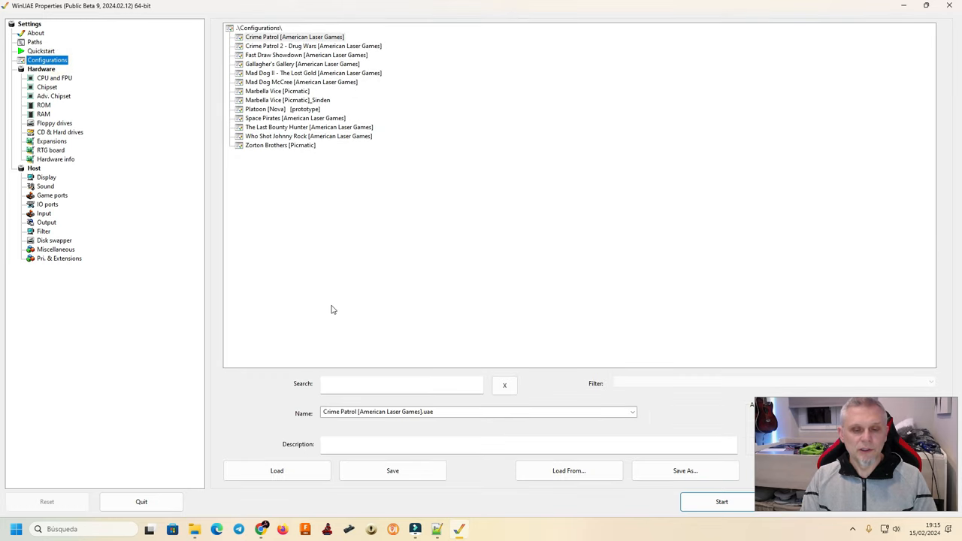
click(47, 60)
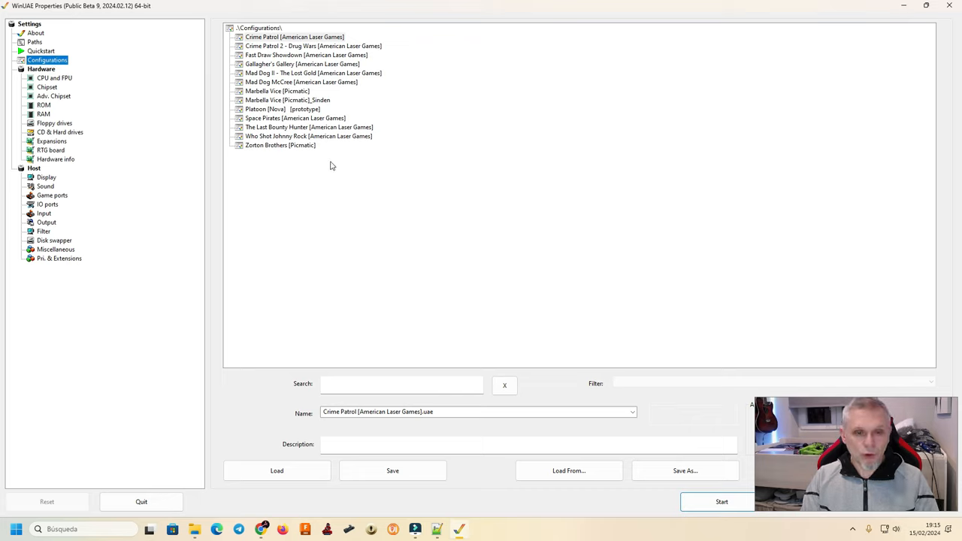
click(46, 85)
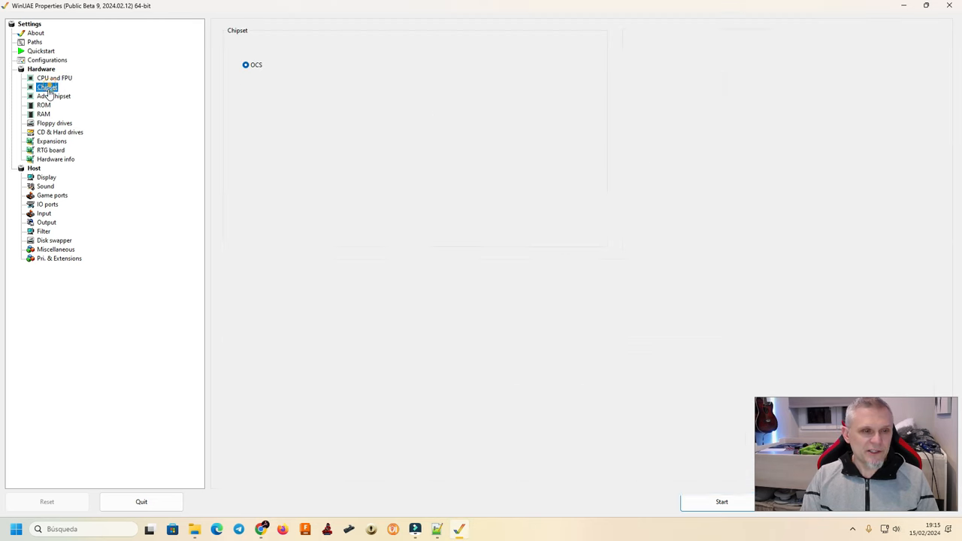
Step: Point the genlock LaserDisc video source to Marbella Vice [Picmatic].avi
click(47, 86)
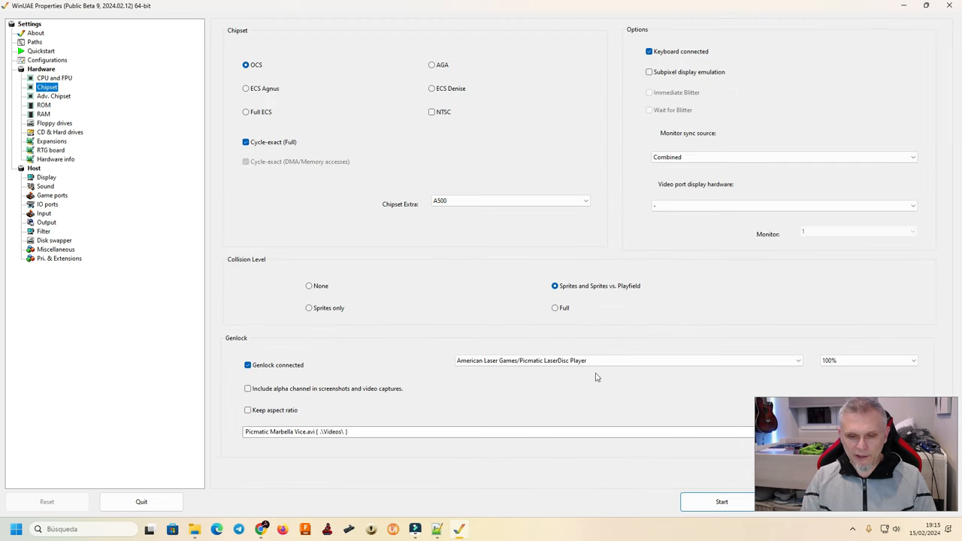
click(624, 361)
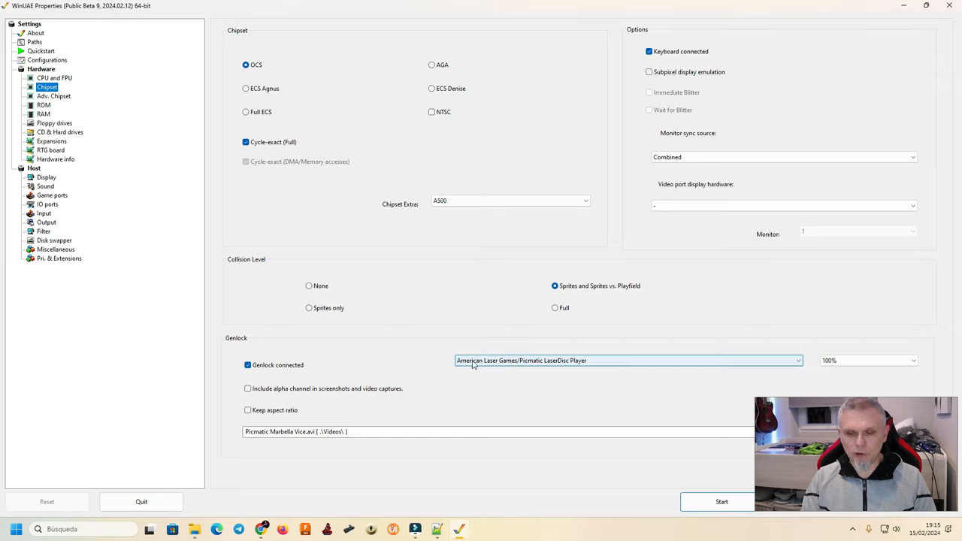
mouse_move(574, 365)
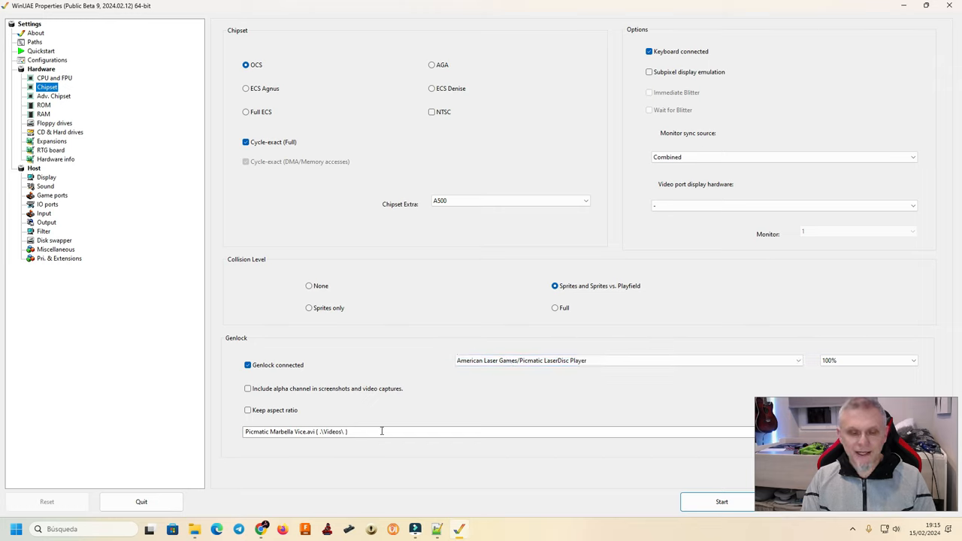
mouse_move(323, 420)
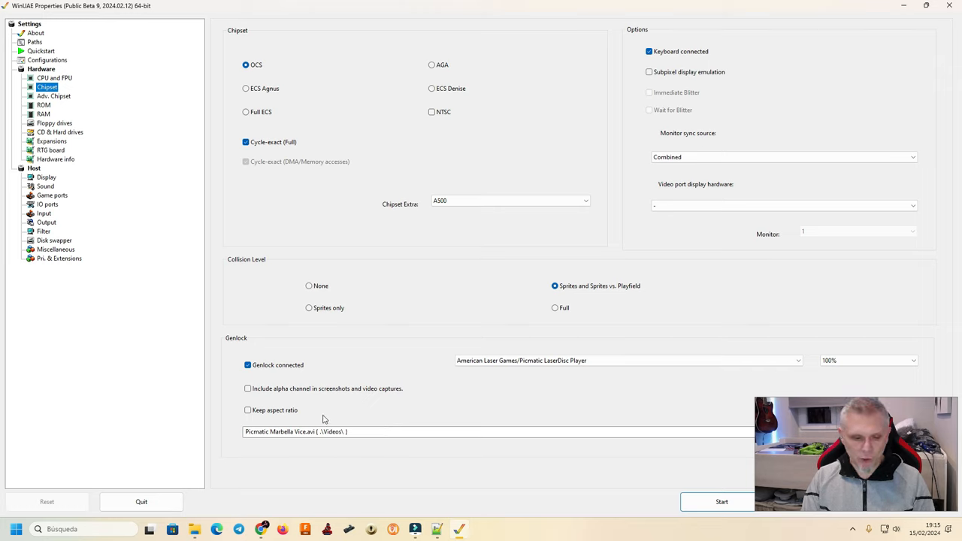
triple_click(481, 431)
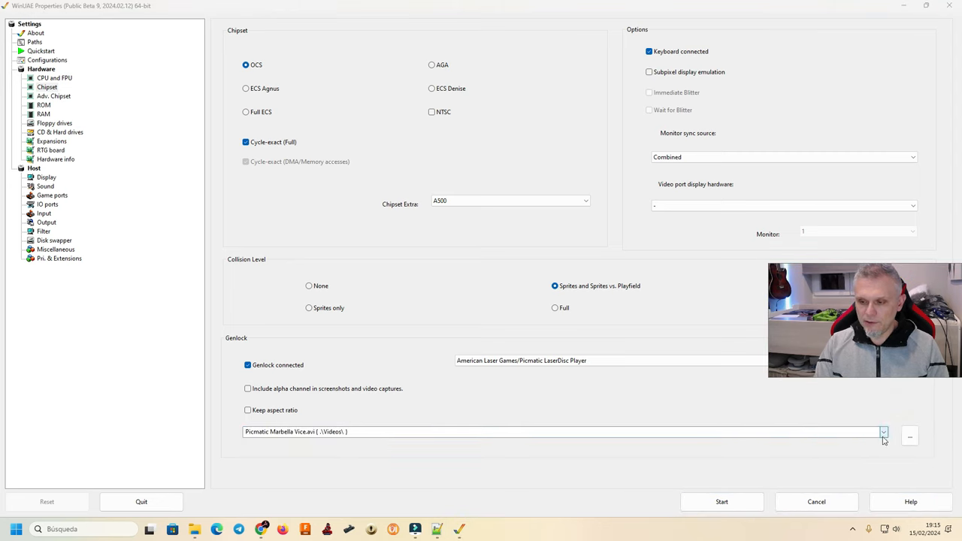
click(884, 432)
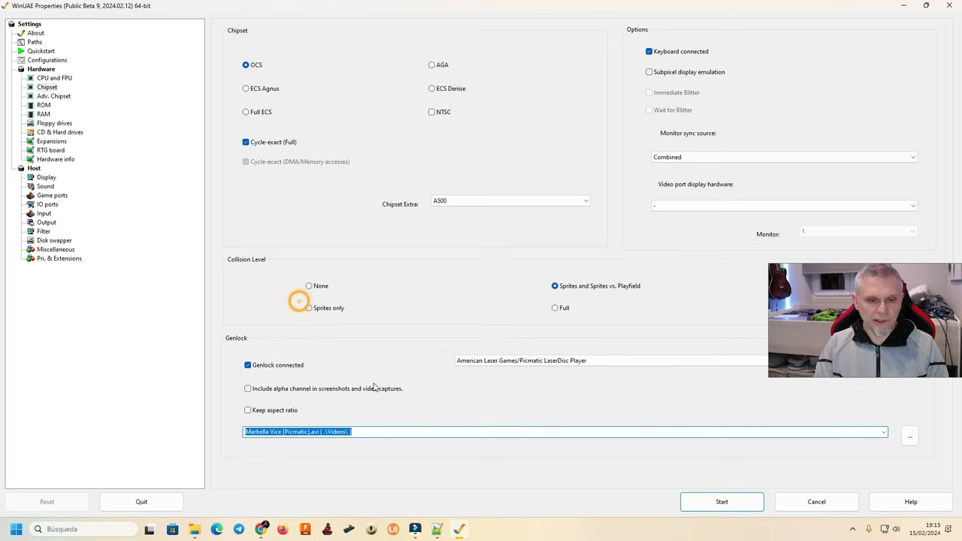
click(909, 436)
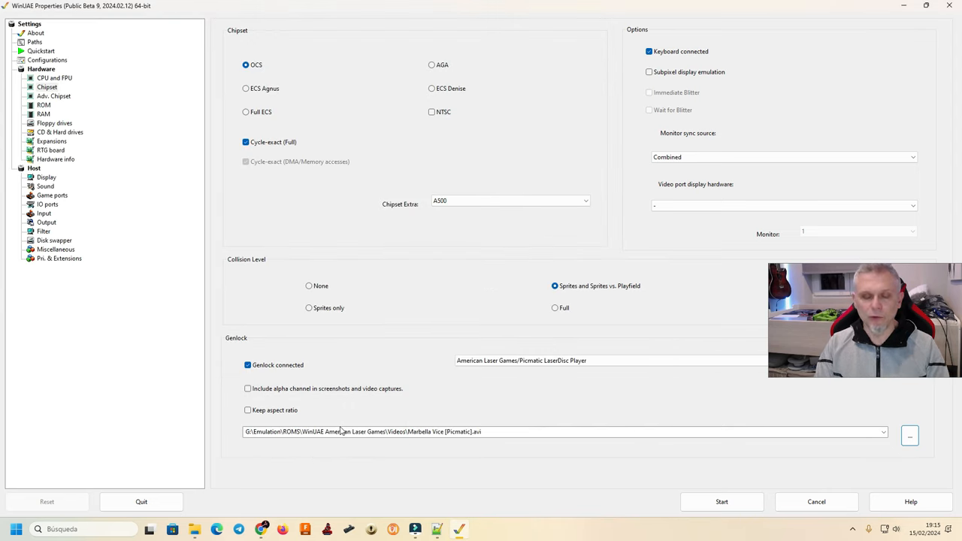
mouse_move(208, 208)
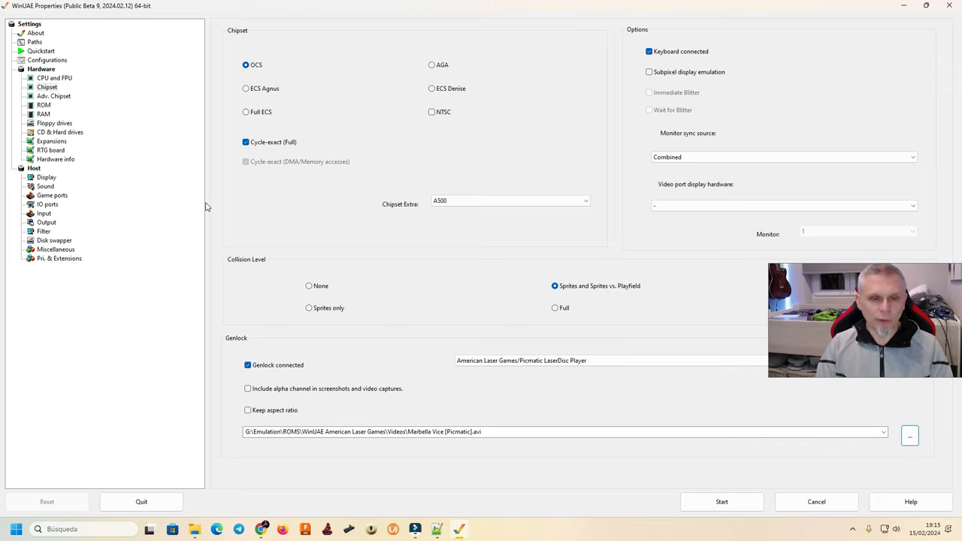
mouse_move(168, 262)
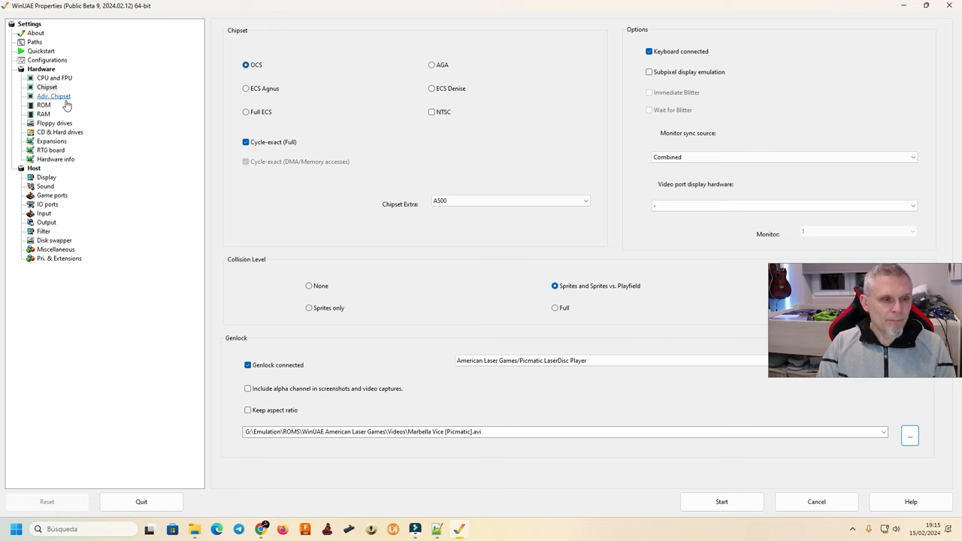
Step: Show the Adv. Chipset settings page
click(54, 96)
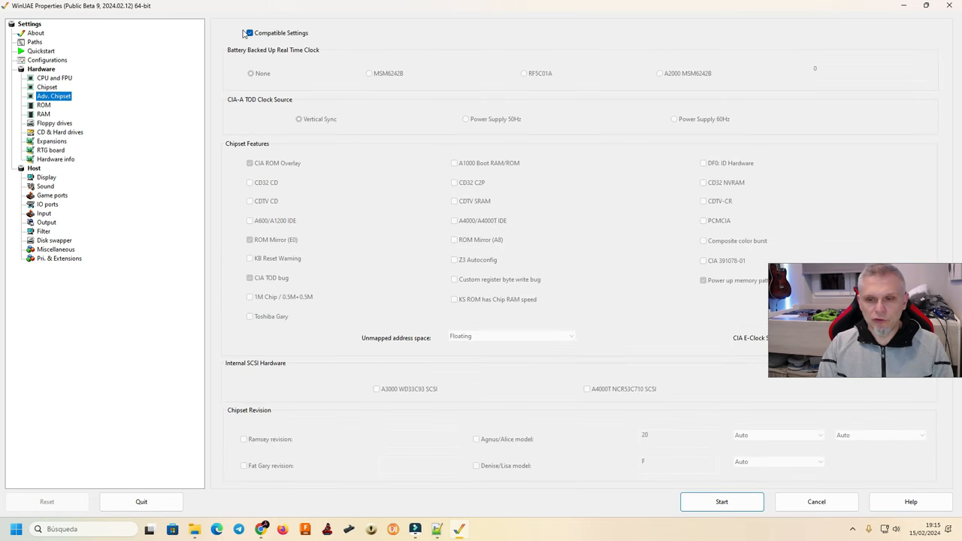
click(250, 33)
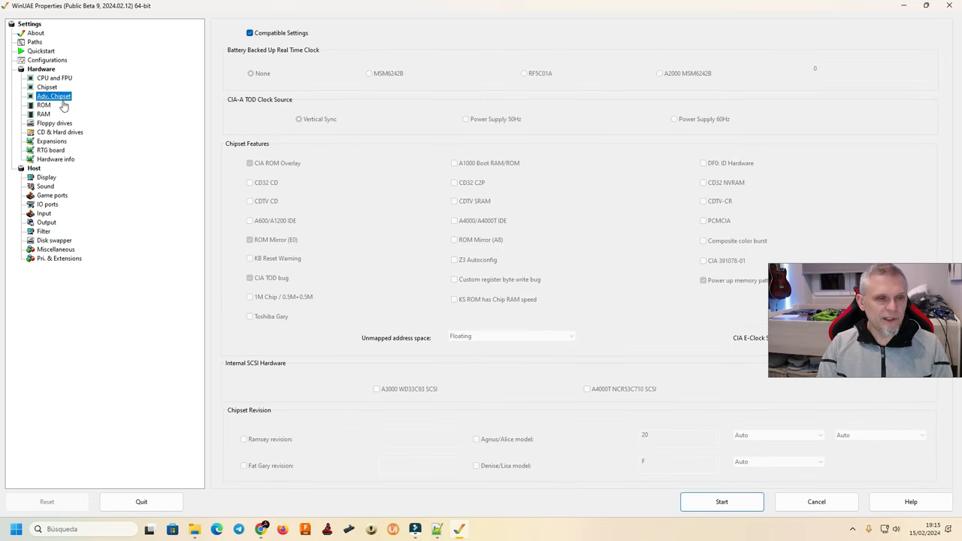
Step: Set the main ROM file to KS ROM v1.3 rev 34.5
click(44, 106)
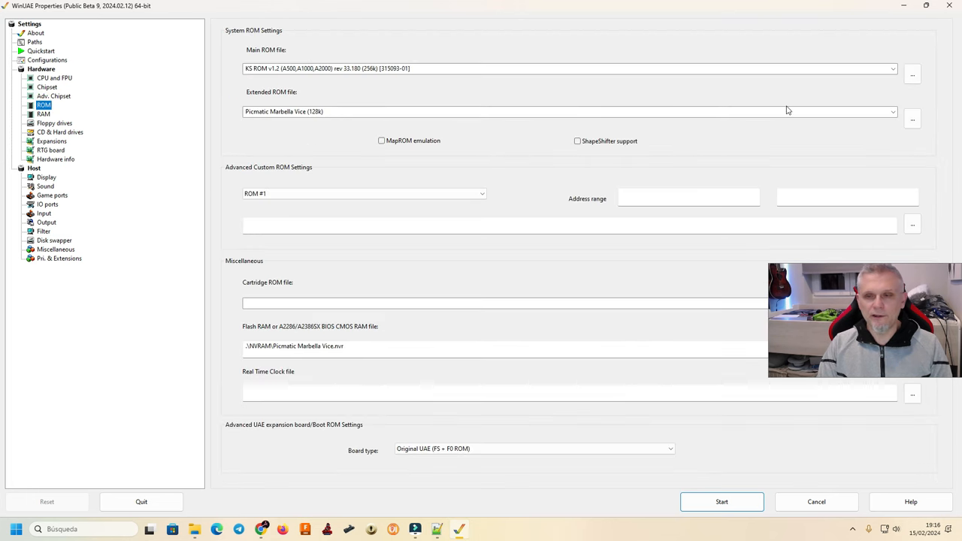
click(893, 69)
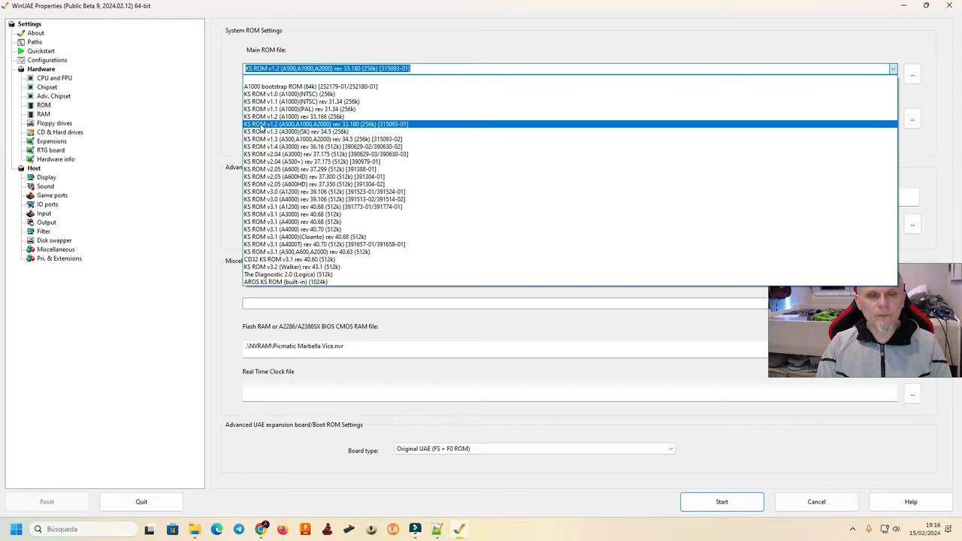
mouse_move(286, 129)
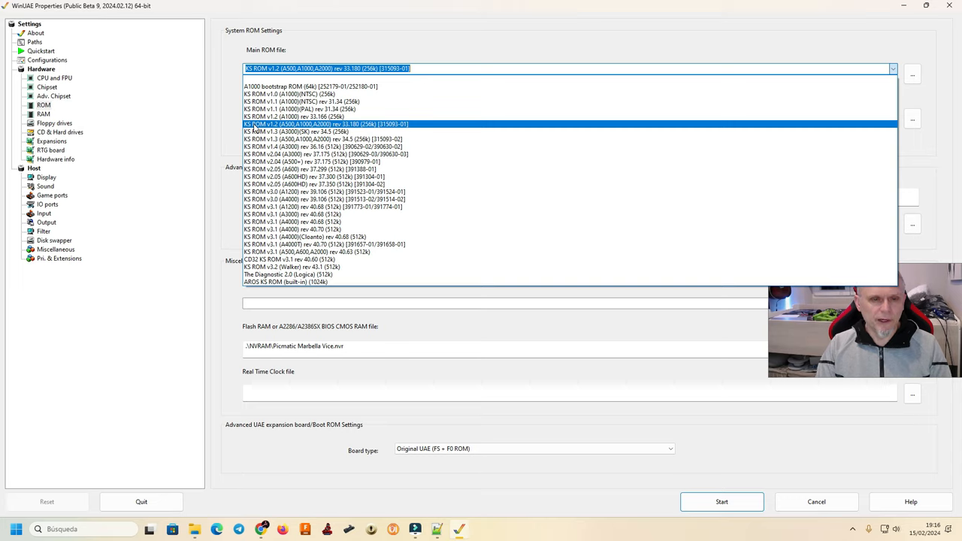
mouse_move(271, 127)
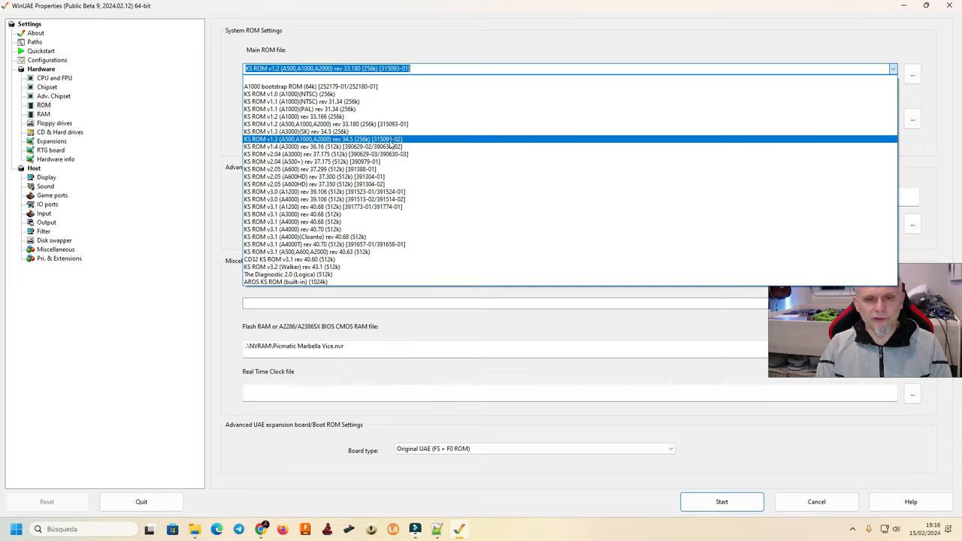
click(323, 138)
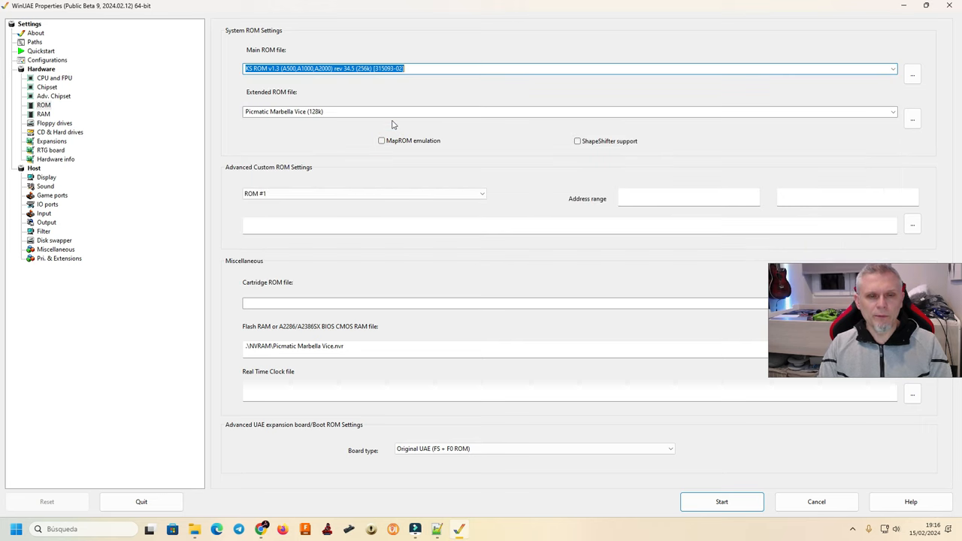
Step: Keep Picmatic Marbella Vice (128k) as the extended ROM and move on to RAM settings
click(568, 111)
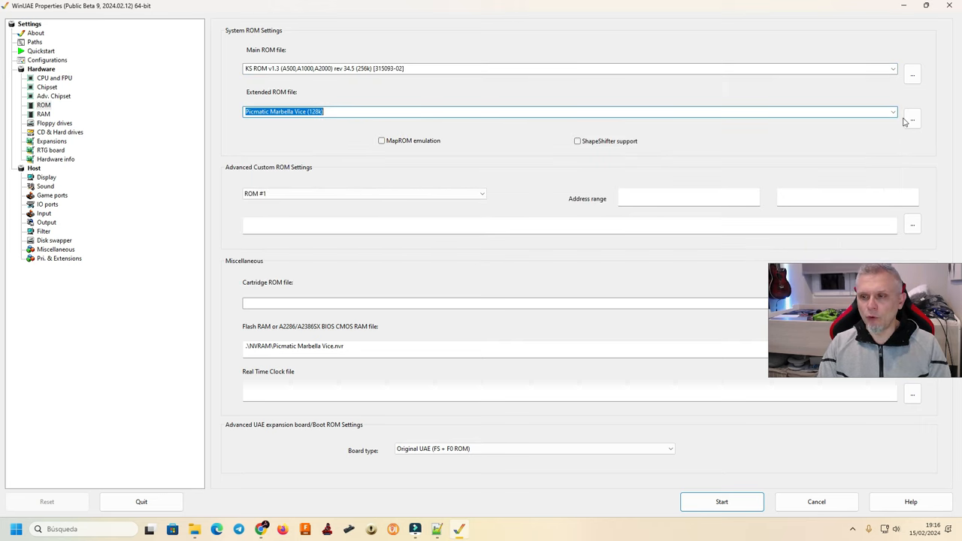
click(893, 111)
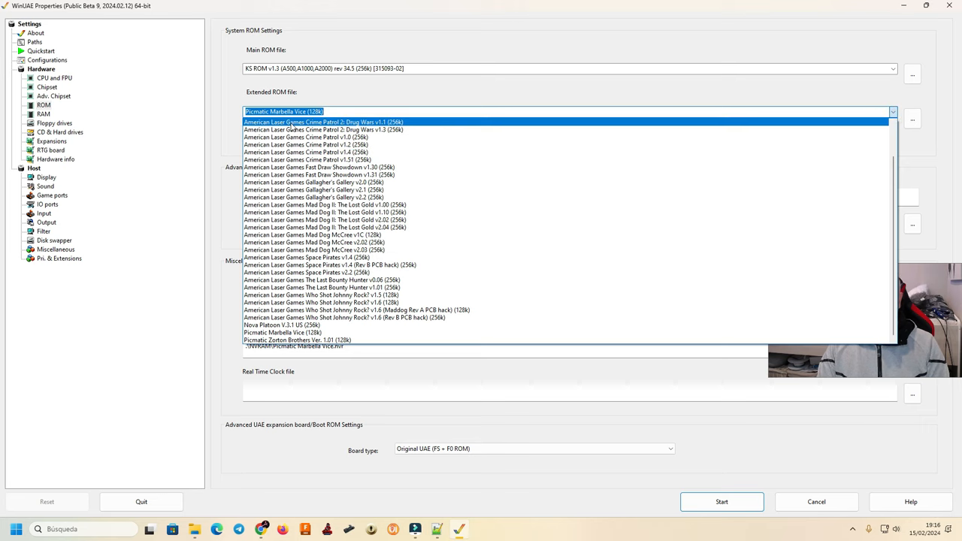
mouse_move(319, 197)
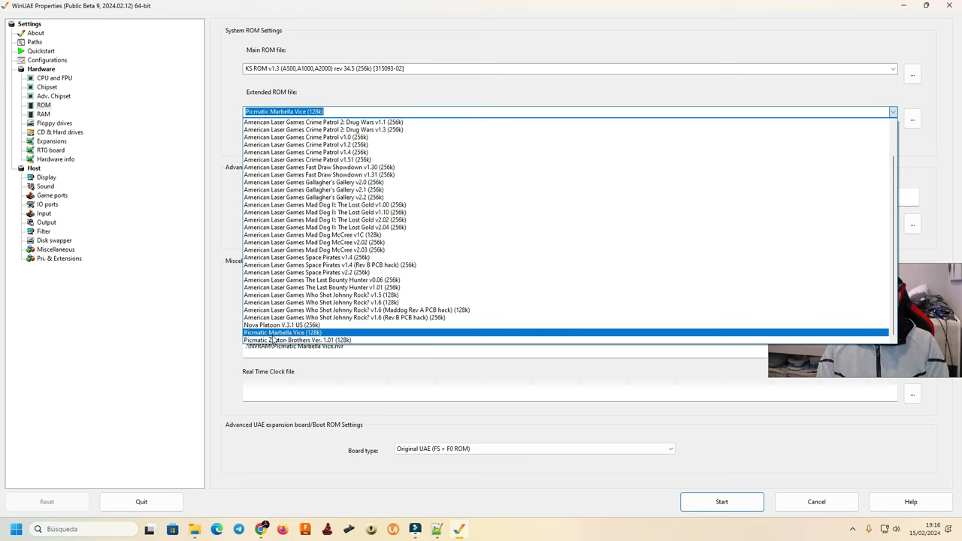
click(297, 340)
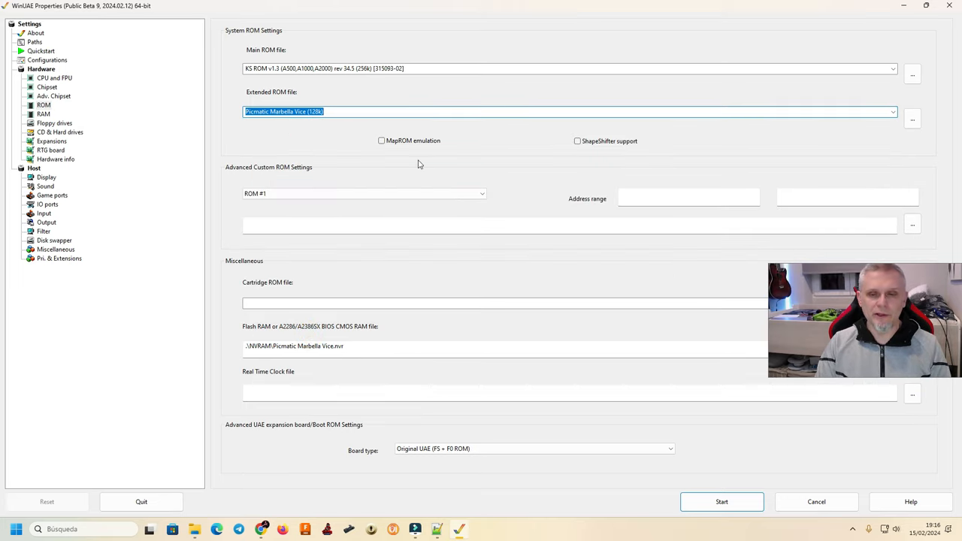
click(367, 346)
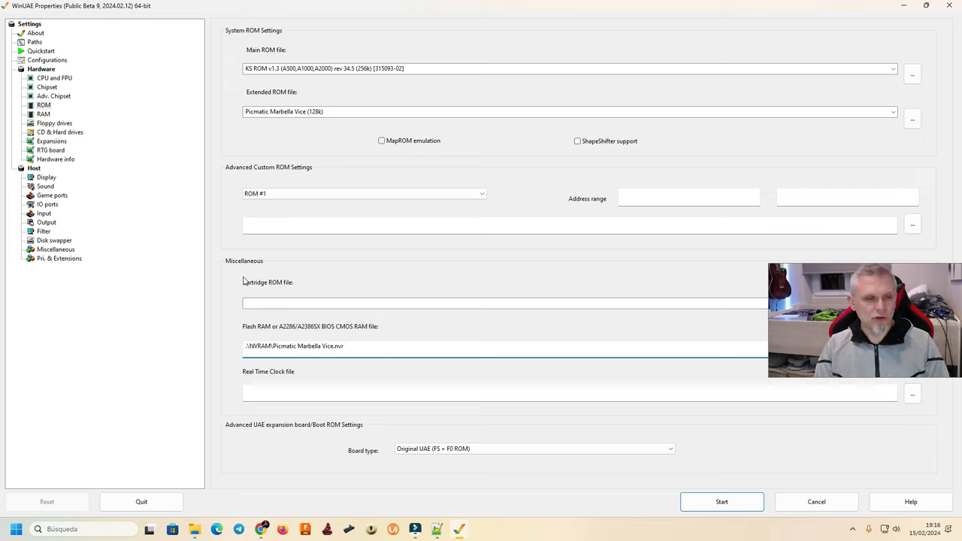
click(44, 114)
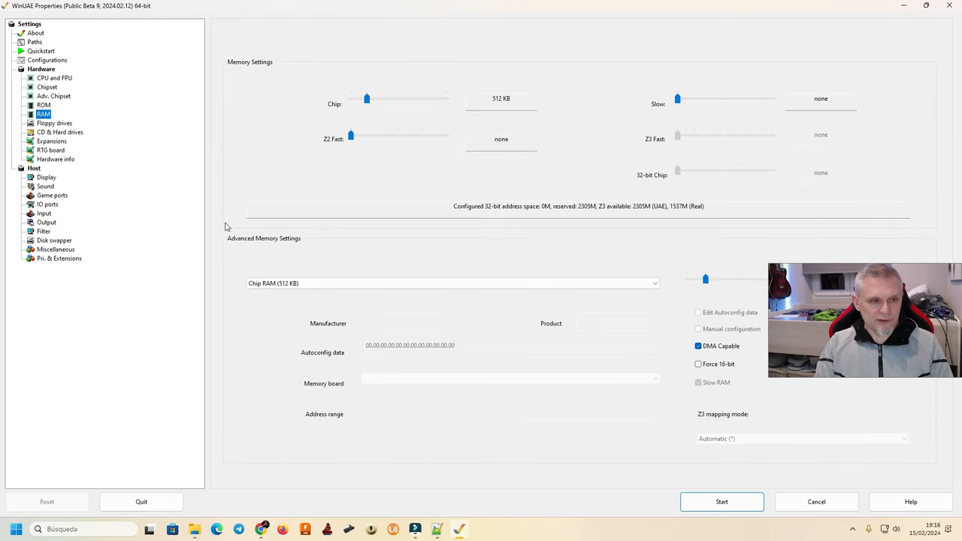
Step: Step through Floppy drives, CD & Hard drives, Expansions and RTG board to reach Hardware info
click(54, 124)
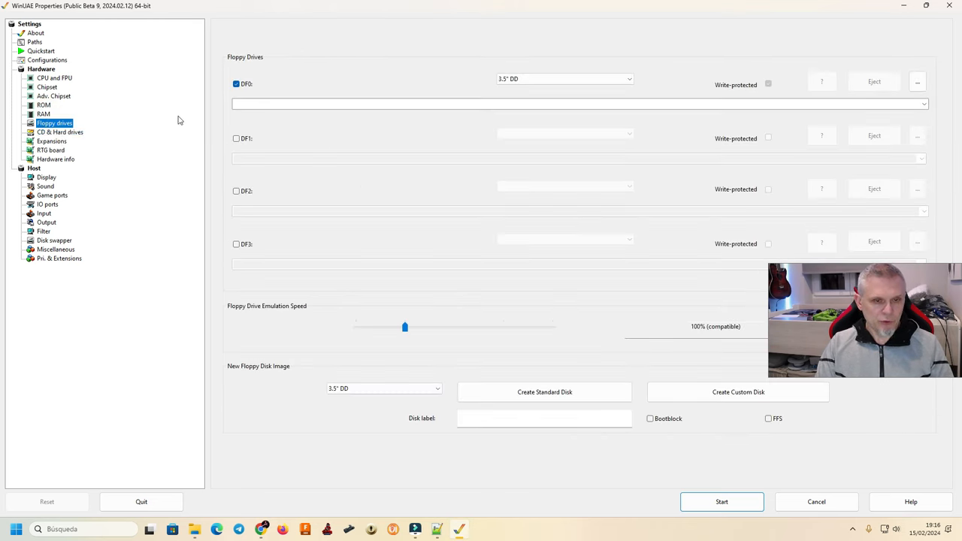
click(60, 132)
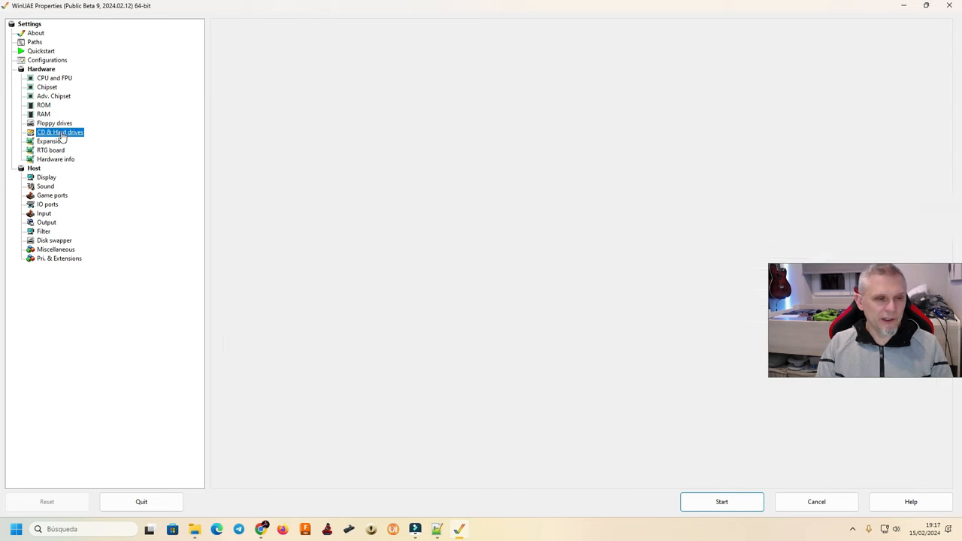
click(61, 133)
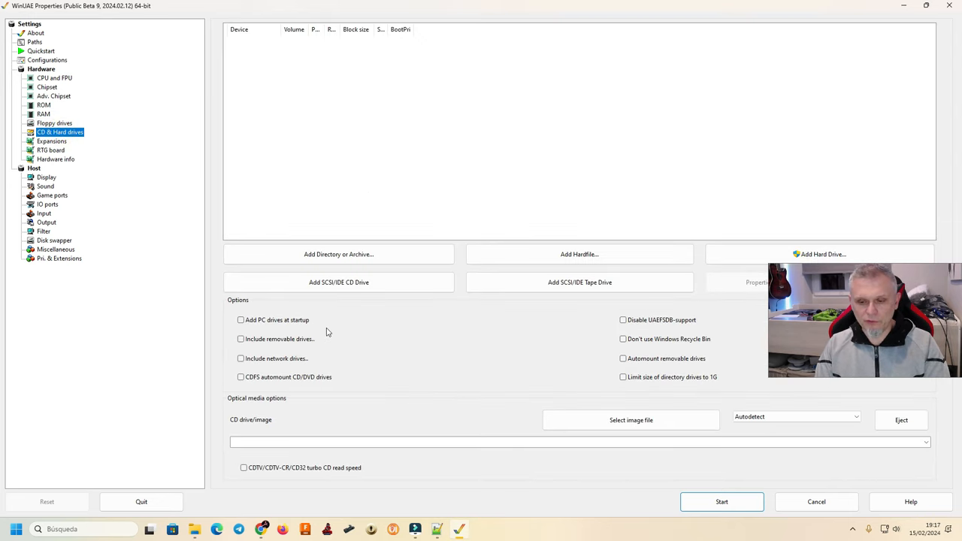
click(51, 141)
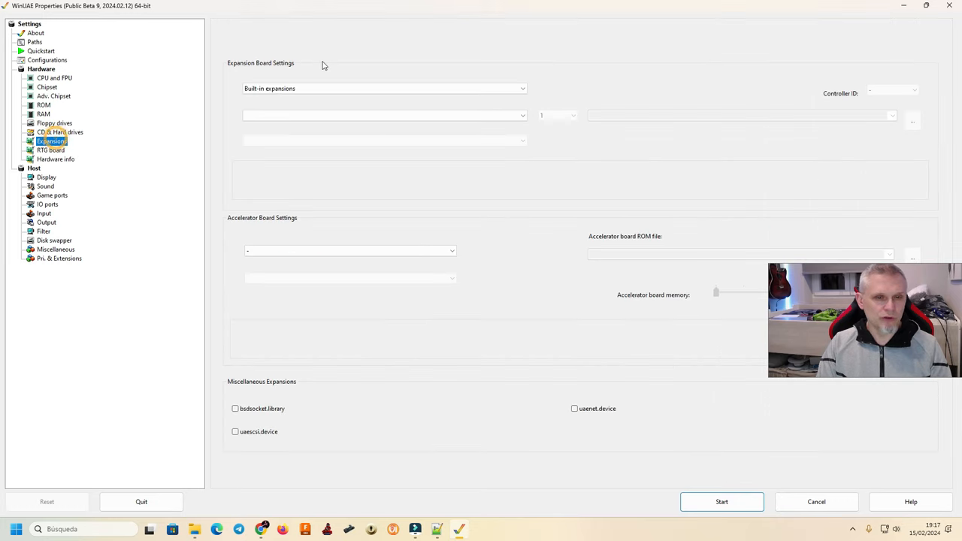
click(51, 150)
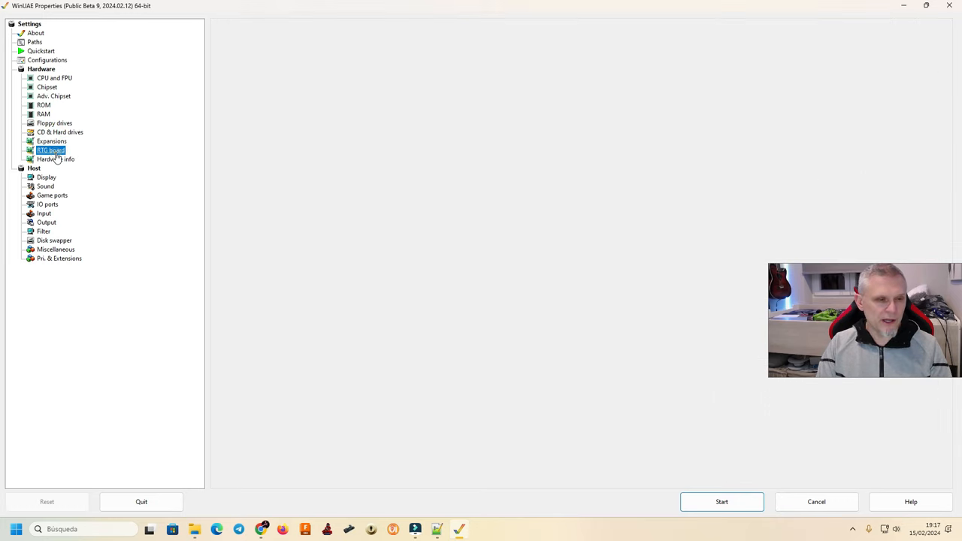
click(56, 159)
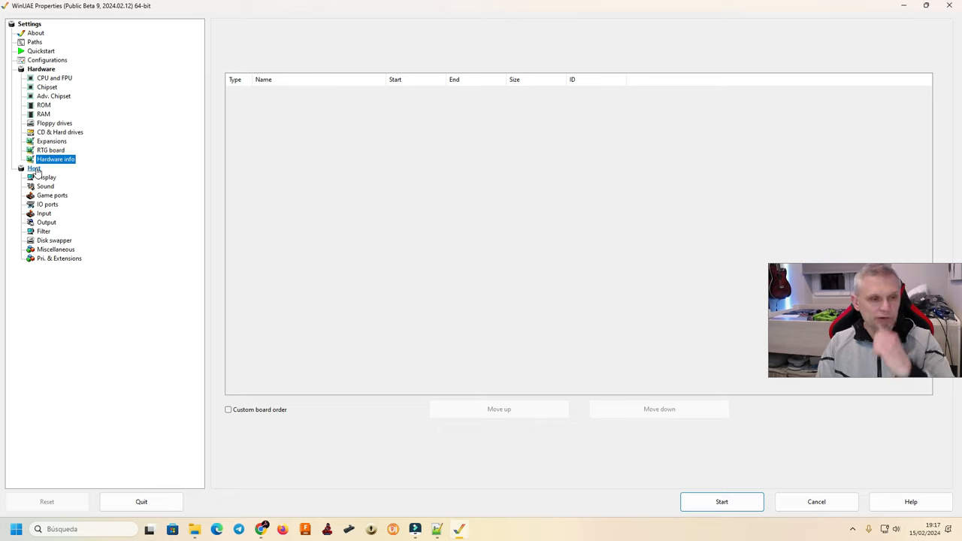
Step: On the Display page set Fullscreen to 1920x1080 and Native mode to Fullscreen
click(45, 177)
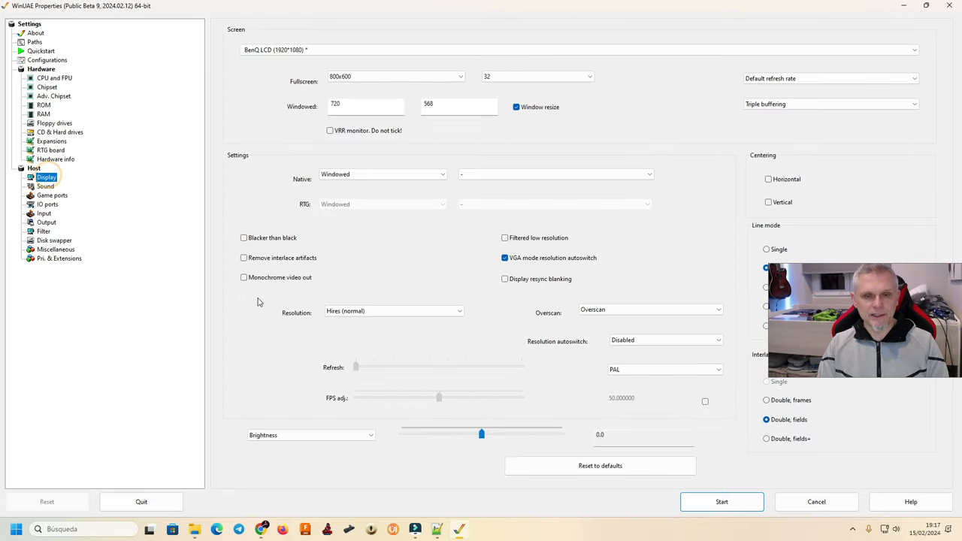
click(394, 76)
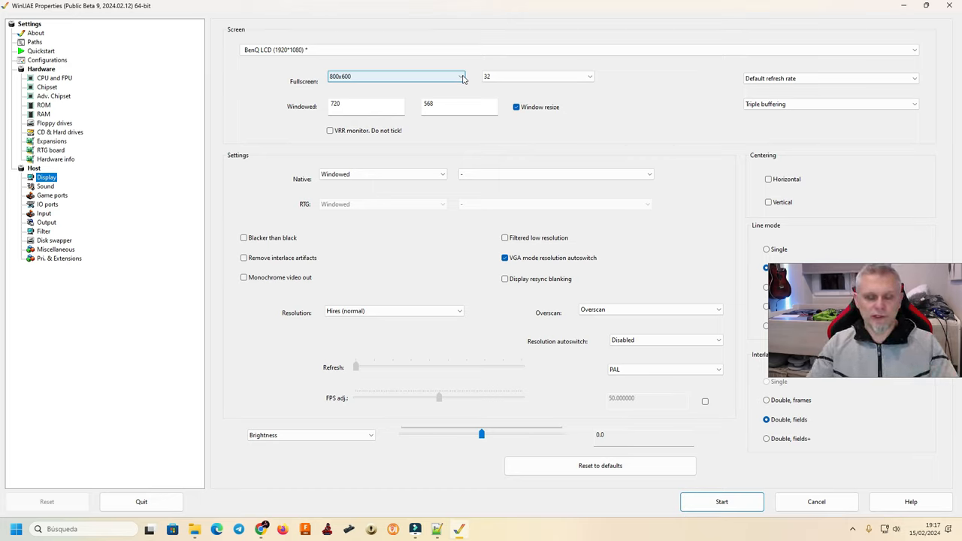
click(462, 75)
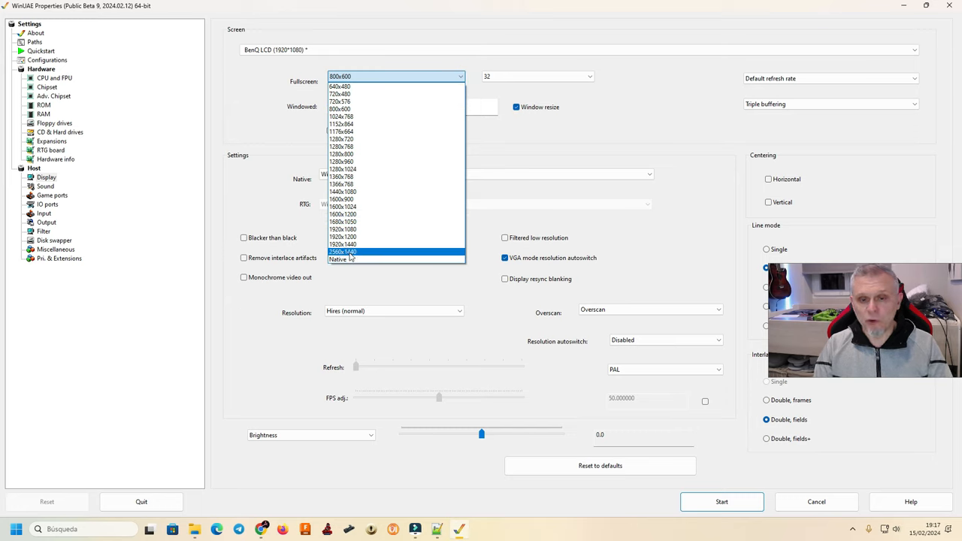
click(342, 236)
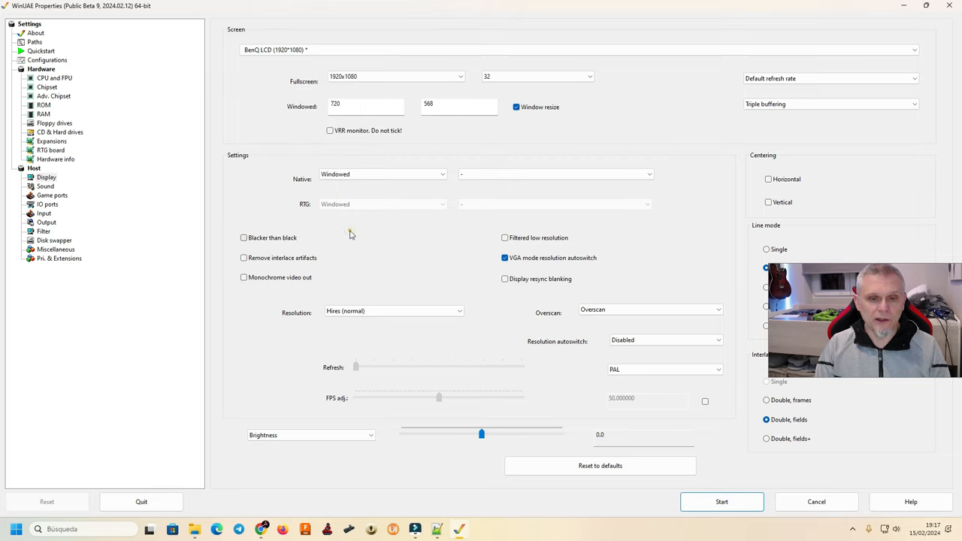
click(382, 174)
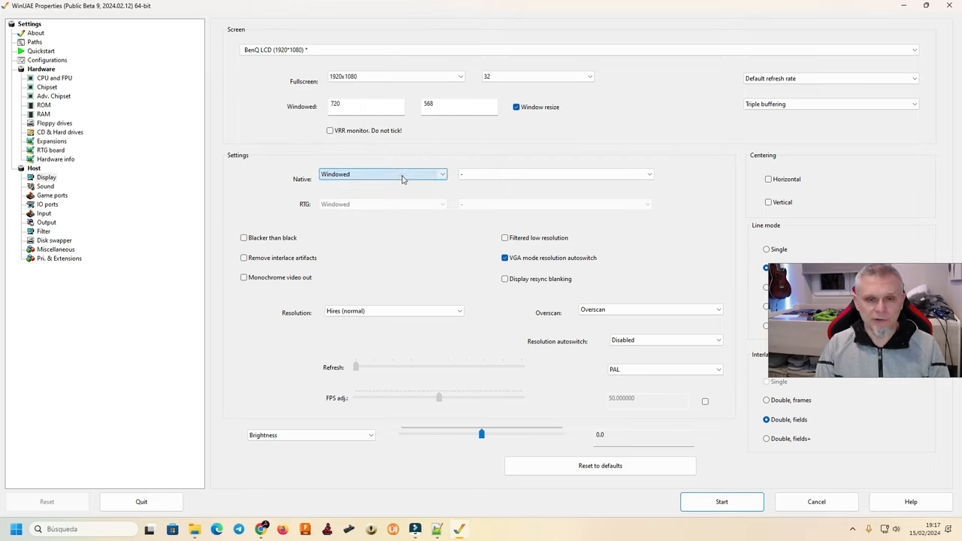
click(381, 175)
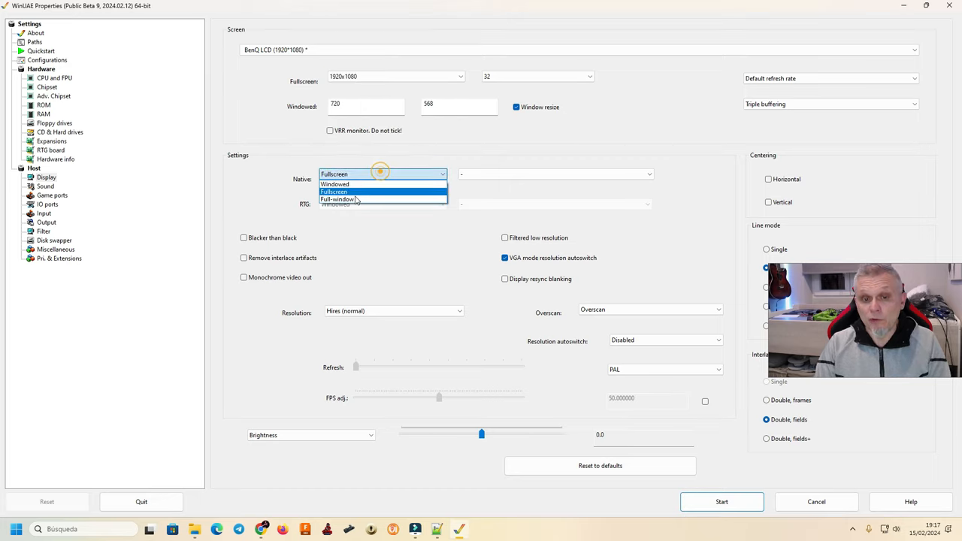
click(336, 199)
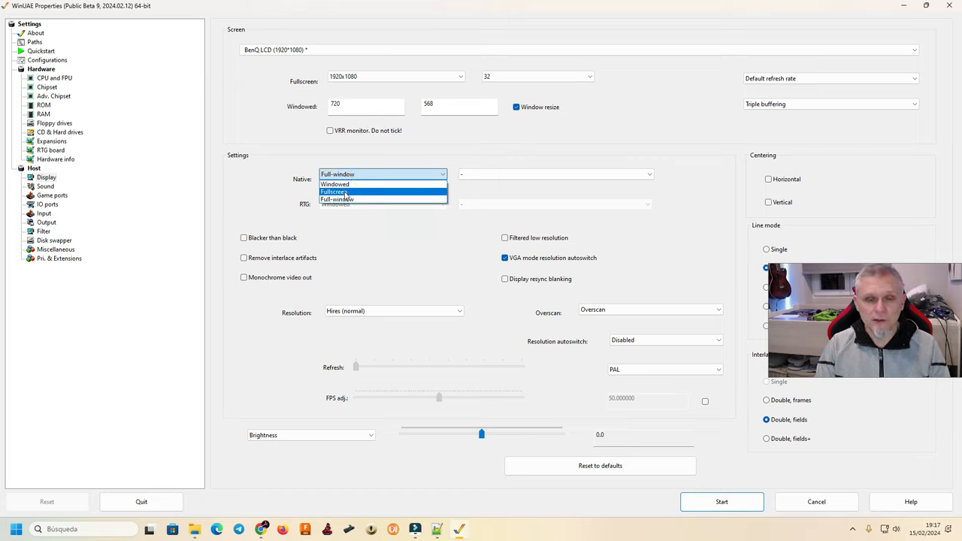
click(337, 192)
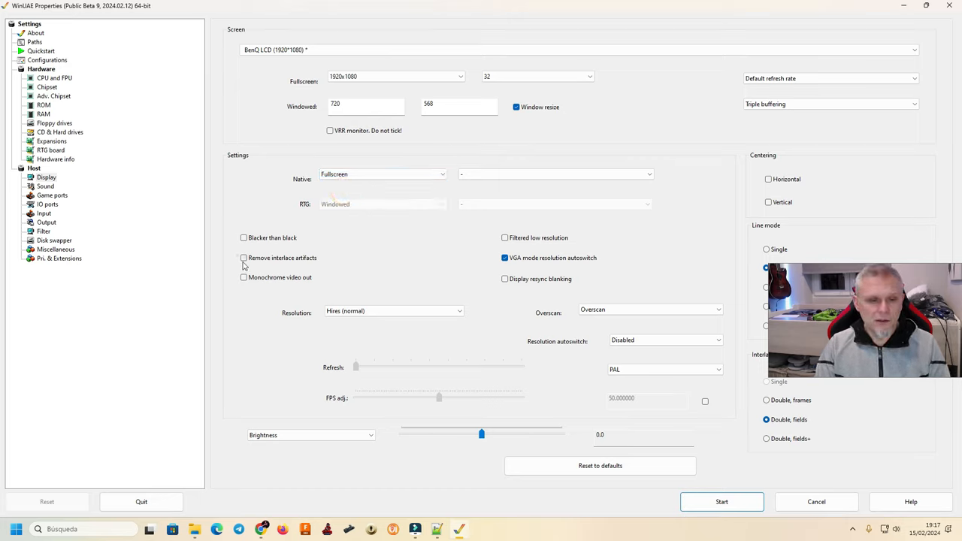
Step: Enable Remove interlace artifacts, keep Hires (normal) and choose the Double, fields line mode
click(243, 258)
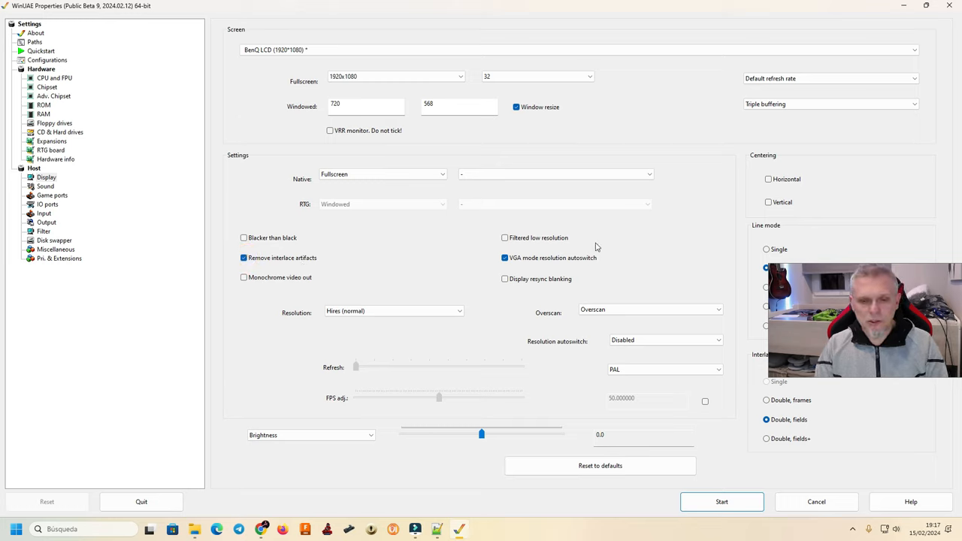
click(394, 309)
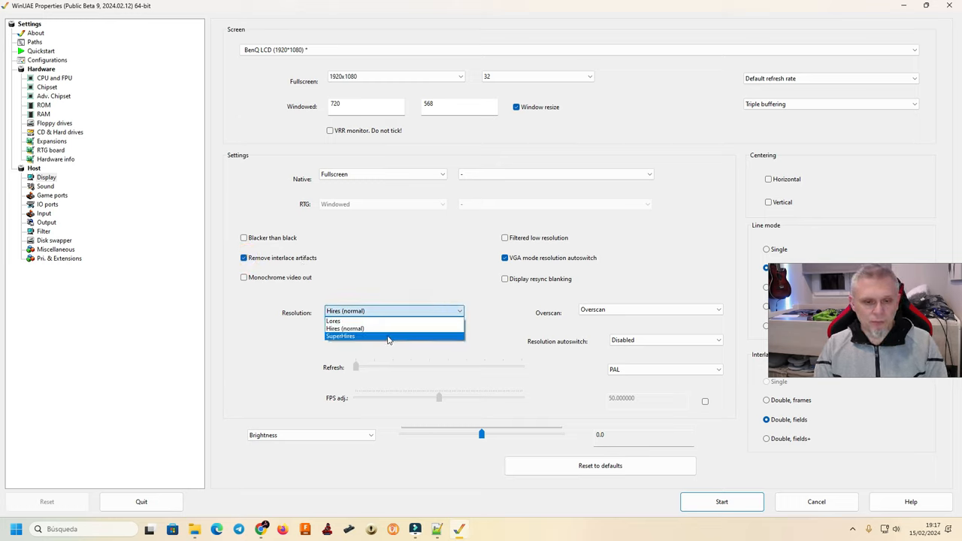
click(345, 327)
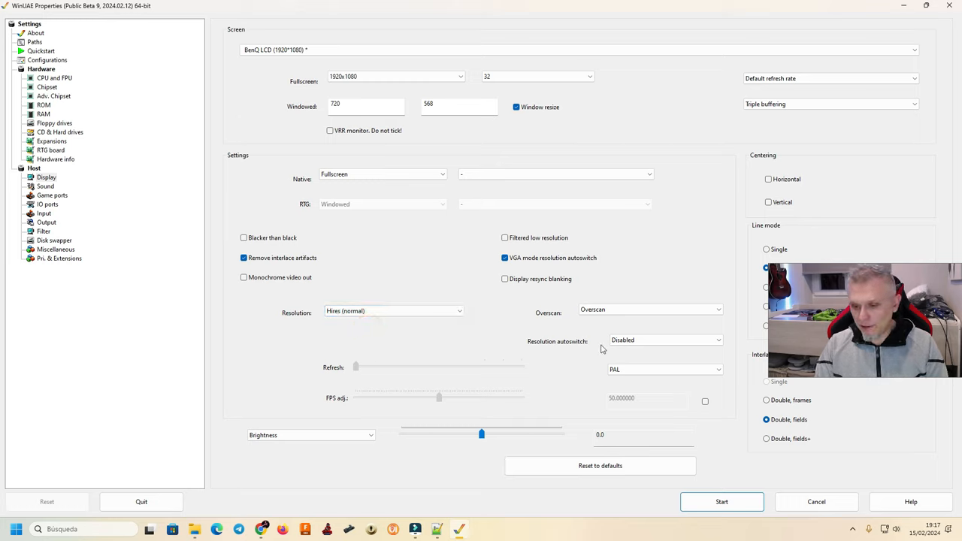
click(664, 369)
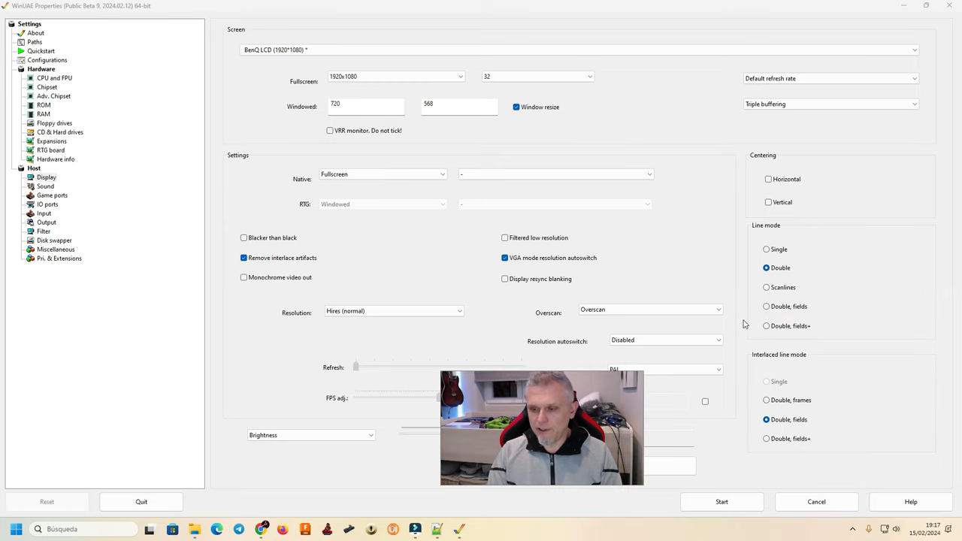
click(767, 307)
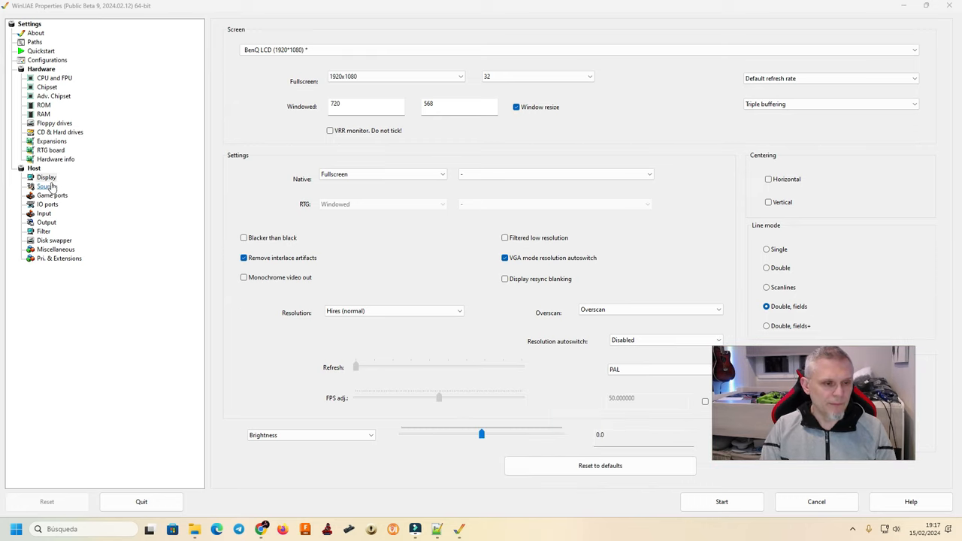
mouse_move(46, 187)
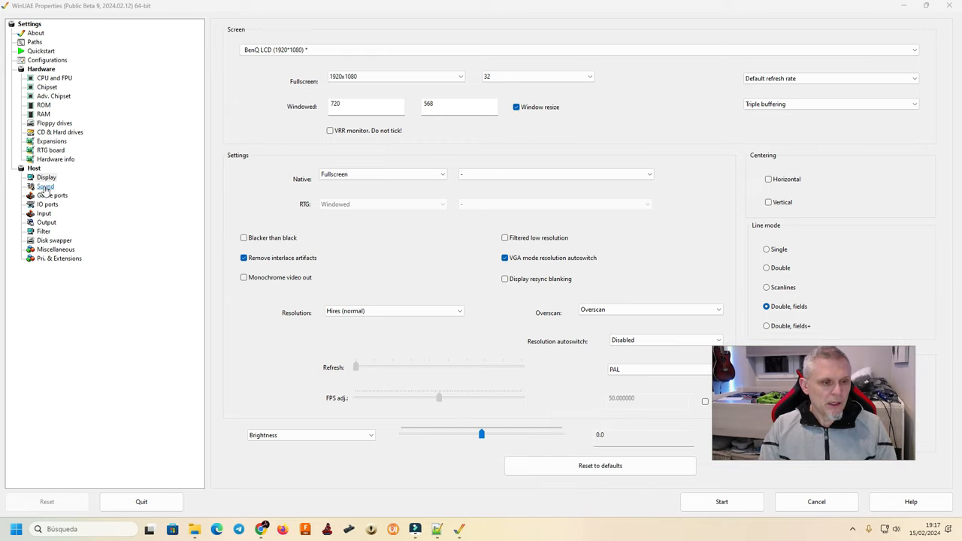
Step: Set Port 1 to <none> so both game ports are empty, check IO ports, then go to Input
click(51, 195)
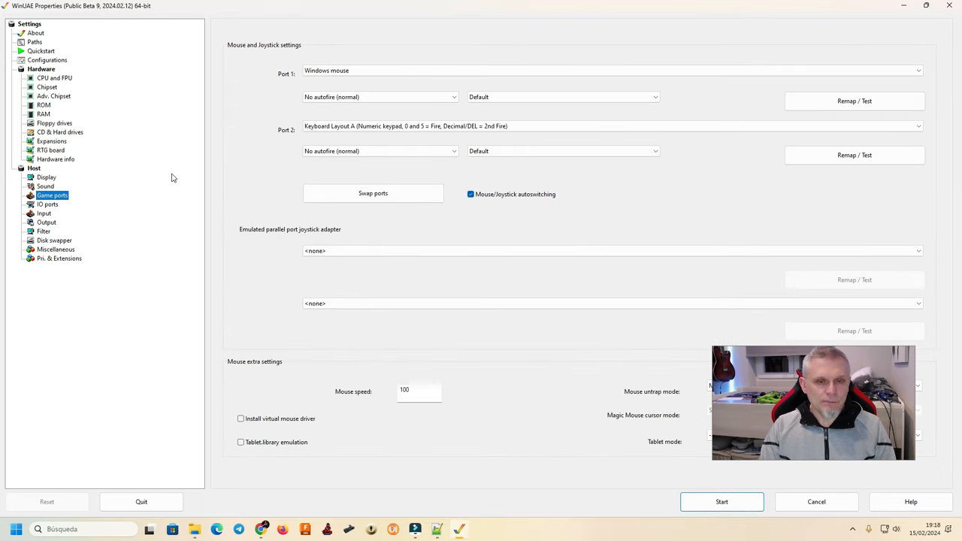
click(611, 70)
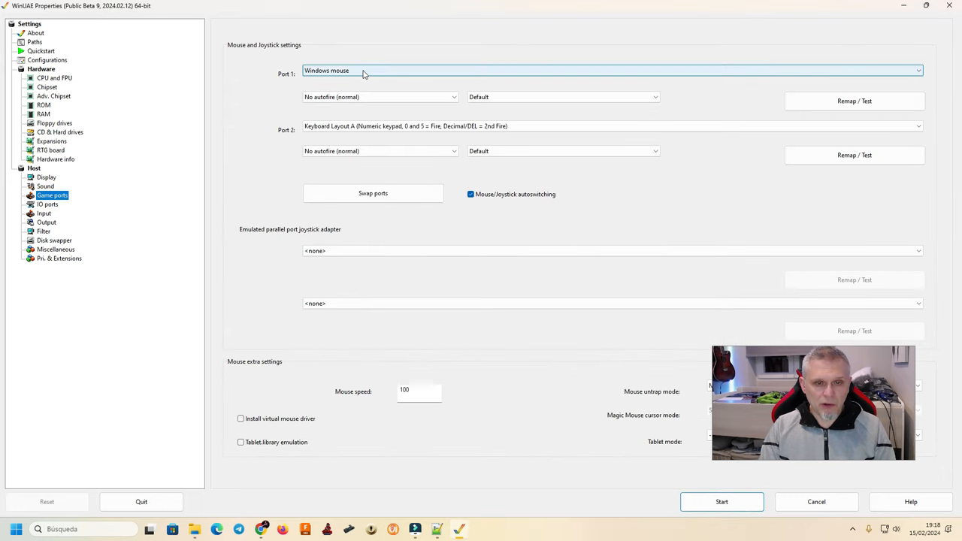
click(613, 126)
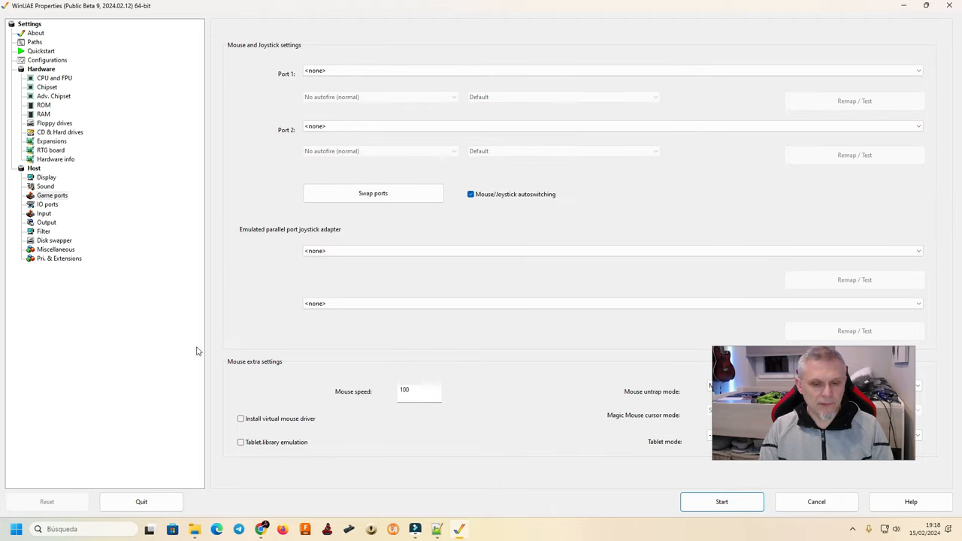
click(48, 204)
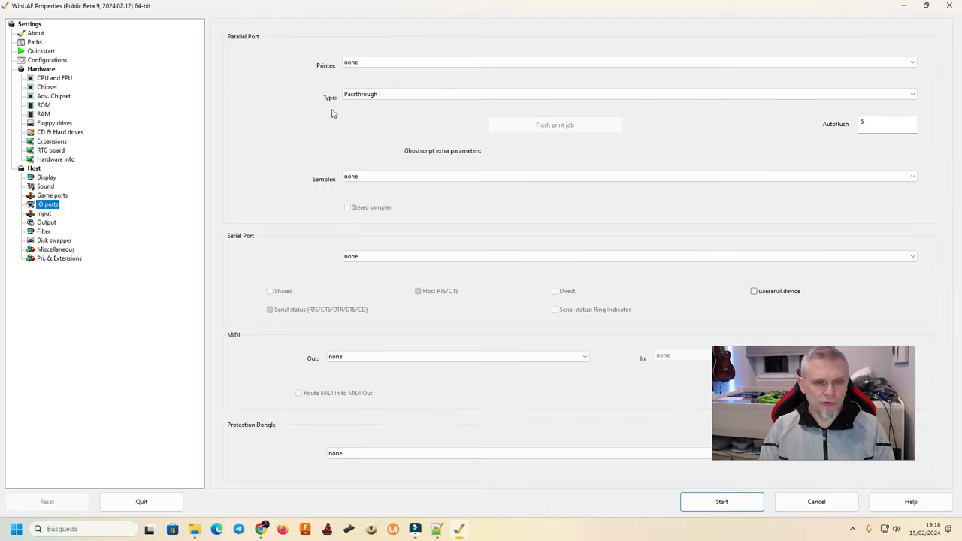
click(43, 214)
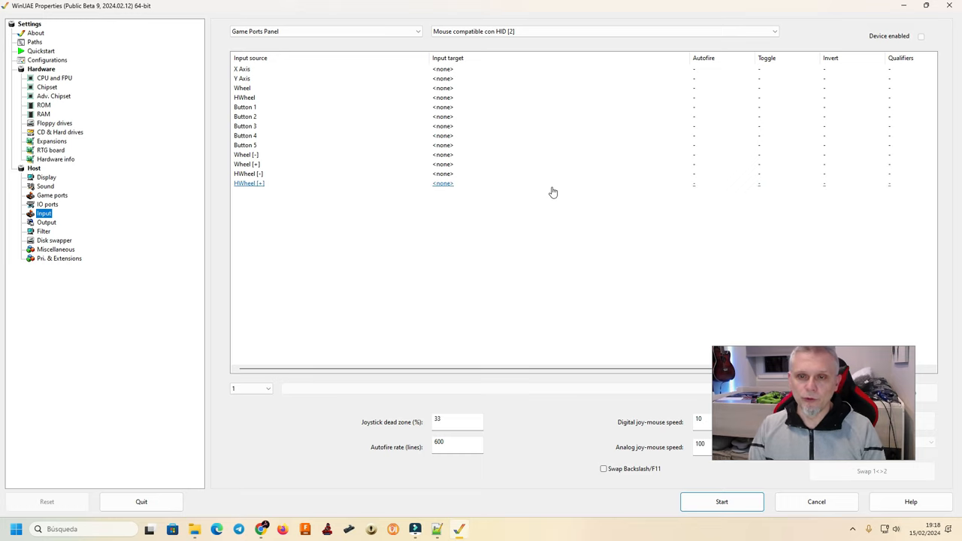
Step: Select the GUN4IR Pro Micro P1 device and capture a light gun press to find its device
click(774, 30)
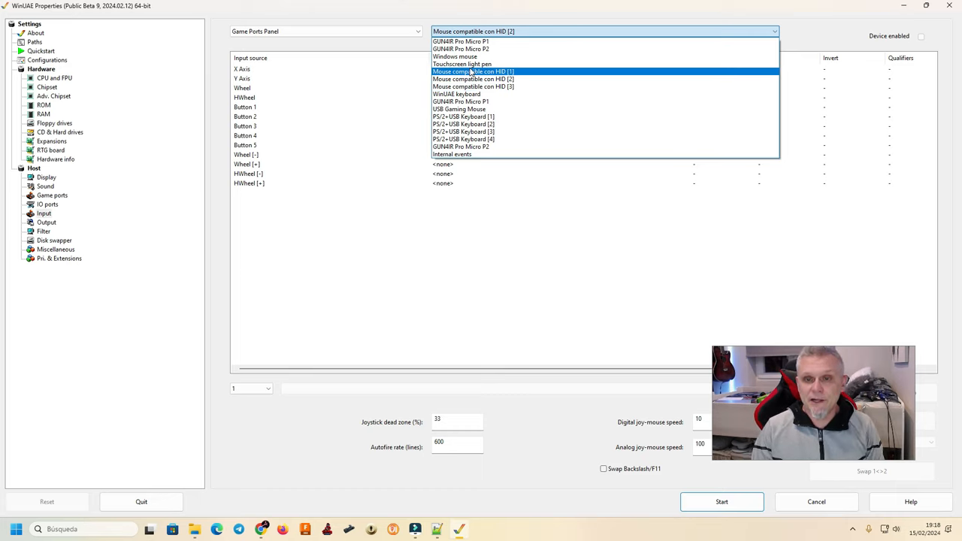
mouse_move(461, 63)
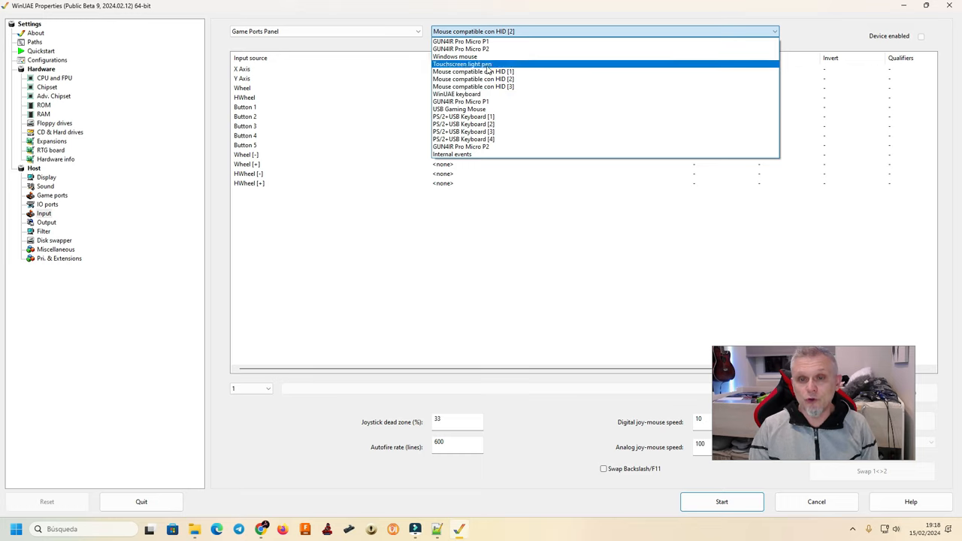
mouse_move(472, 72)
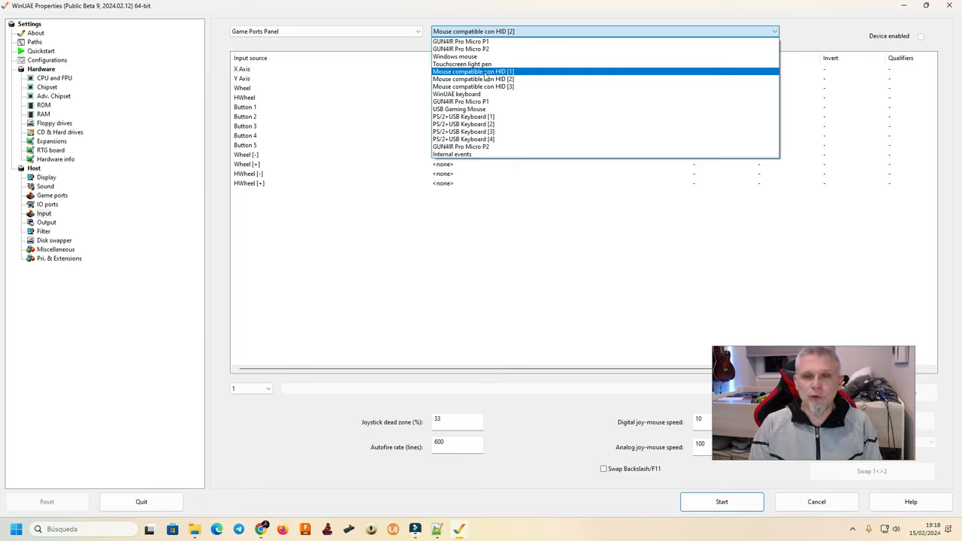
click(472, 72)
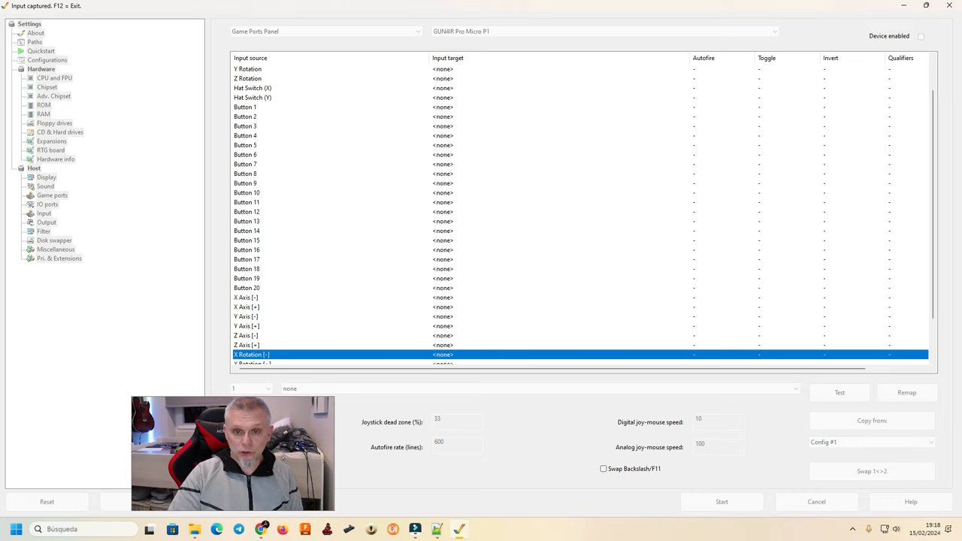
click(605, 30)
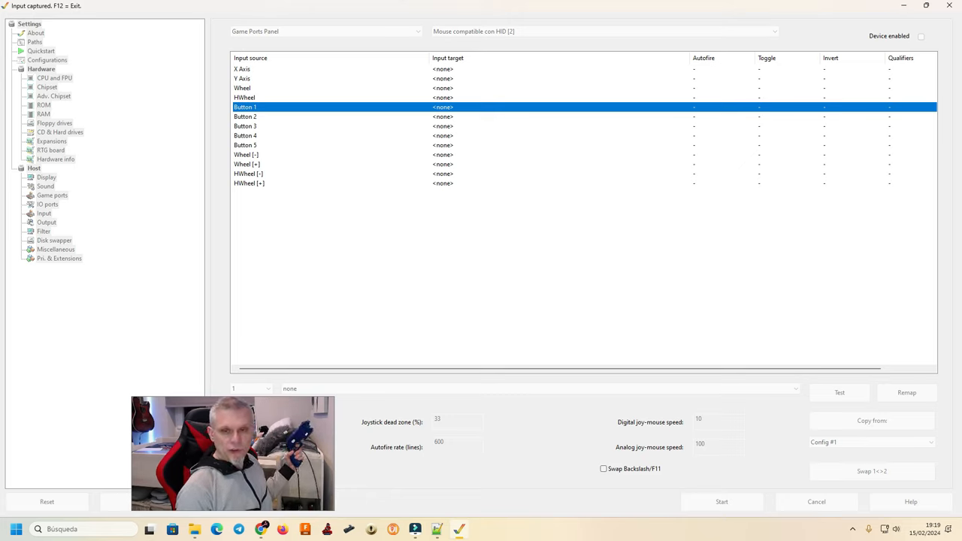
Step: Verify the gun maps to a mouse-compatible HID device and leave capture with Configuration #1 selected
click(775, 30)
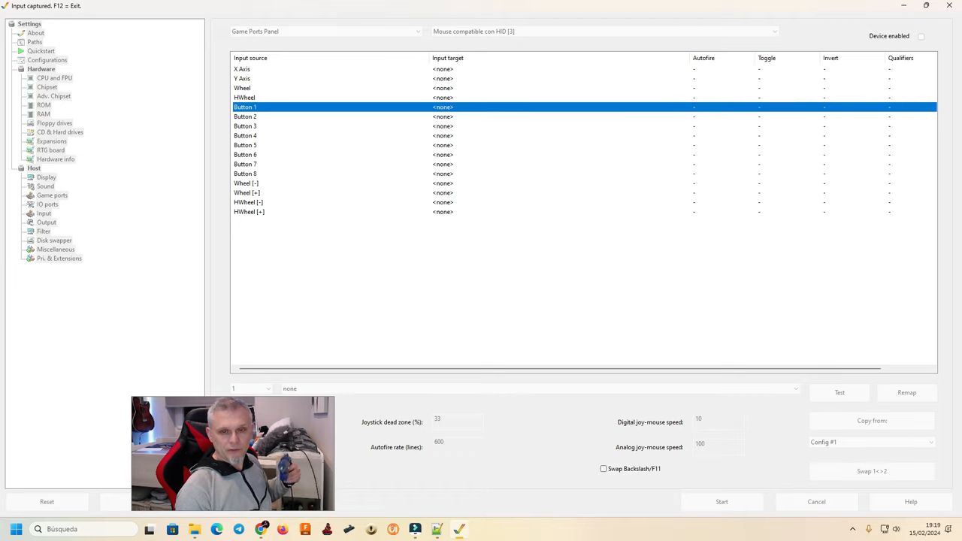
click(242, 69)
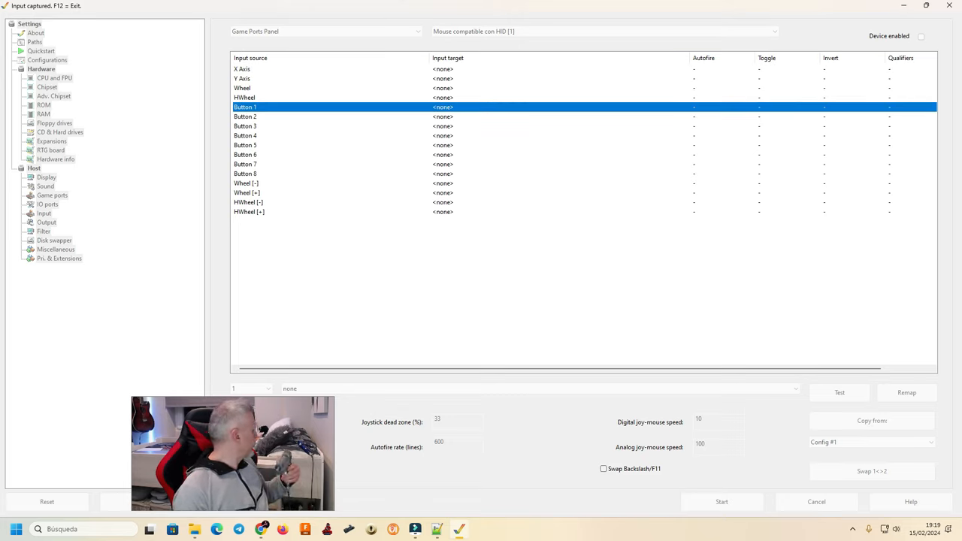
click(242, 69)
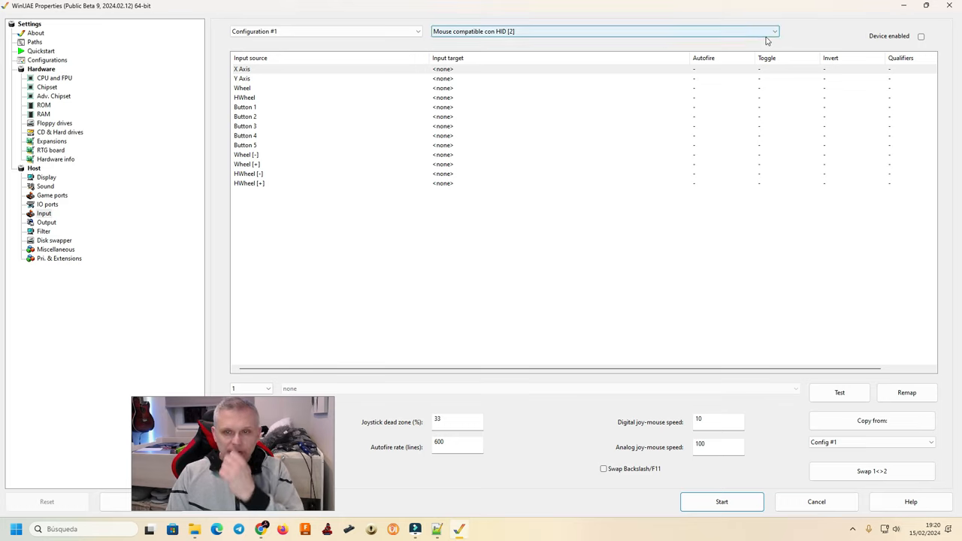
Step: For the first HID mouse, map X Axis to Lightpen Horizontal and Y Axis to Lightpen Vertical
click(772, 31)
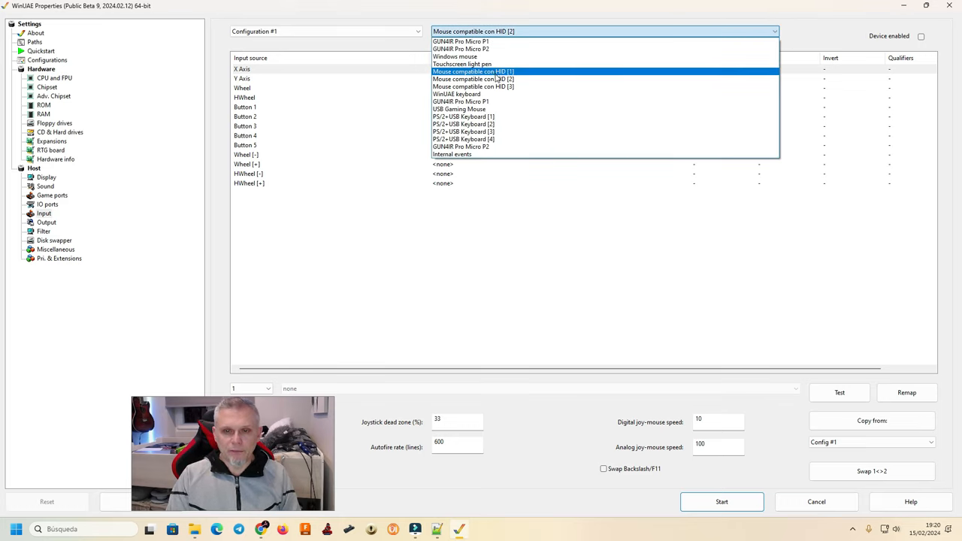
click(472, 70)
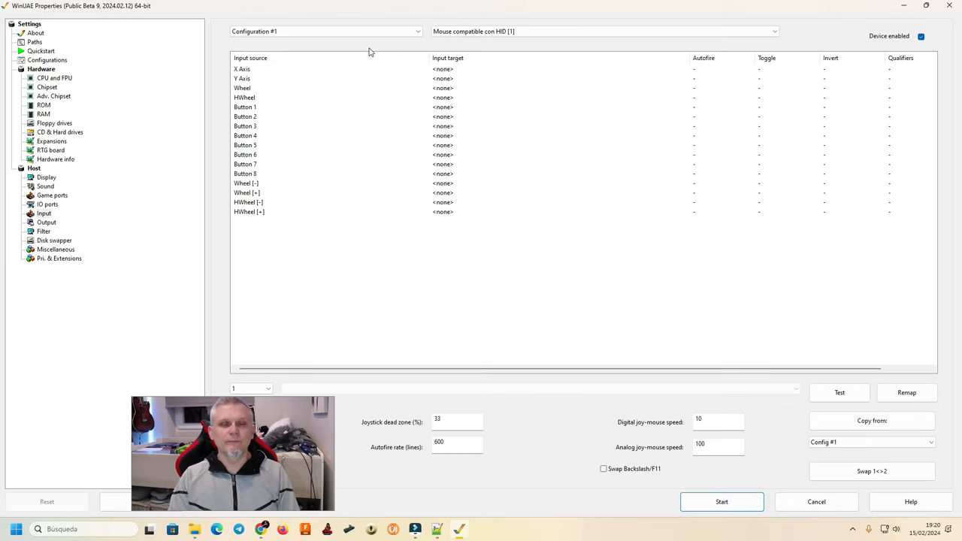
click(242, 69)
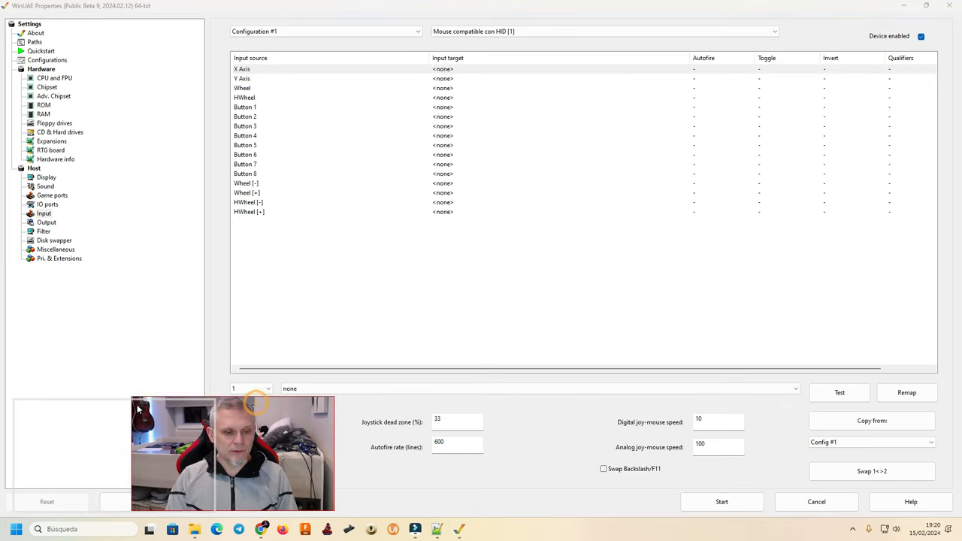
click(527, 388)
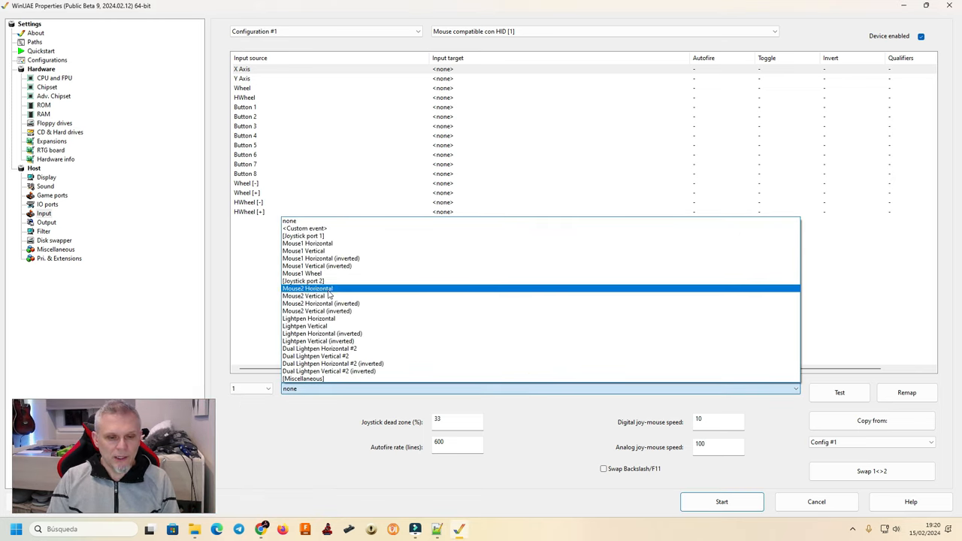
click(308, 319)
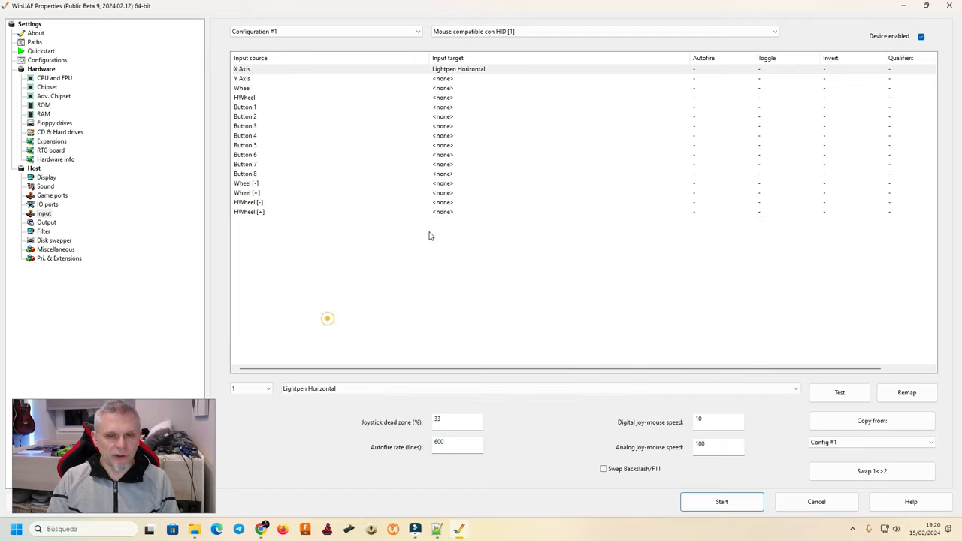
click(442, 78)
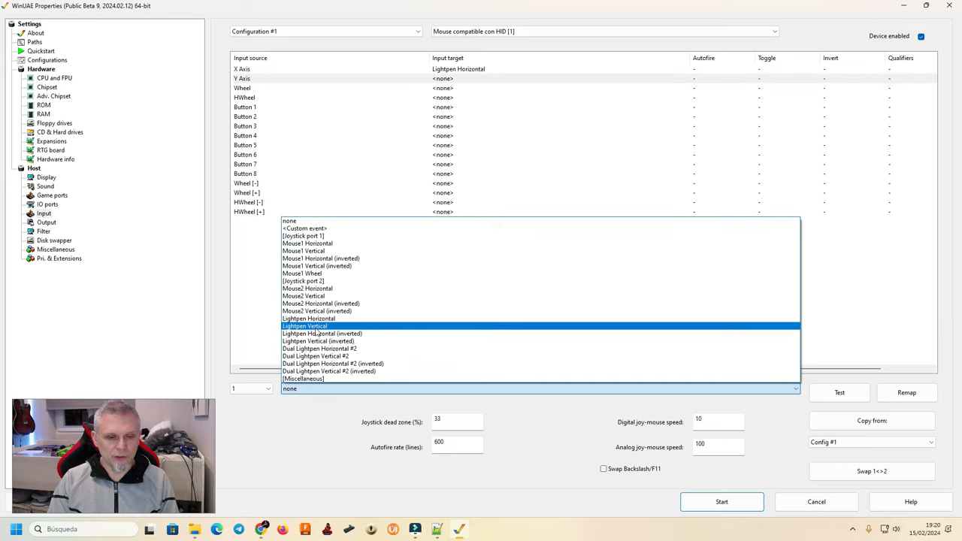
click(304, 325)
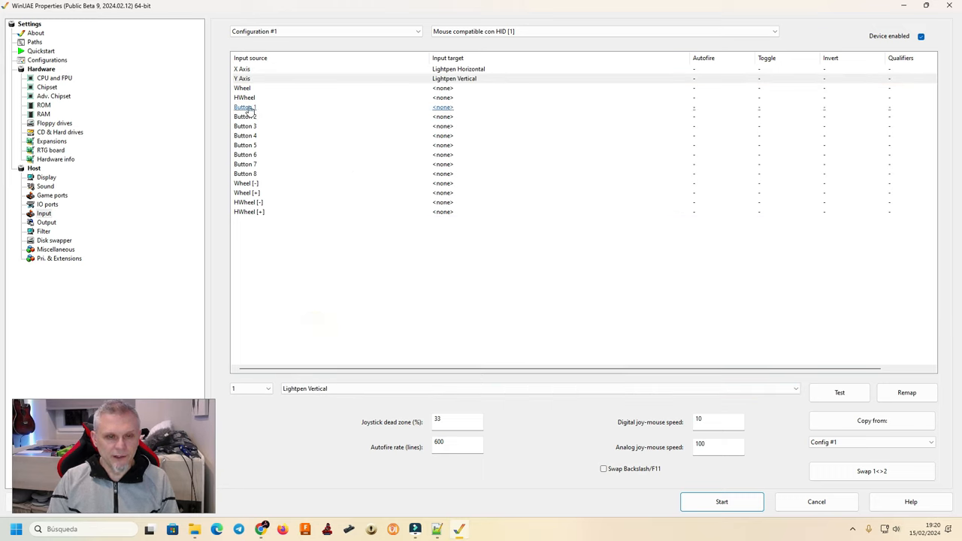
Step: Map its Button 1 to American Laser Games/Picmatic Left Trigger
click(245, 106)
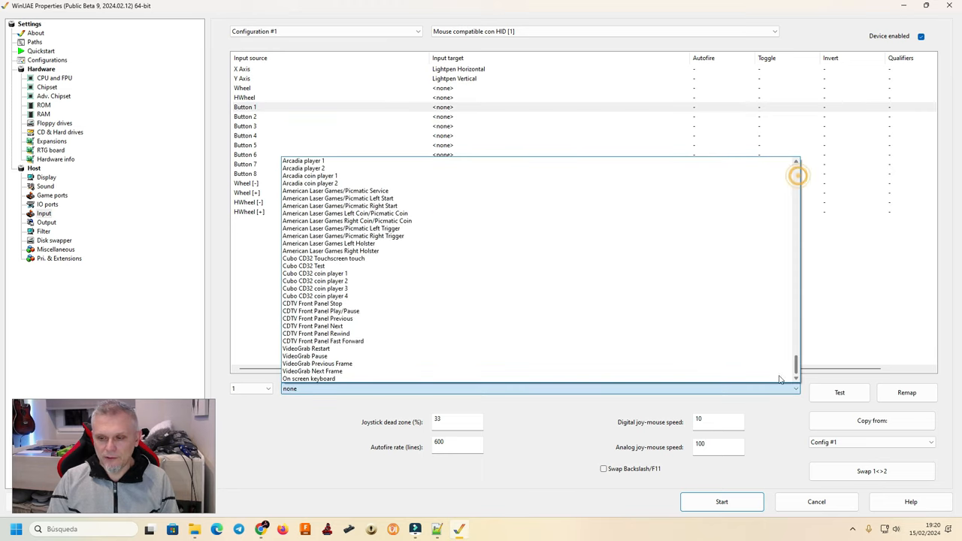
click(330, 249)
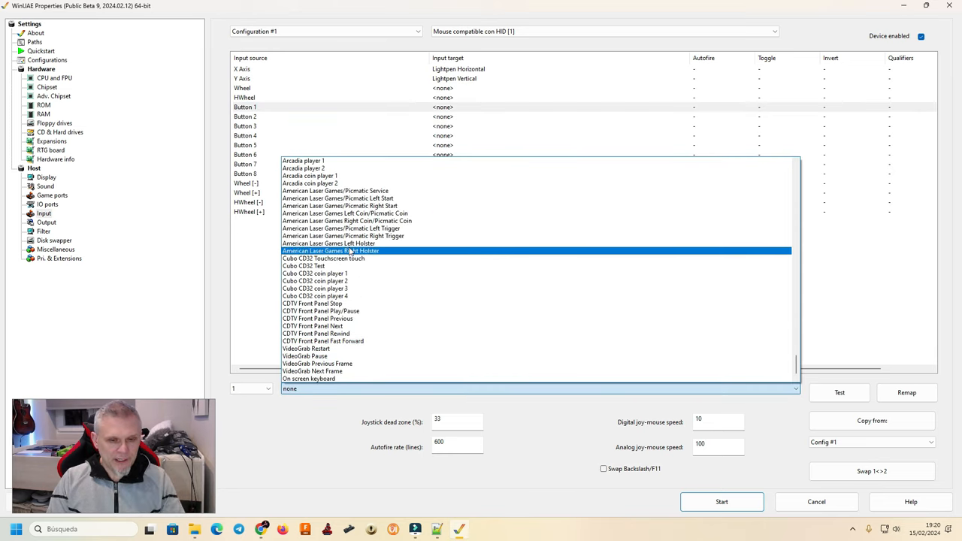
click(340, 234)
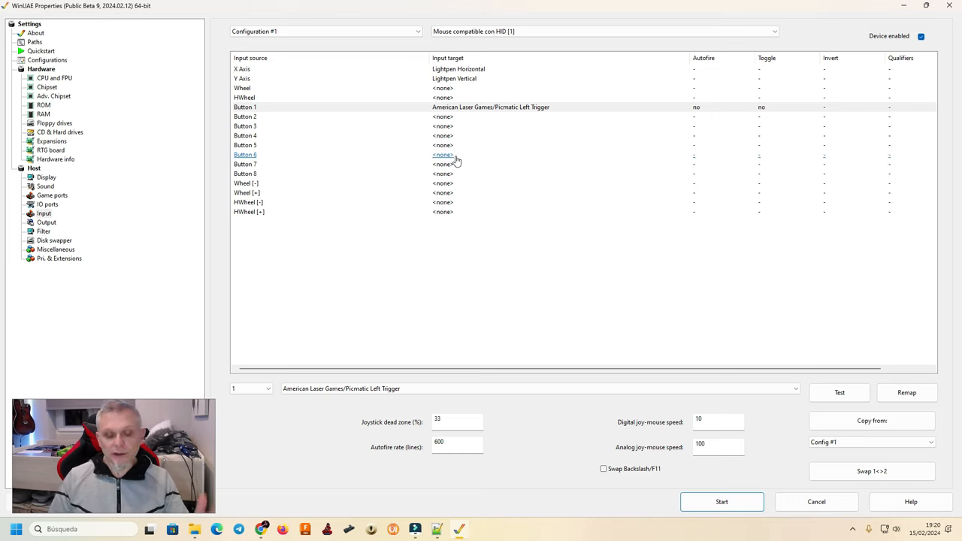
mouse_move(475, 150)
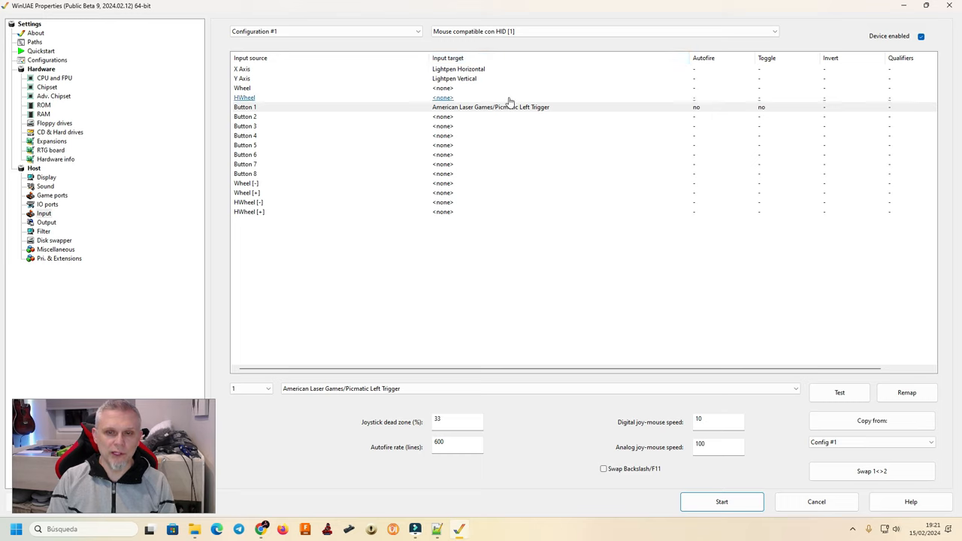
Step: For HID mouse [3], map X/Y to Dual Lightpen Horizontal/Vertical #2 and Button 1 to Picmatic Right Trigger
click(776, 30)
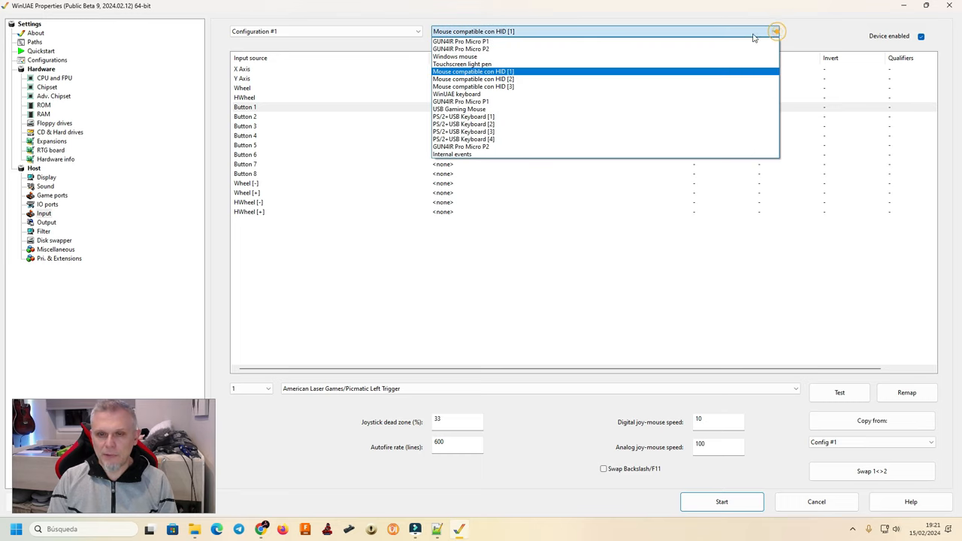
click(472, 86)
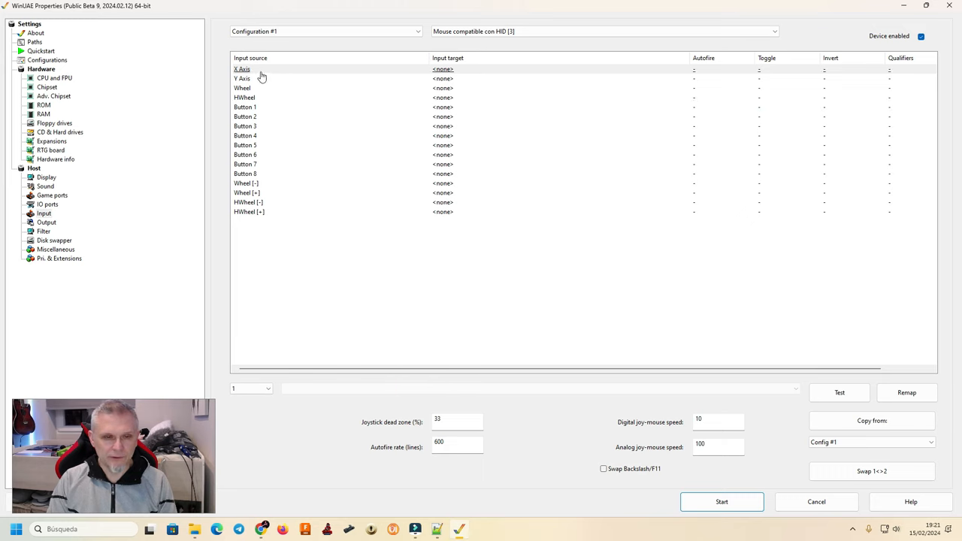
click(242, 69)
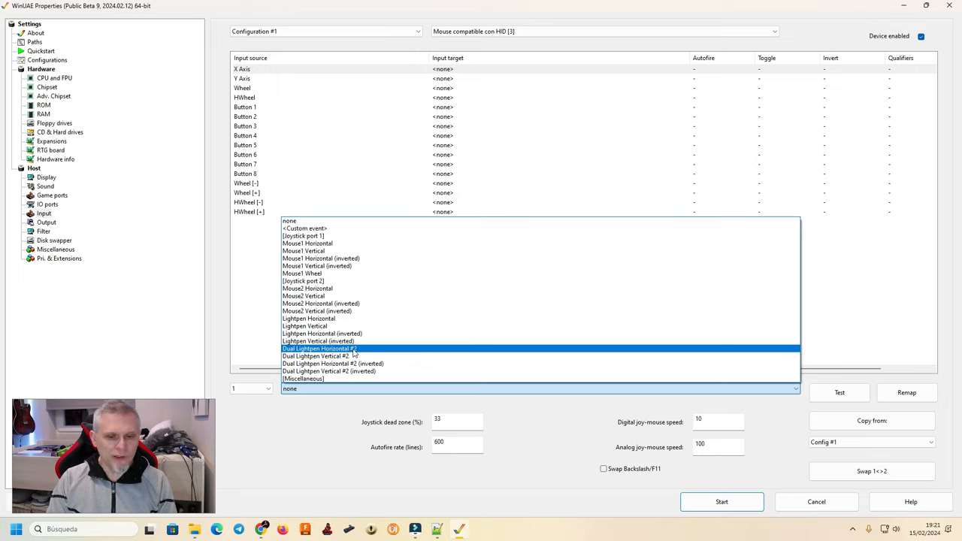
click(319, 349)
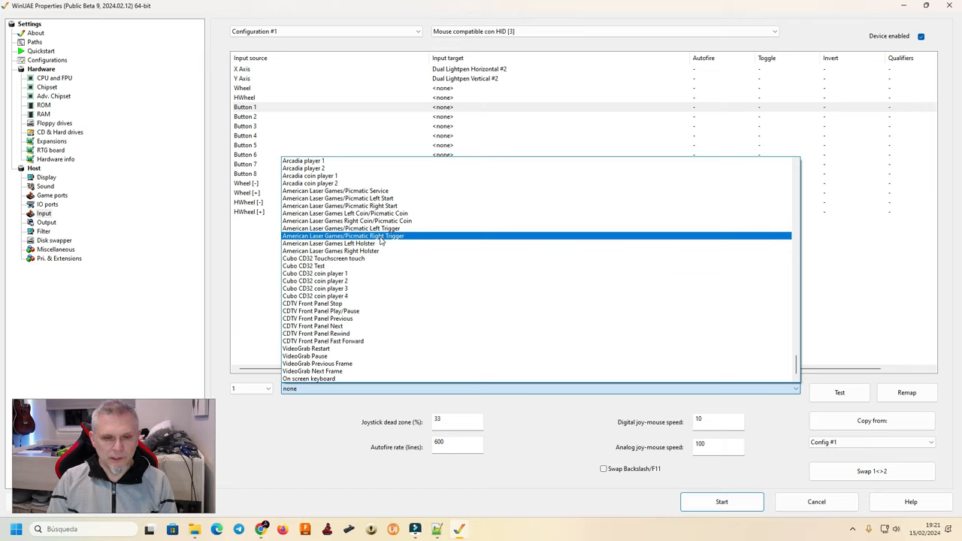
click(343, 234)
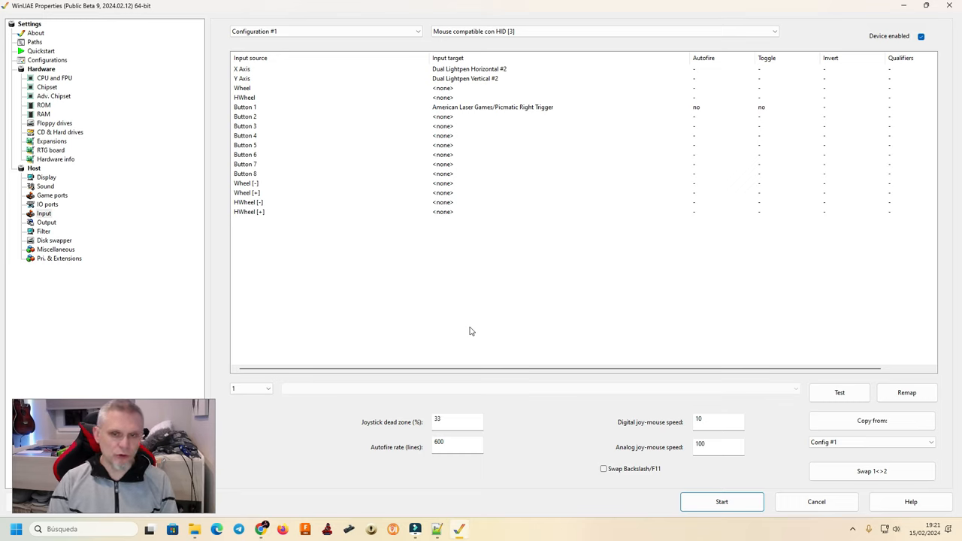
mouse_move(568, 224)
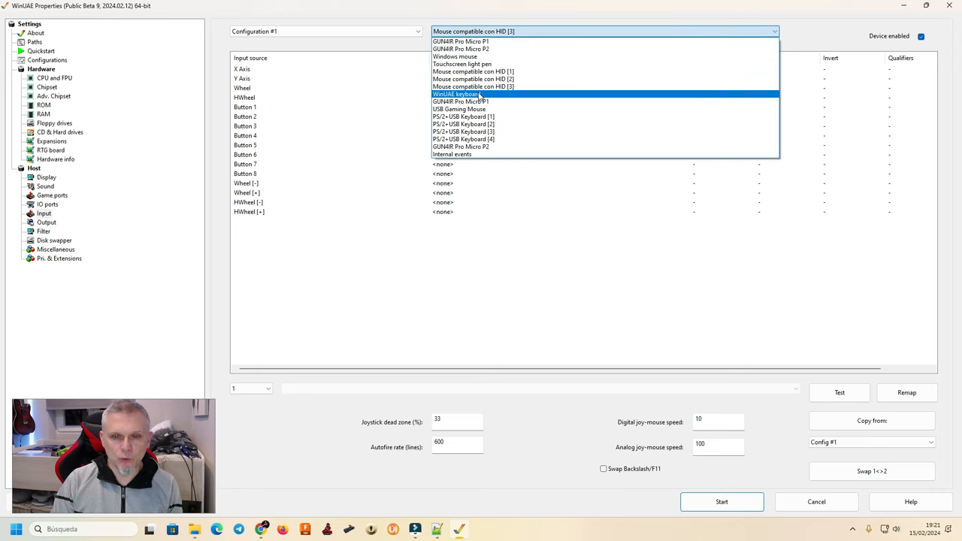
Step: On the WinUAE keyboard device, assign the Escape key to Quit emulator
click(460, 93)
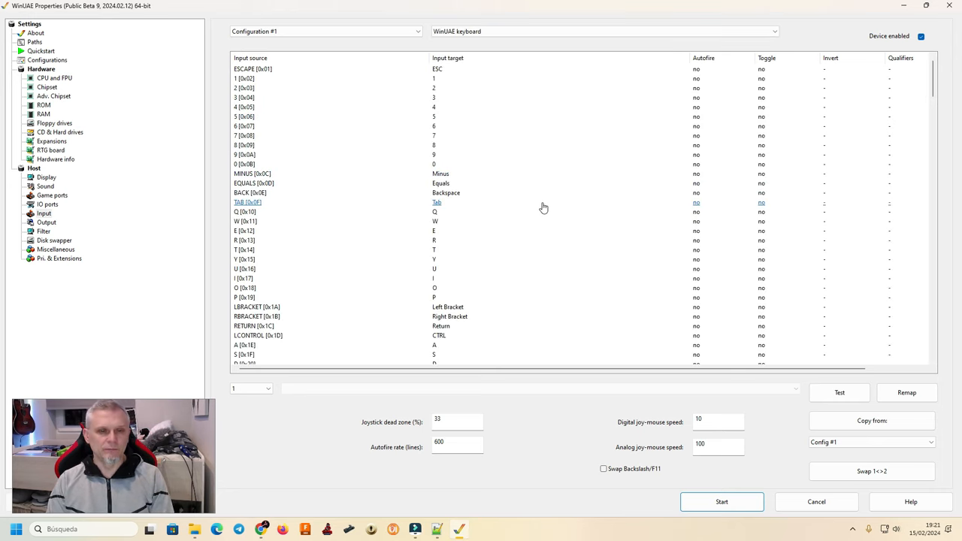
click(253, 69)
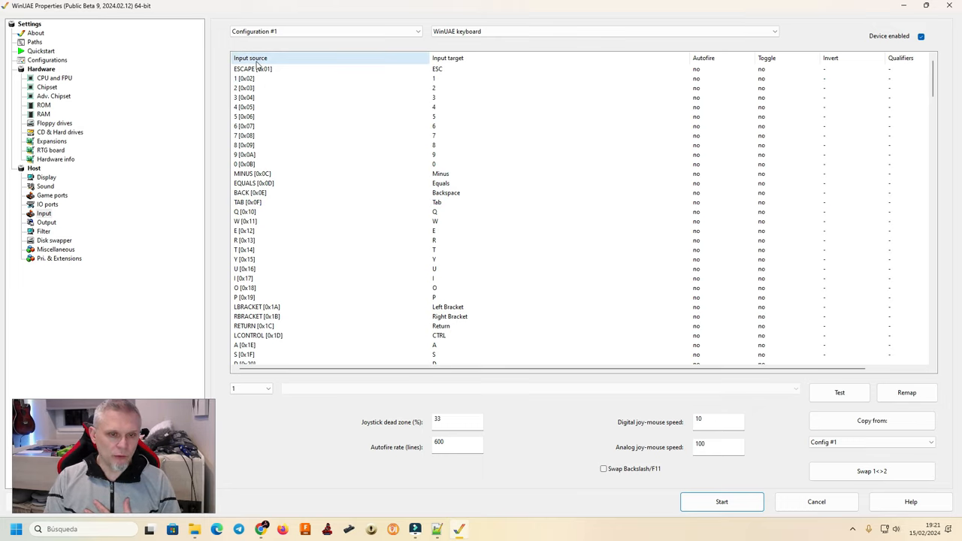
click(252, 69)
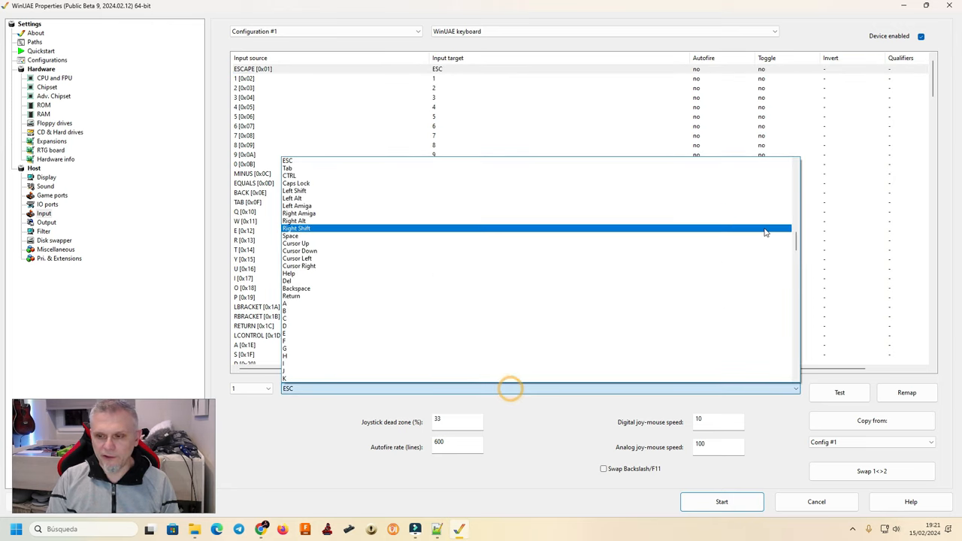
scroll(down, 3)
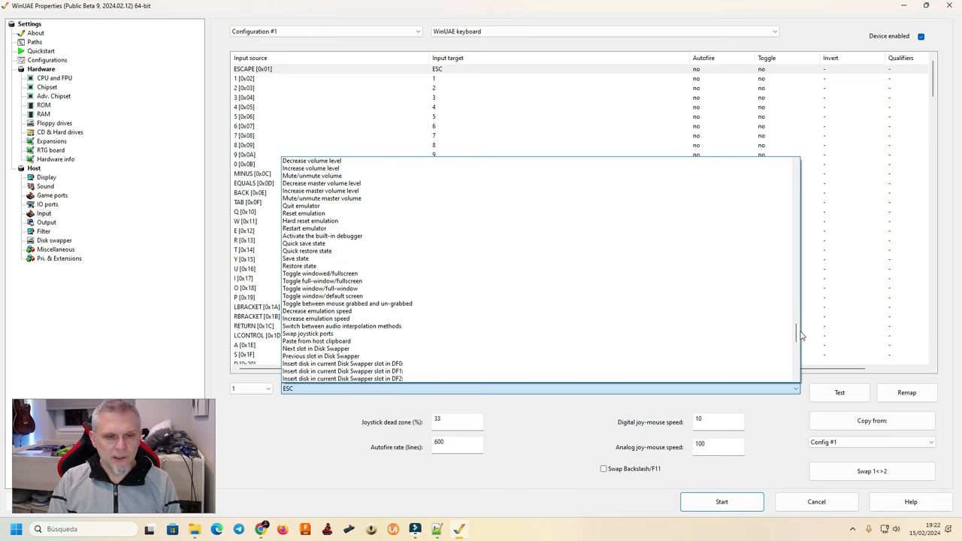
click(301, 206)
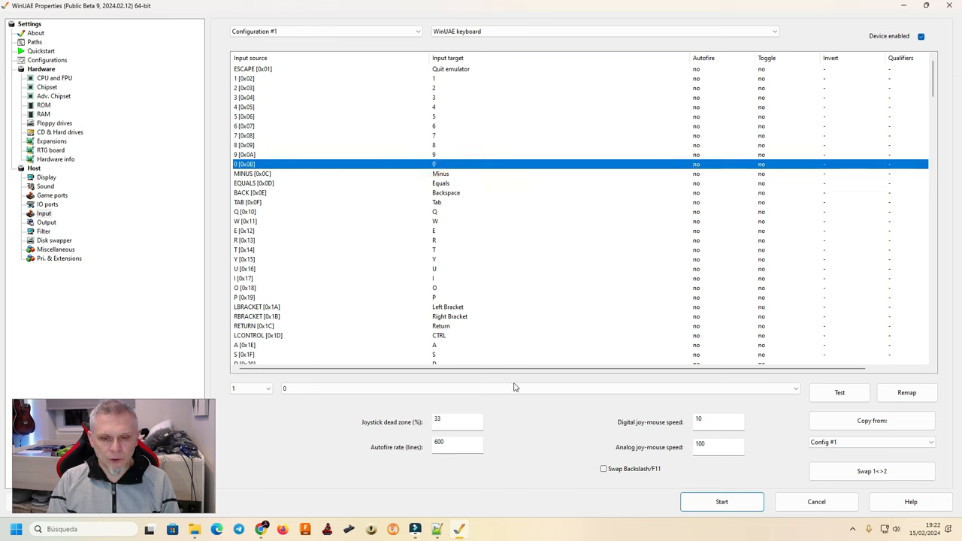
Step: Map key 0 to Picmatic Service, 1 to Left Start and 2 to Right Start
click(794, 388)
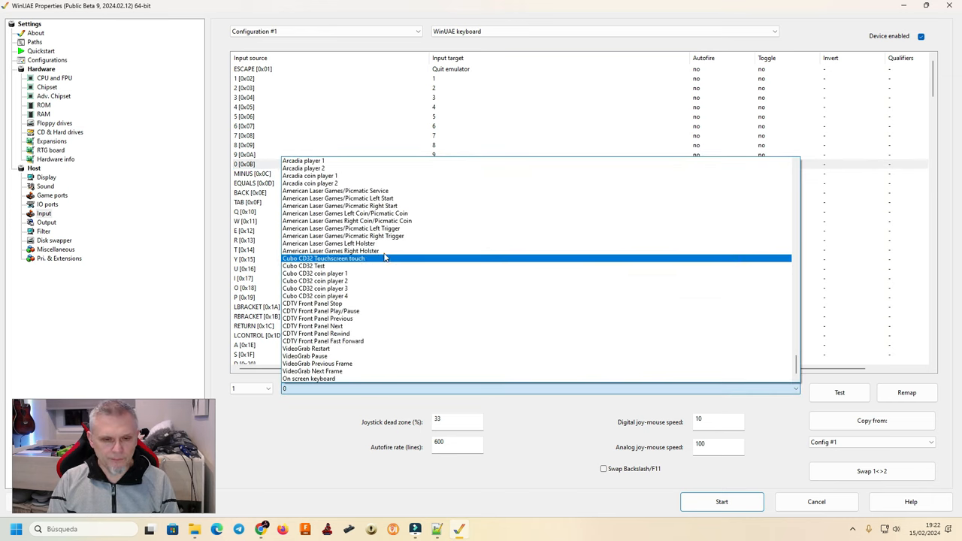
click(335, 190)
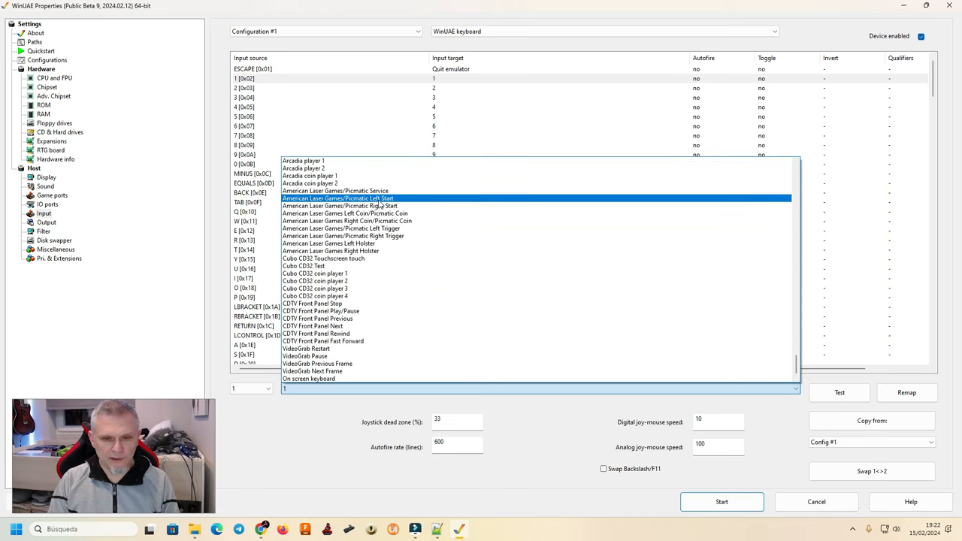
click(337, 199)
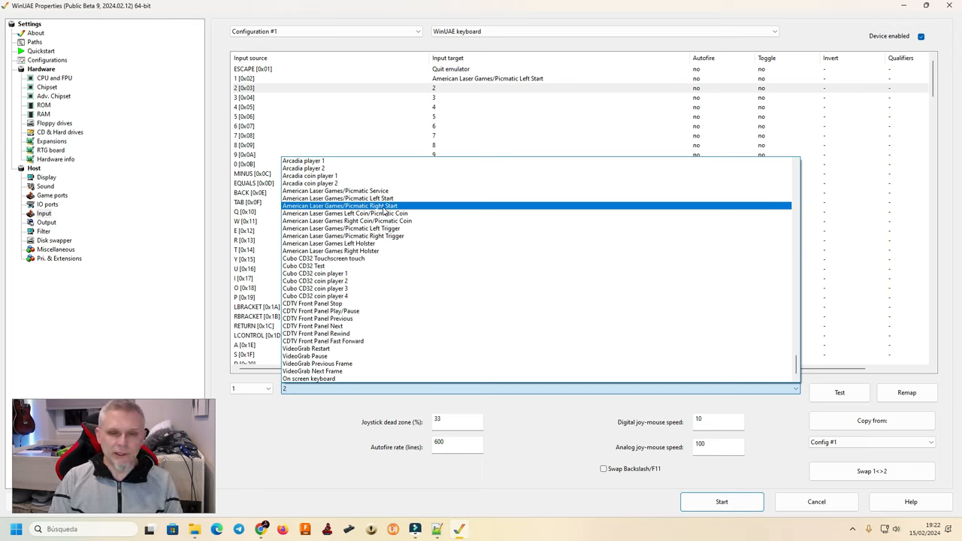
click(340, 205)
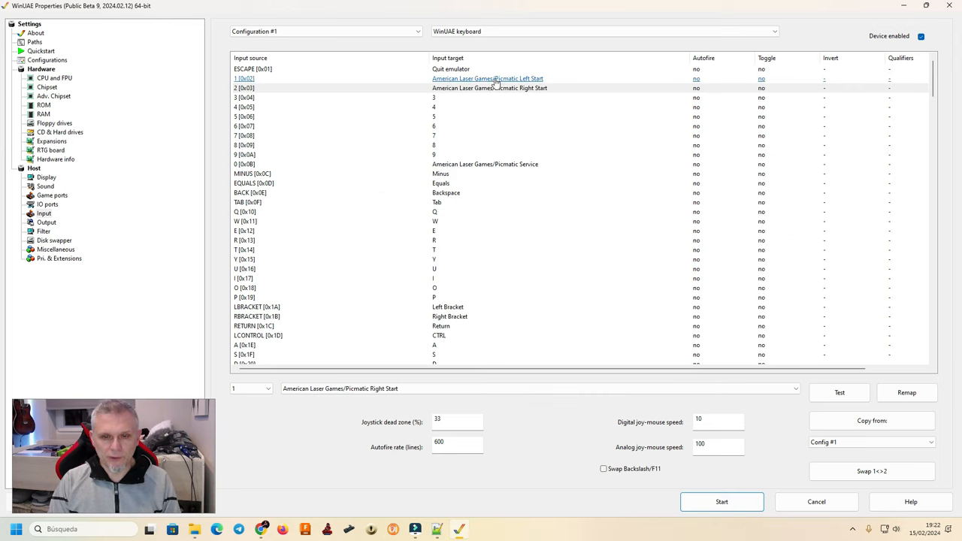
Step: Map keys 5 and 6 to Picmatic Left Coin and Right Coin
click(433, 118)
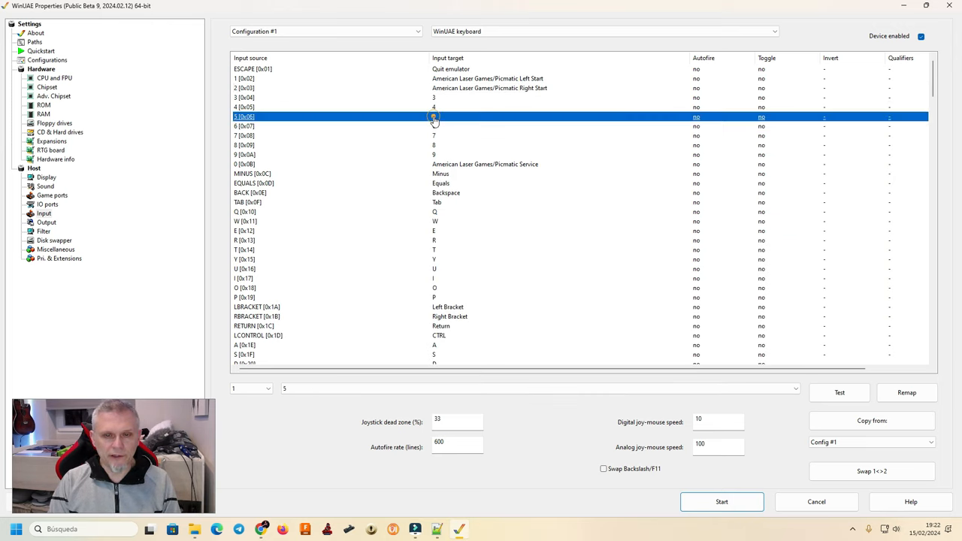
click(538, 388)
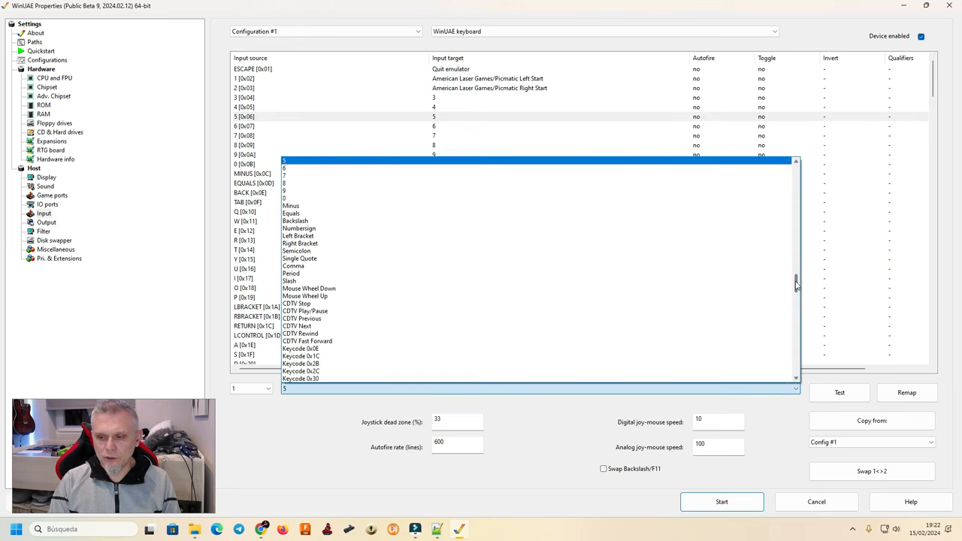
scroll(down, 3)
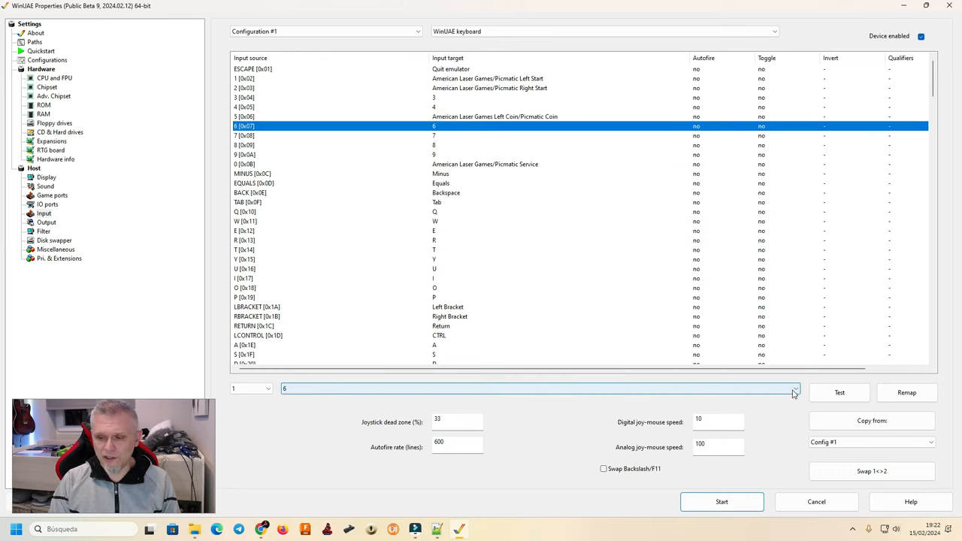
click(795, 388)
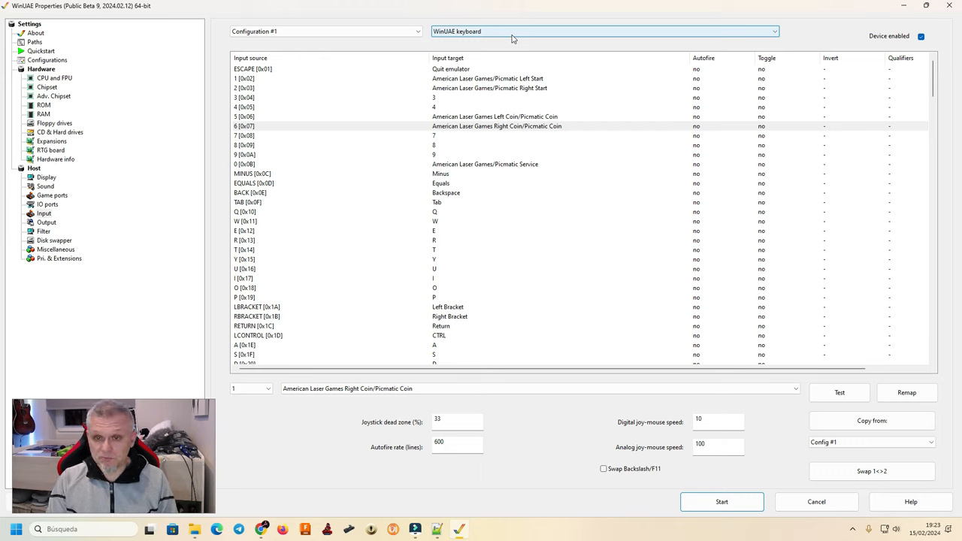
Step: On HID mouse [3], map Button 2 to American Laser Games Right Holster
click(604, 30)
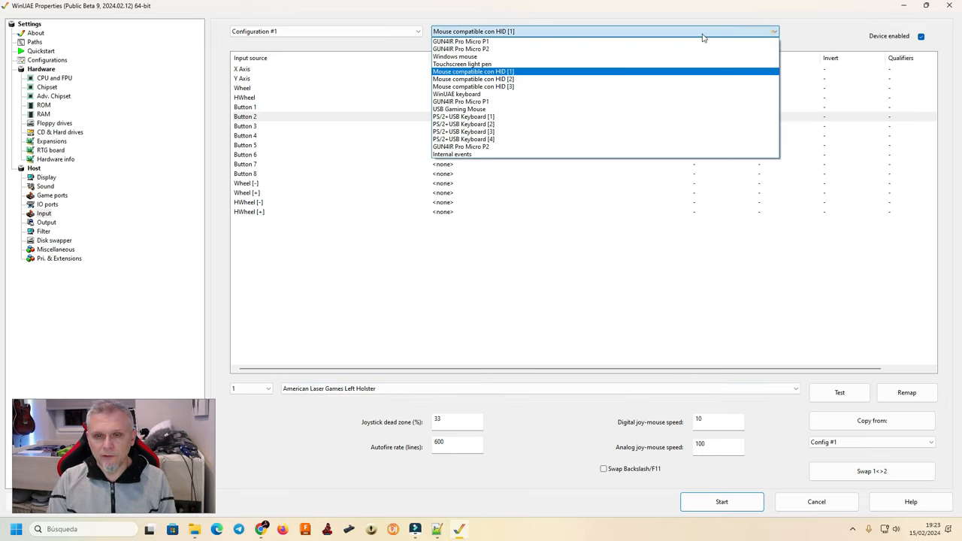
click(472, 86)
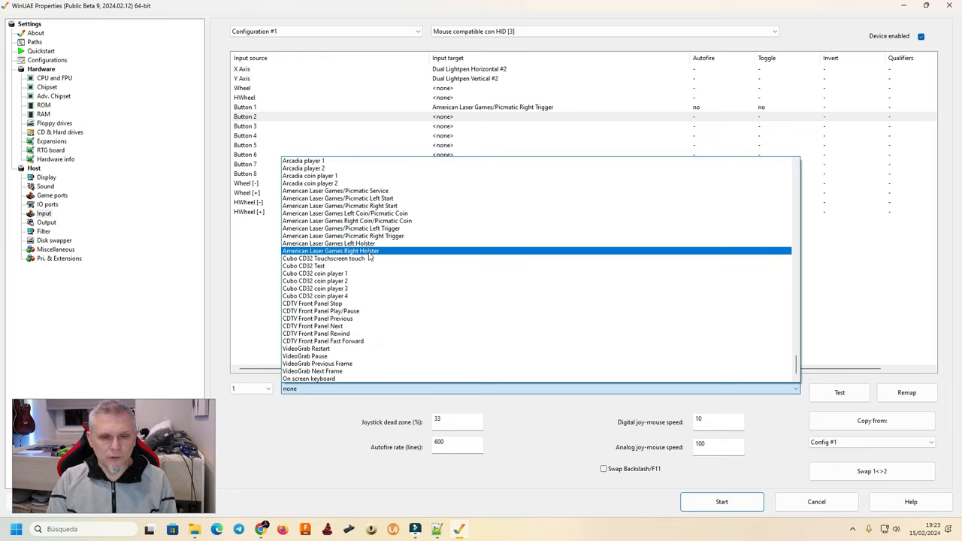
click(331, 249)
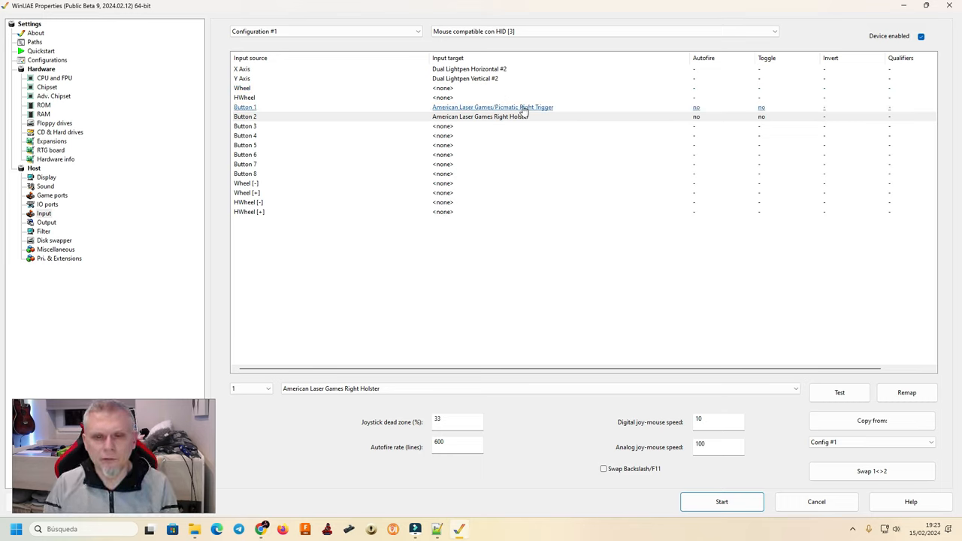
mouse_move(540, 111)
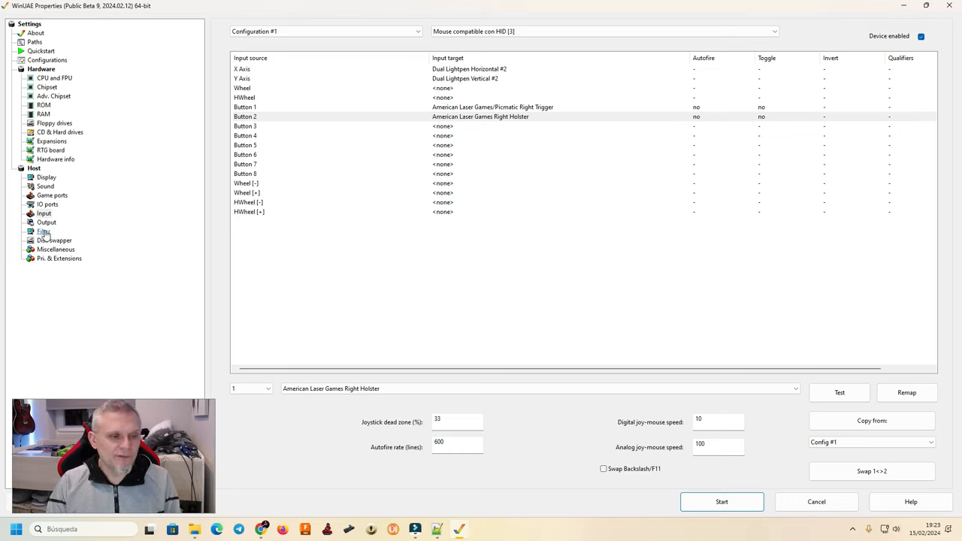
Step: On the Filter page switch to Overlays and select Marbella_Vice_Sinden.png as the overlay image
click(42, 232)
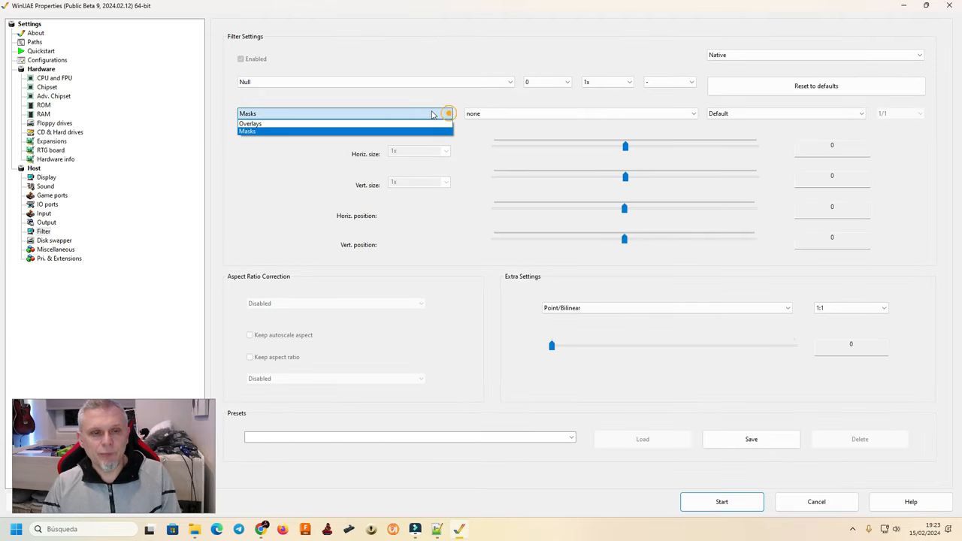
click(250, 124)
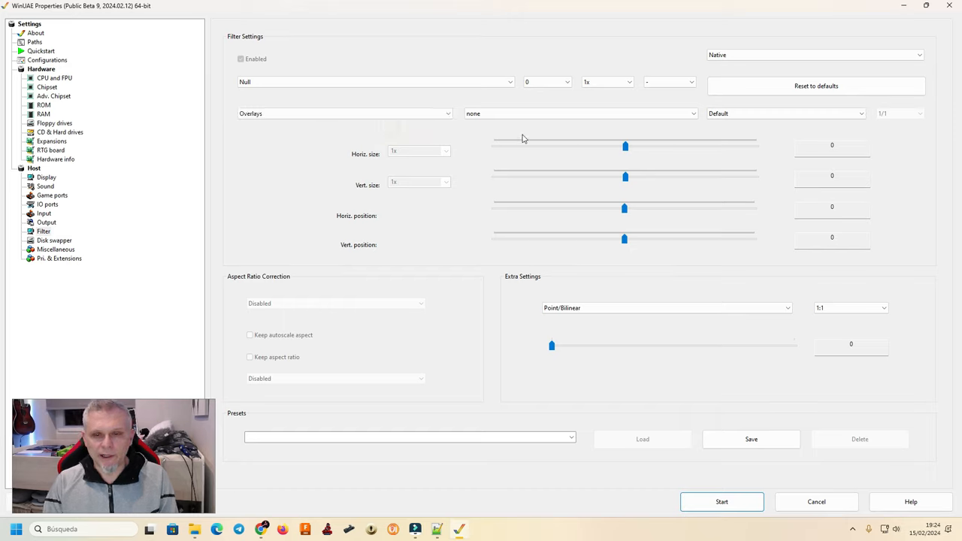
click(579, 115)
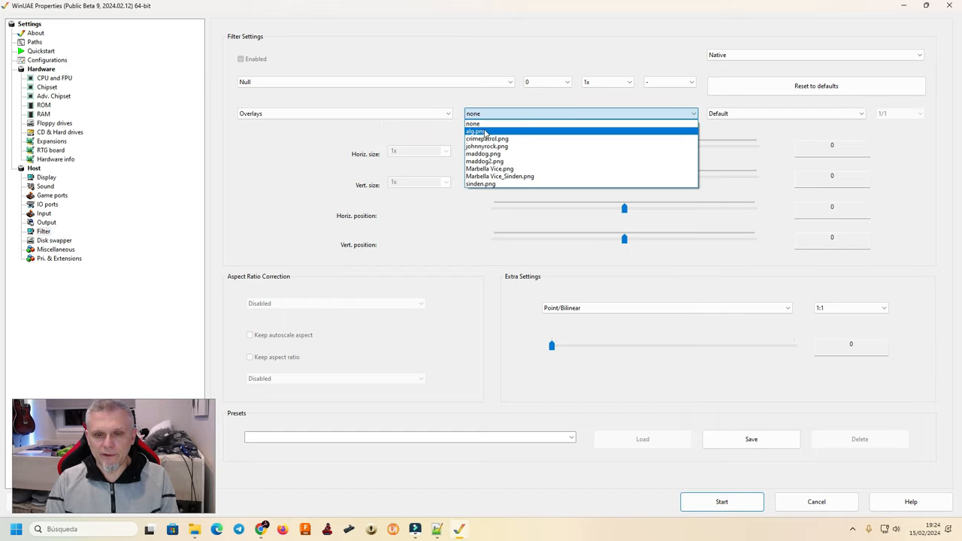
mouse_move(487, 138)
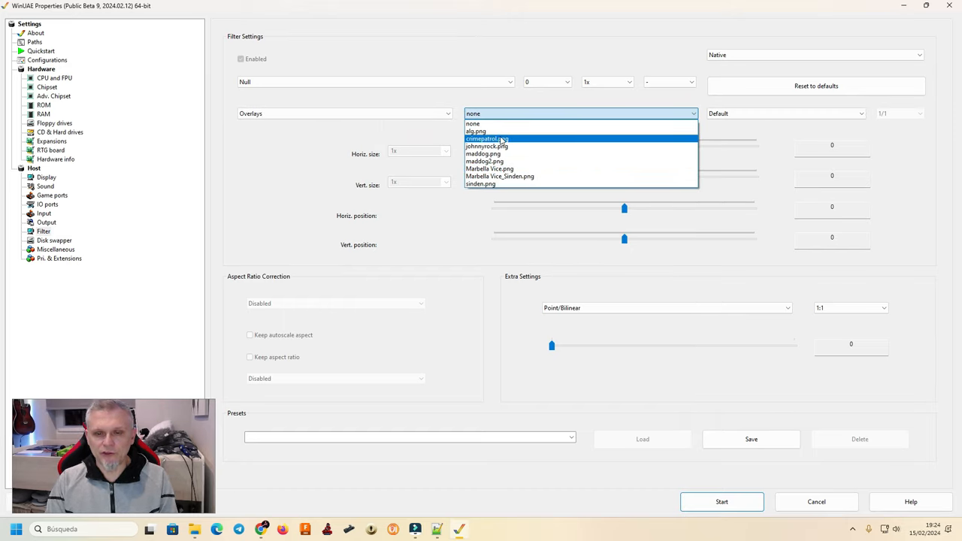
click(500, 175)
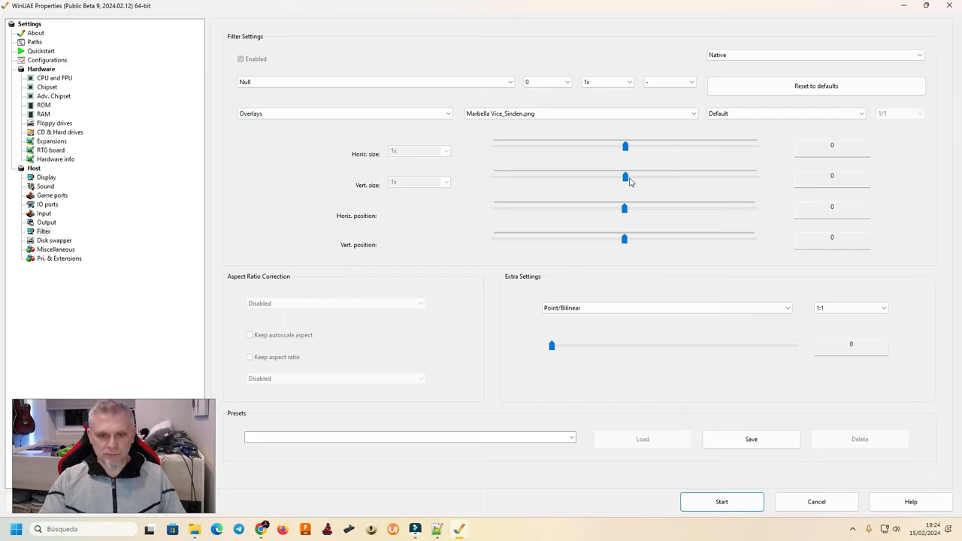
click(815, 55)
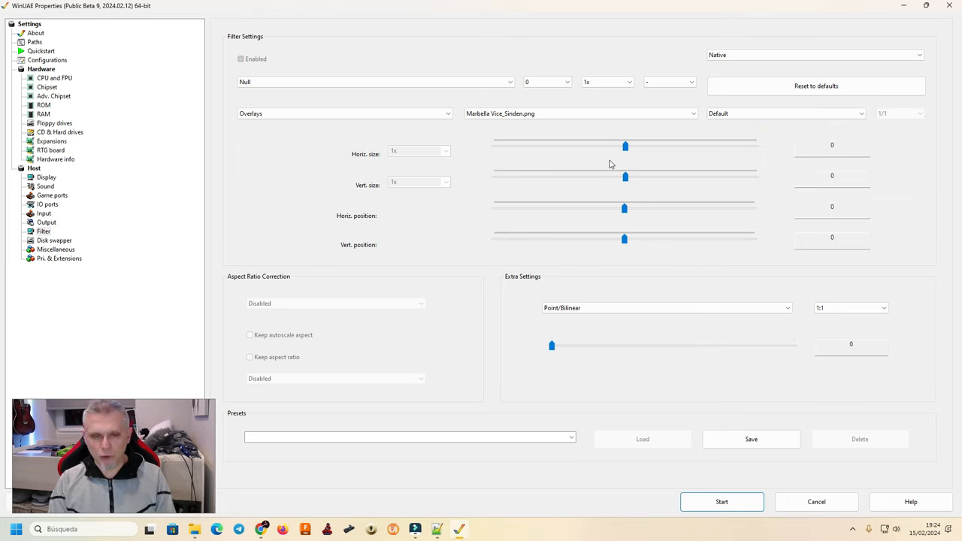
mouse_move(614, 205)
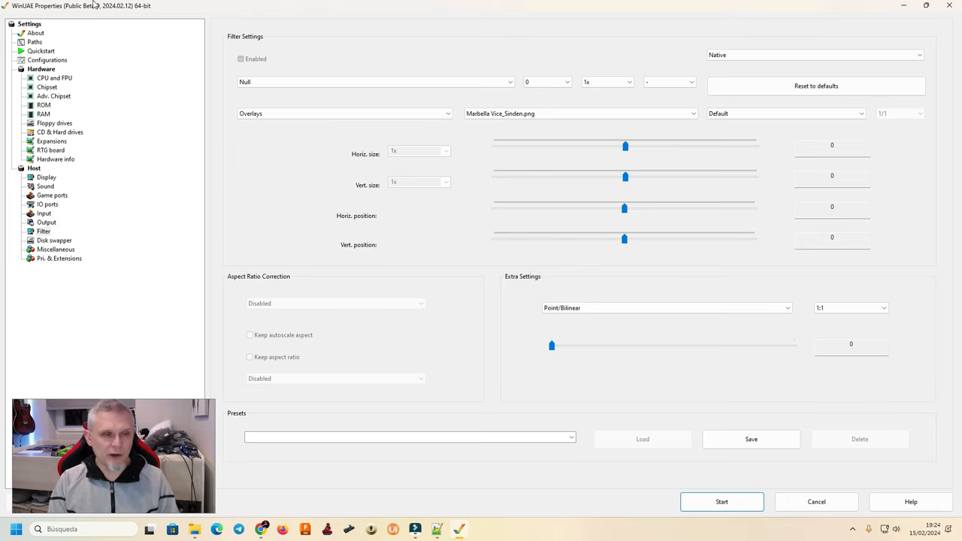
Step: Name the configuration 'Marbella Vice Youtube' with a description mentioning Youtube
click(48, 60)
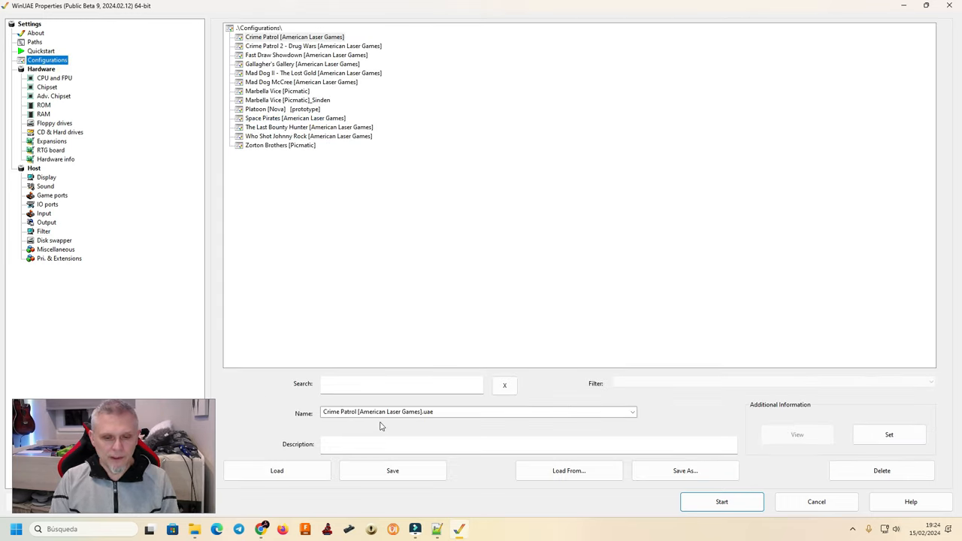
click(424, 412)
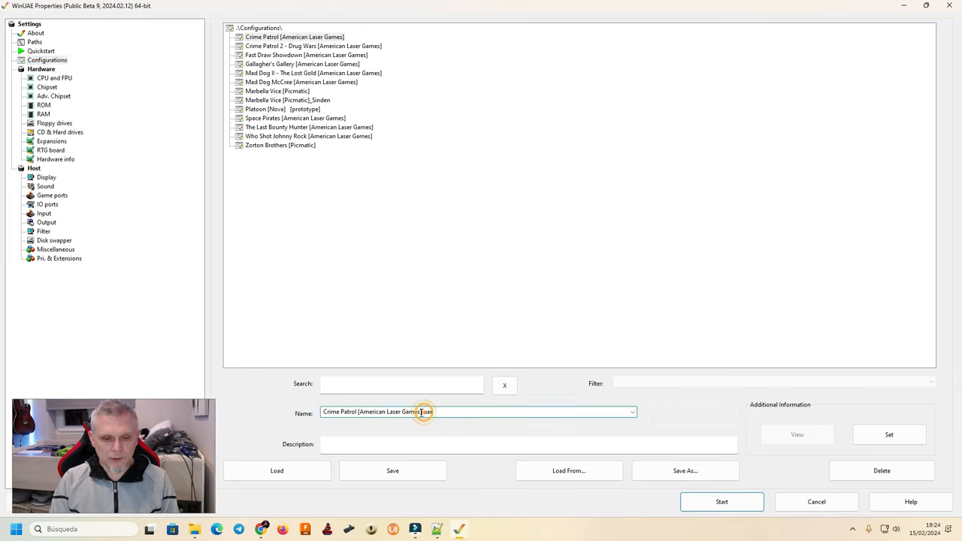
double_click(406, 412)
text(Marbella Vice Youtube)
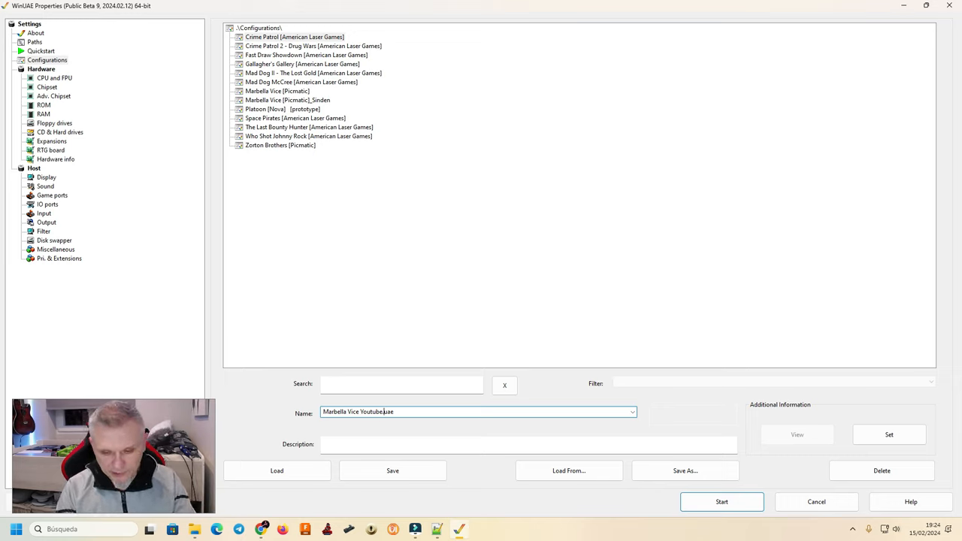
click(382, 444)
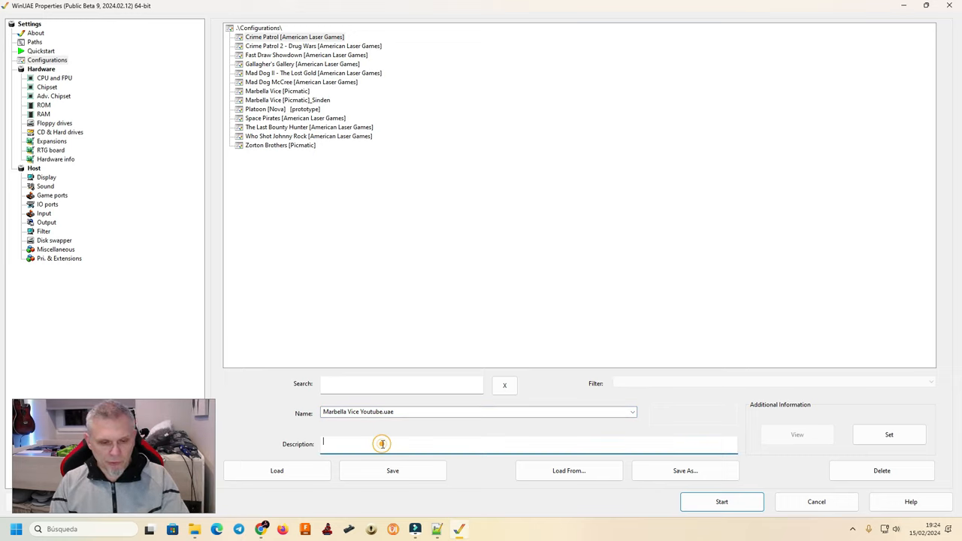
text(Co)
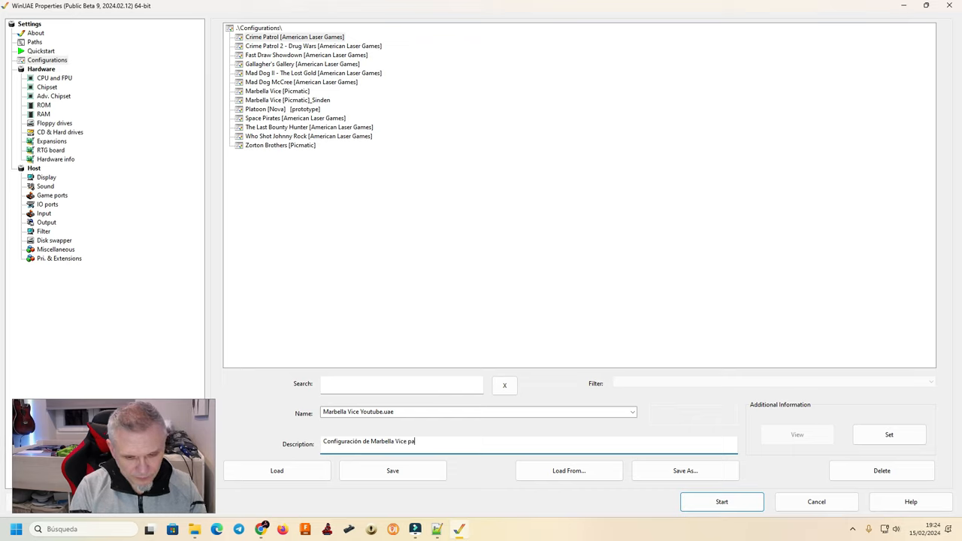
text(ra Yop)
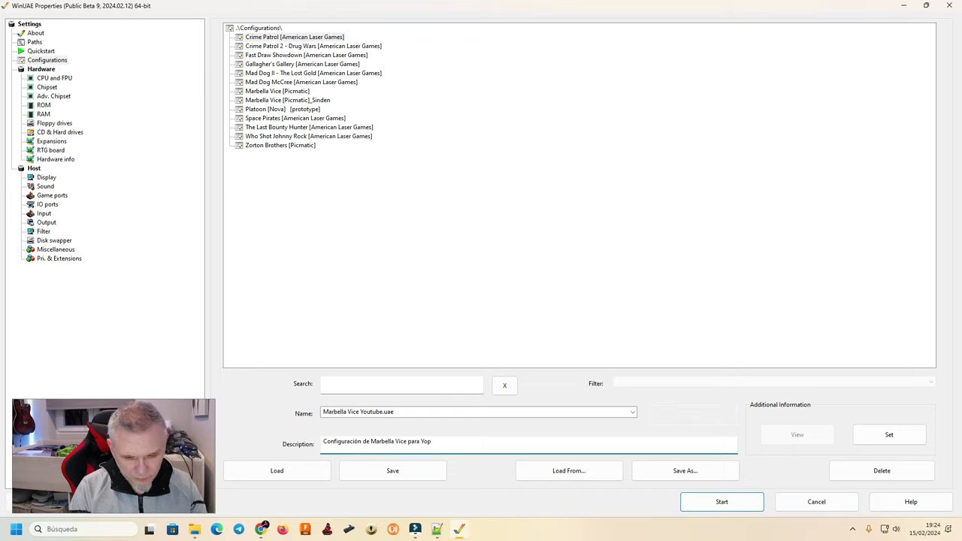
text(Youtube)
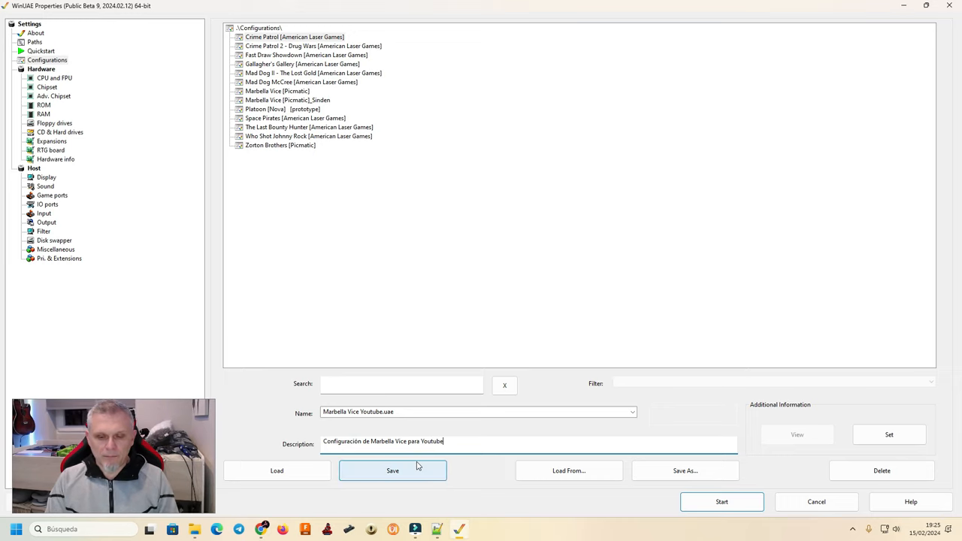
mouse_move(400, 475)
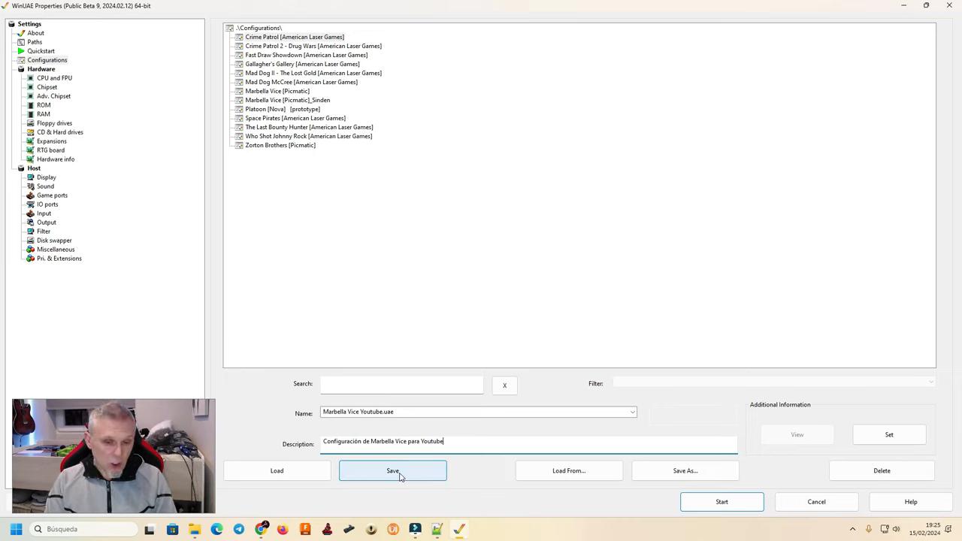
Step: Save the new configuration, then select Marbella Vice Youtube and load it
click(392, 471)
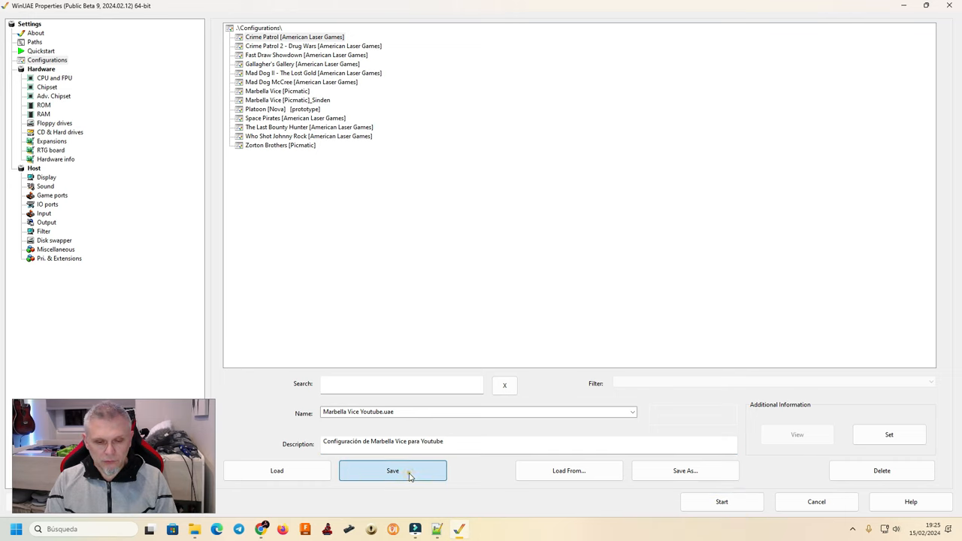
click(392, 471)
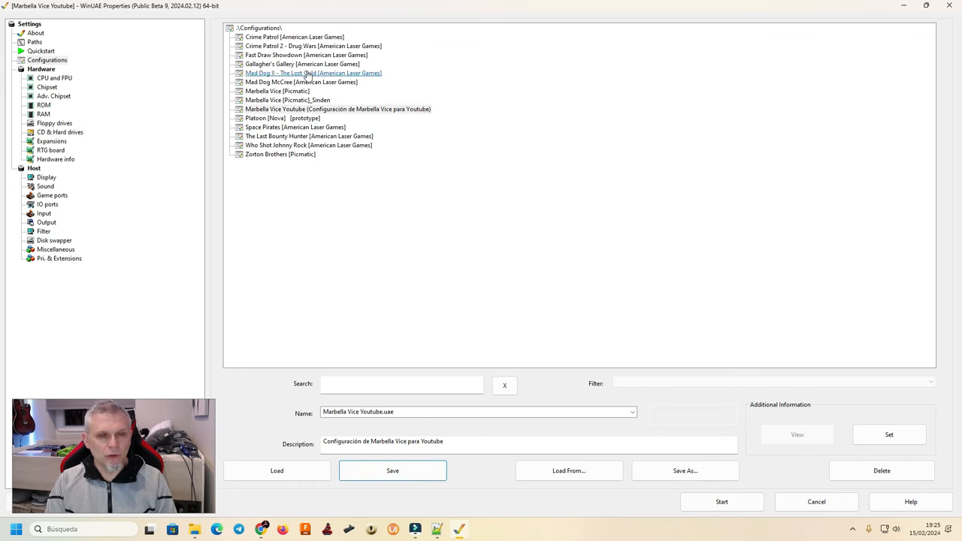
click(337, 109)
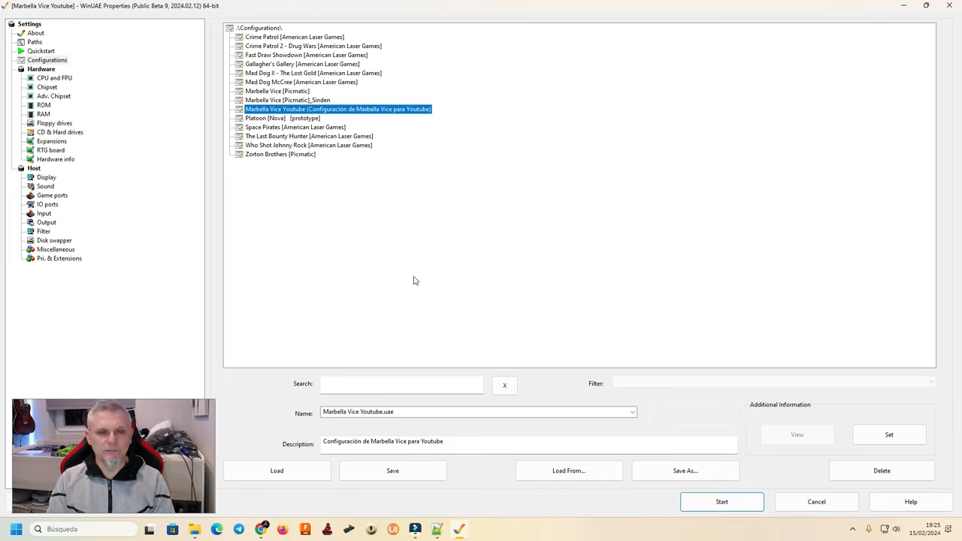
mouse_move(580, 329)
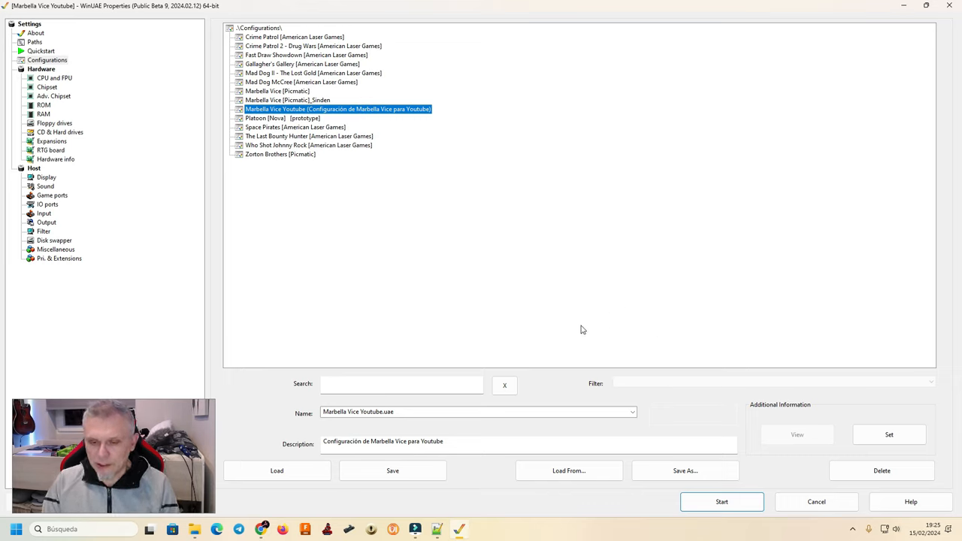
mouse_move(454, 267)
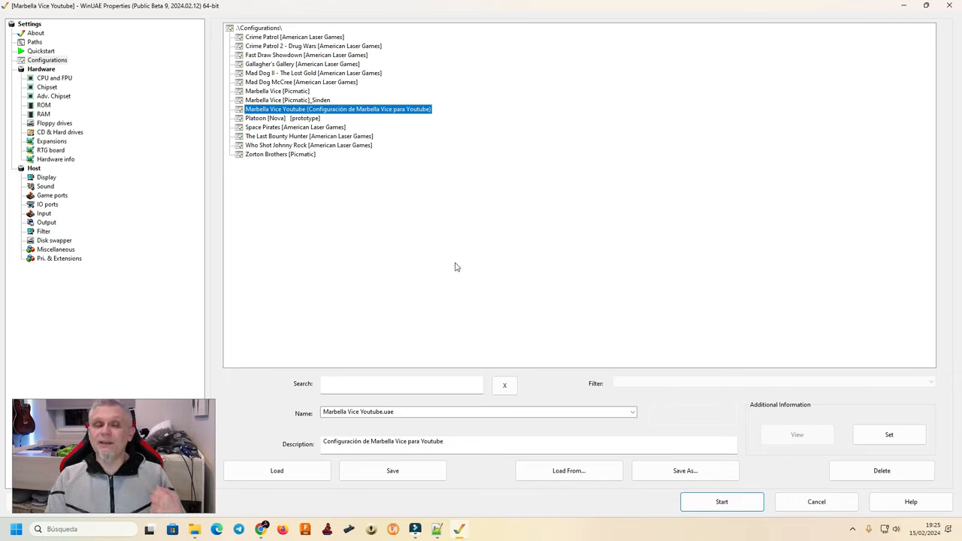
mouse_move(214, 160)
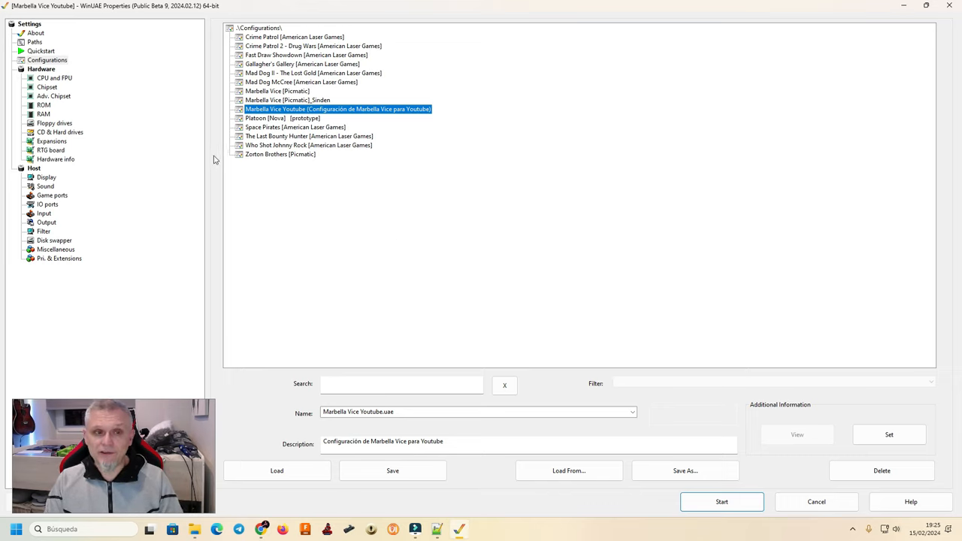
mouse_move(362, 365)
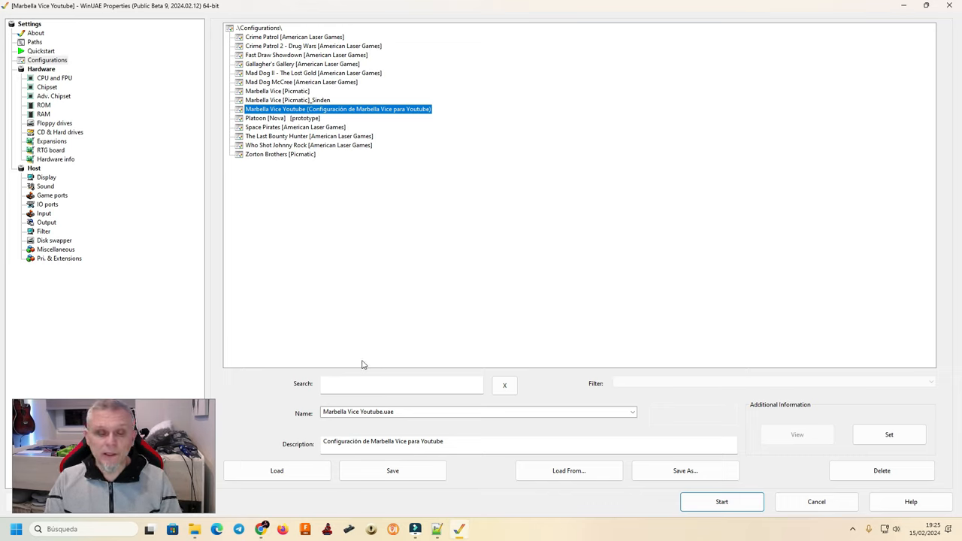
click(289, 99)
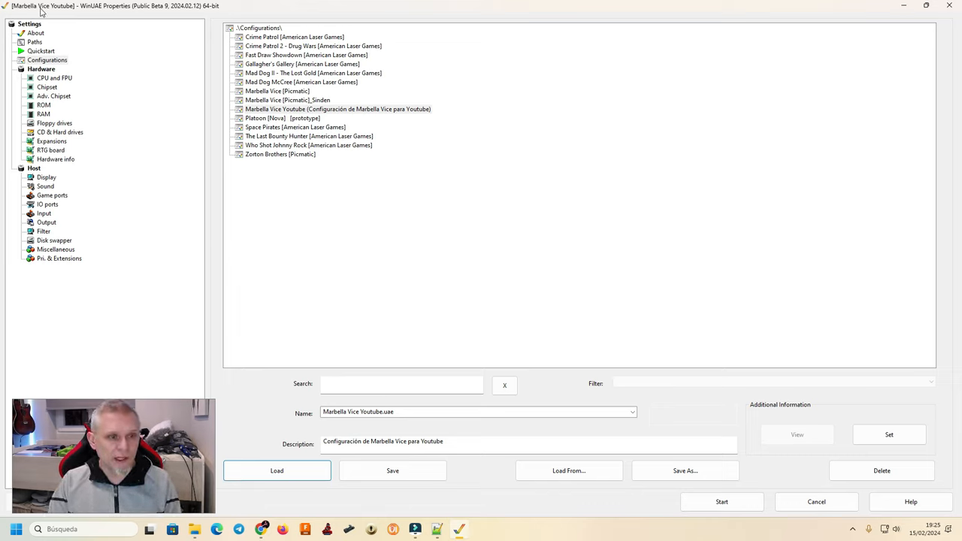
mouse_move(44, 11)
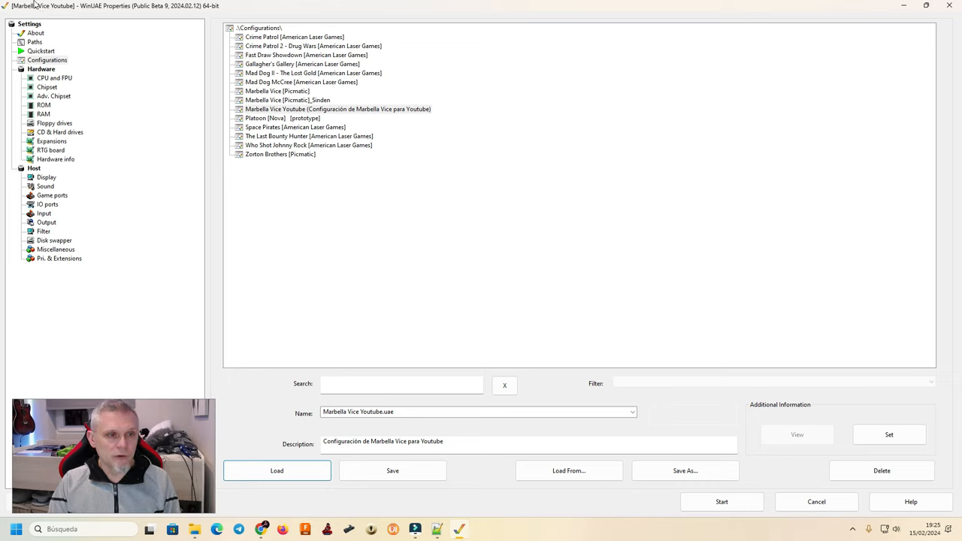
mouse_move(115, 132)
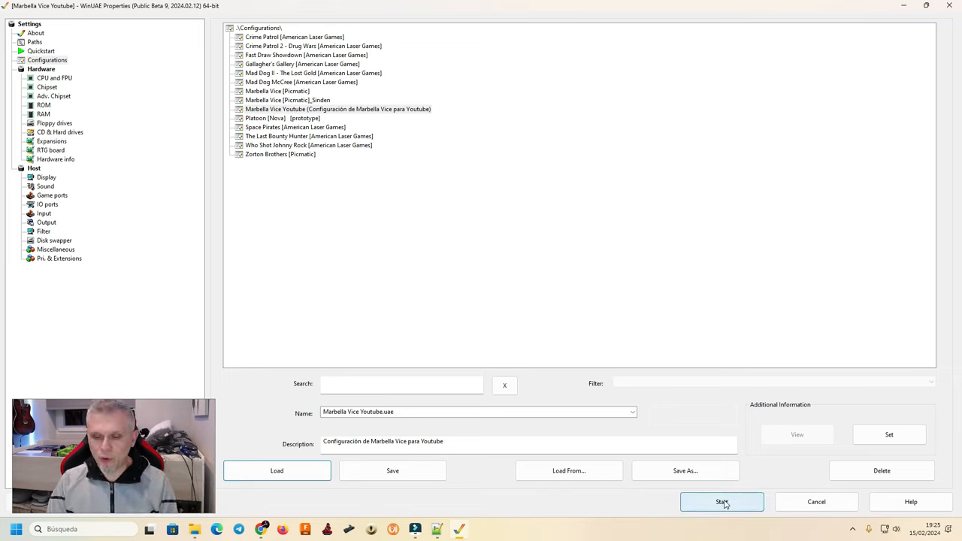
Step: Start the emulation with the loaded configuration to test it
click(721, 502)
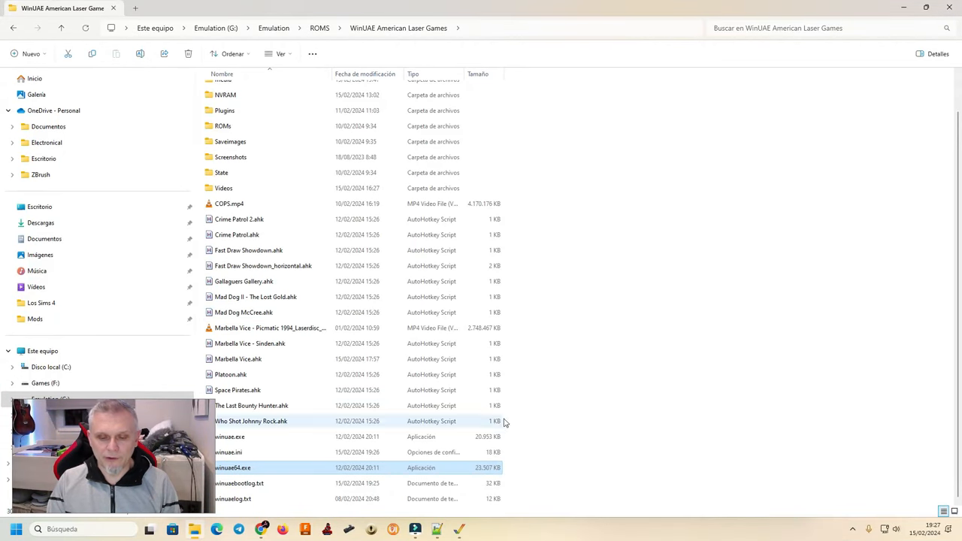
Step: Set the filter to No scaling and adjust the overlay's horizontal size slider
double_click(231, 468)
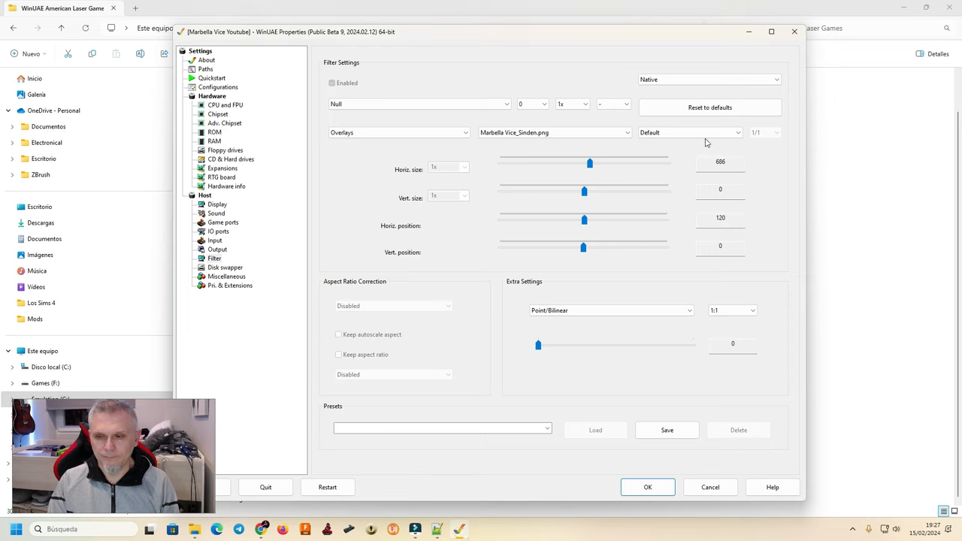
click(689, 132)
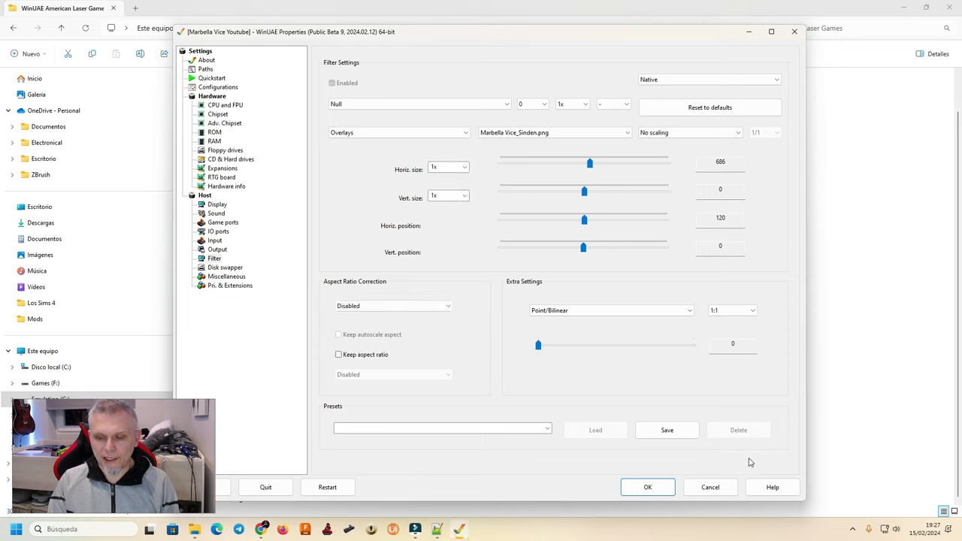
drag(589, 162, 583, 162)
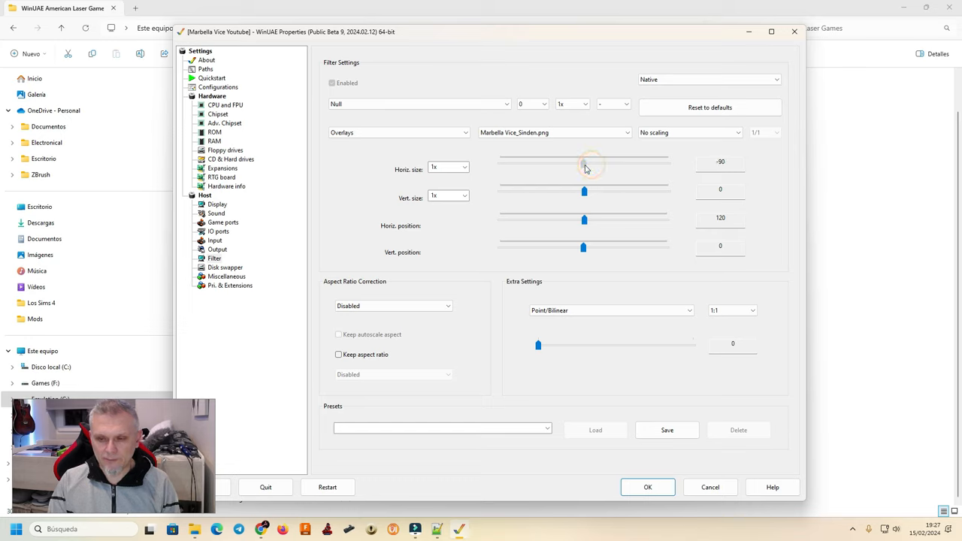
drag(584, 160, 588, 160)
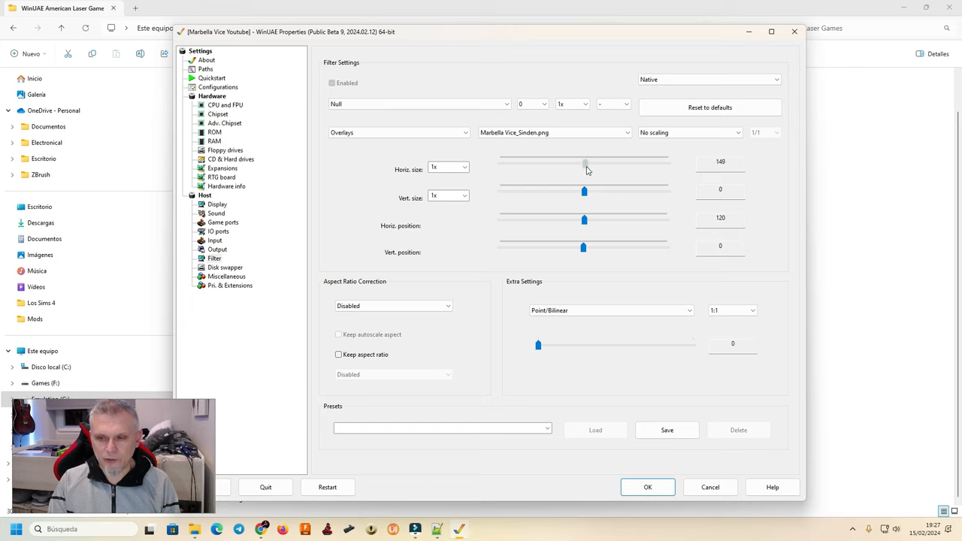
drag(585, 162, 585, 162)
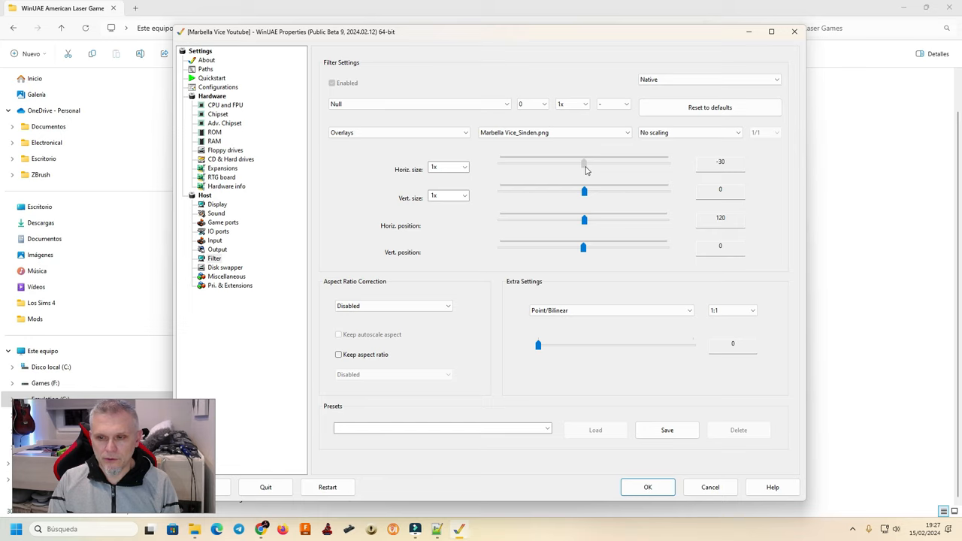
drag(585, 162, 572, 162)
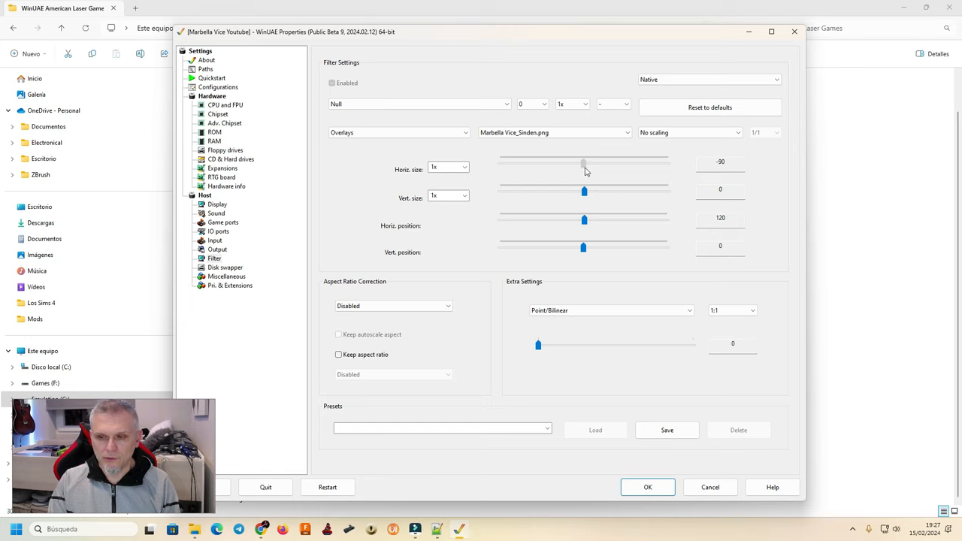
drag(584, 162, 578, 162)
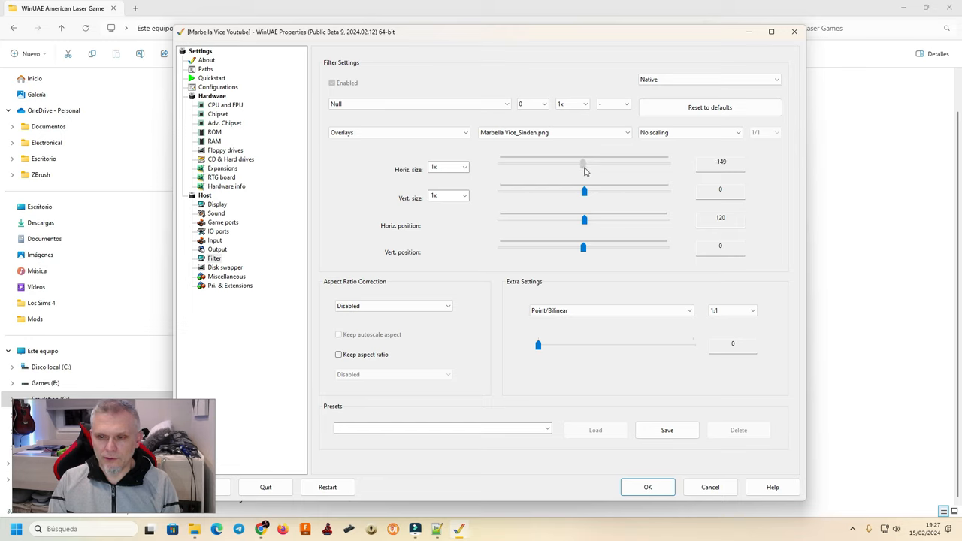
drag(583, 163, 584, 163)
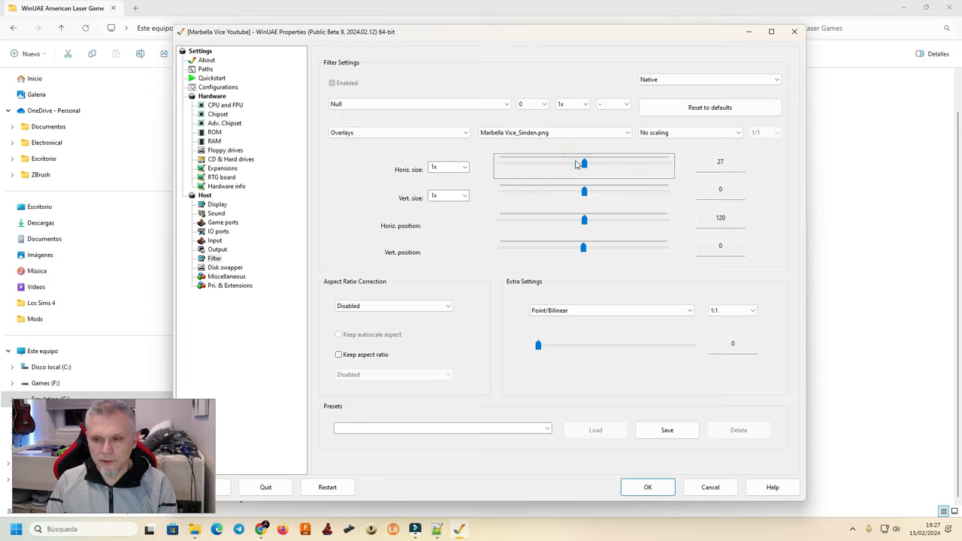
drag(583, 162, 583, 162)
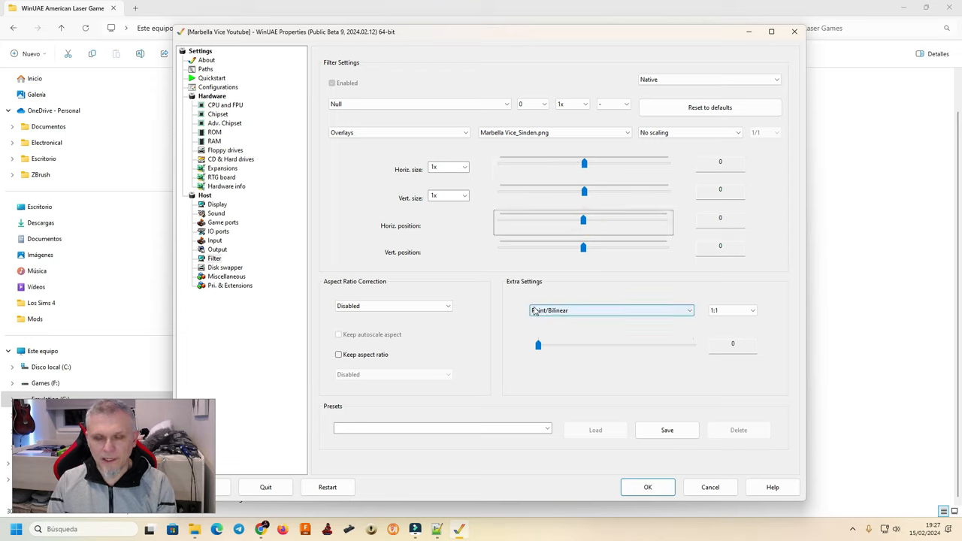
Step: Run a test, then fine-tune the overlay's horizontal position slider
click(646, 487)
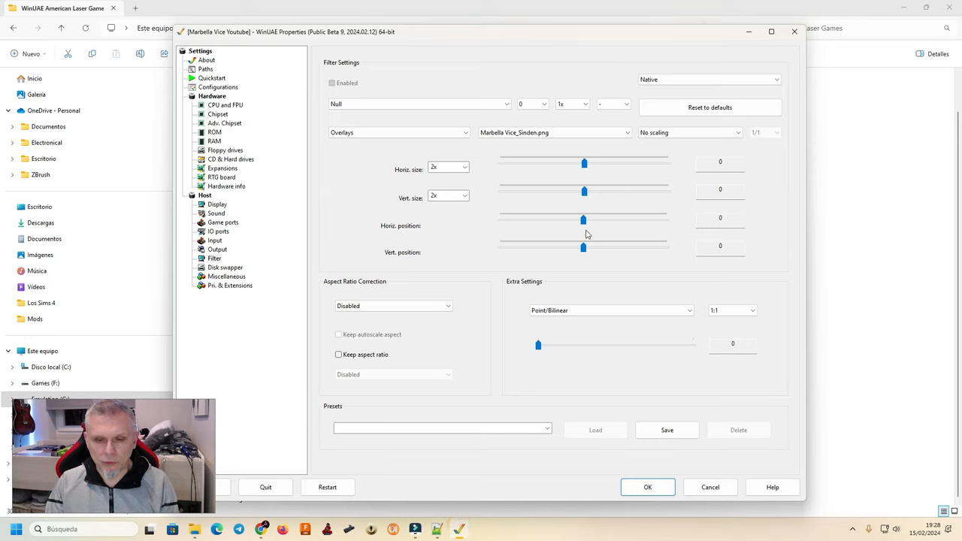
drag(583, 220, 587, 219)
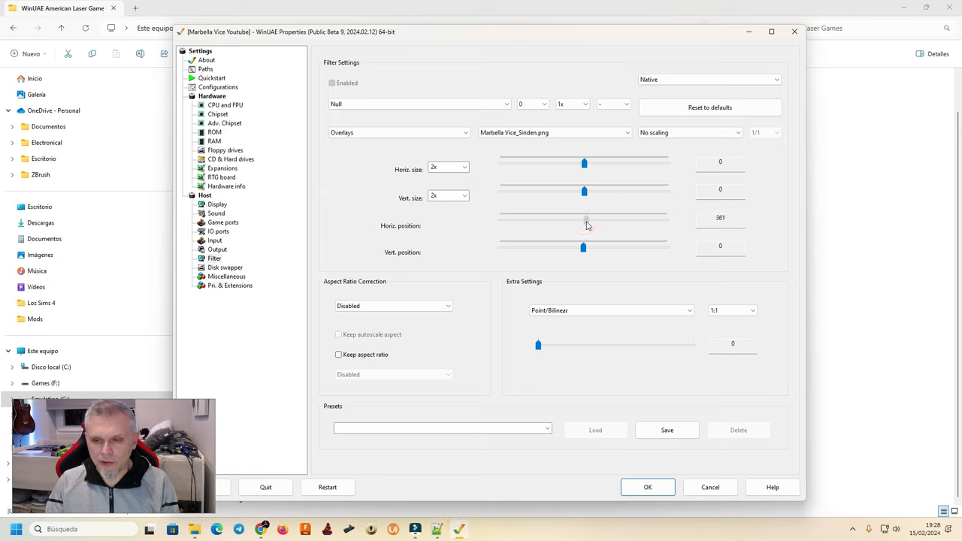
drag(586, 220, 589, 219)
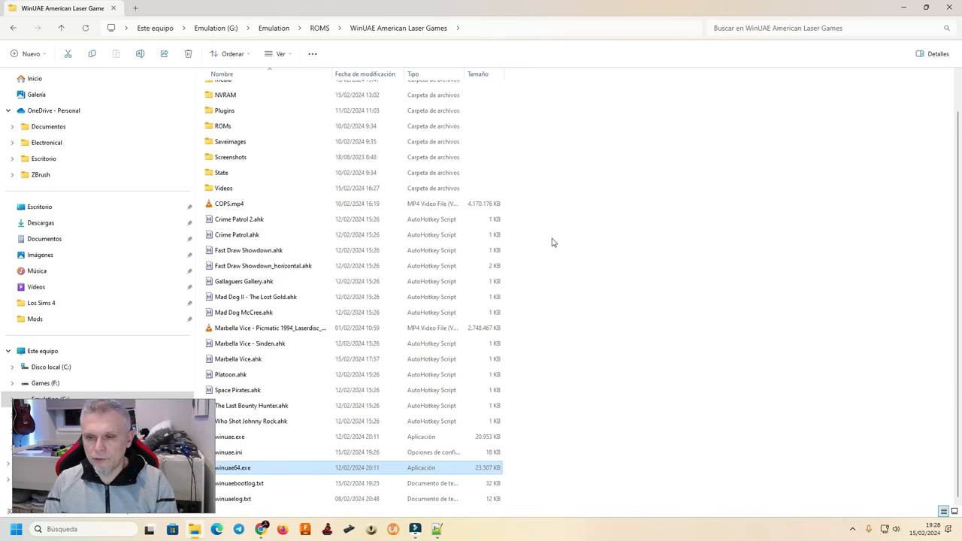
Step: Move the horizontal position to -60 and beyond, testing the game after each change
double_click(231, 468)
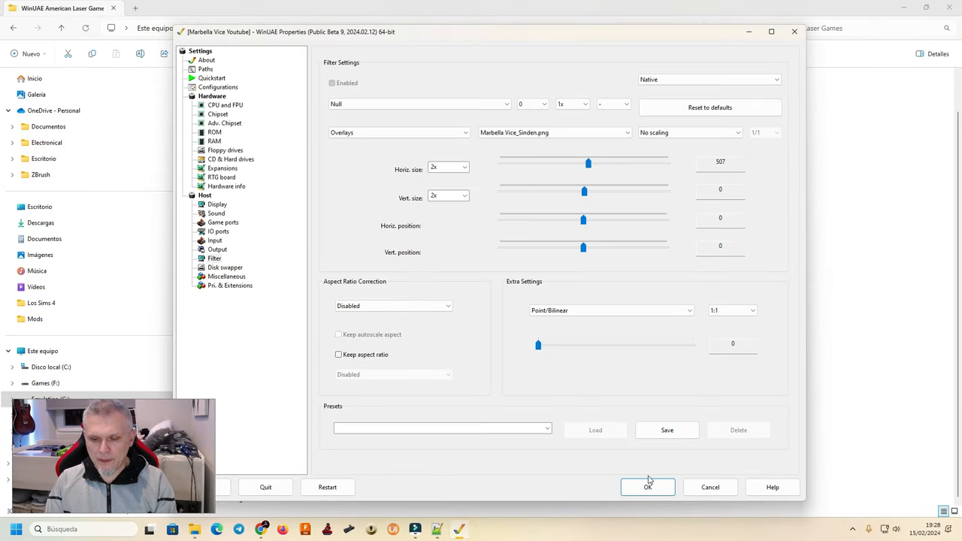
click(648, 487)
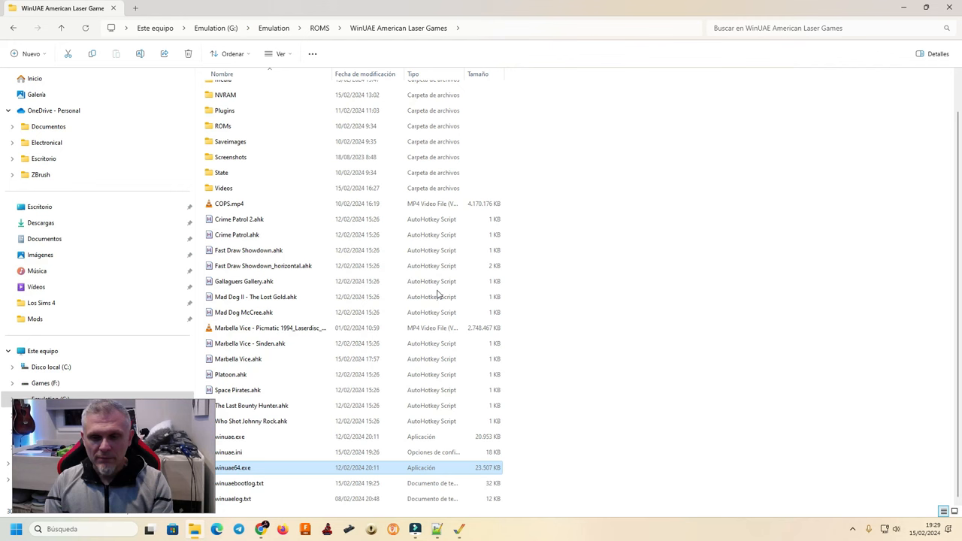
double_click(231, 467)
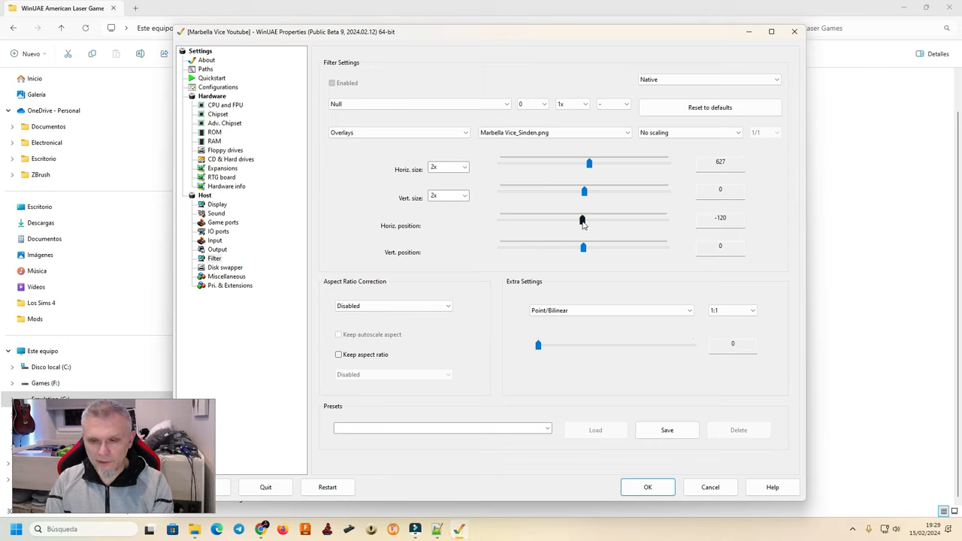
drag(582, 220, 594, 219)
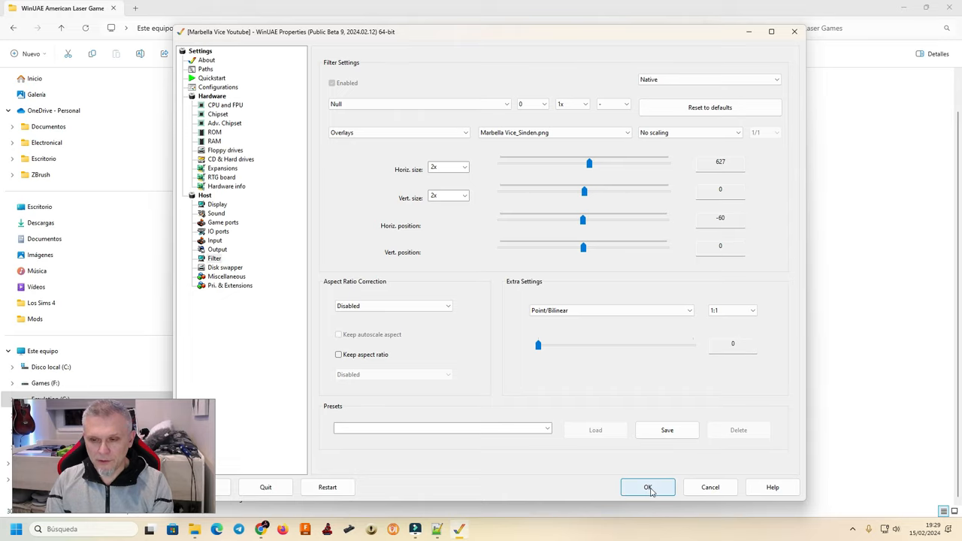
click(648, 487)
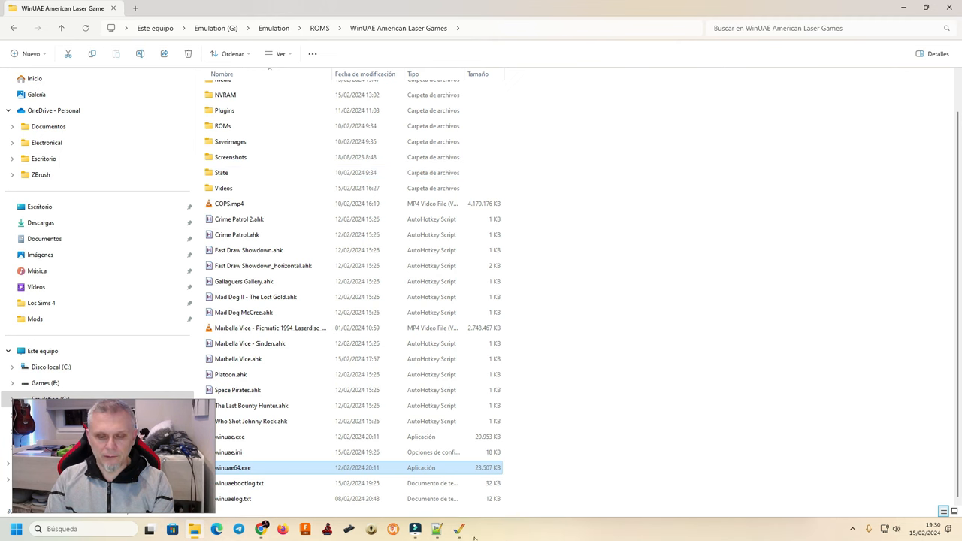
double_click(232, 467)
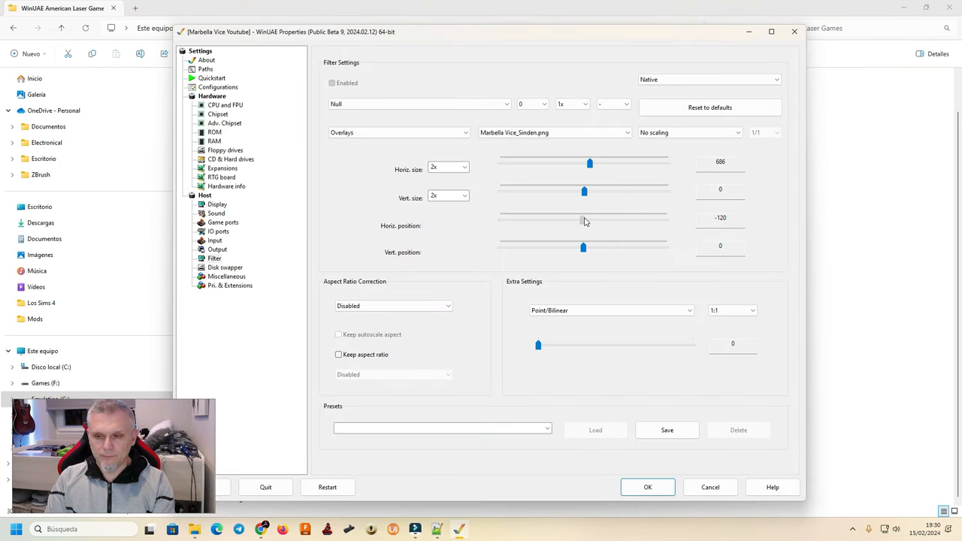
drag(583, 220, 580, 219)
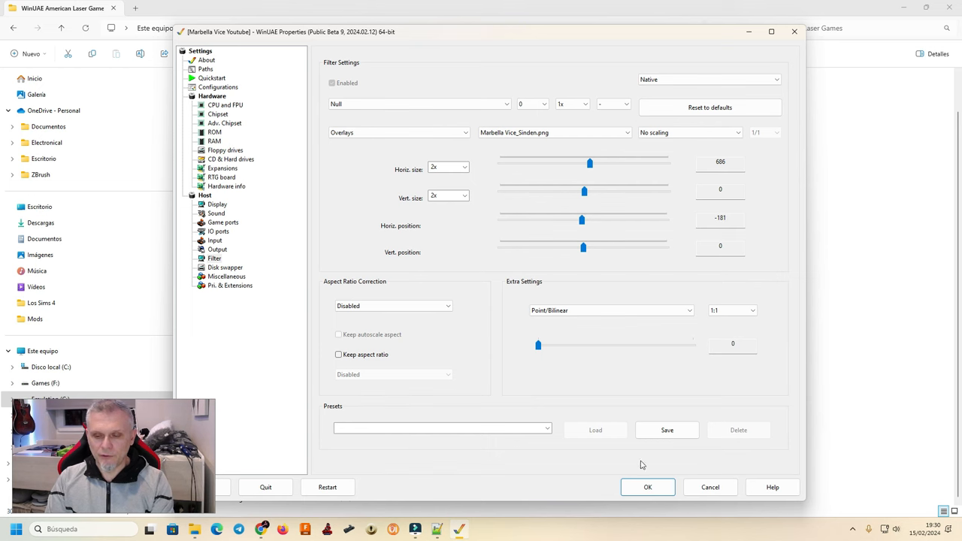
click(647, 487)
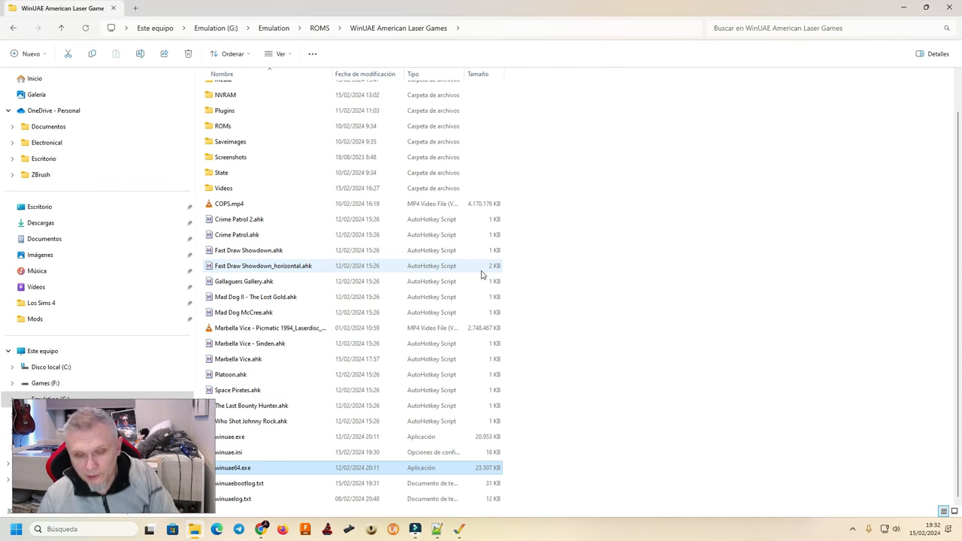
Step: Choose No scaling again, nudge the horizontal position and run a test
double_click(231, 467)
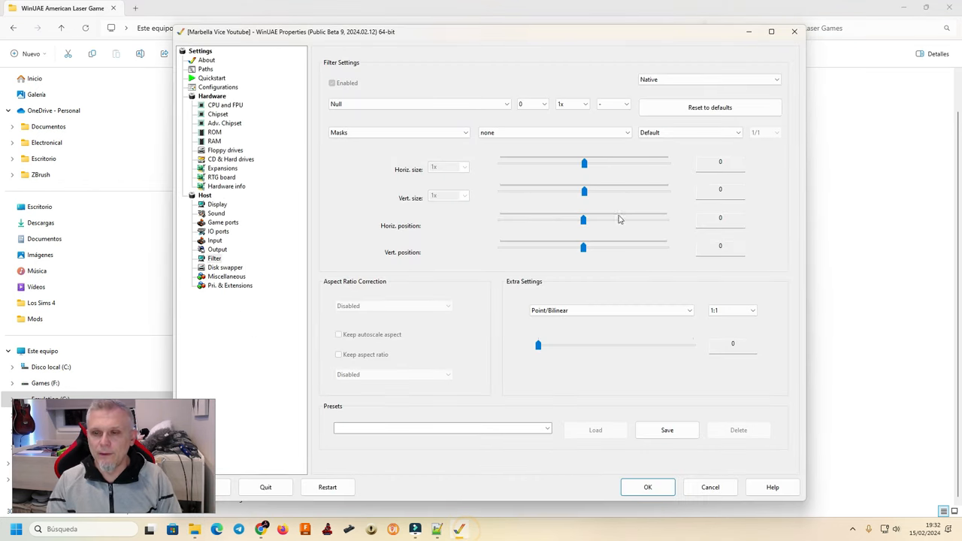
click(688, 133)
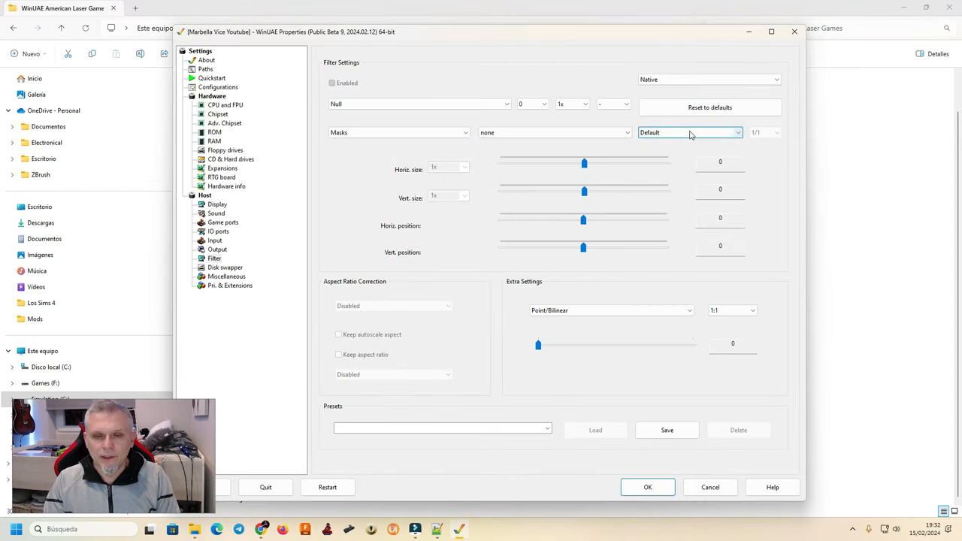
click(689, 132)
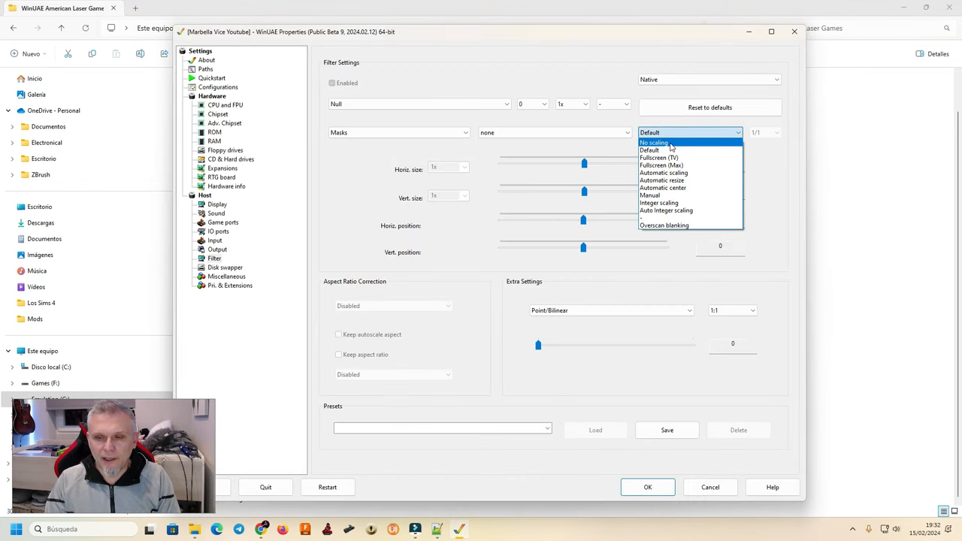
click(654, 141)
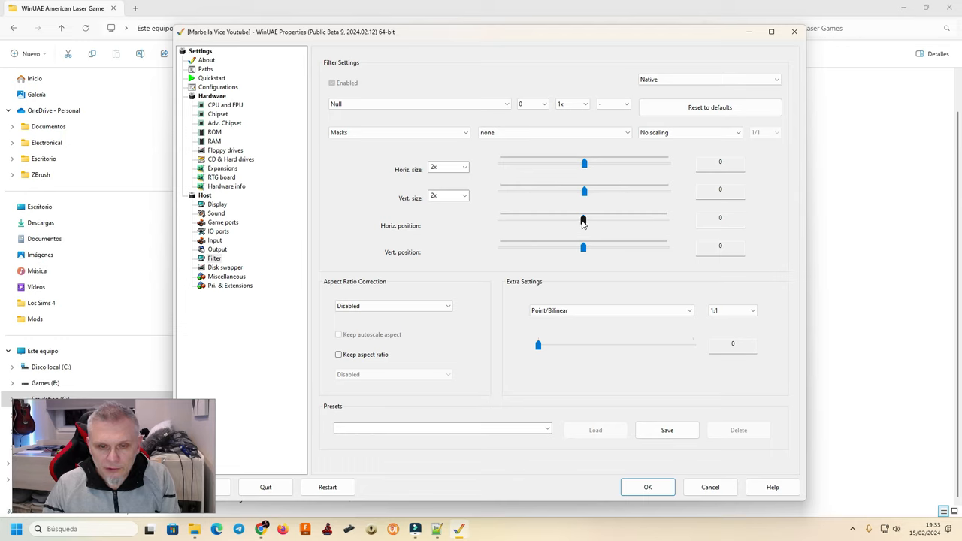
drag(583, 219, 586, 219)
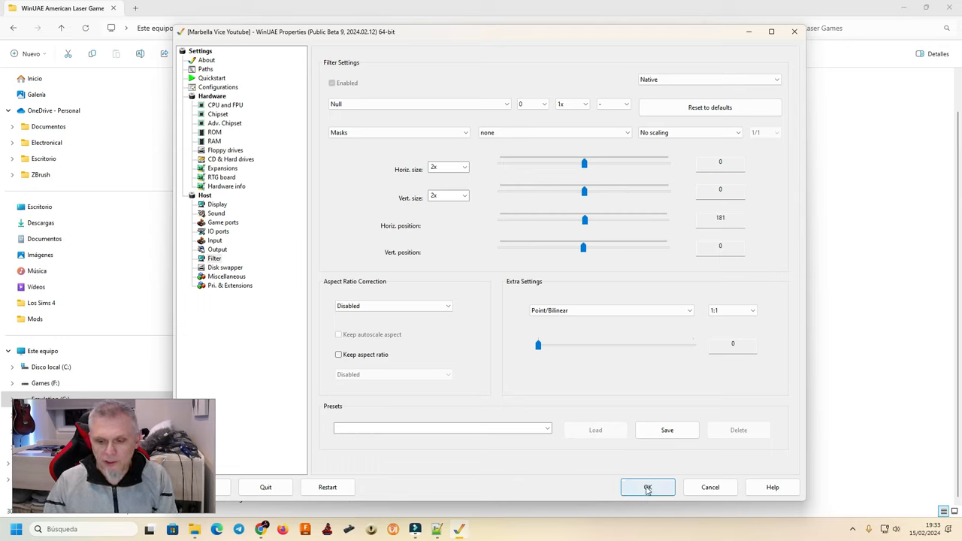
click(648, 487)
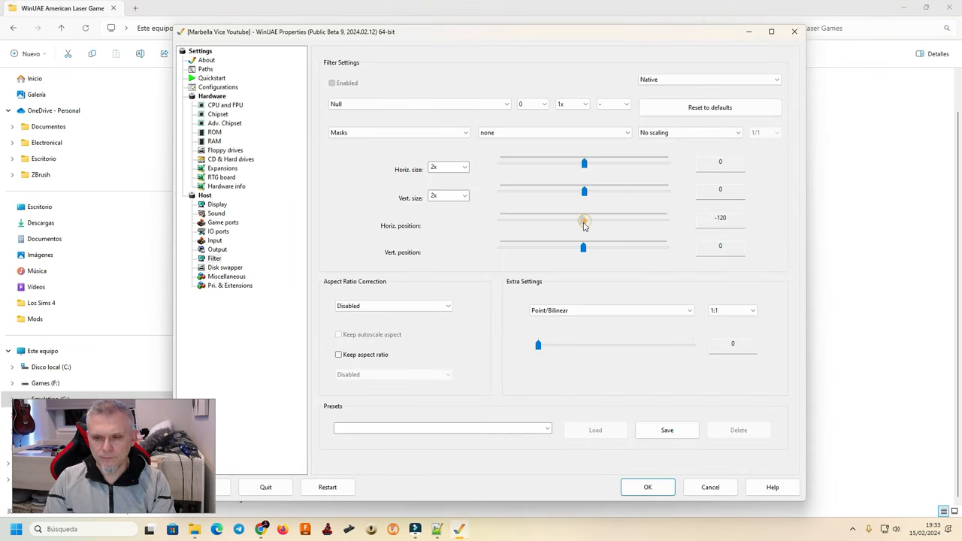
Step: Lower the horizontal position offset step by step down to -120
drag(583, 221, 583, 221)
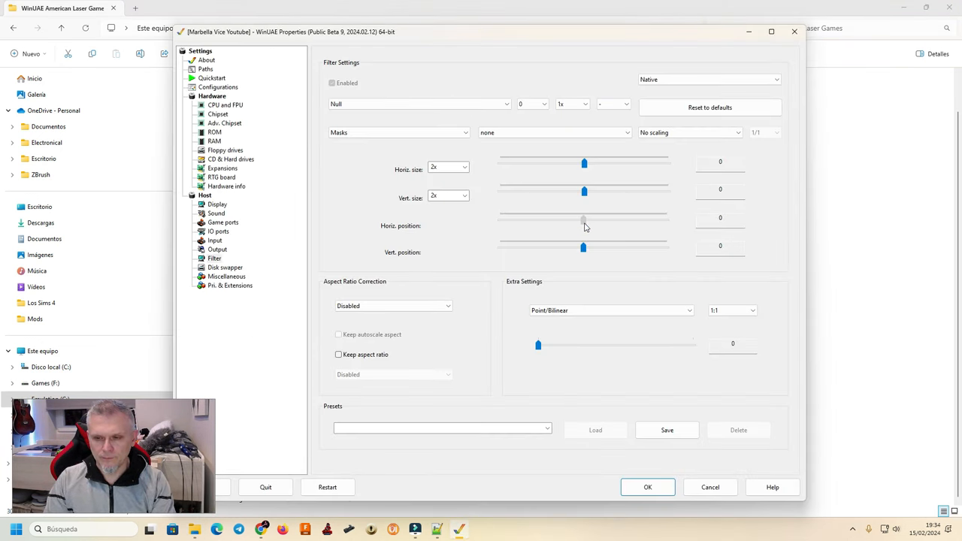
drag(584, 218, 583, 218)
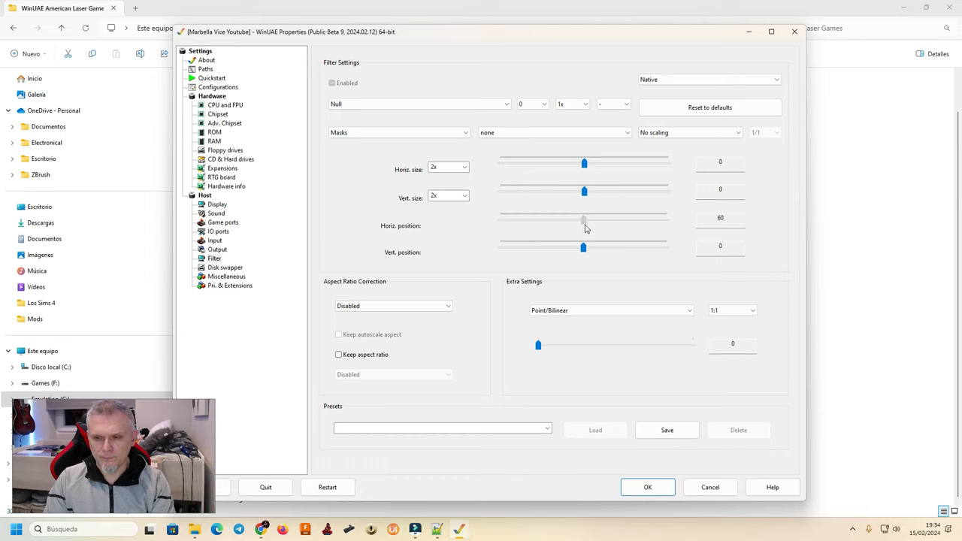
drag(584, 220, 584, 219)
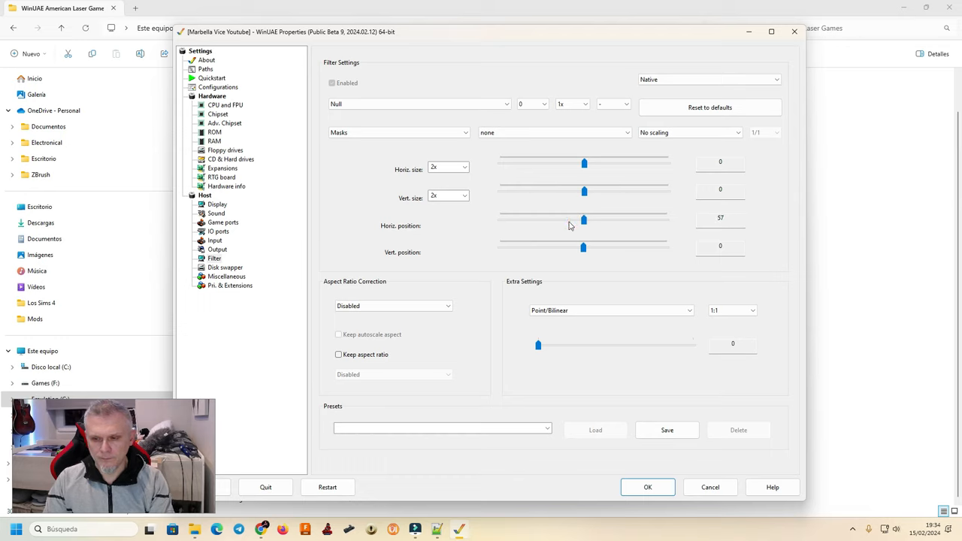
drag(583, 220, 583, 220)
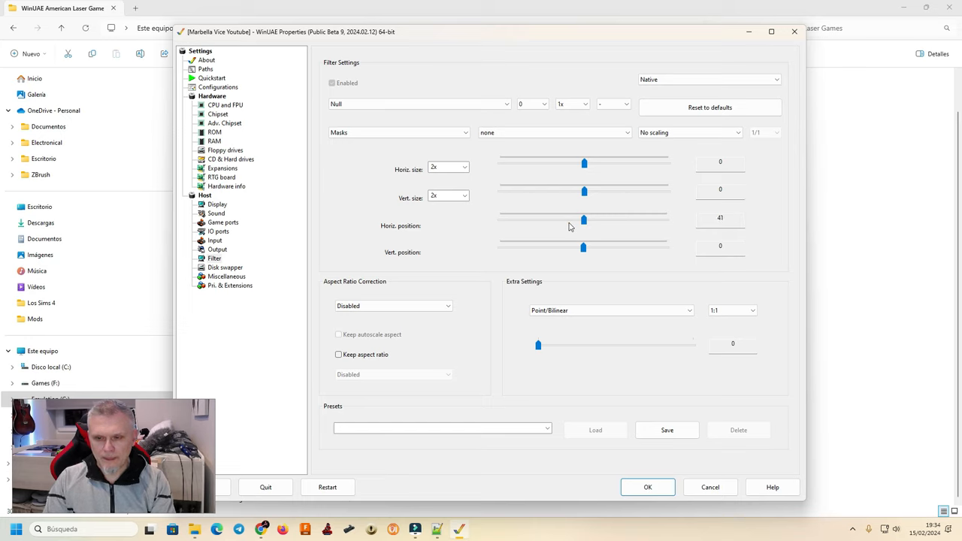
drag(586, 219, 583, 219)
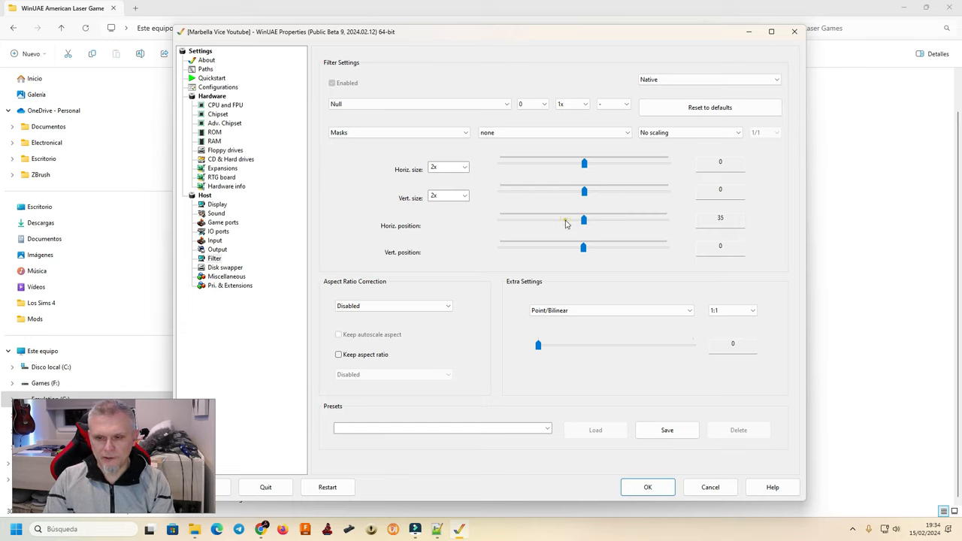
drag(584, 219, 581, 219)
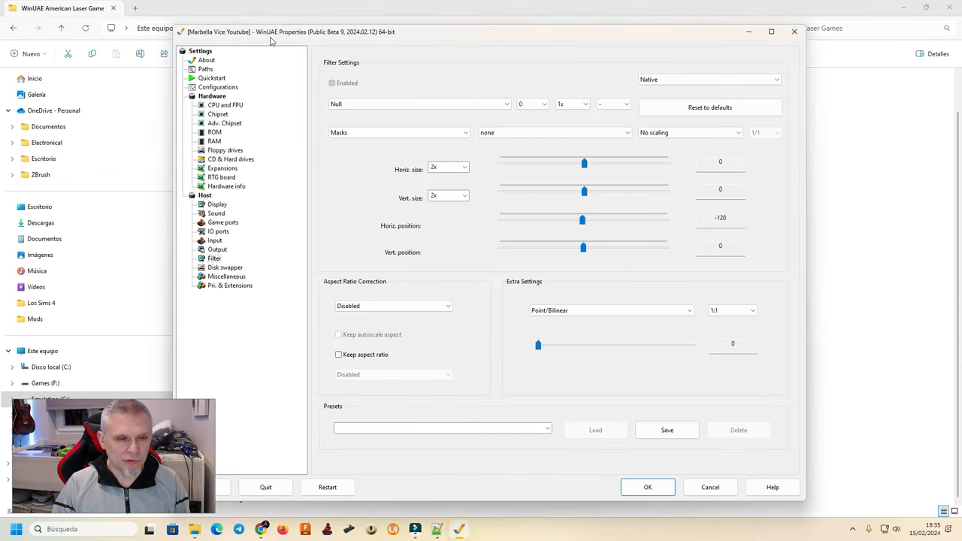
Step: Save a new configuration named Marbella Vice Youtube_Sin_Bezel with a Sin Bezel description
click(218, 87)
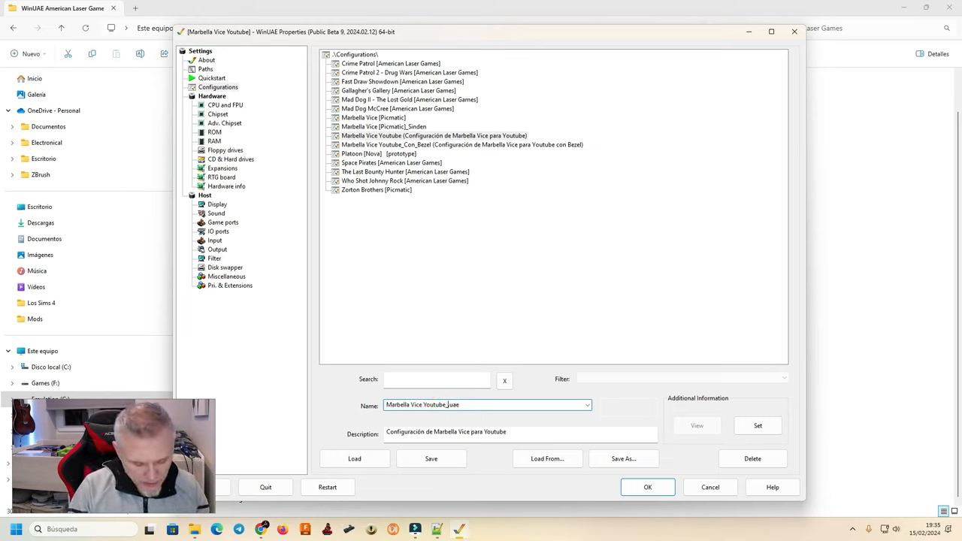
text(Sin)
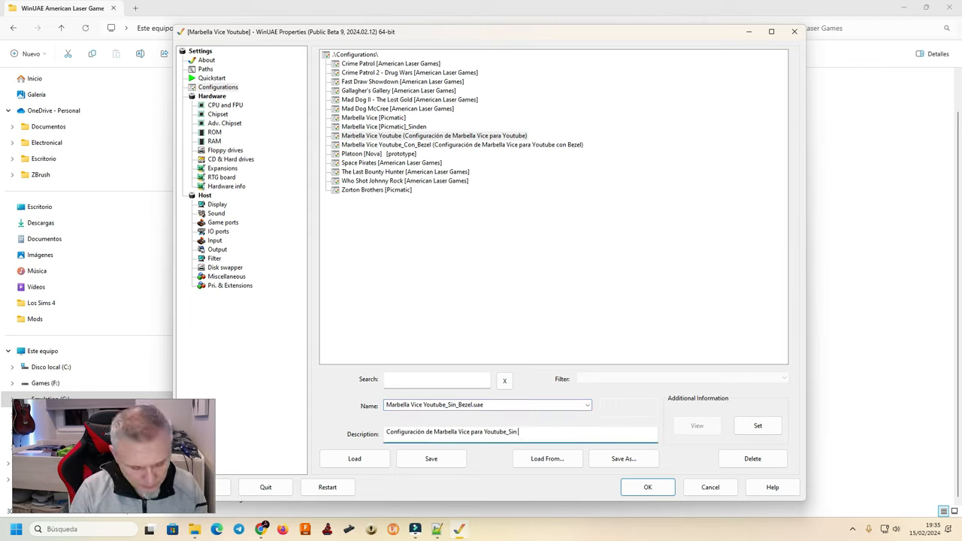
text(Bezel)
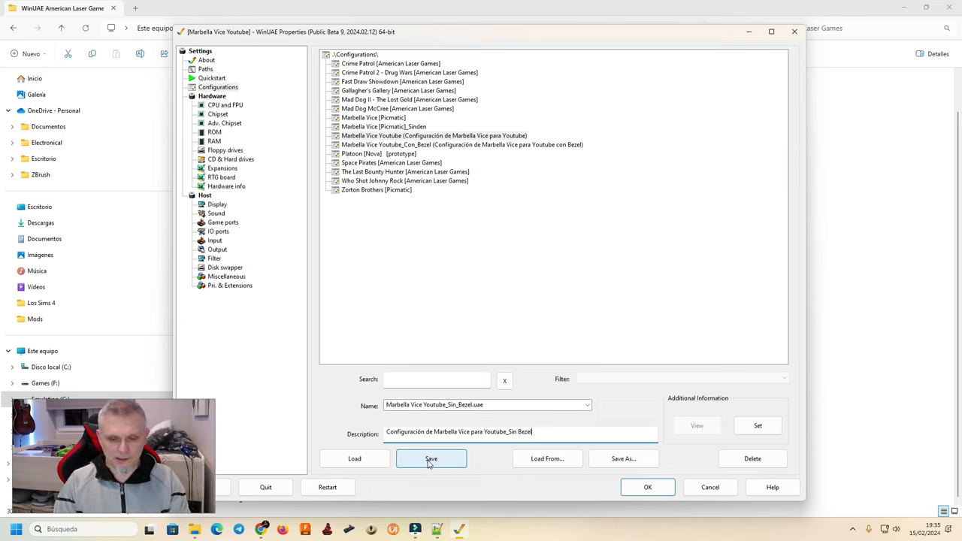
click(430, 459)
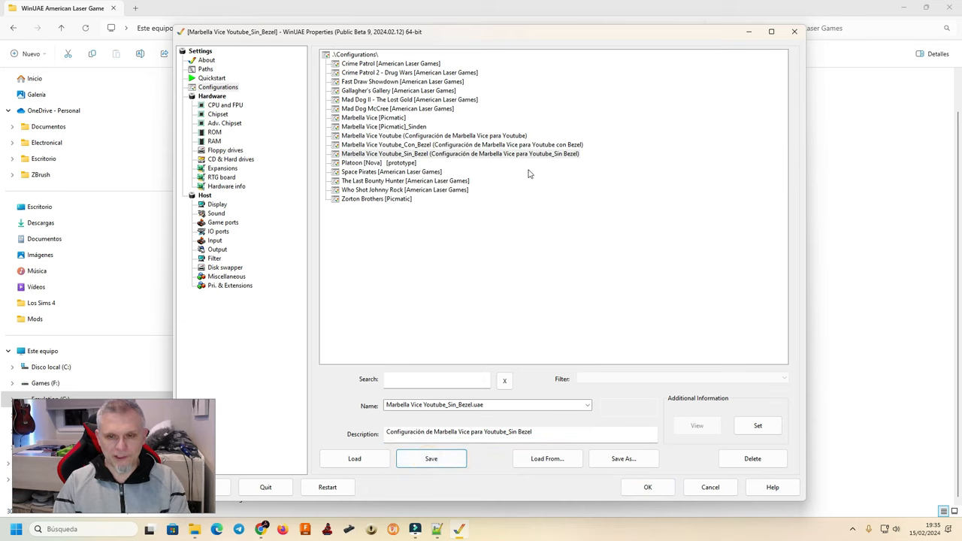
Step: Compare the Youtube and Sin_Bezel entries in the list, then return to the Filter page
click(433, 135)
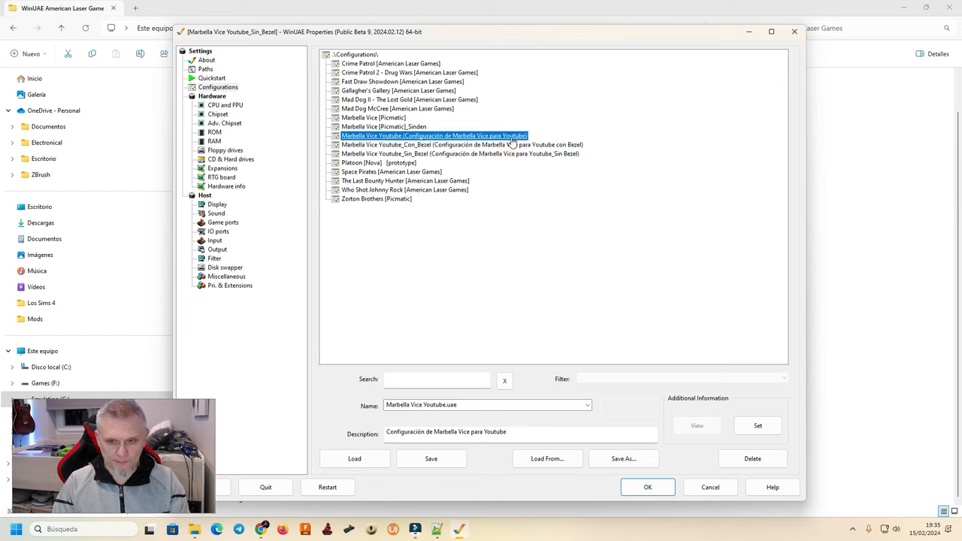
click(460, 153)
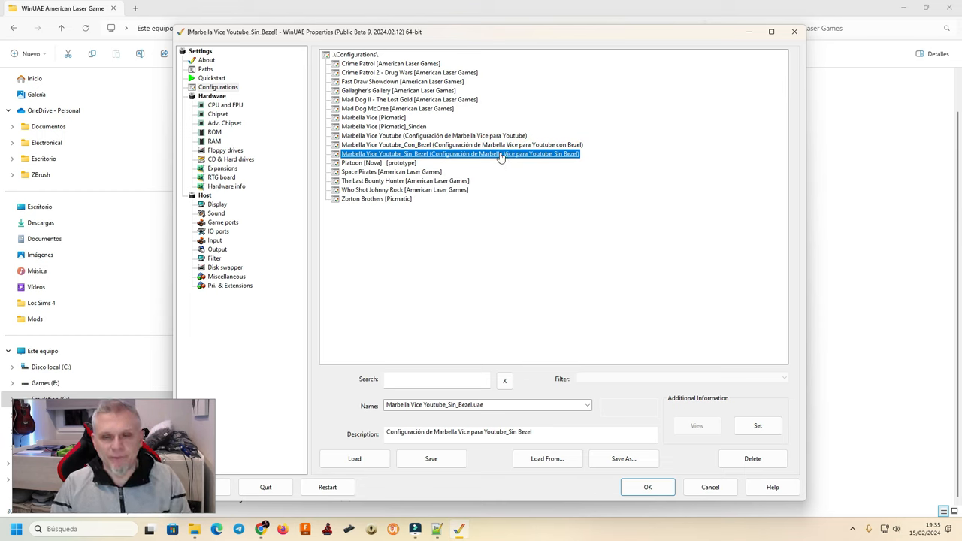
click(434, 135)
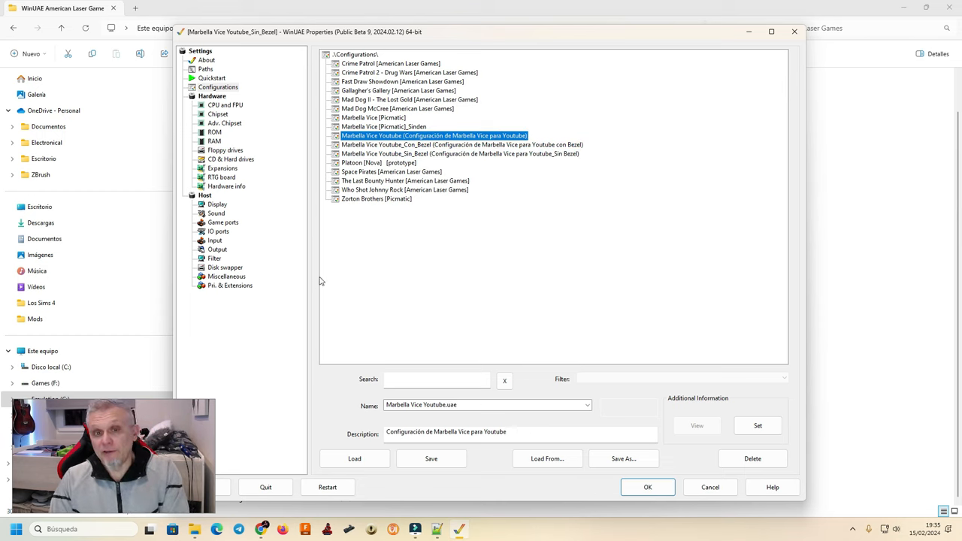
mouse_move(282, 268)
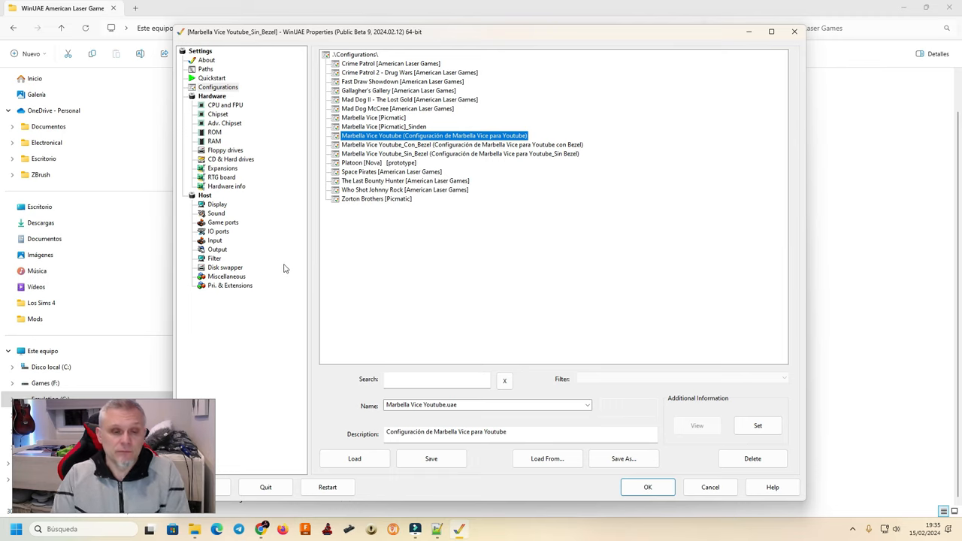
click(214, 258)
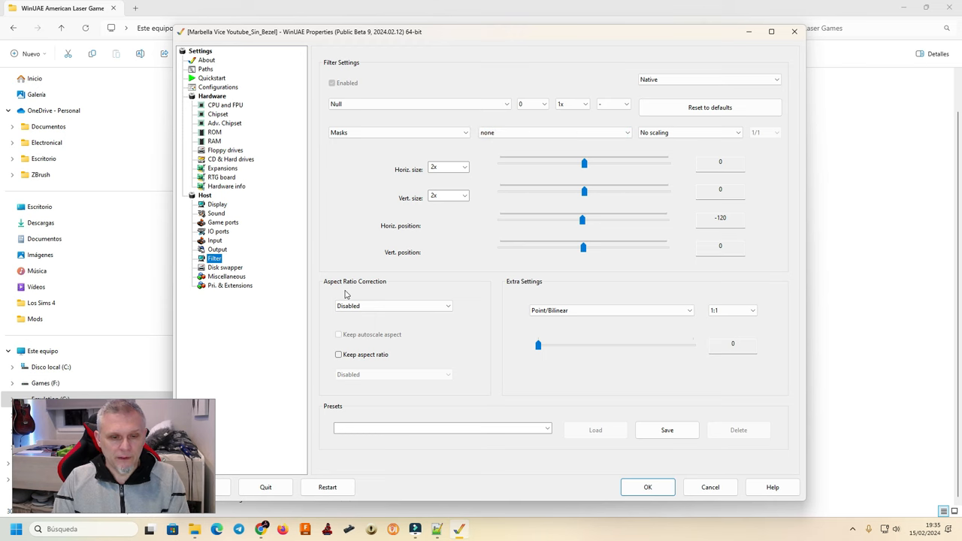
Step: Return to the Filter page via Display and check the scaling mode list
click(217, 205)
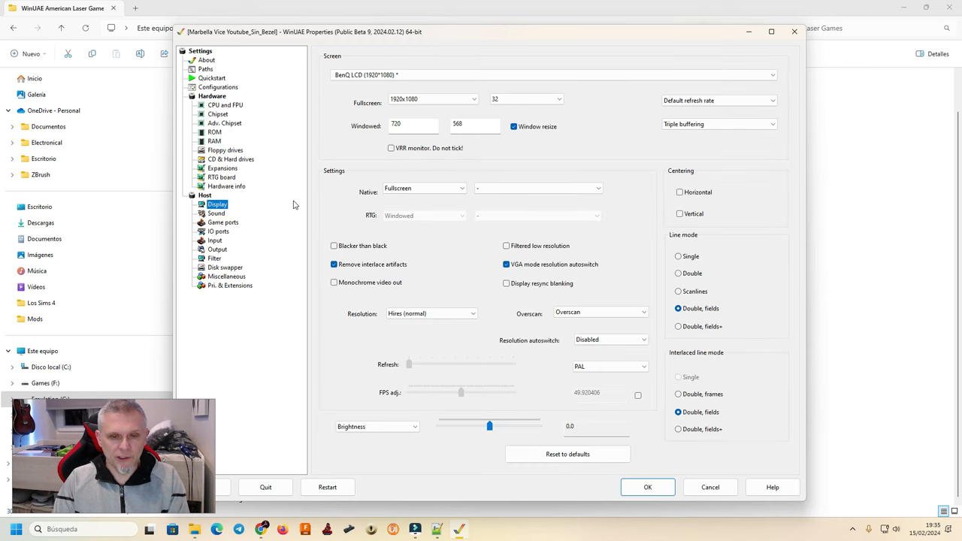
click(214, 259)
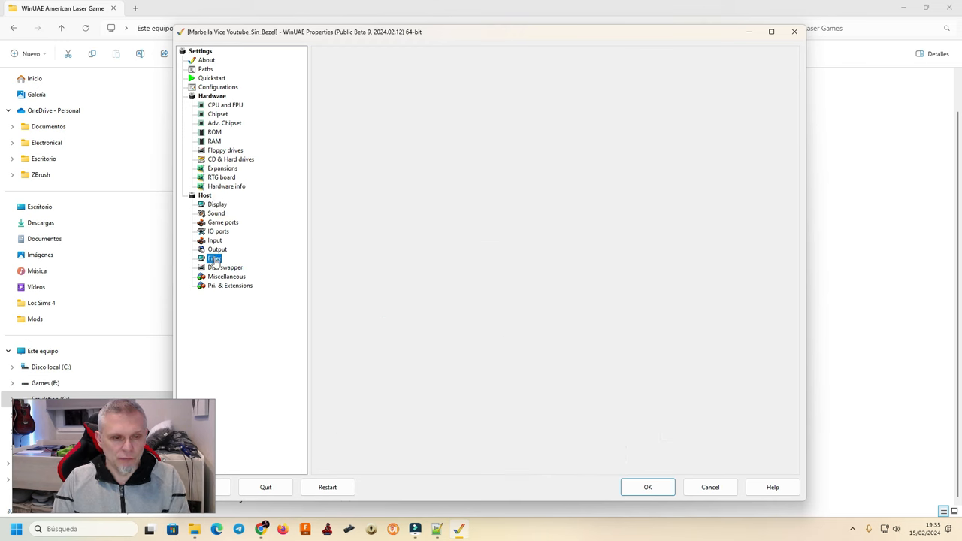
click(215, 259)
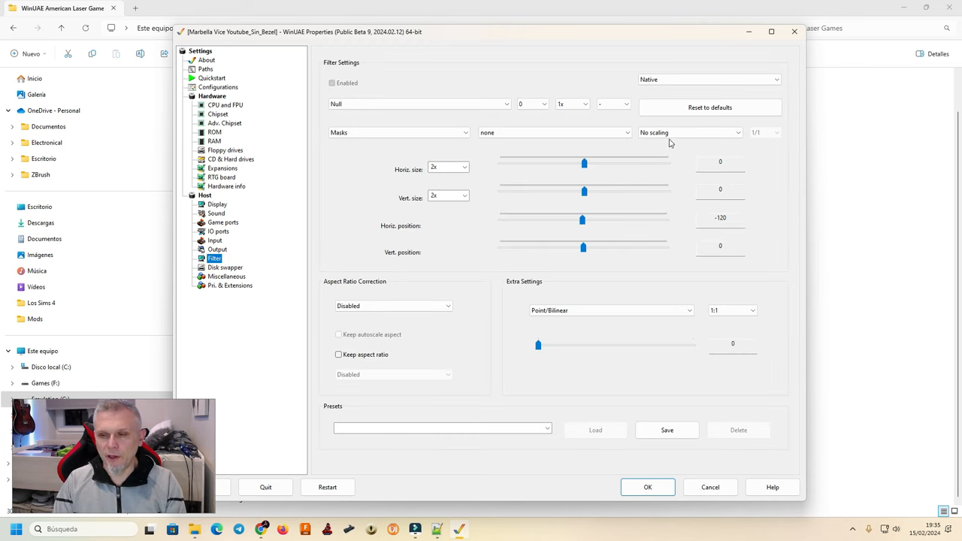
click(688, 132)
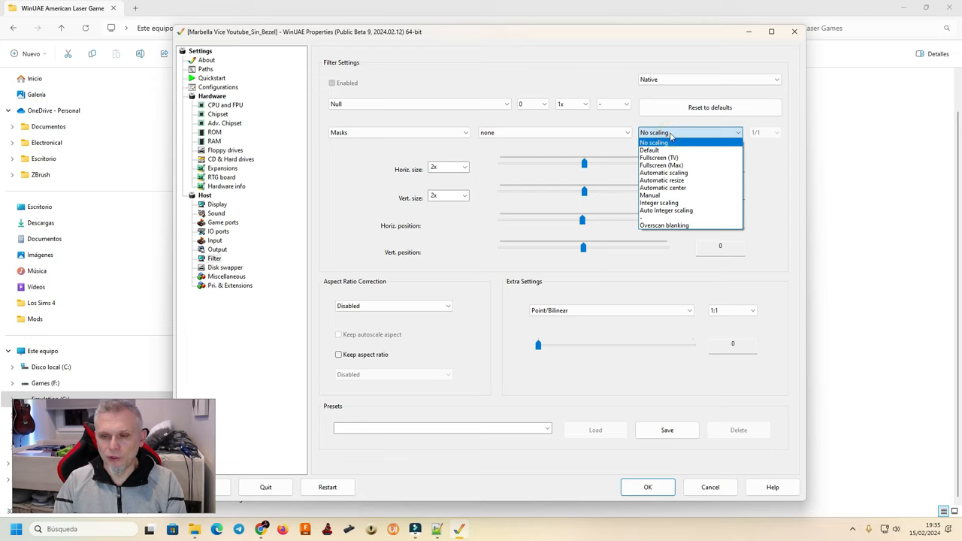
mouse_move(454, 214)
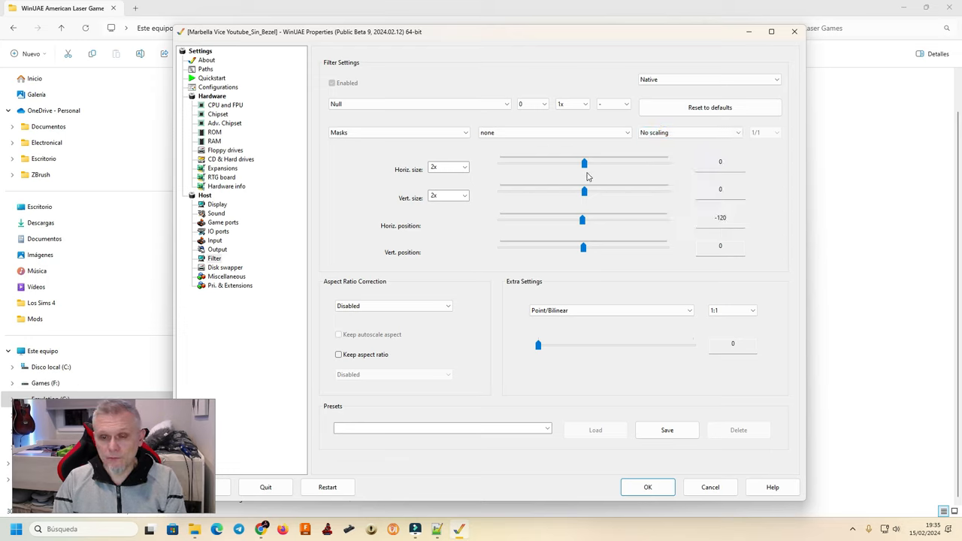
Step: Stretch the horizontal size, test it, and settle it at 600
drag(583, 162, 586, 164)
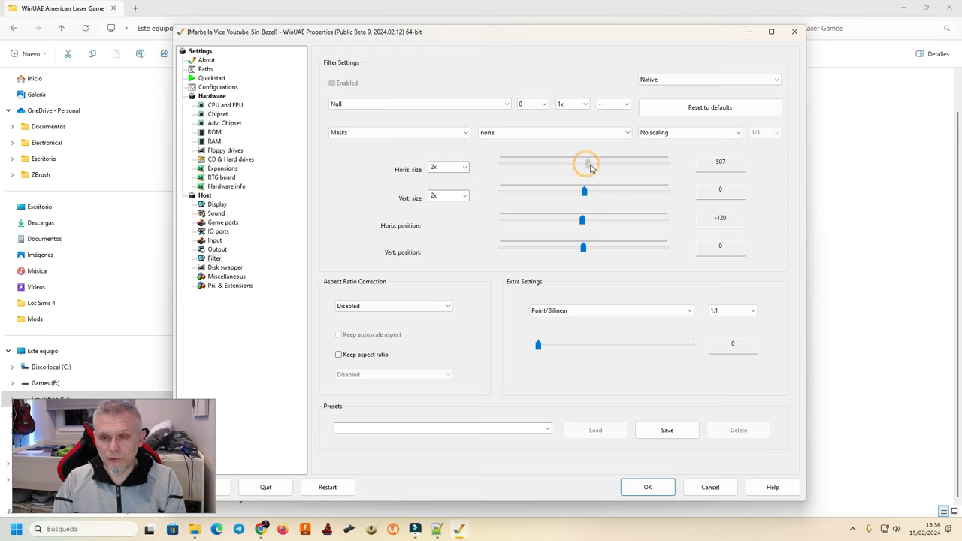
drag(587, 164, 594, 164)
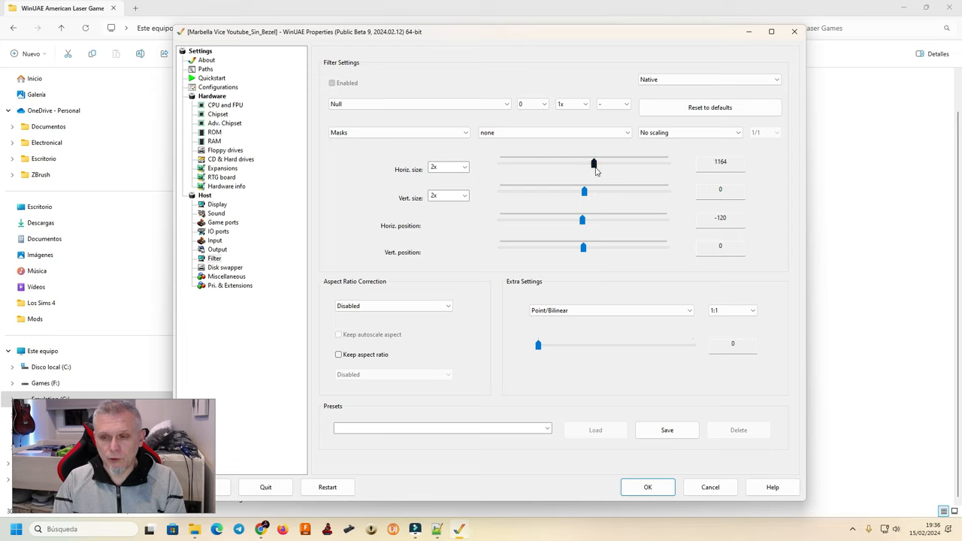
click(647, 487)
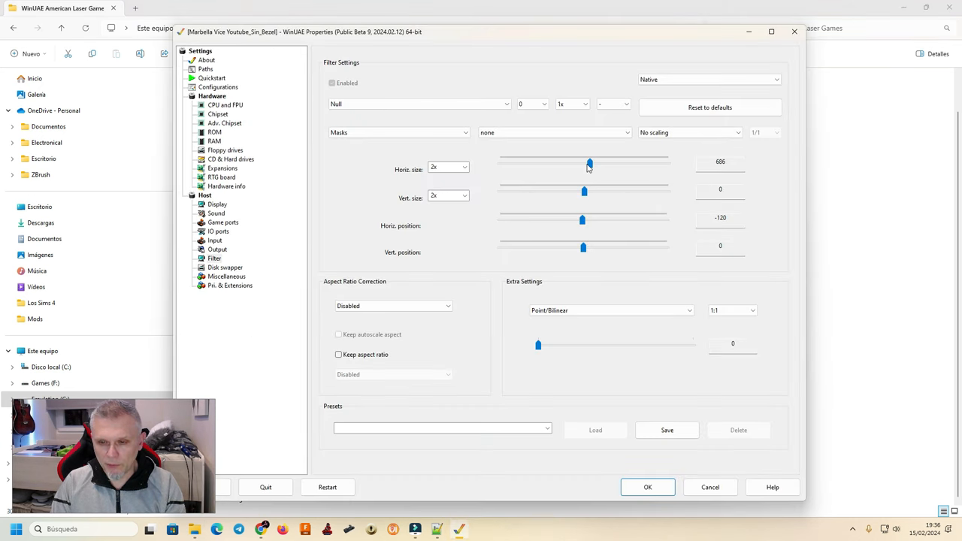
drag(589, 162, 589, 162)
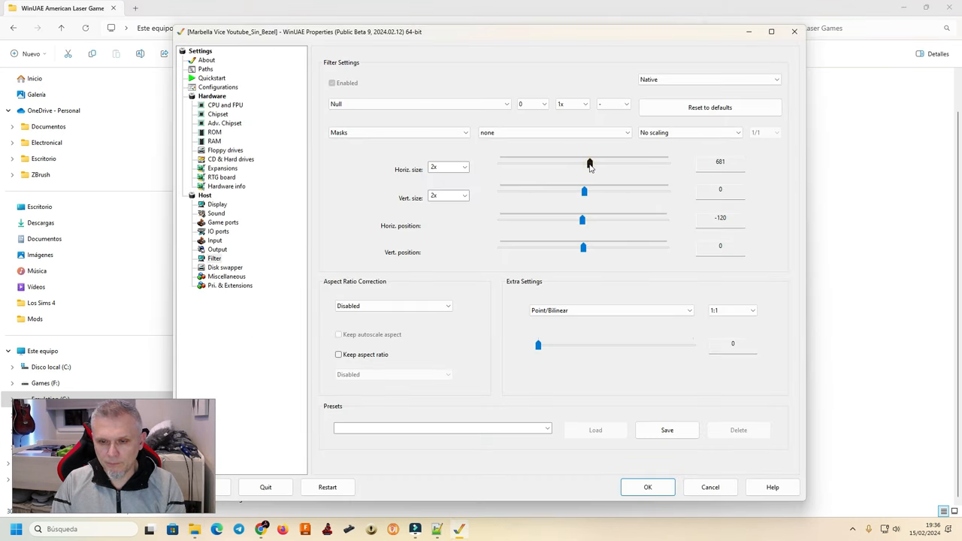
drag(589, 163, 590, 163)
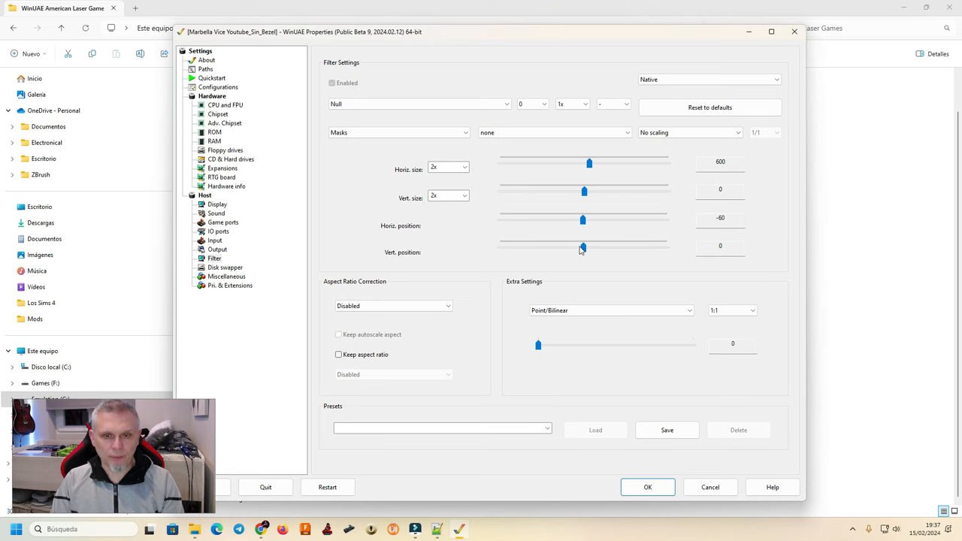
Step: Select the configuration name on the Configurations page to replace it with a FullScreen variant
click(218, 87)
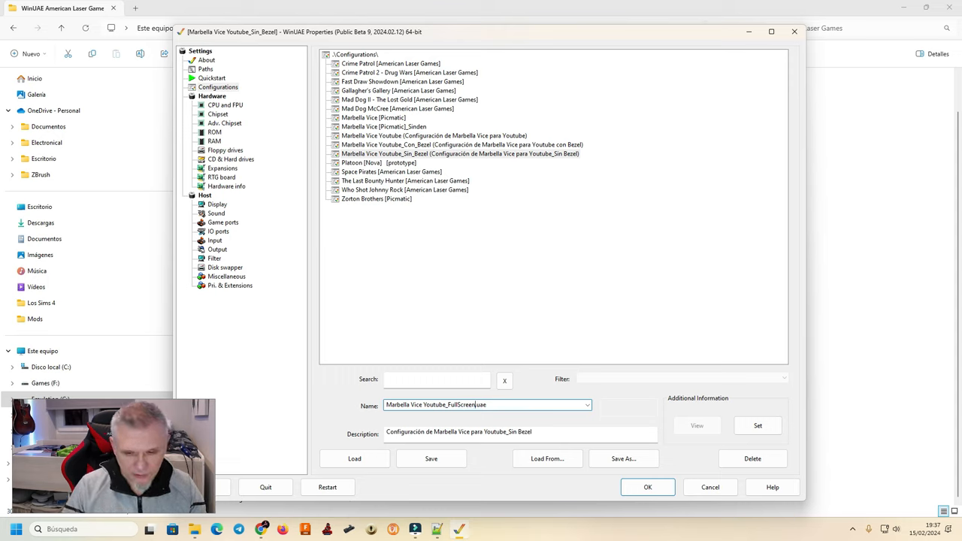
double_click(519, 431)
text(Fullscree)
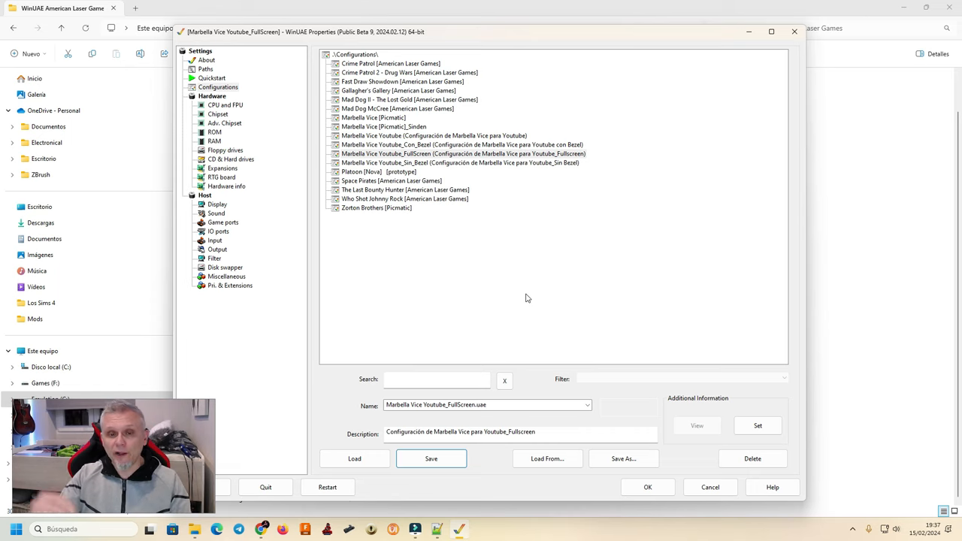
mouse_move(534, 348)
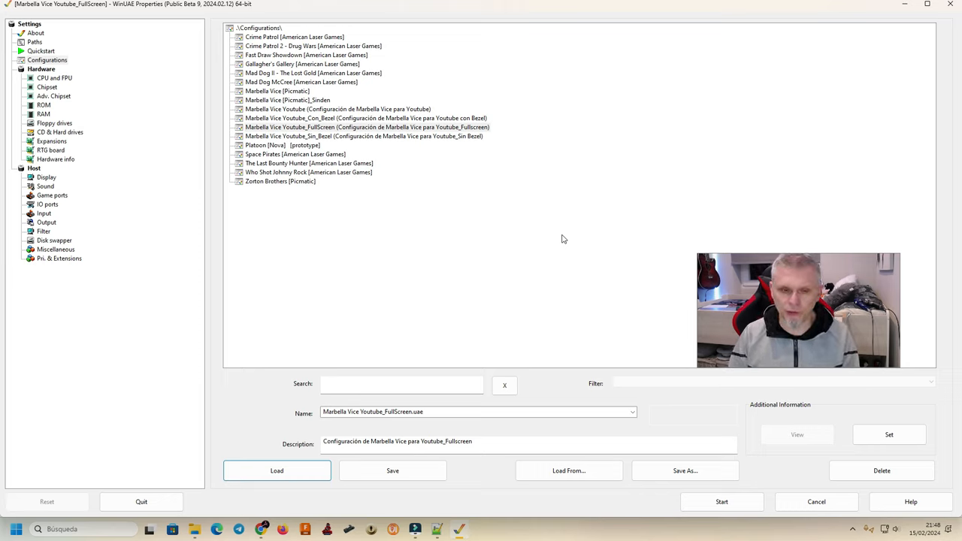
mouse_move(599, 251)
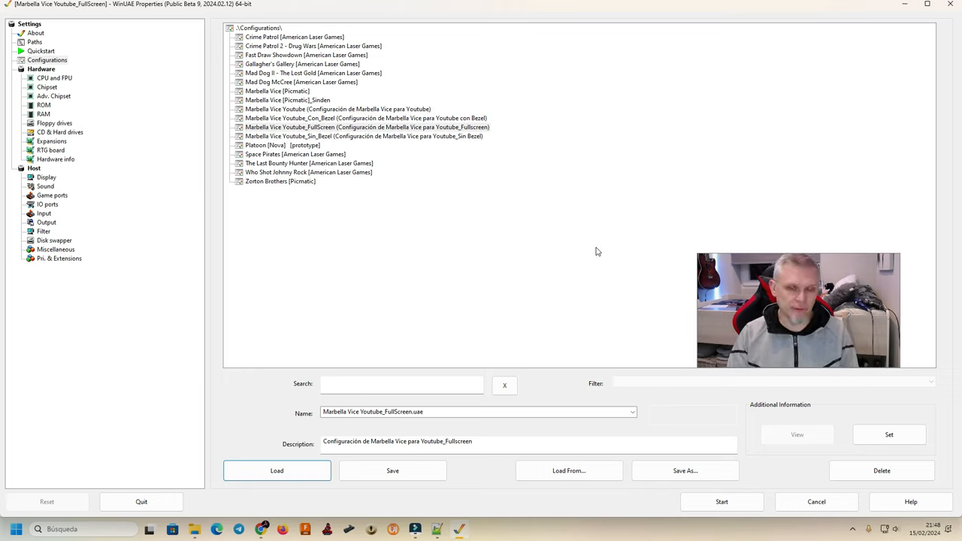
mouse_move(442, 286)
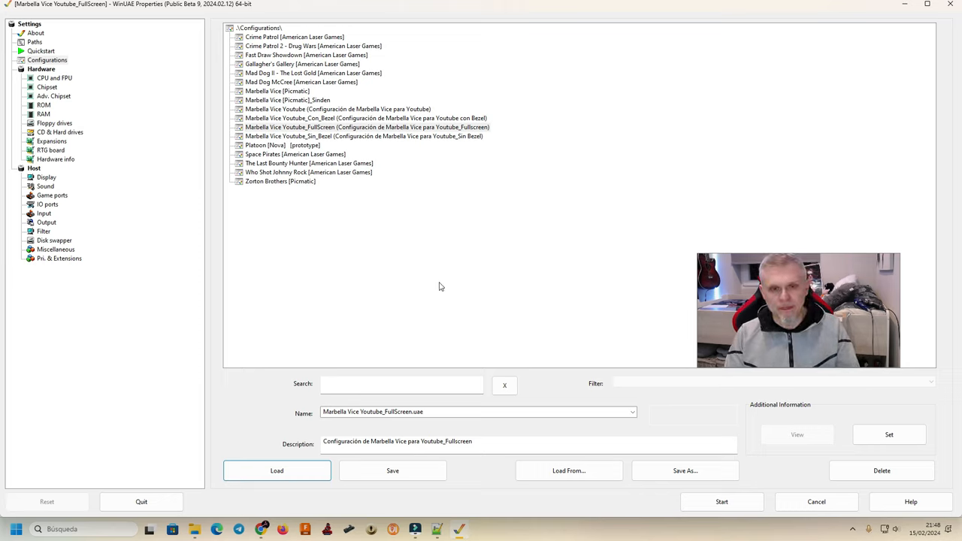
mouse_move(416, 273)
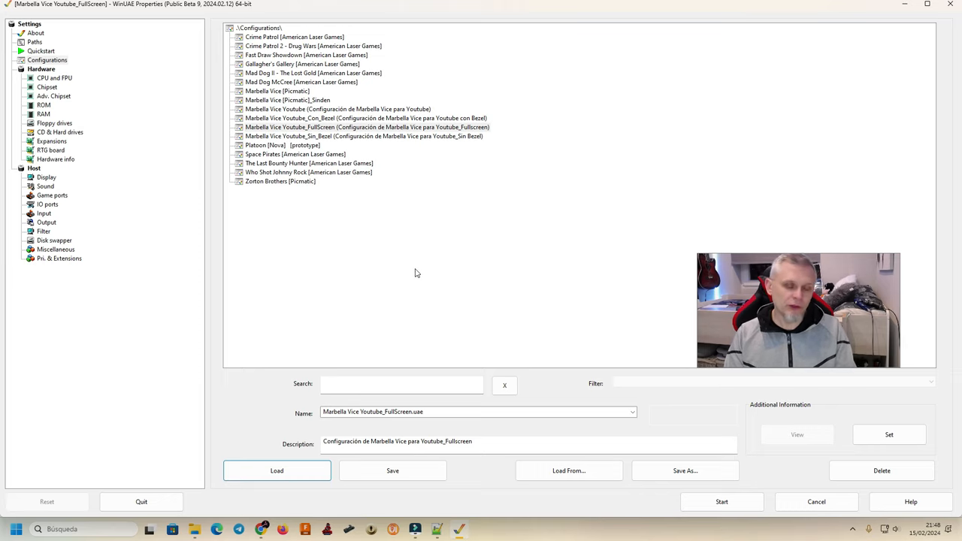
mouse_move(727, 502)
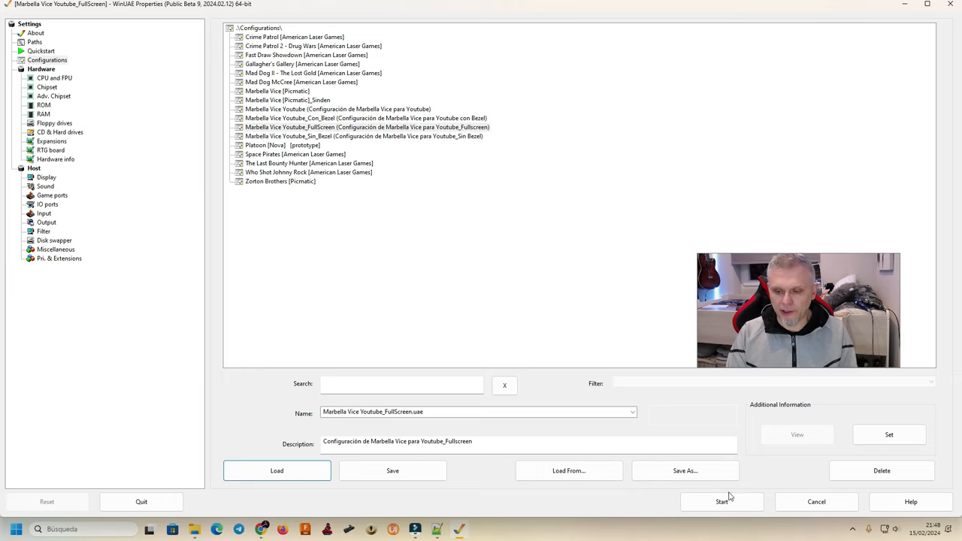
click(721, 503)
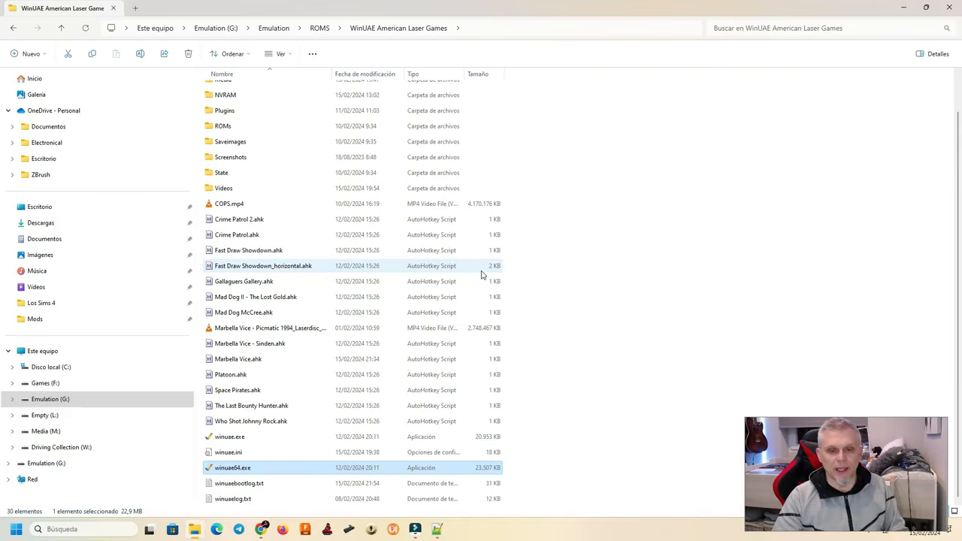
Step: Select Marbella Vice.ahk and show its context menu with the Abrir con choices
click(42, 352)
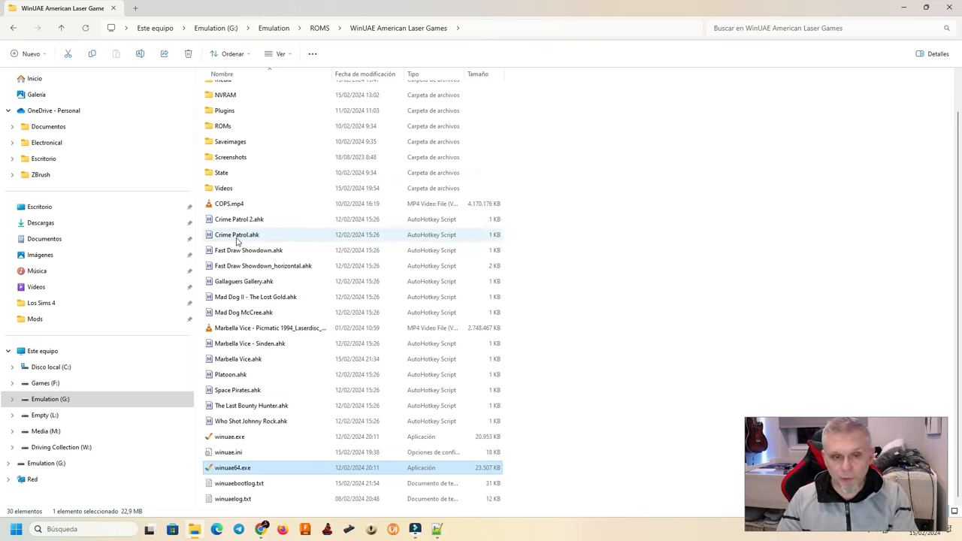
mouse_move(278, 343)
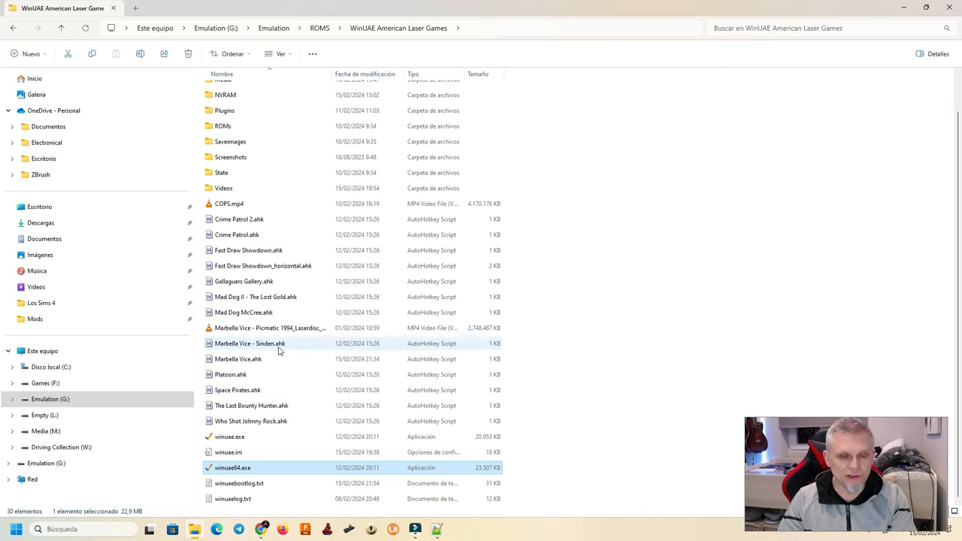
click(238, 358)
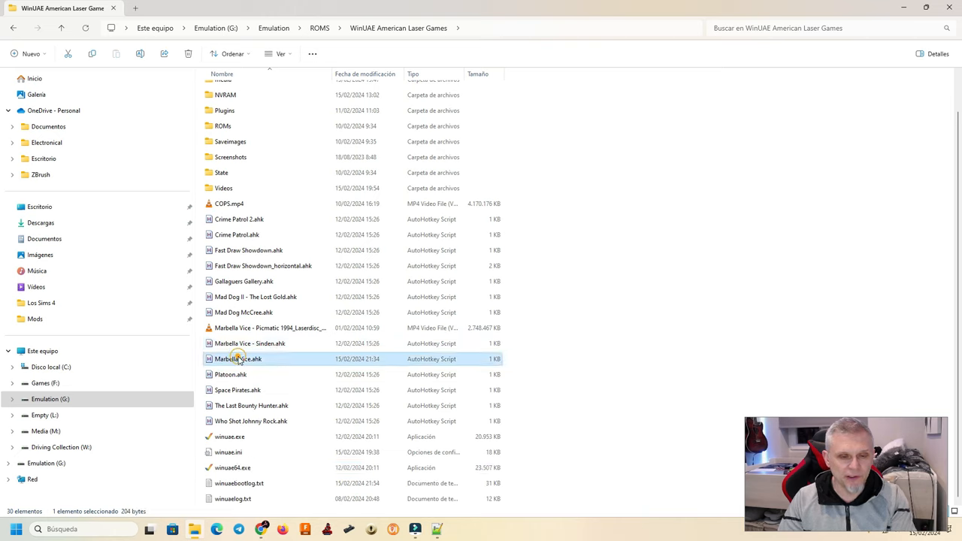
right_click(238, 358)
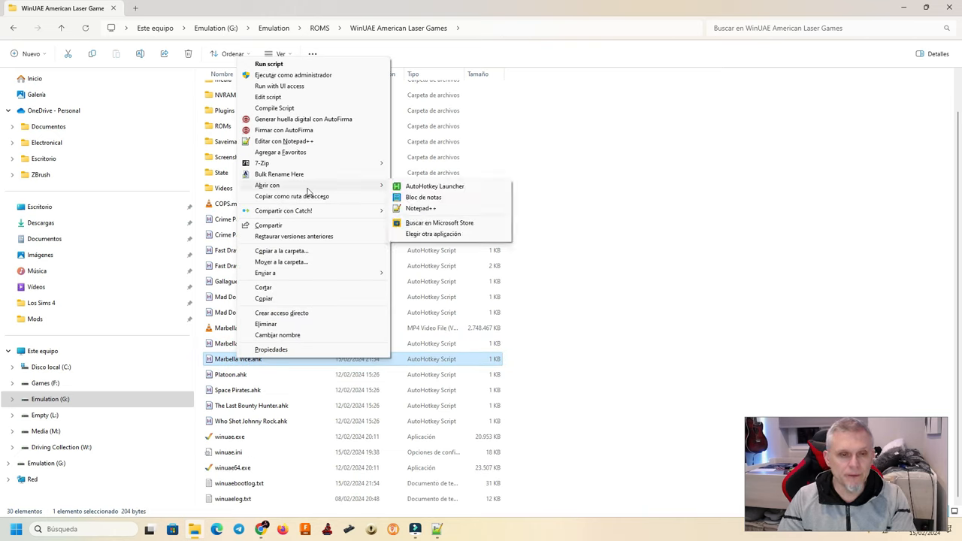
mouse_move(262, 162)
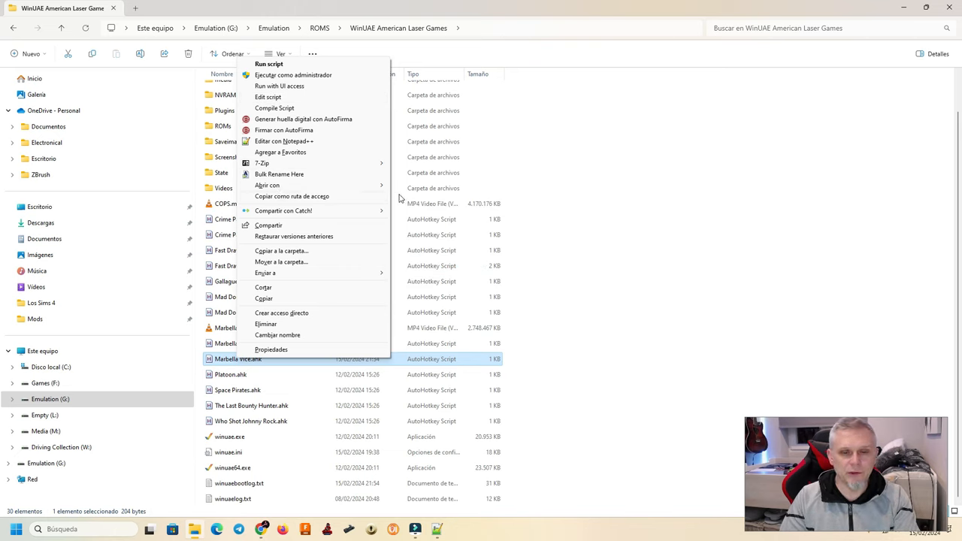
Step: Open Marbella Vice.ahk in Bloc de notas and place the cursor at the end of the winuae64 command
click(268, 96)
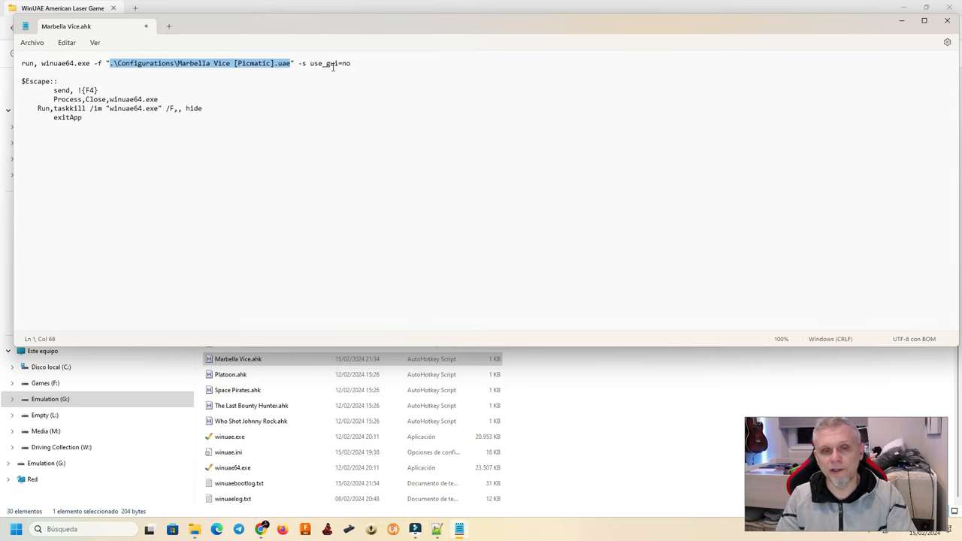
click(350, 63)
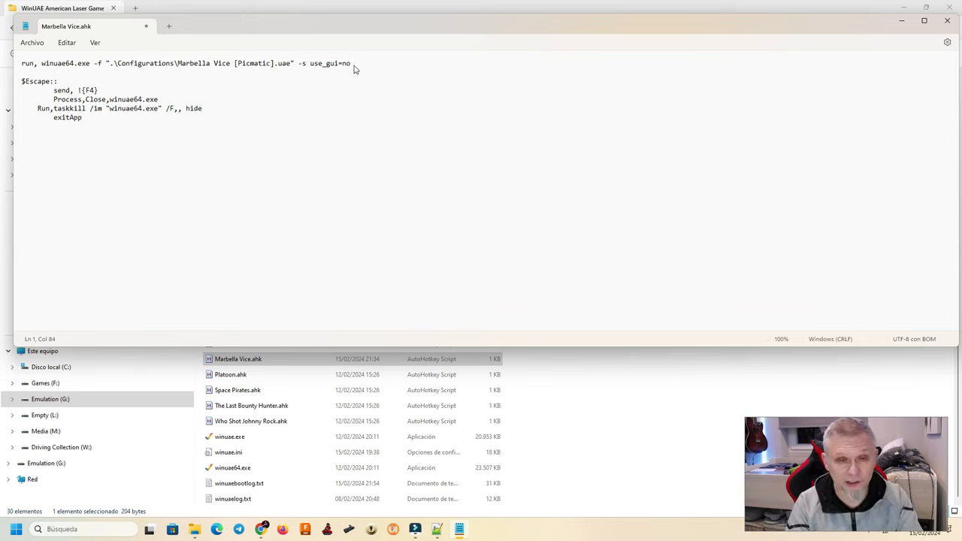
Step: Append '-s lightpen_crosshair=false' to the end of the Marbella Vice run line
text(-s lig)
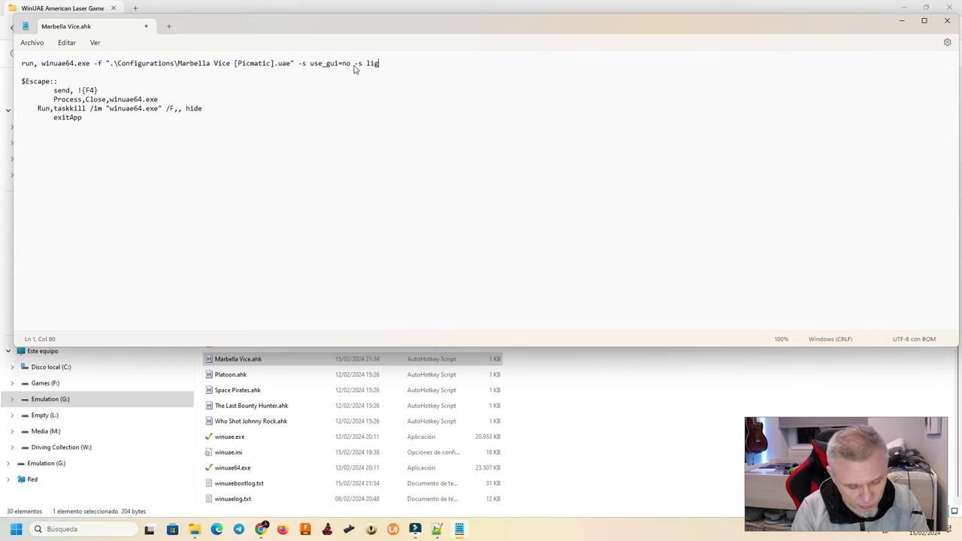
text(htp)
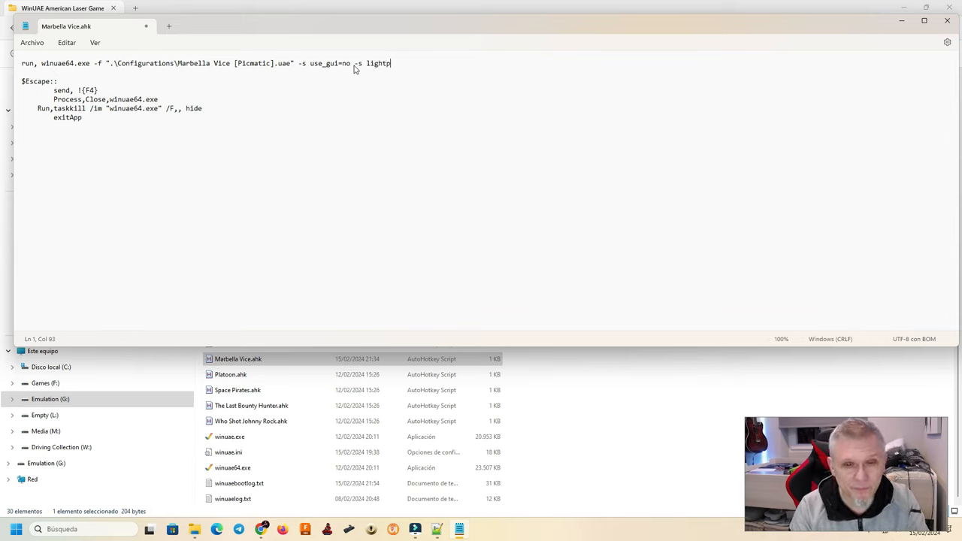
text(en_)
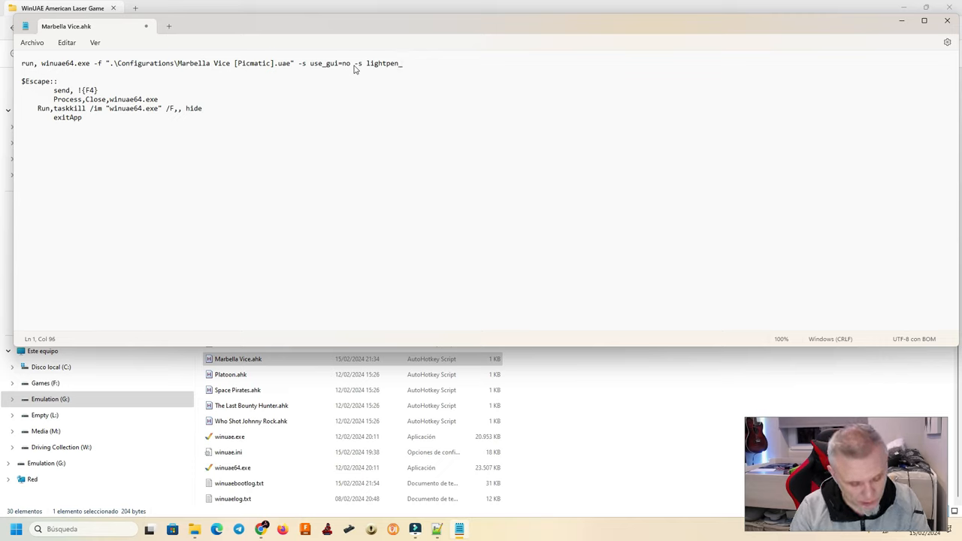
text(cro)
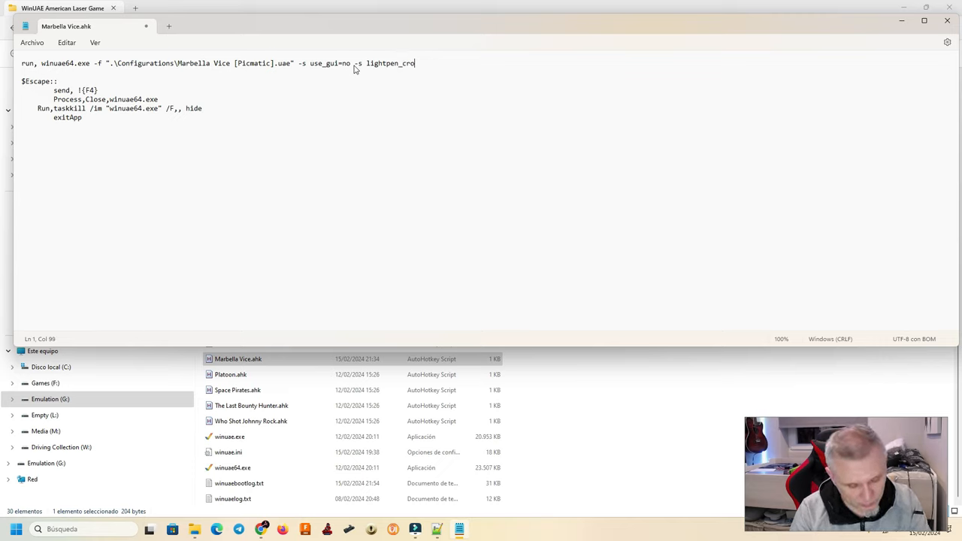
text(sshair=)
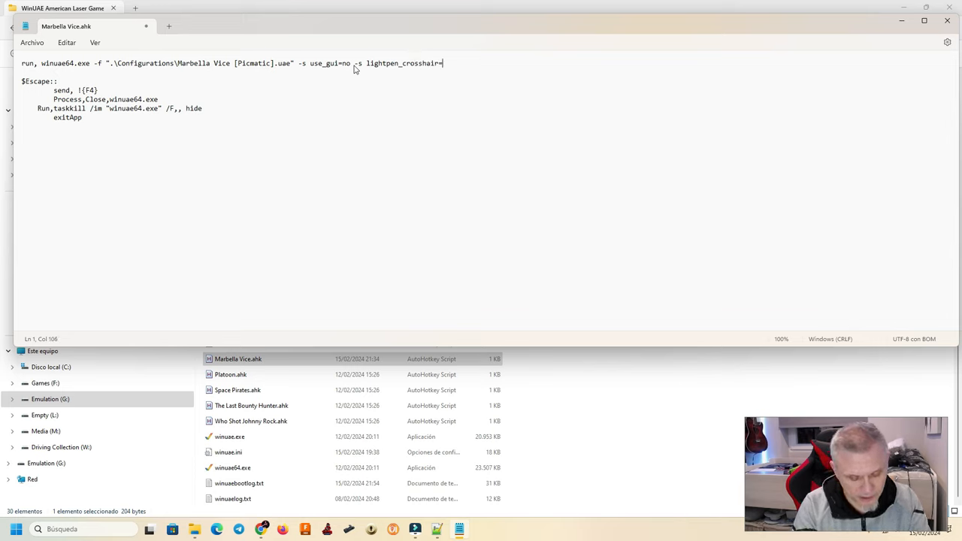
text(false)
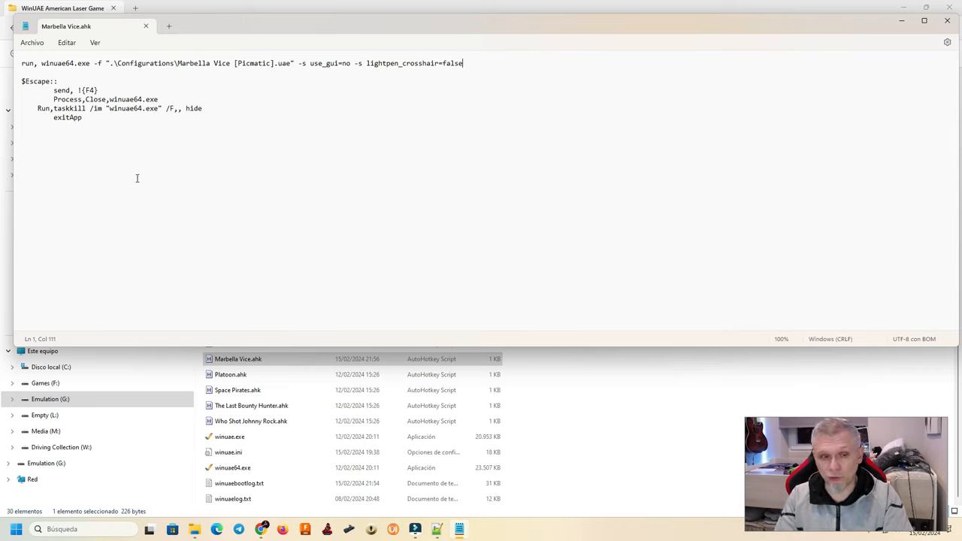
mouse_move(230, 192)
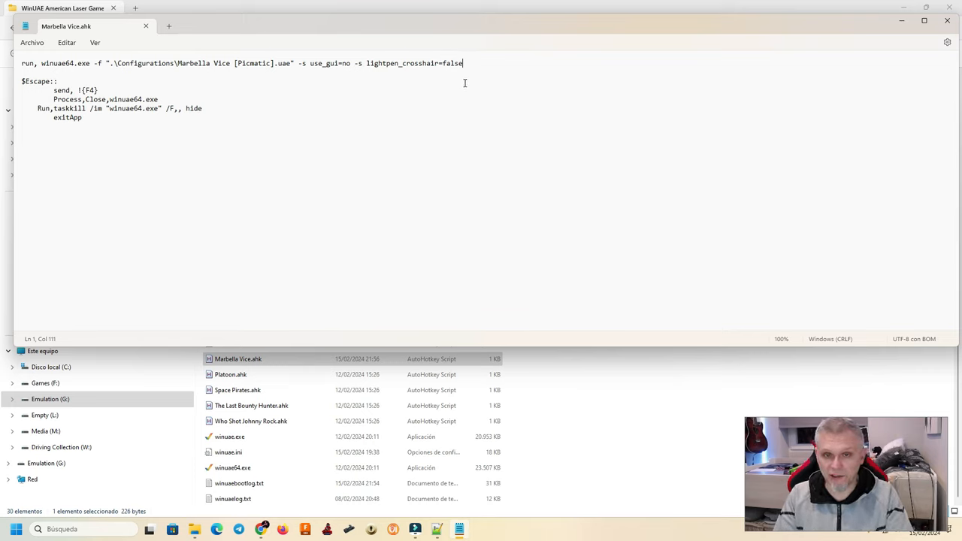
Step: Review the completed emulator launch command and save the script
drag(112, 63, 463, 63)
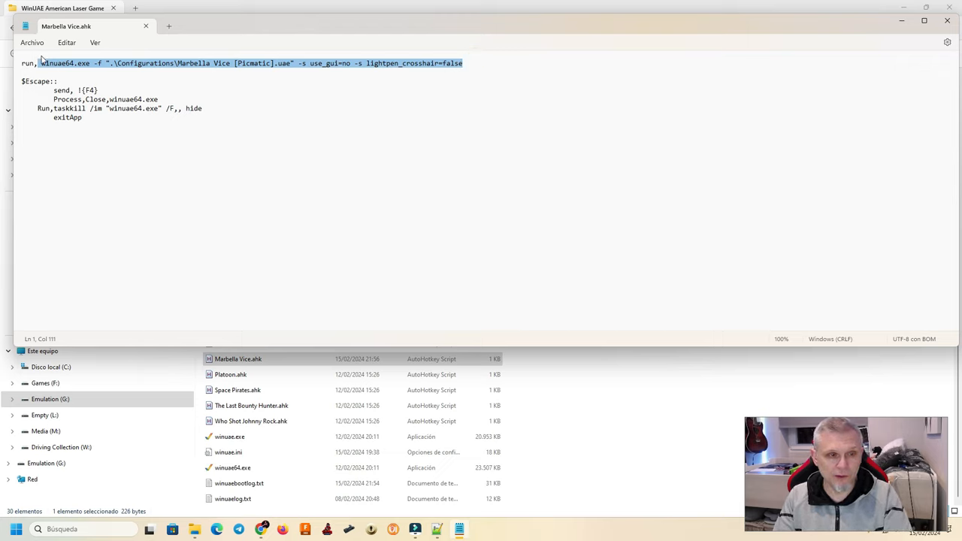
click(83, 118)
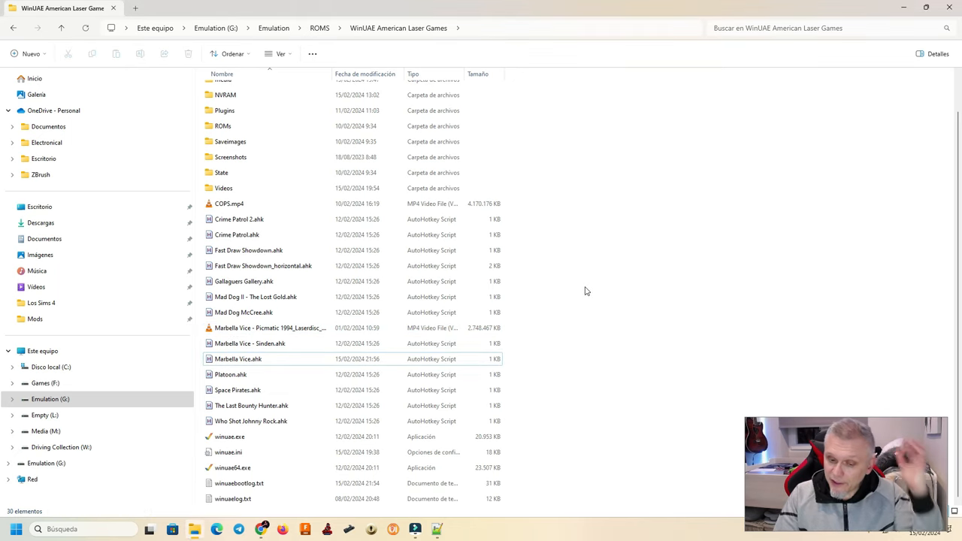
mouse_move(506, 358)
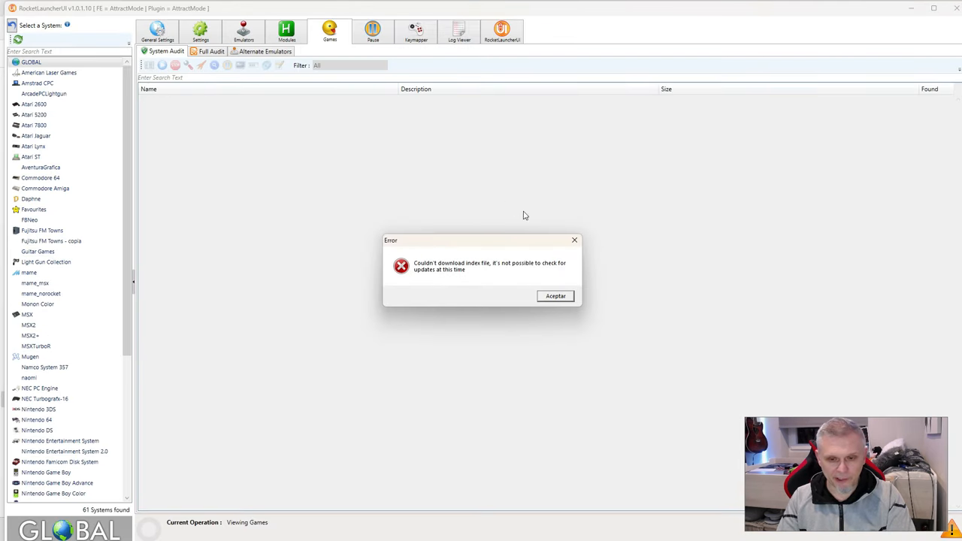
Step: Dismiss the index download error and show American Laser Games' modules and emulators
click(556, 295)
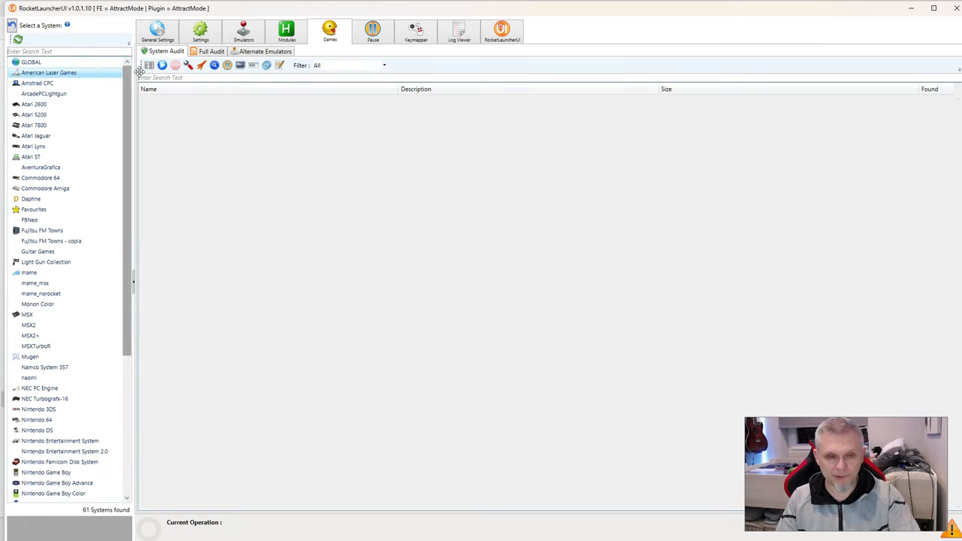
click(286, 32)
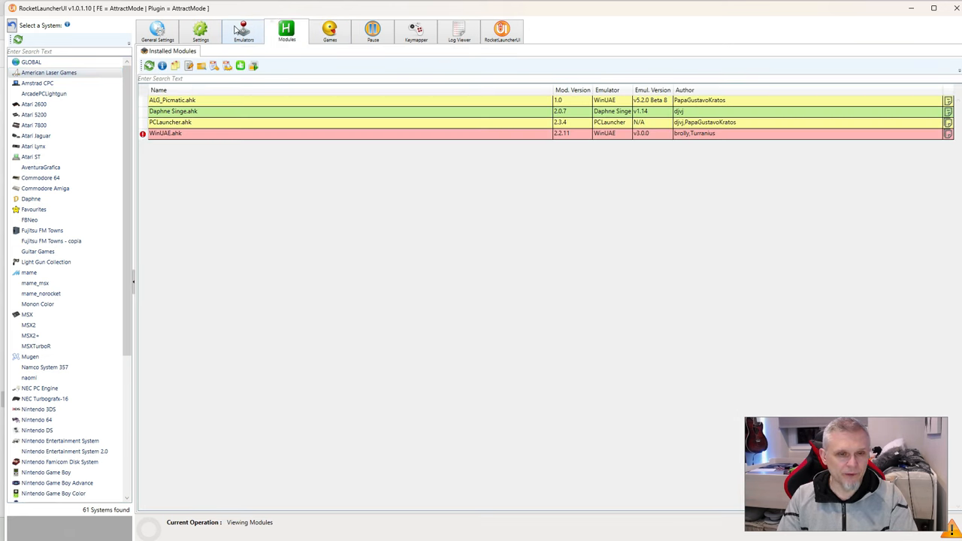
click(243, 31)
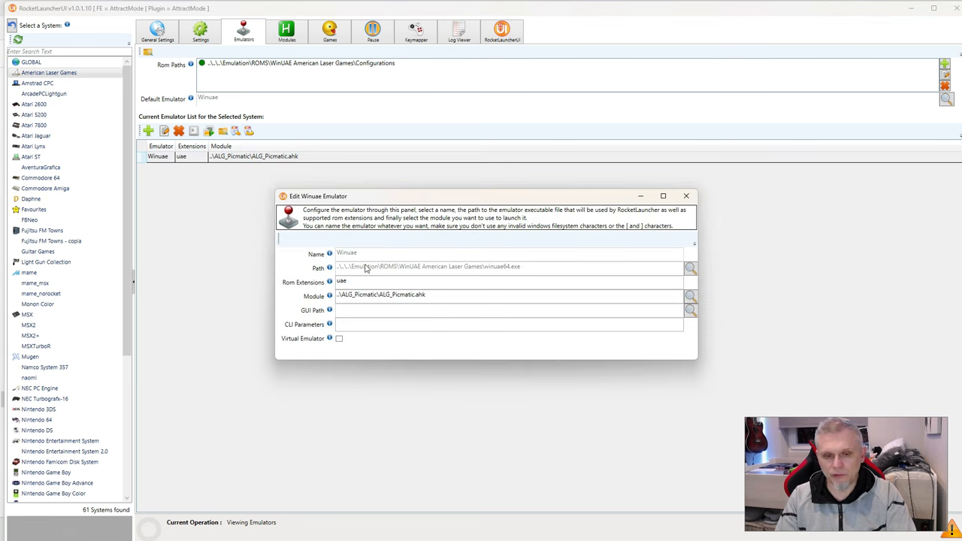
mouse_move(488, 277)
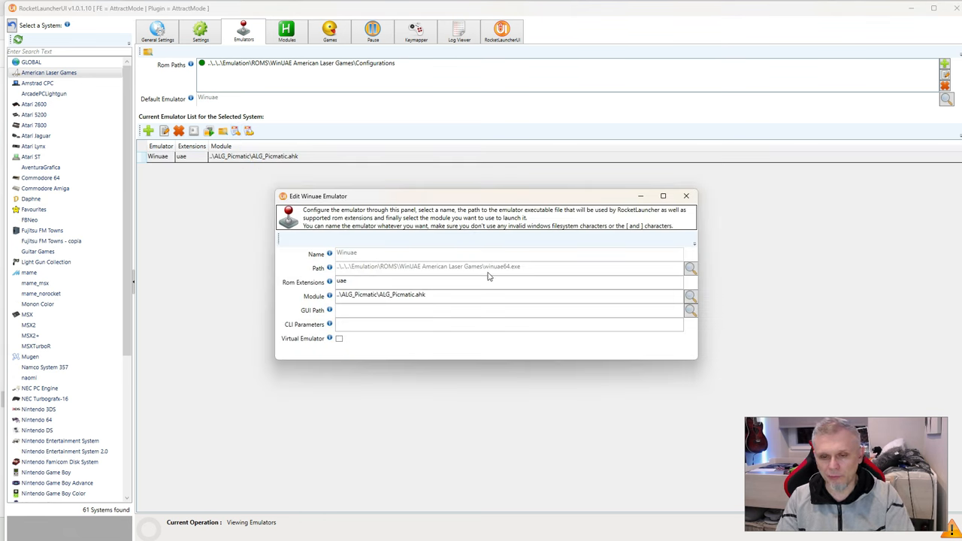
Step: Review the WinUAE emulator entry's ALG_Picmatic.ahk module path and uae extension, then close it
double_click(379, 293)
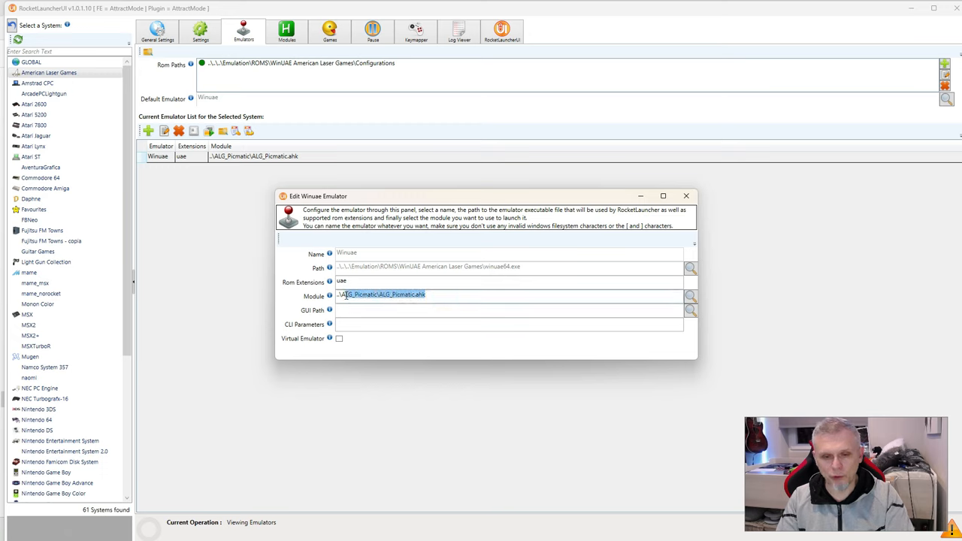
click(442, 293)
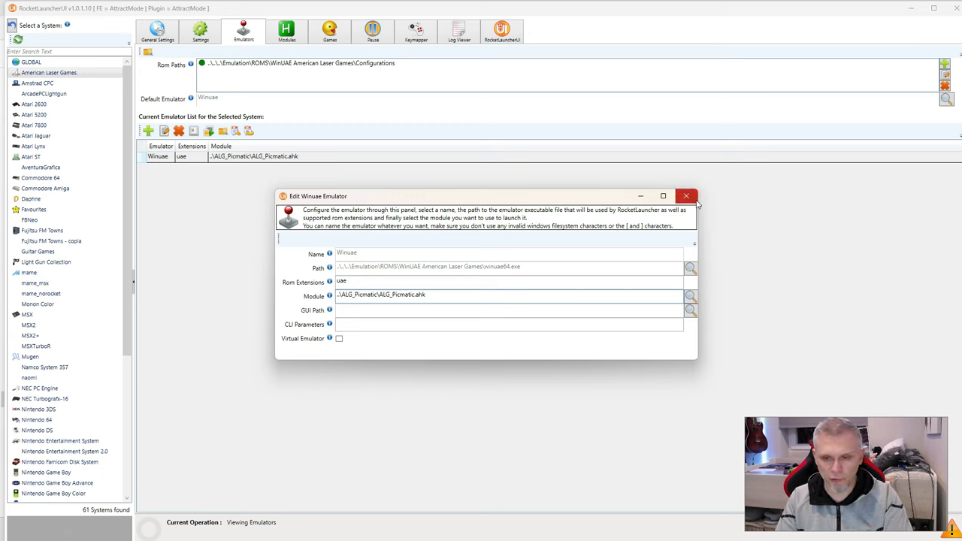
mouse_move(685, 196)
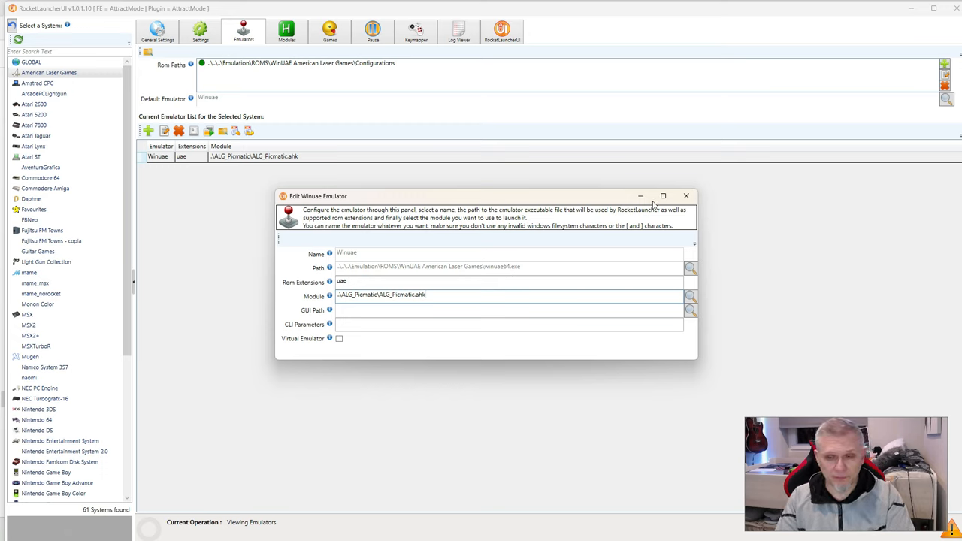
click(354, 282)
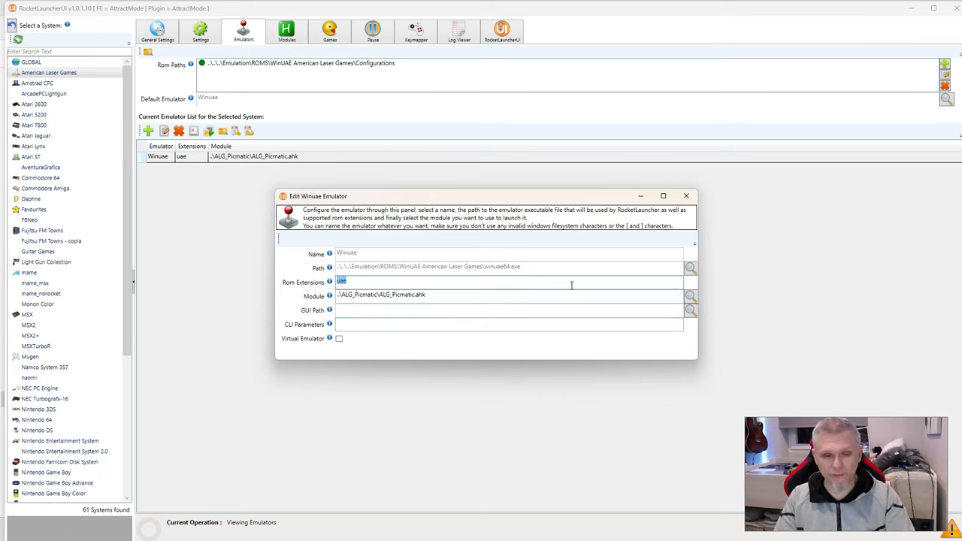
click(686, 195)
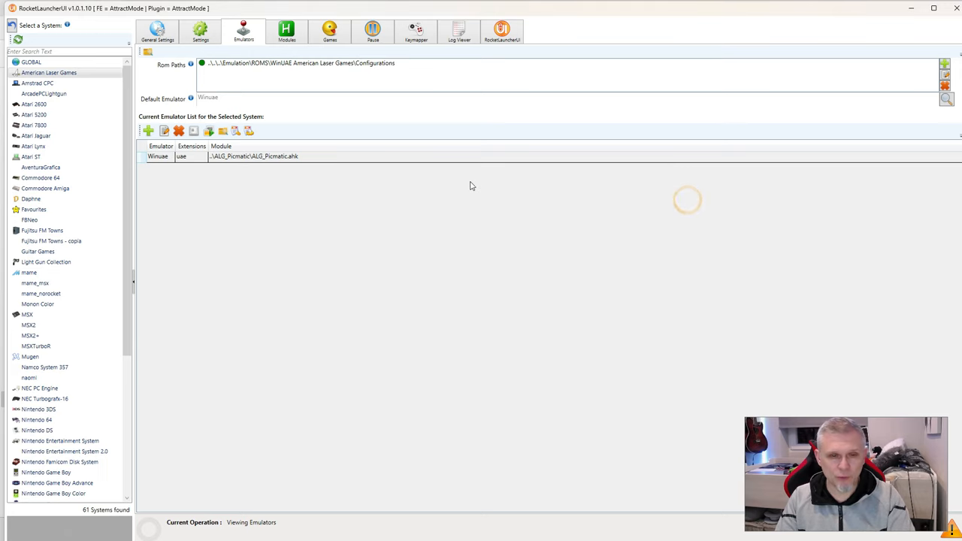
click(300, 63)
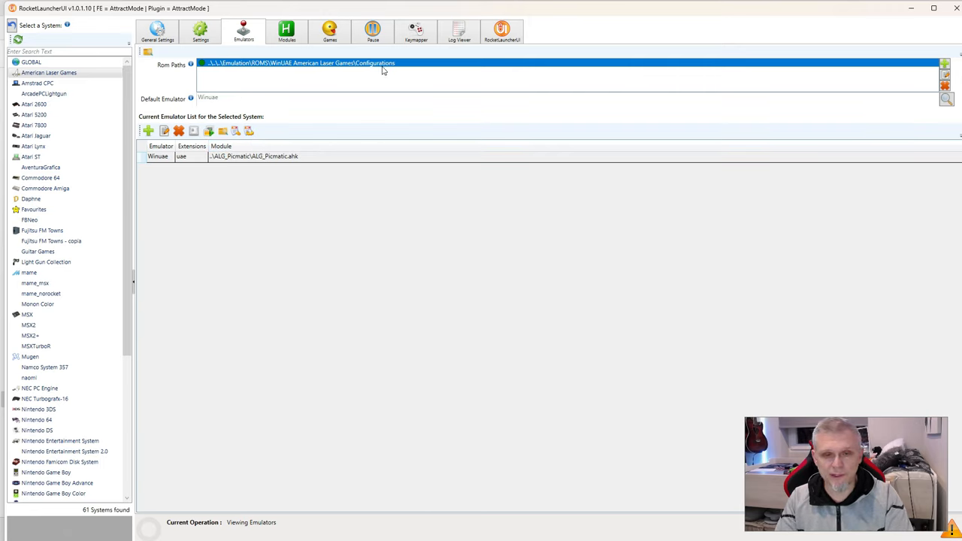
mouse_move(379, 73)
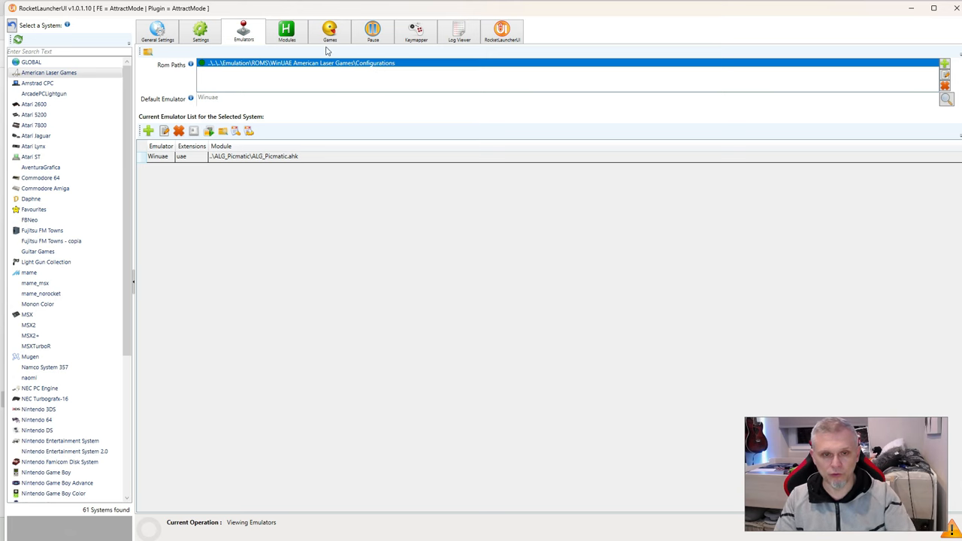
click(329, 32)
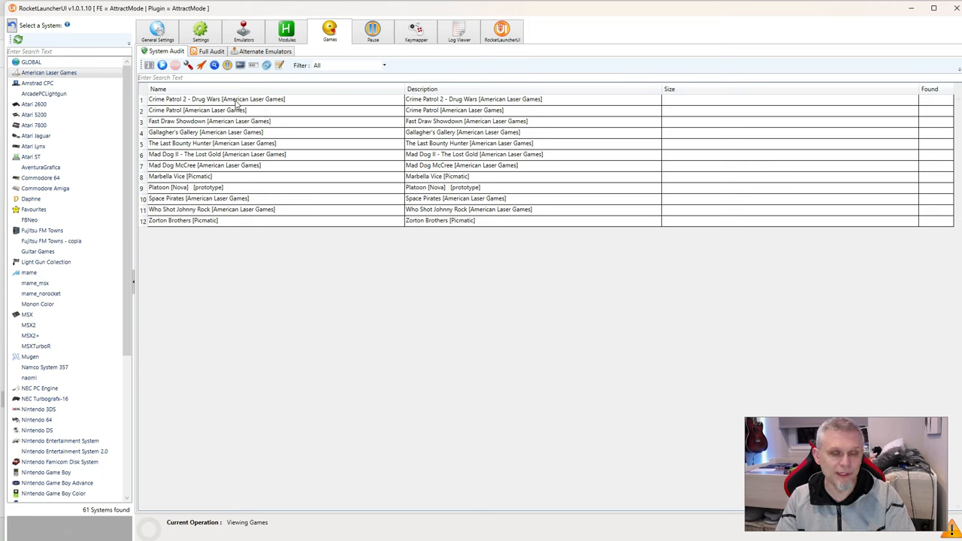
mouse_move(259, 265)
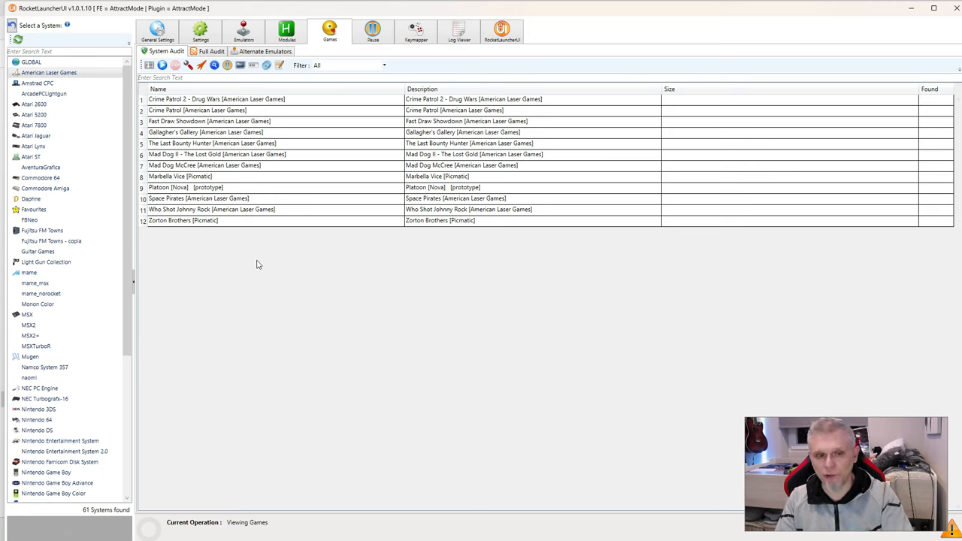
mouse_move(384, 217)
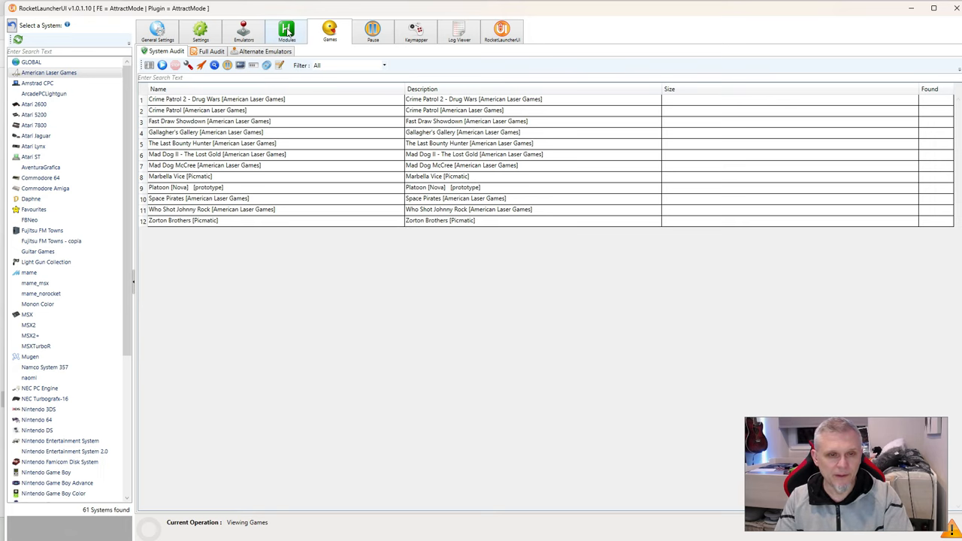
click(243, 31)
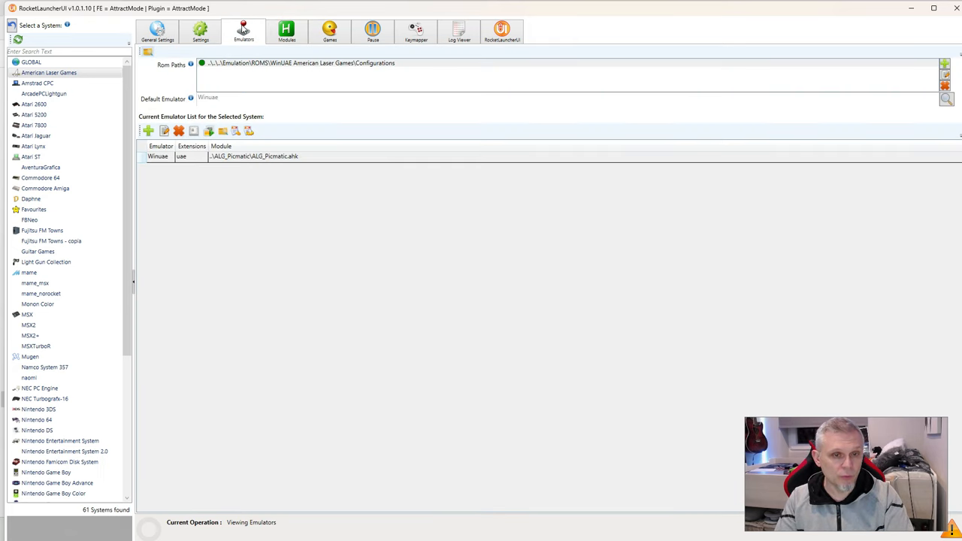
Step: Set the ALG_Picmatic.ahk module's ShowCrosshair option back to <Default>
click(286, 31)
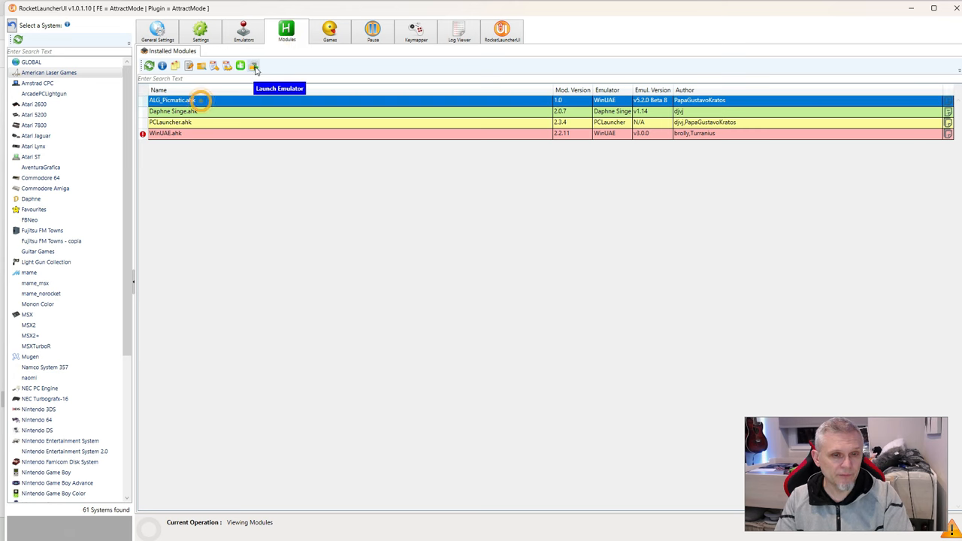
click(241, 66)
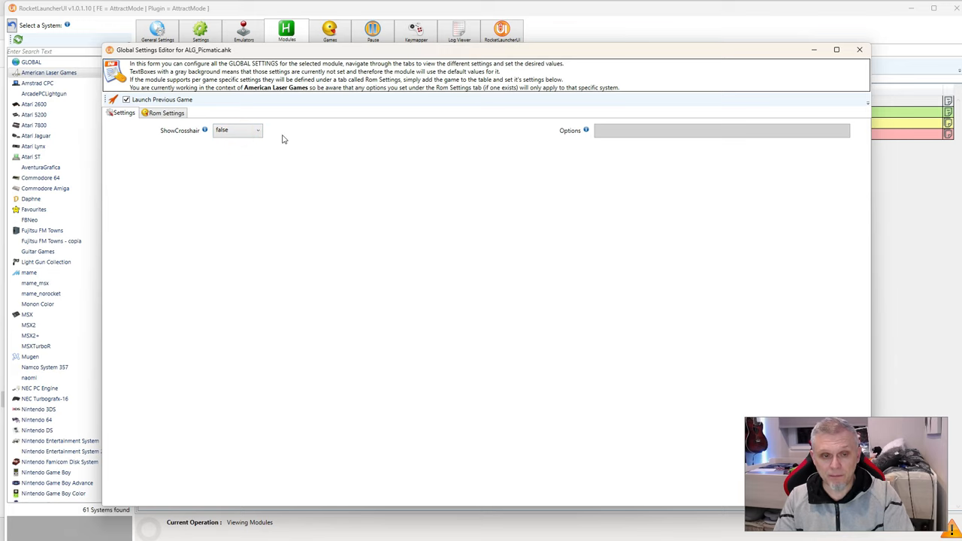
mouse_move(266, 132)
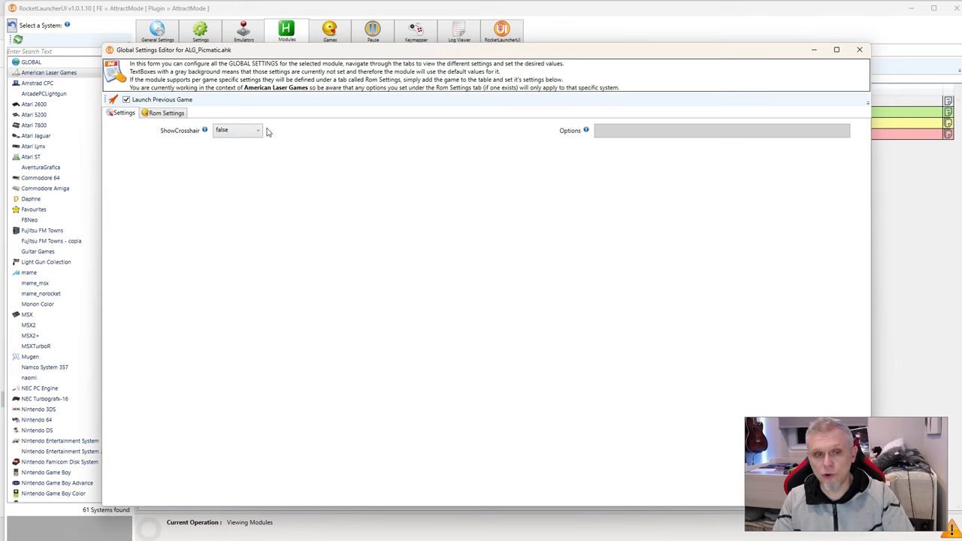
click(238, 130)
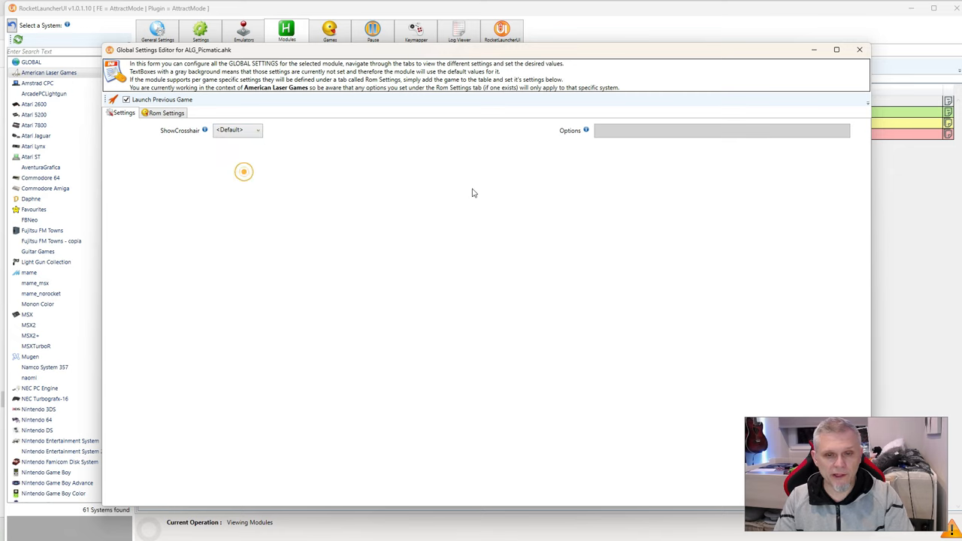
click(165, 113)
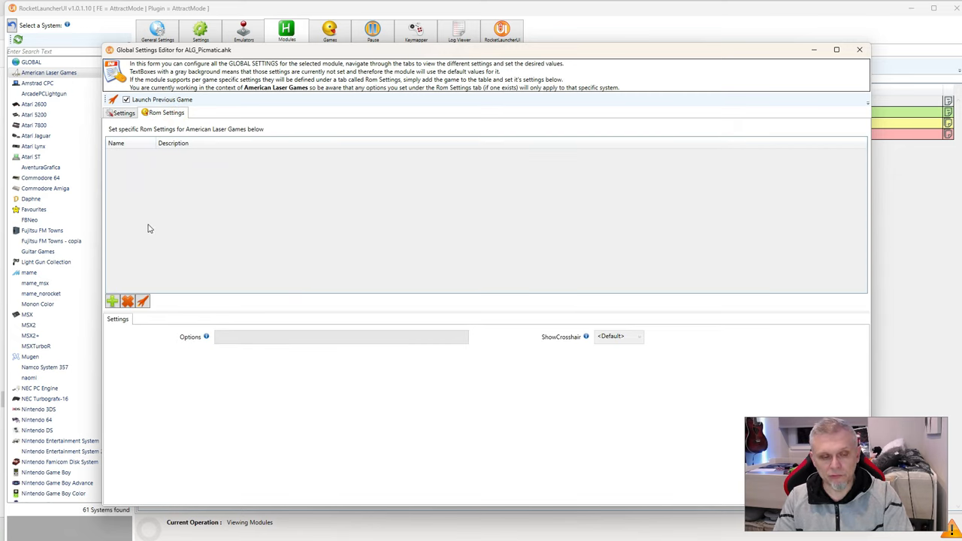
mouse_move(187, 218)
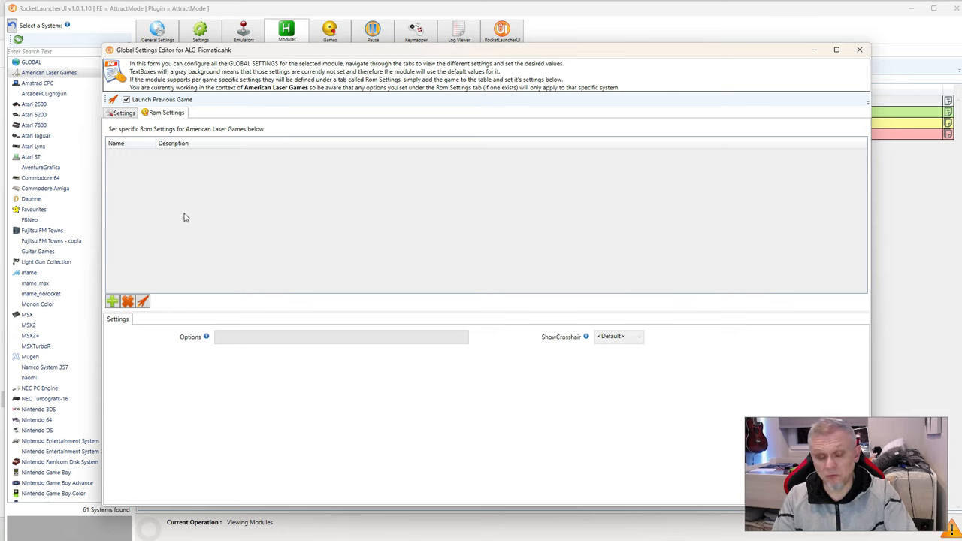
mouse_move(224, 223)
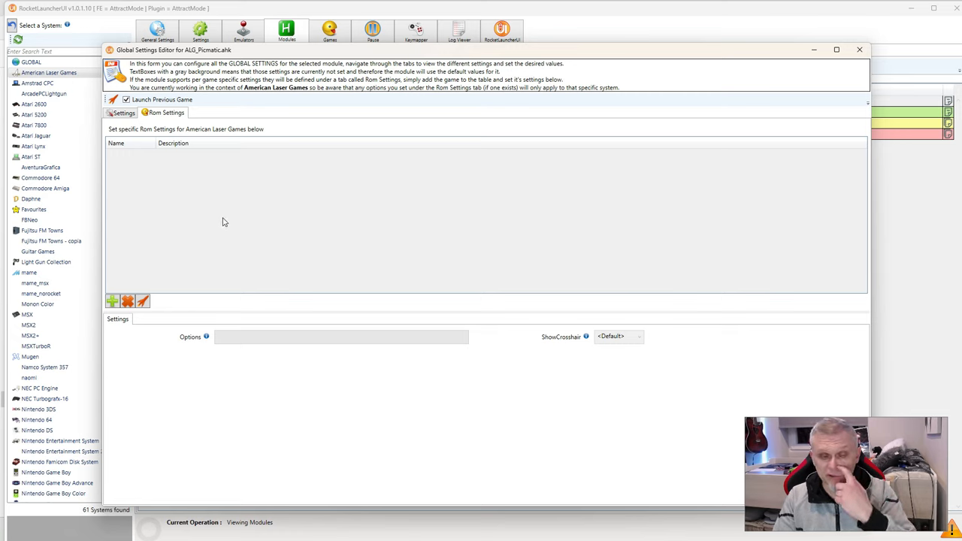
mouse_move(222, 261)
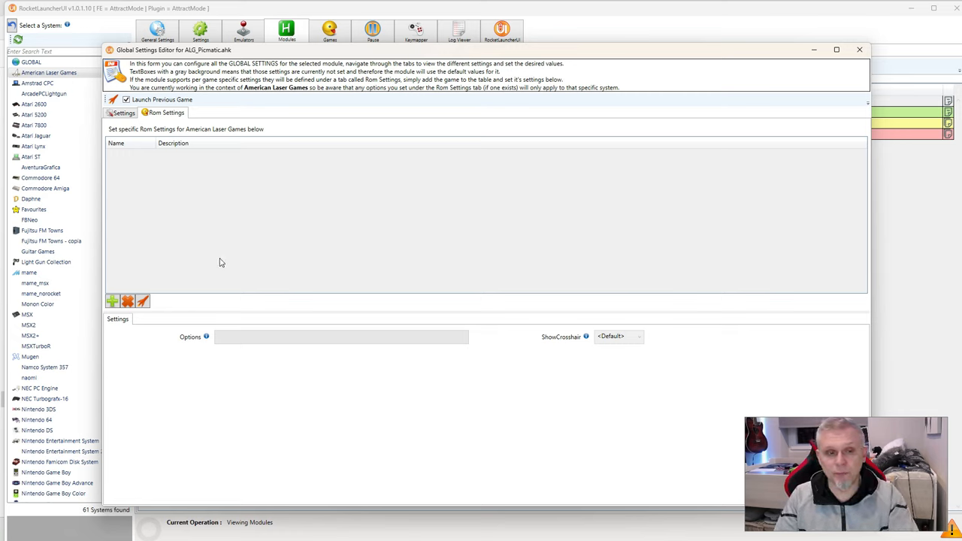
mouse_move(636, 343)
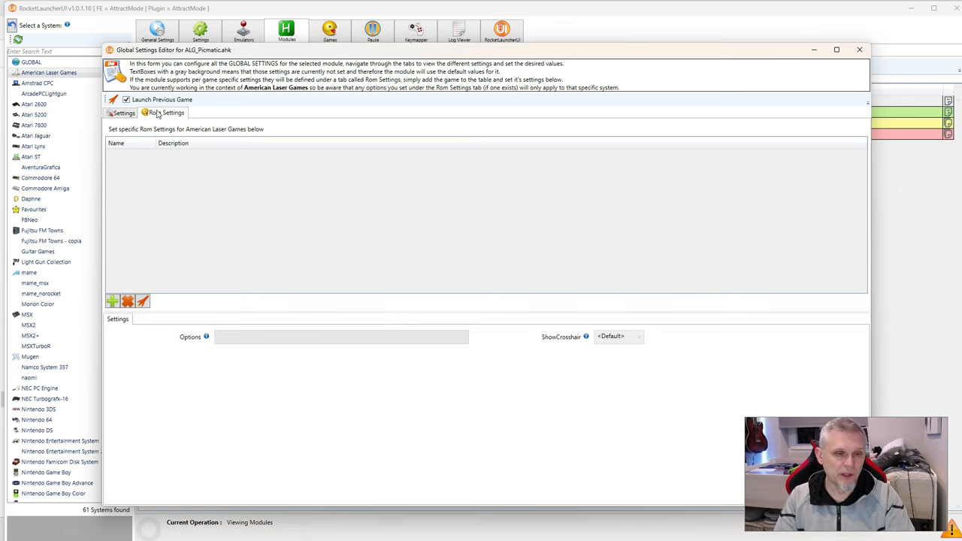
Step: Check the module's Rom Settings and close the settings editor
click(124, 111)
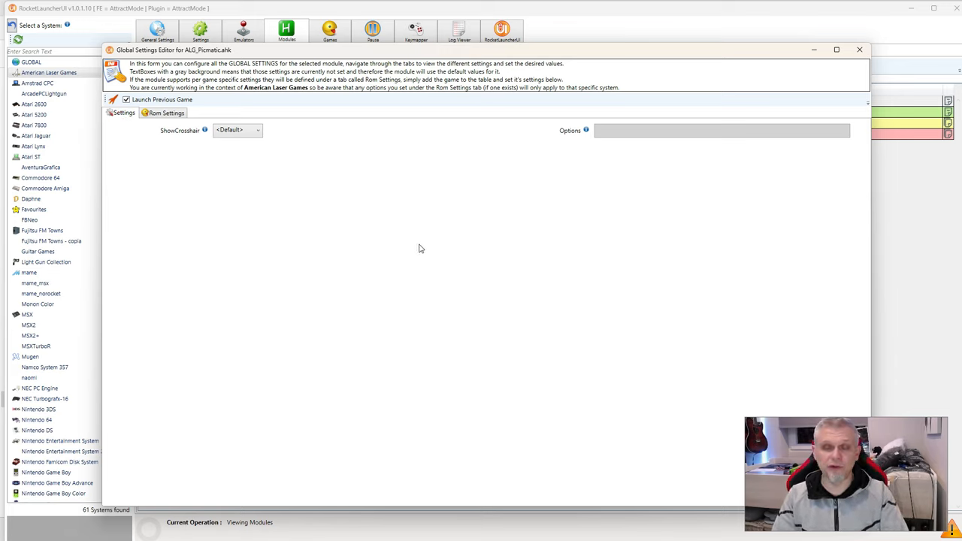
mouse_move(435, 250)
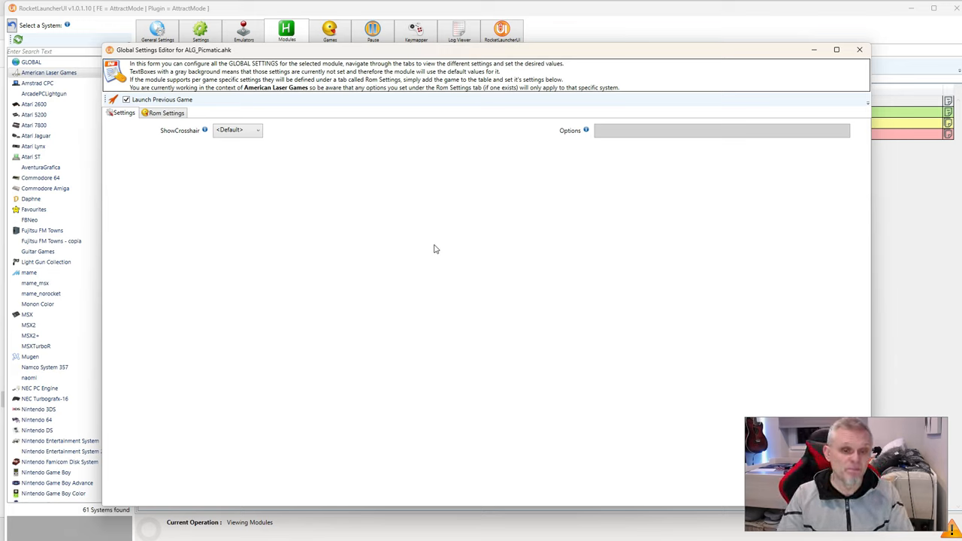
mouse_move(376, 201)
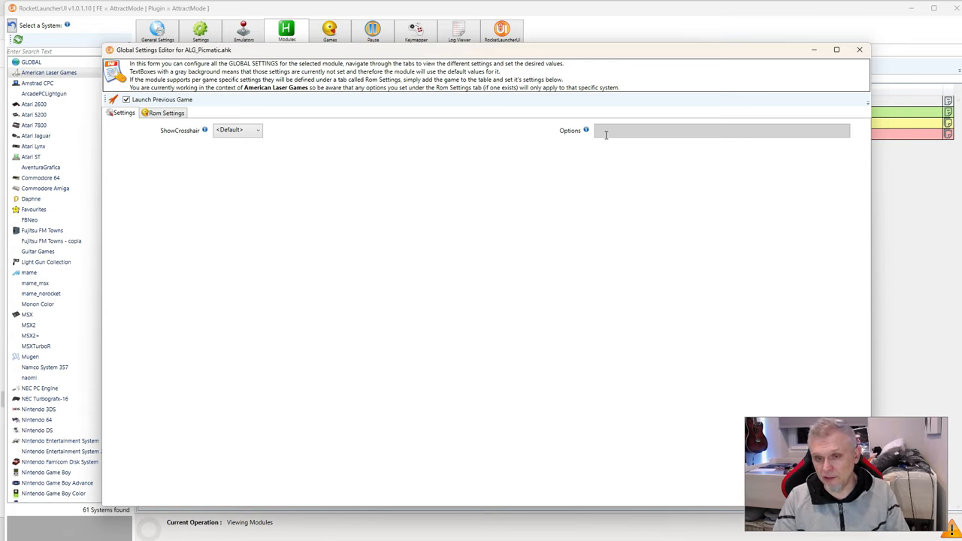
mouse_move(286, 244)
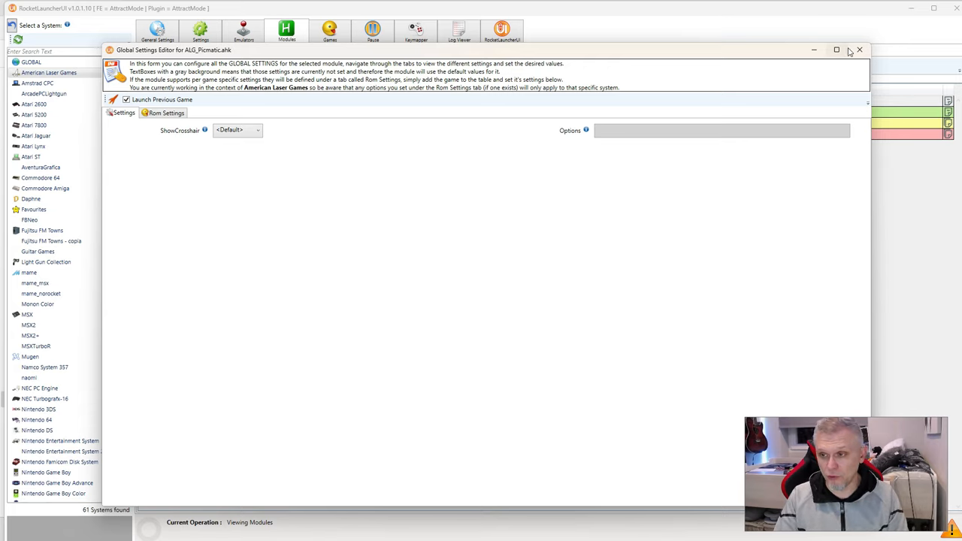
click(860, 50)
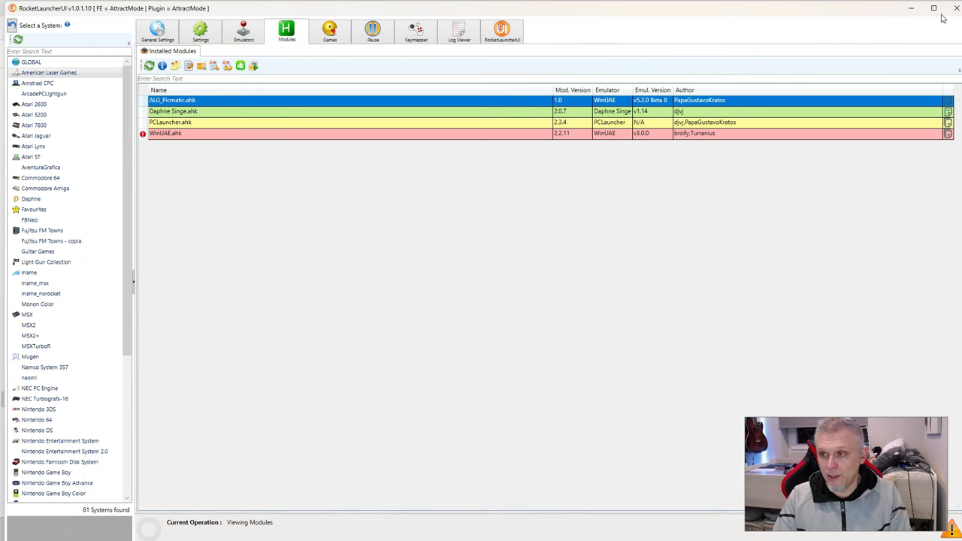
mouse_move(954, 9)
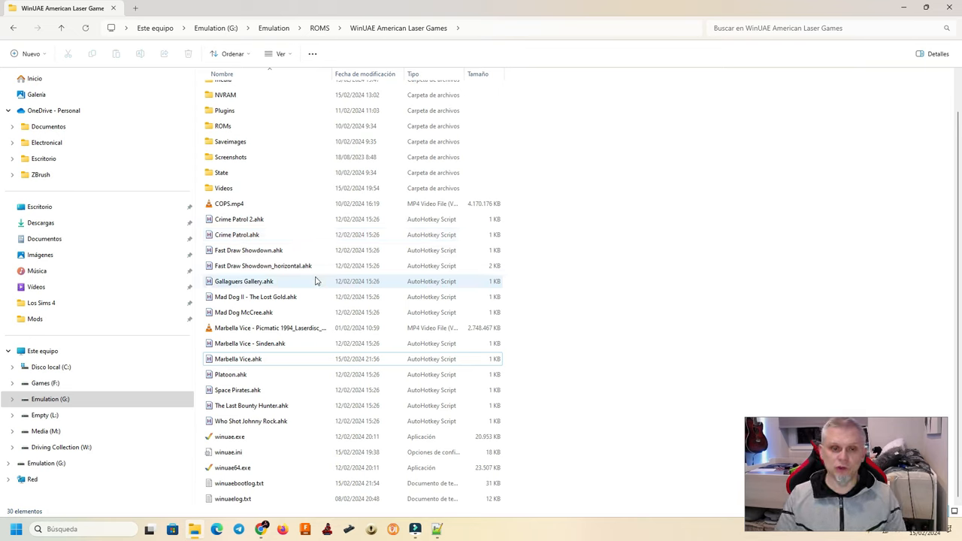
mouse_move(315, 281)
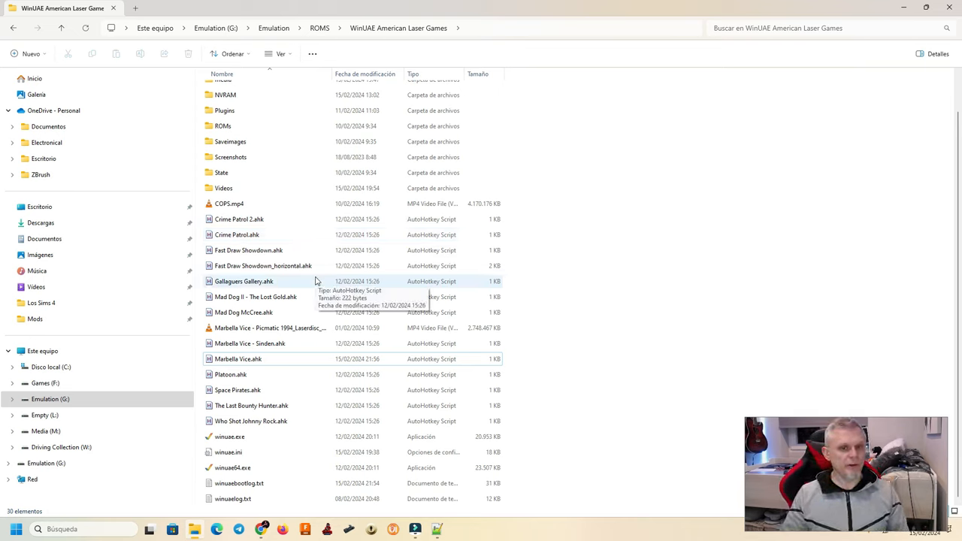